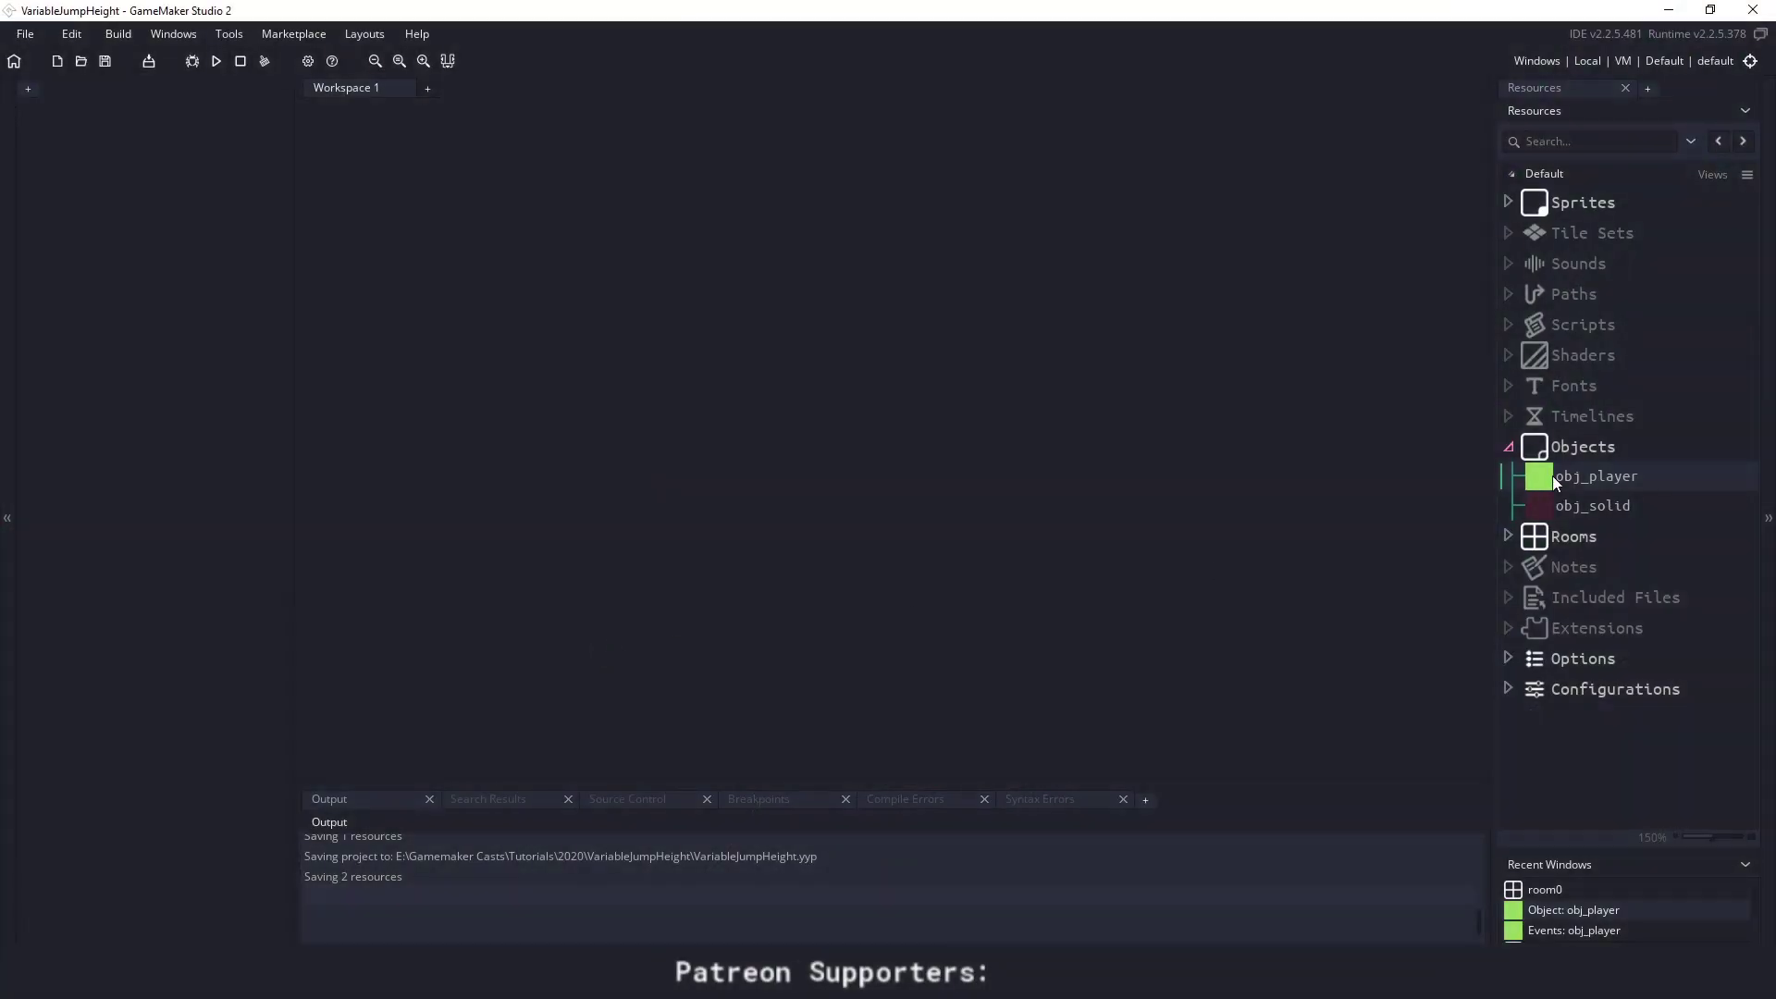
- Open obj_player's Step event and bring the is_on_ground jump key check into view
double_click(1599, 476)
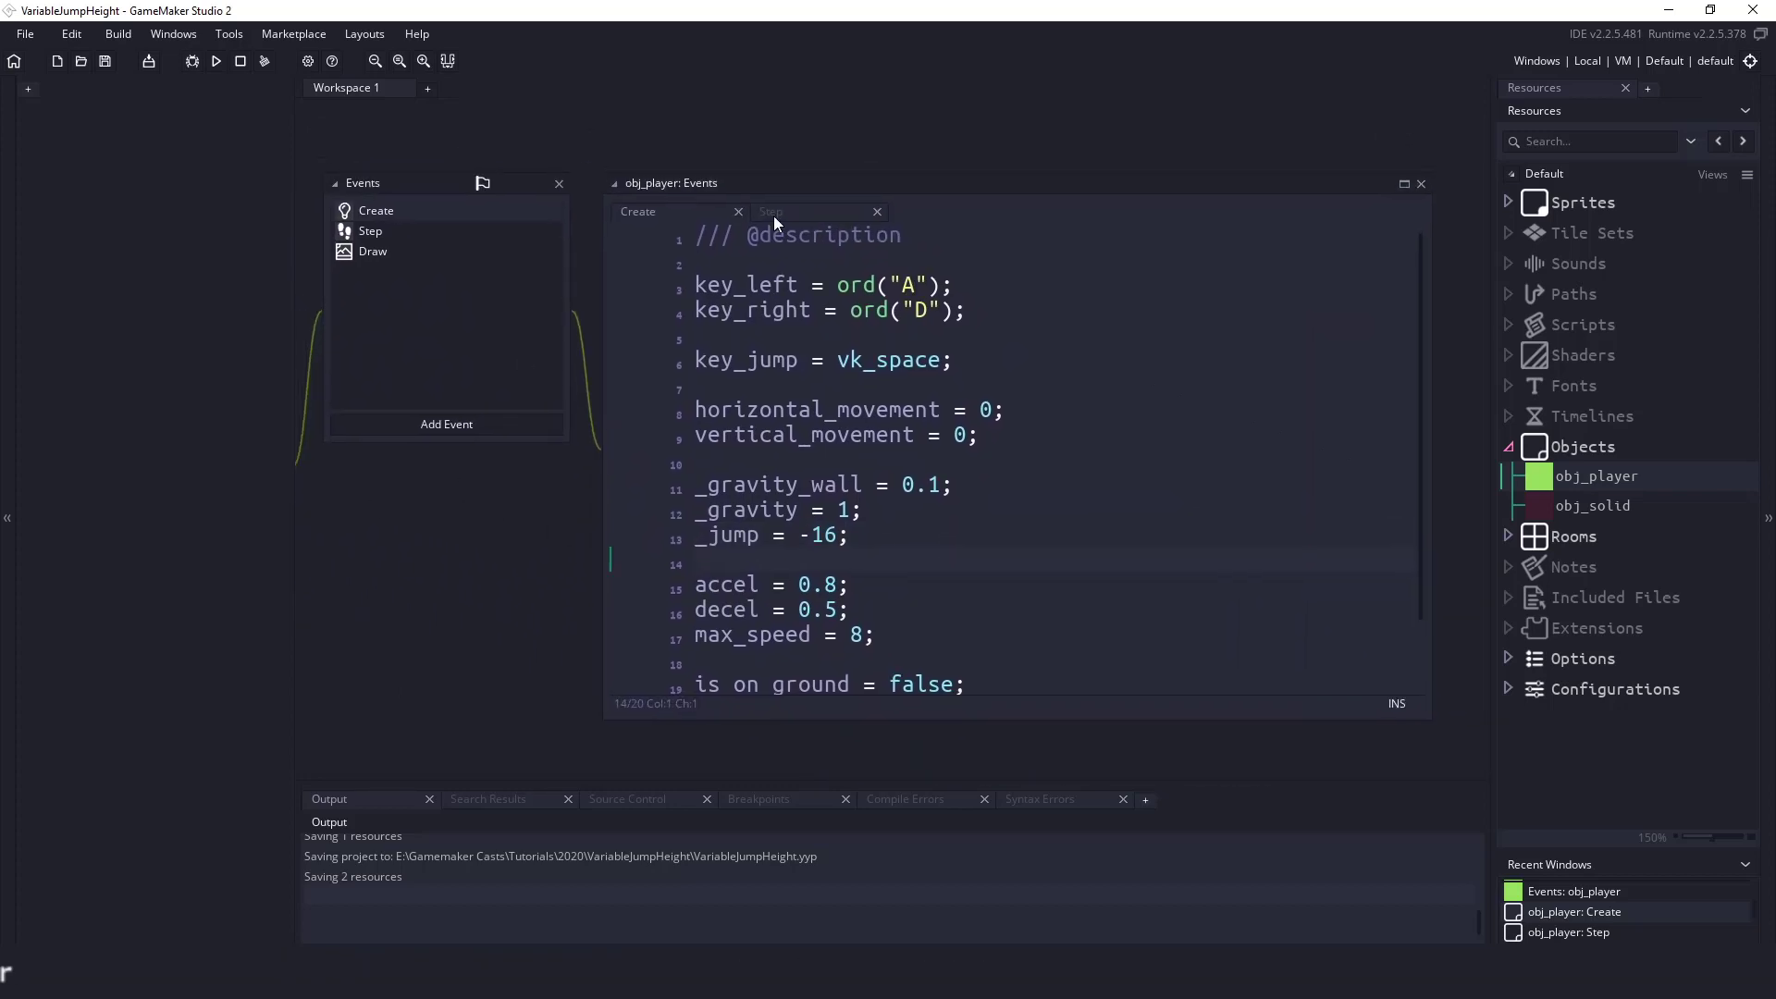
left_click(772, 212)
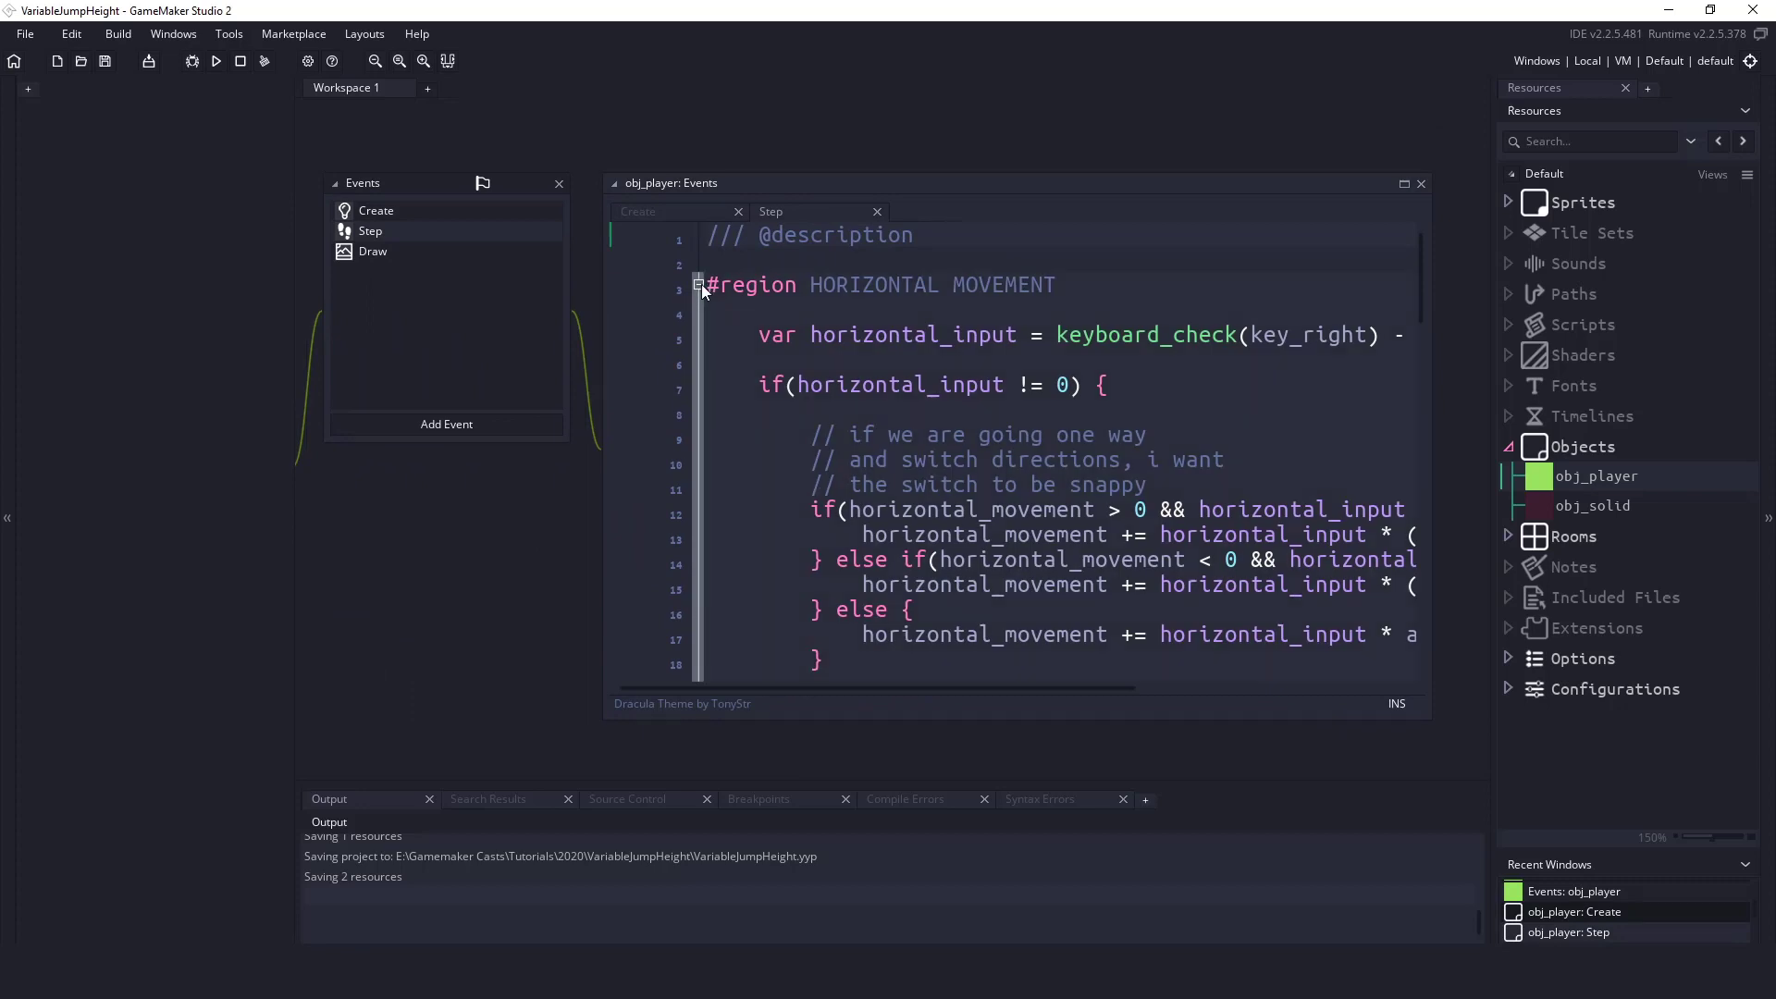
scroll("down", 3)
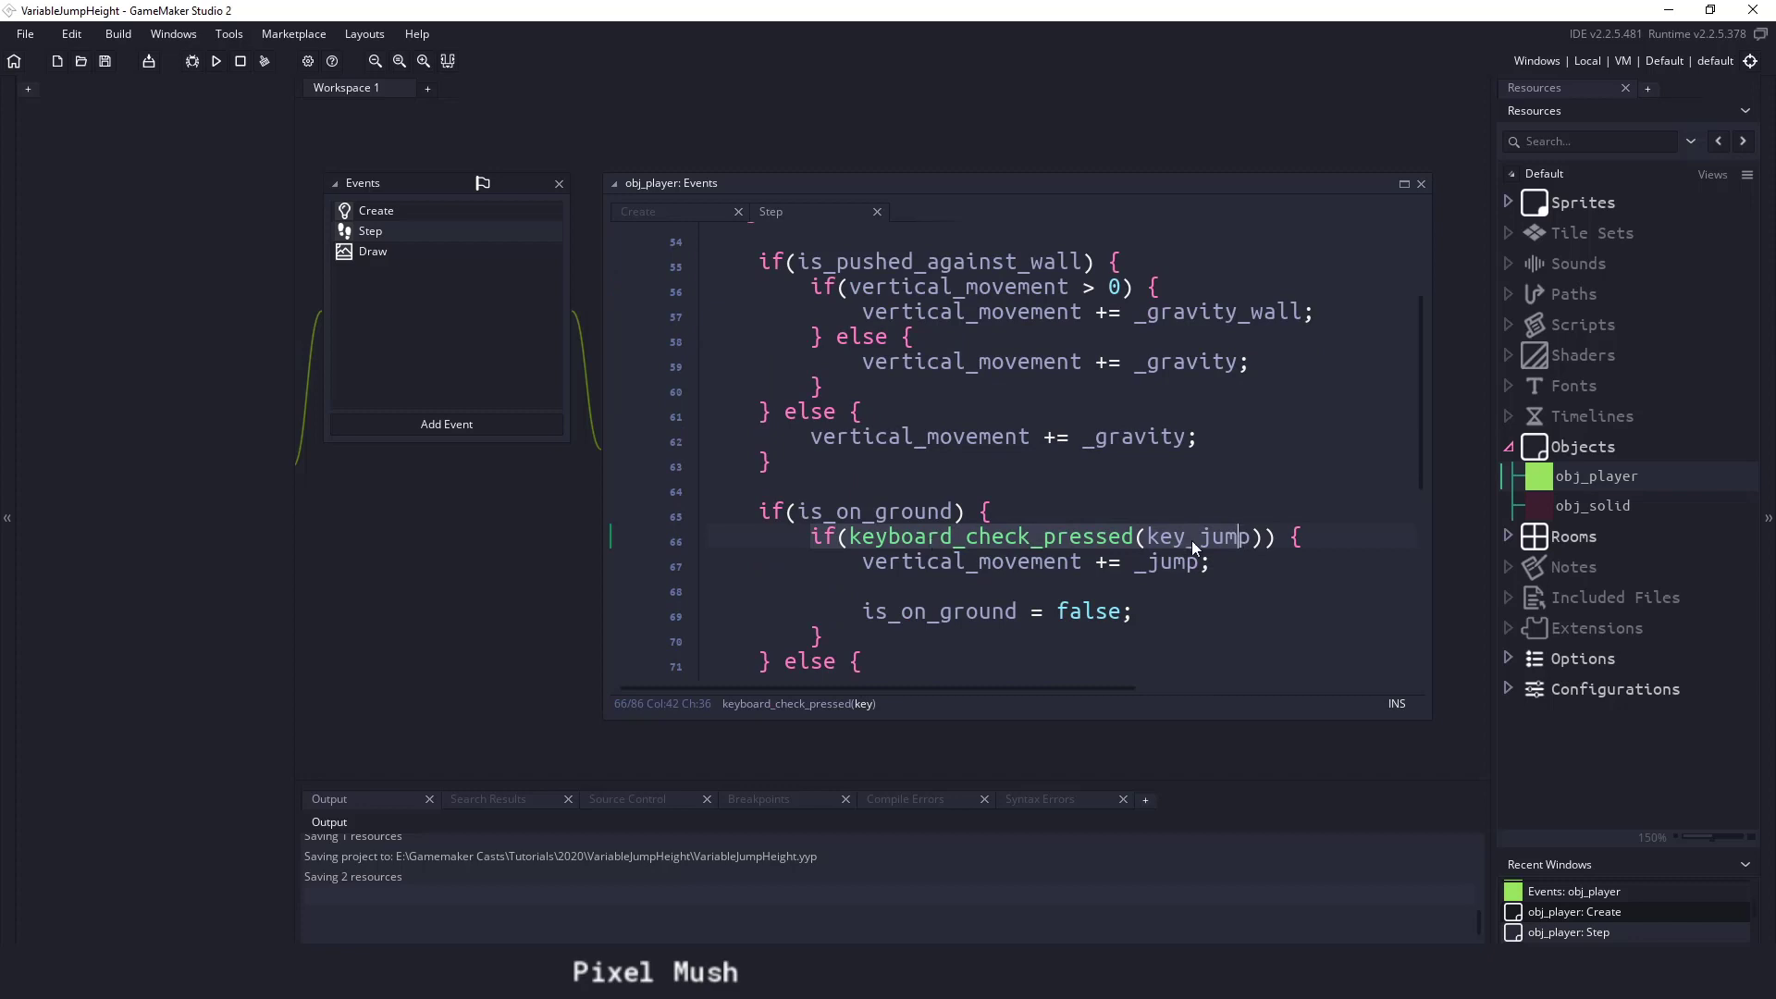
left_click(1195, 561)
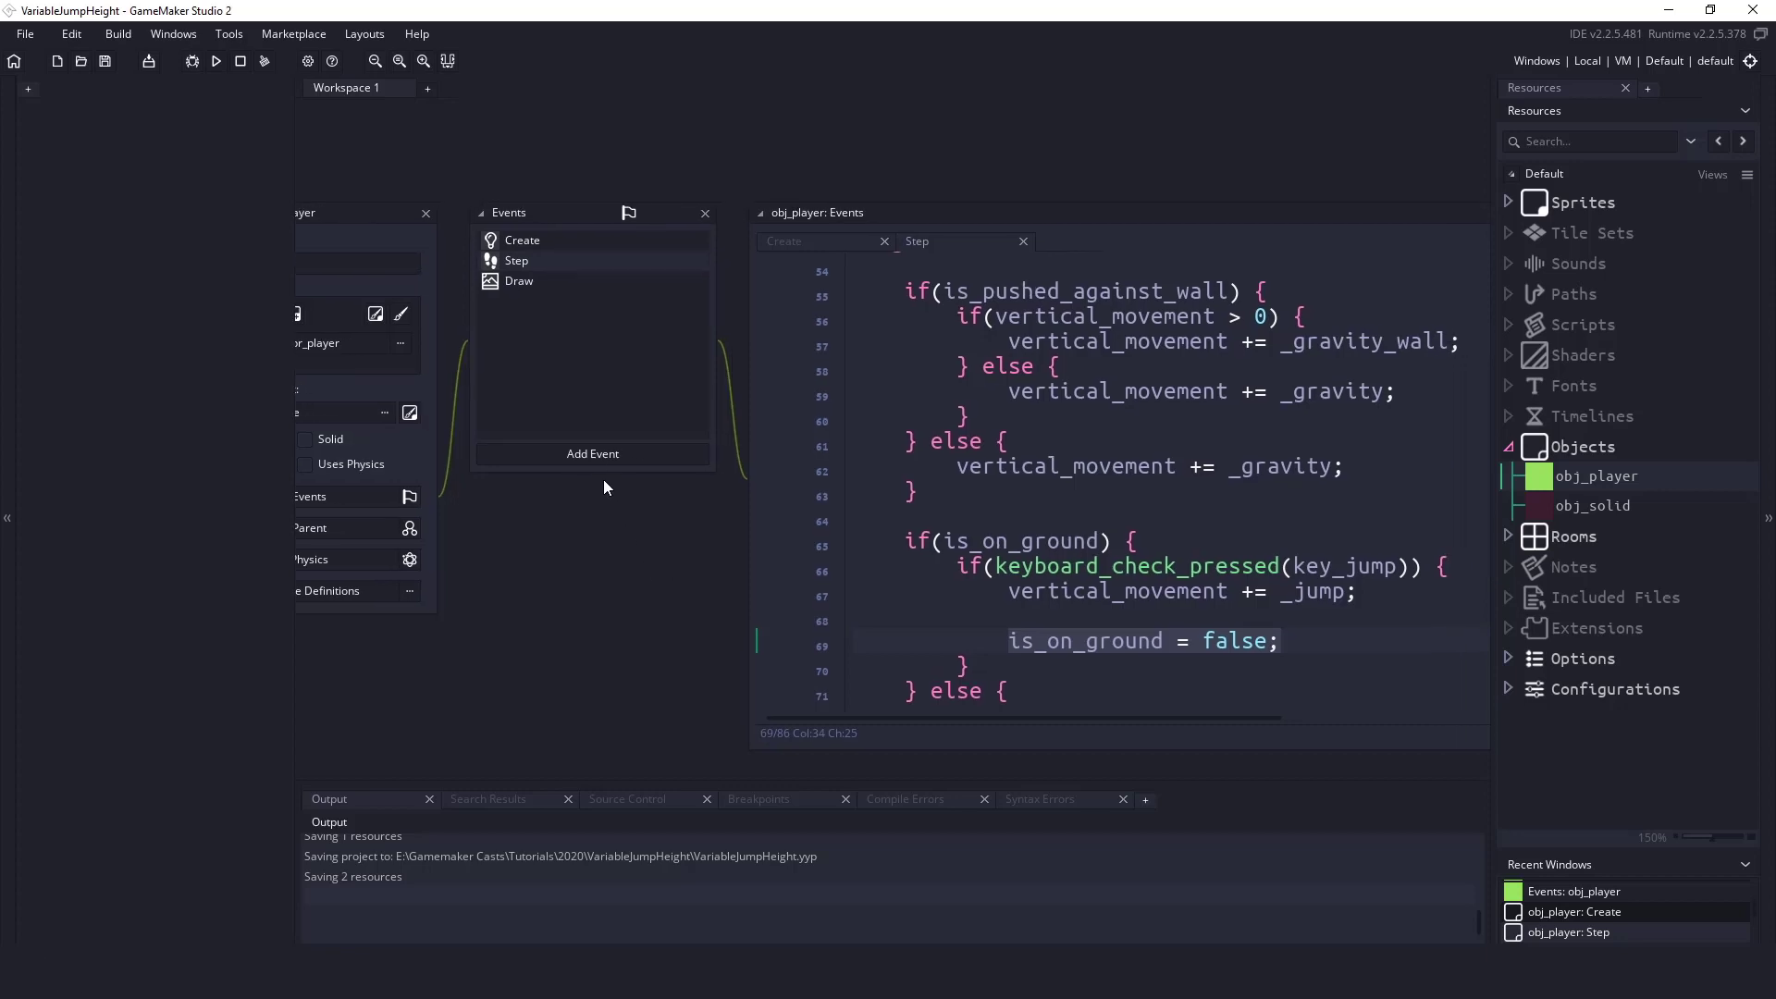
- Declare is_jump_pressed = false and is_jump_released = false in obj_player's Create code
left_click(783, 241)
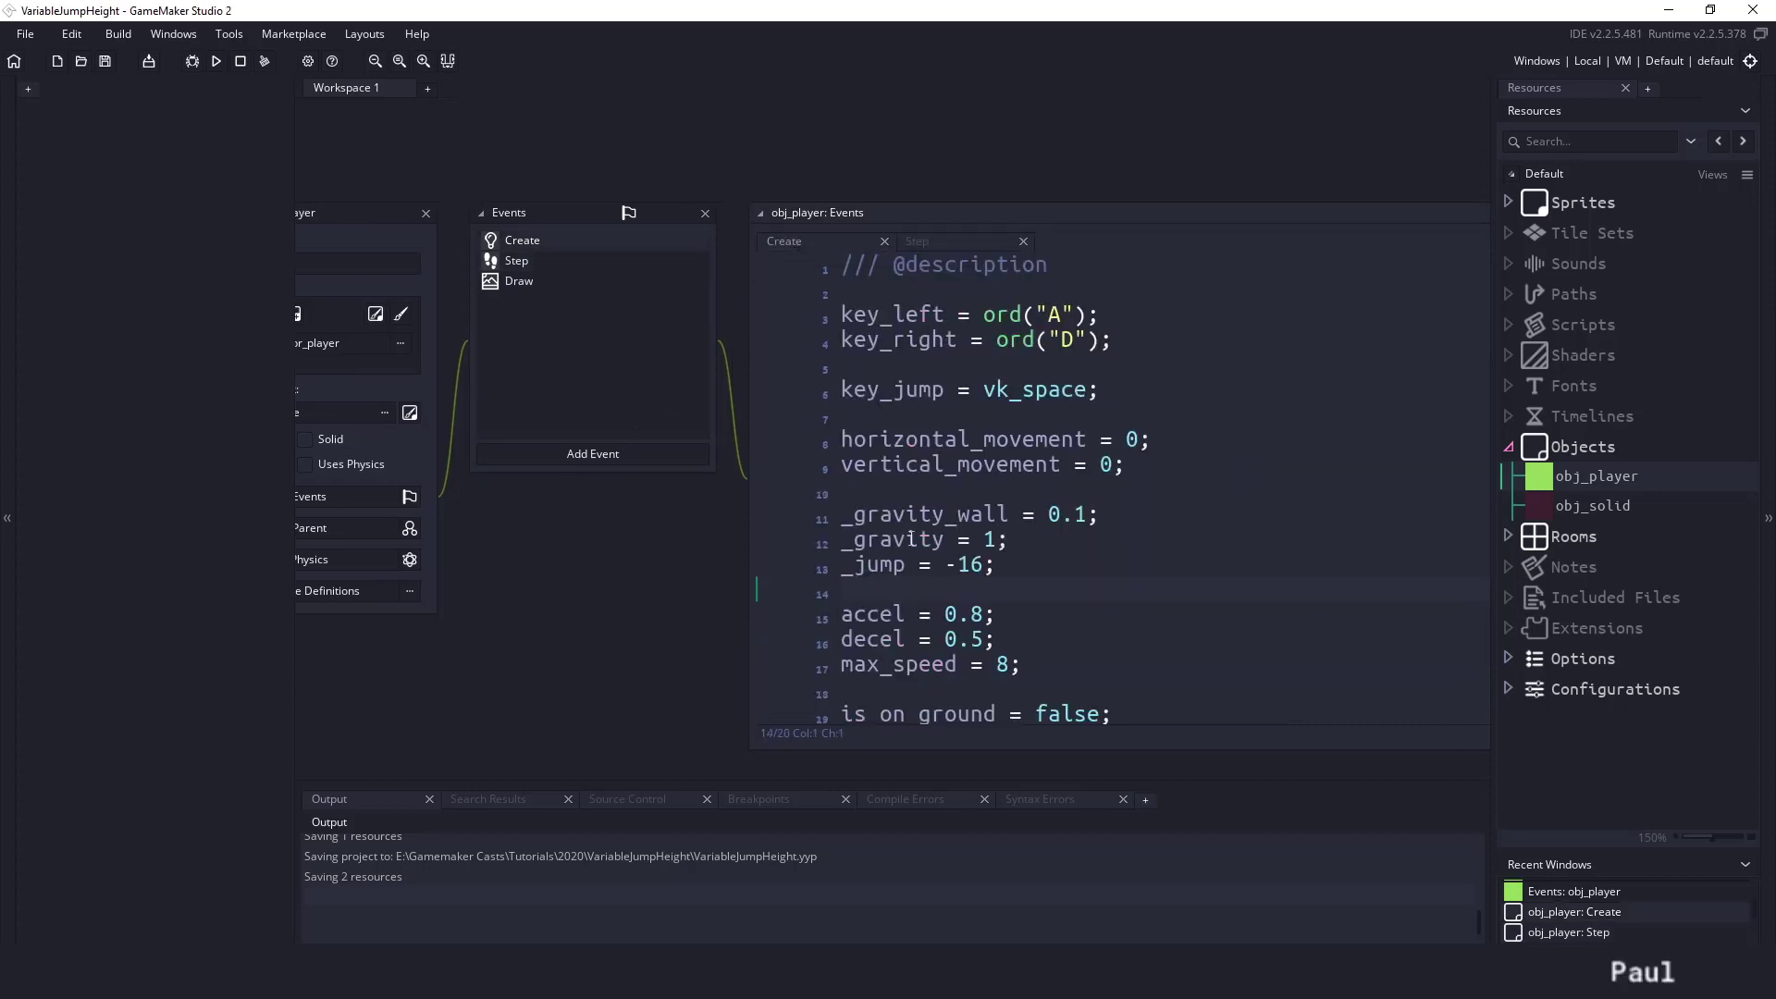
type("is_pushed_against_wall = false;")
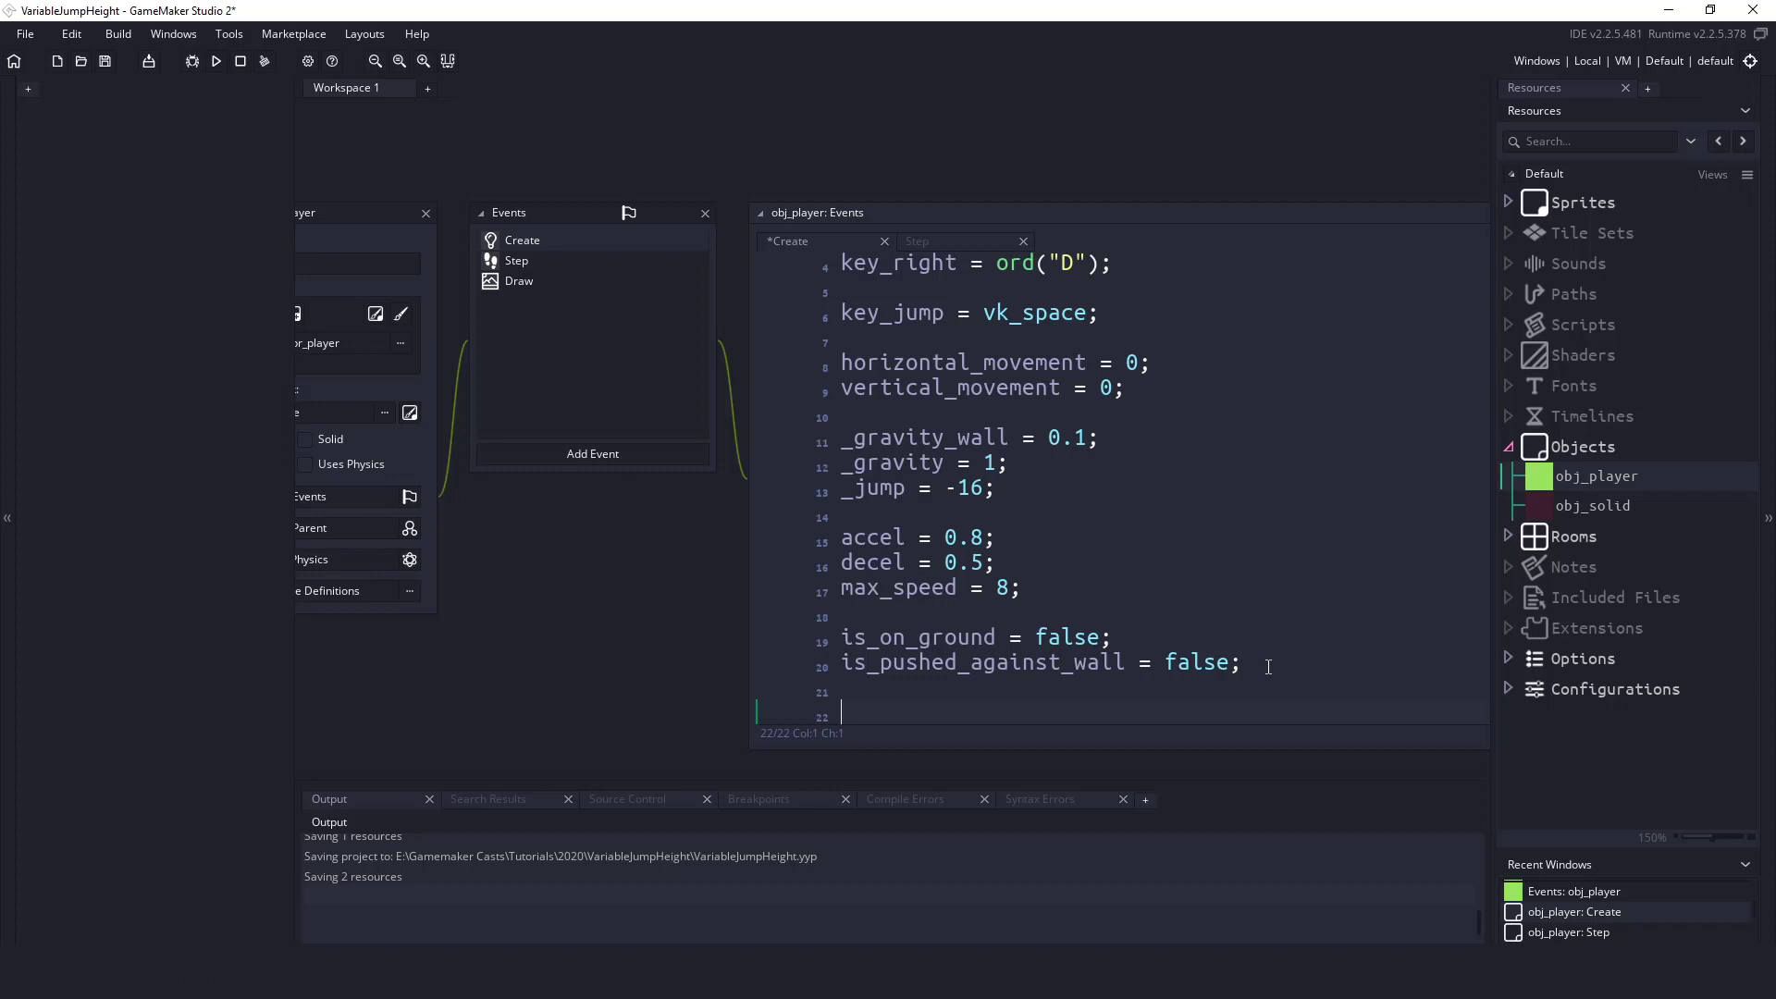
type("is)")
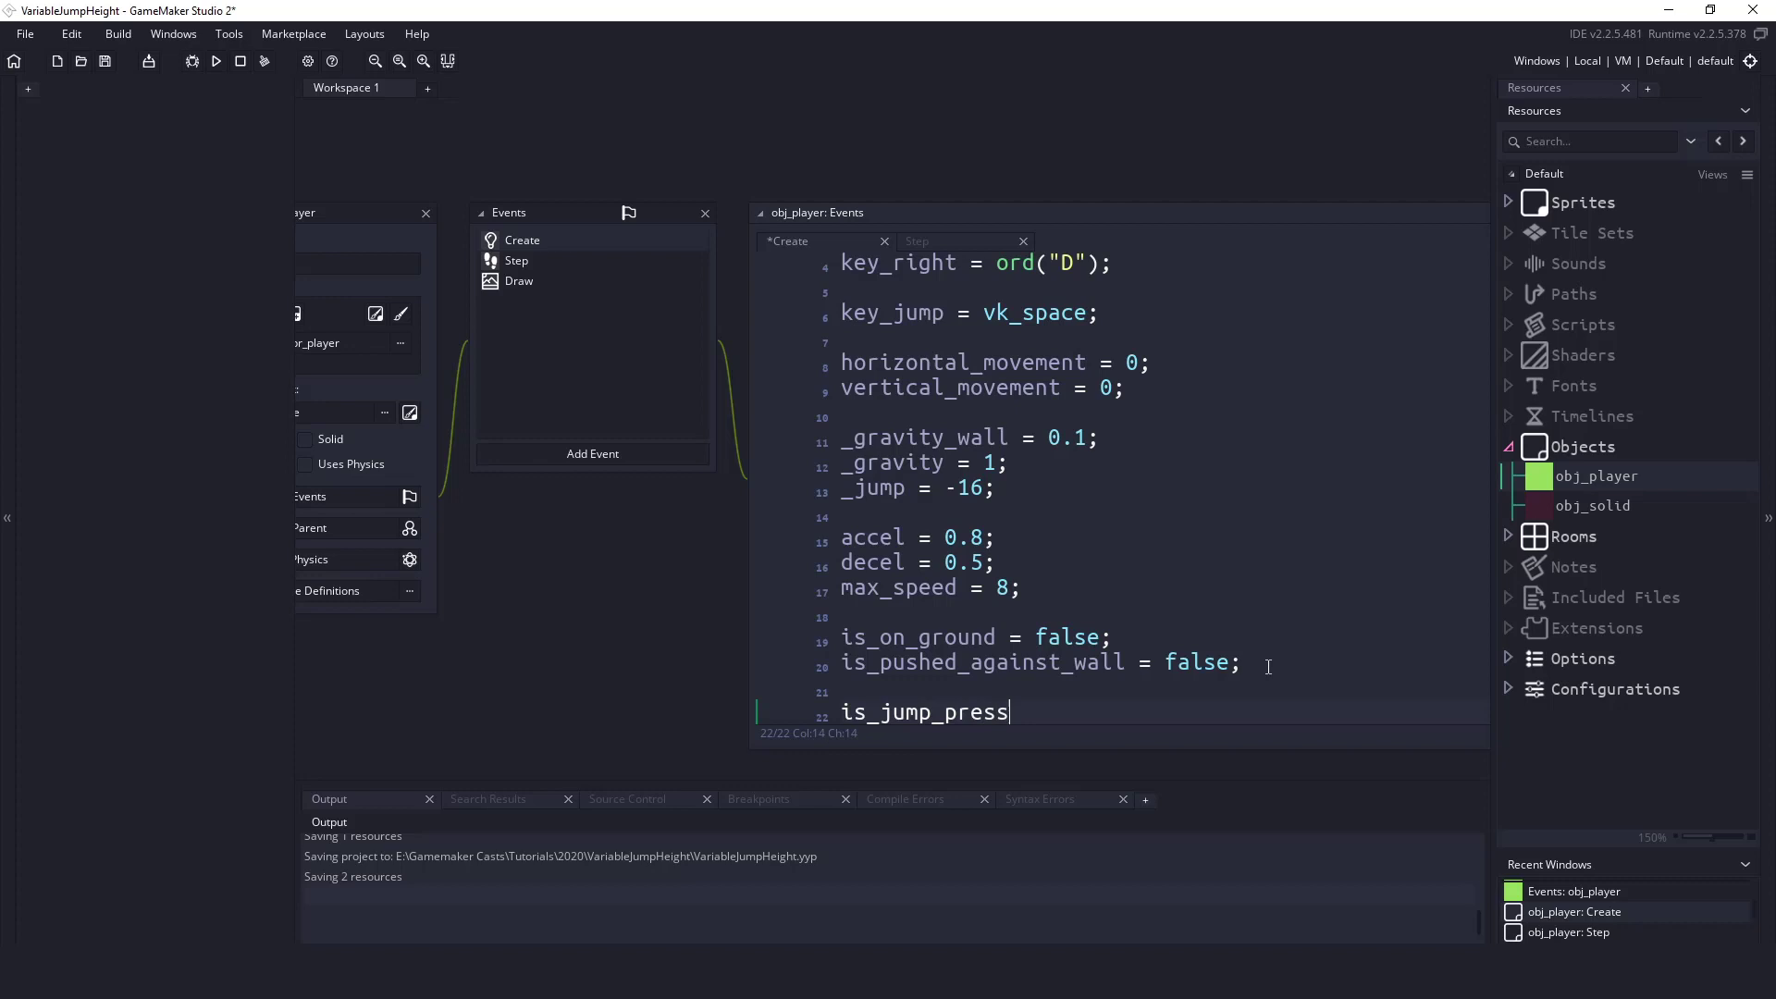
type("ed = false;")
type("is_jump_released =")
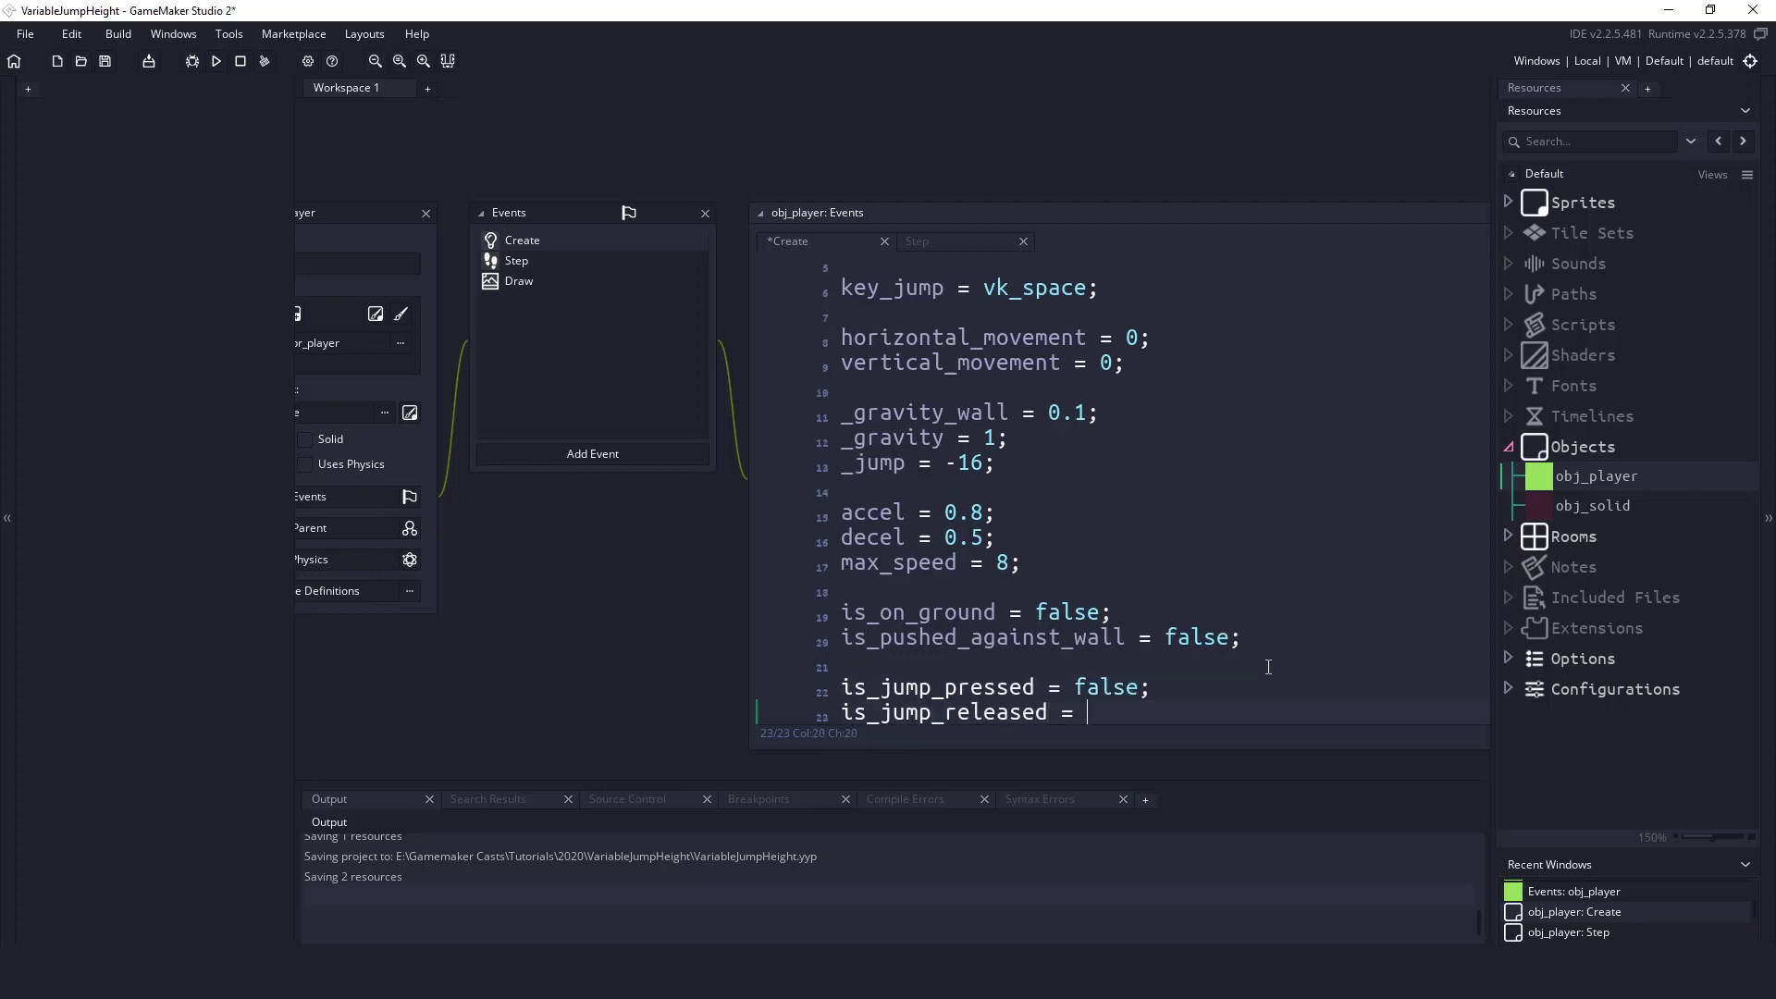
type("false;")
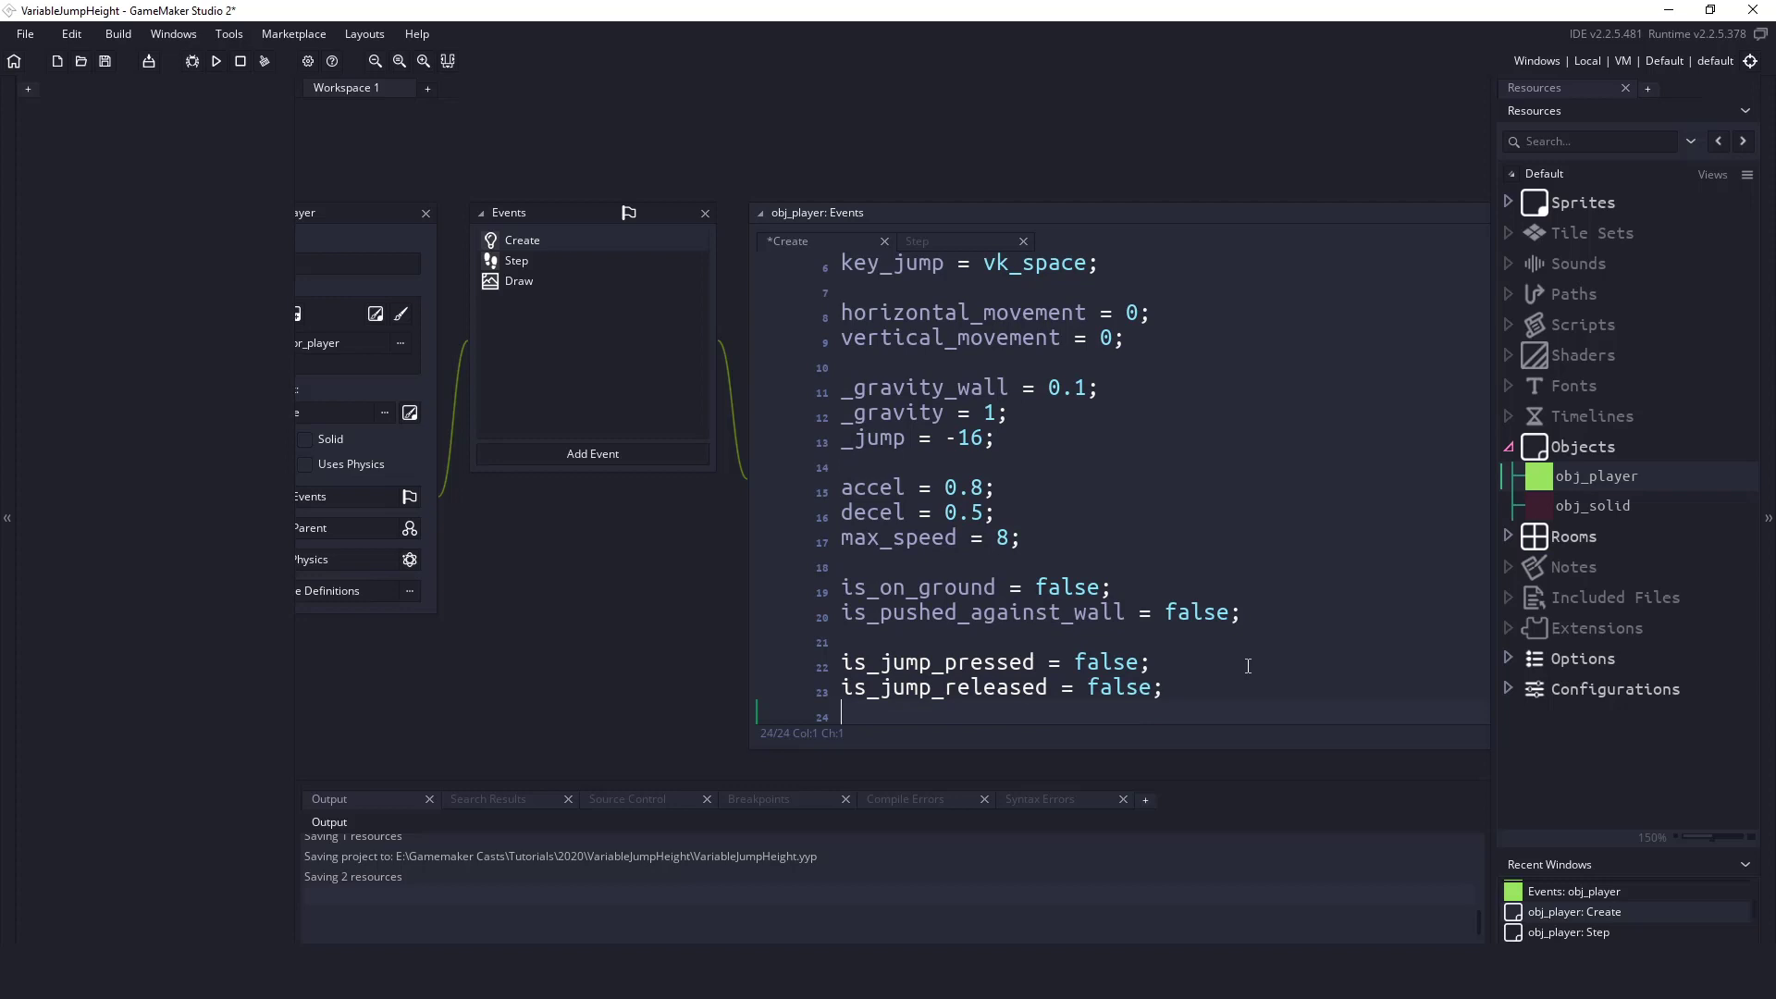
double_click(928, 661)
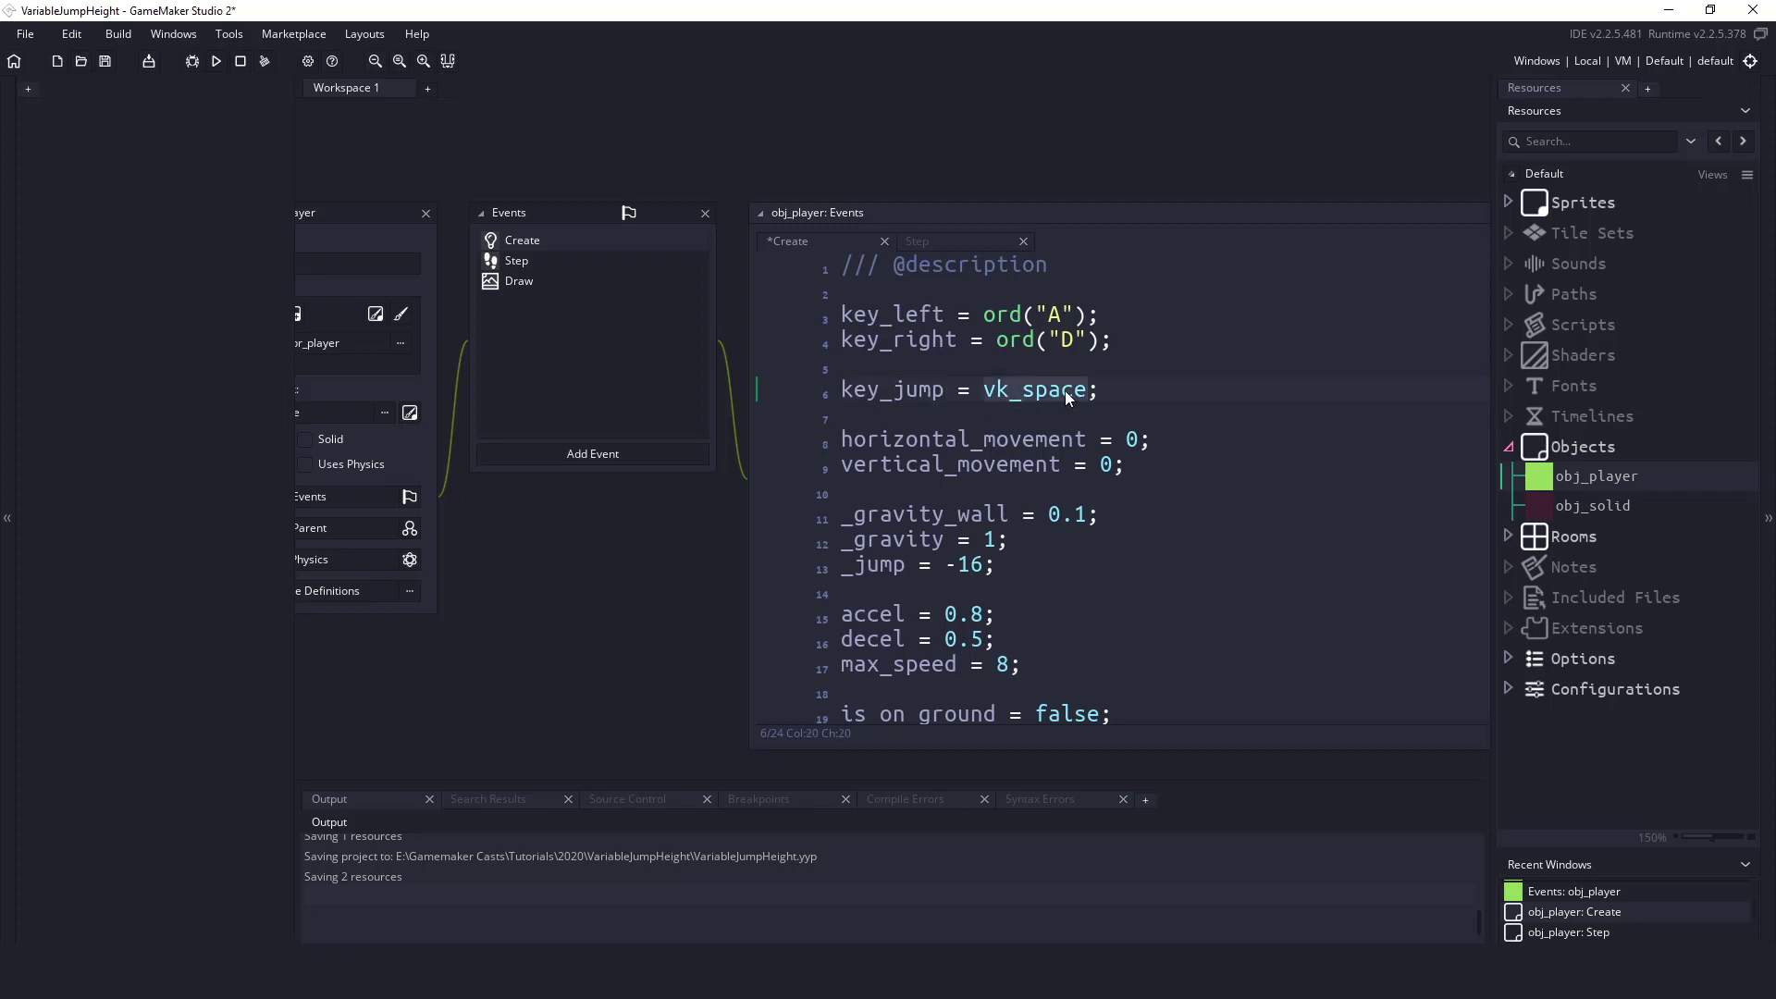
- Add a Key Pressed - Any event to obj_player and open its code
left_click(592, 453)
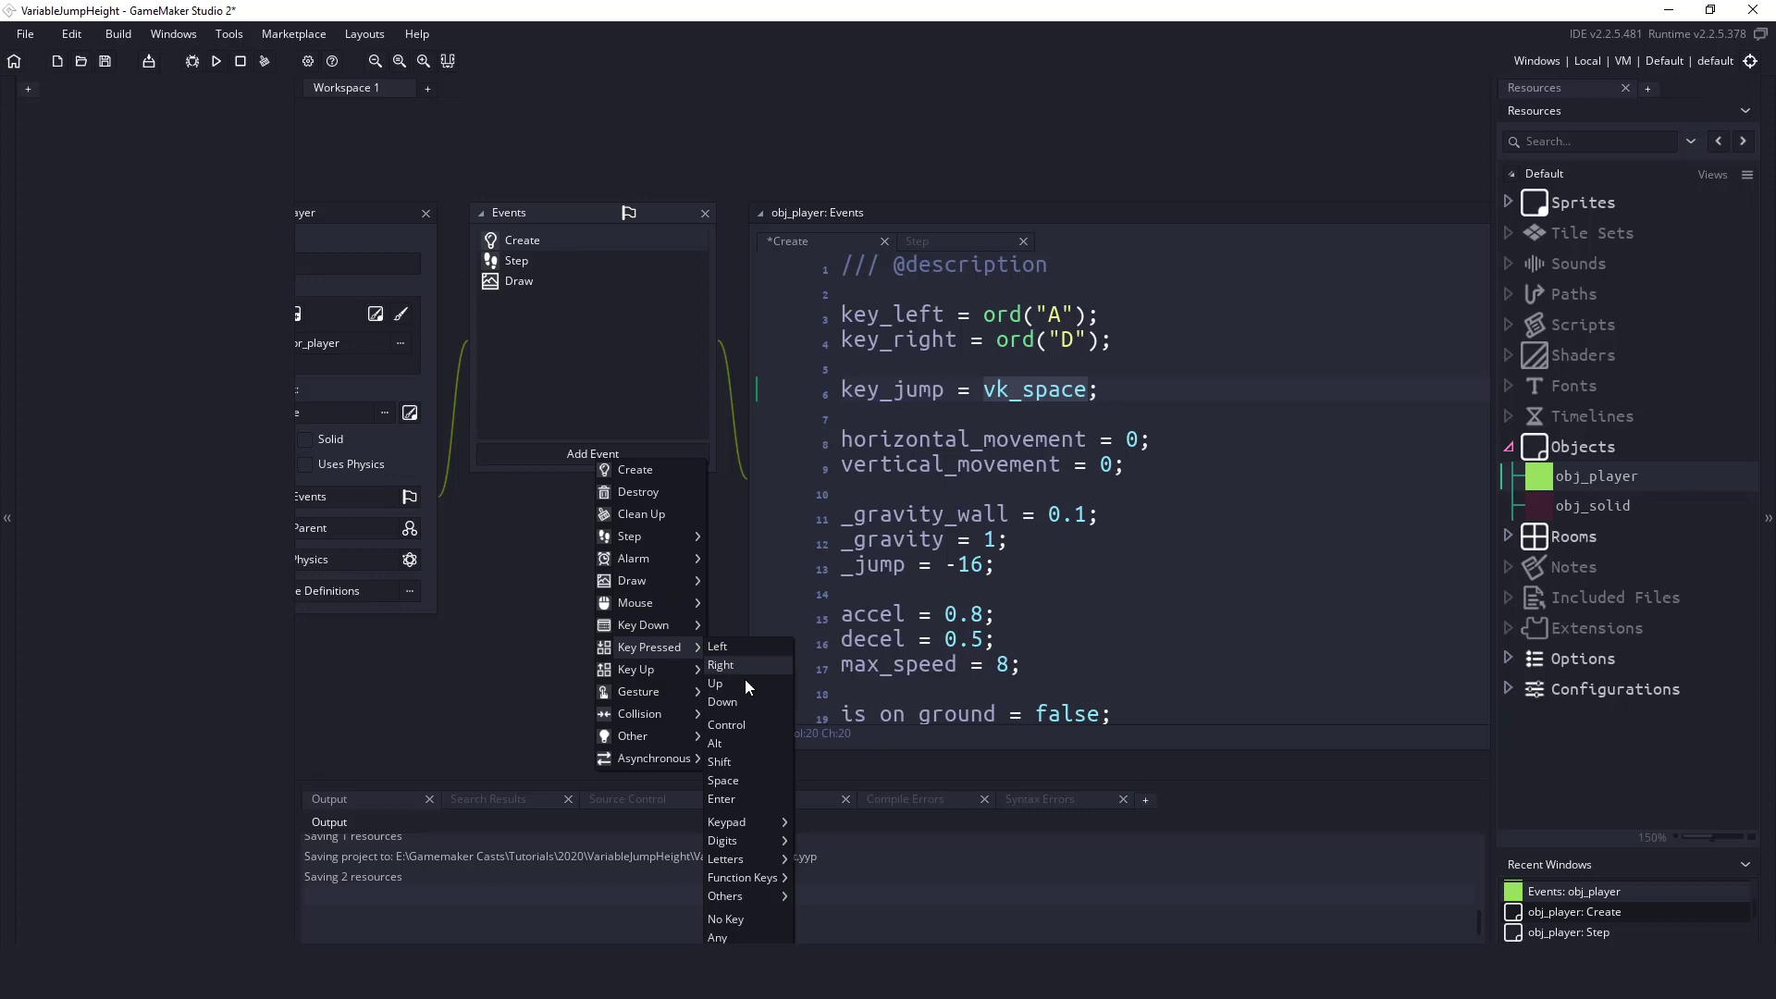
mouse_move(723, 781)
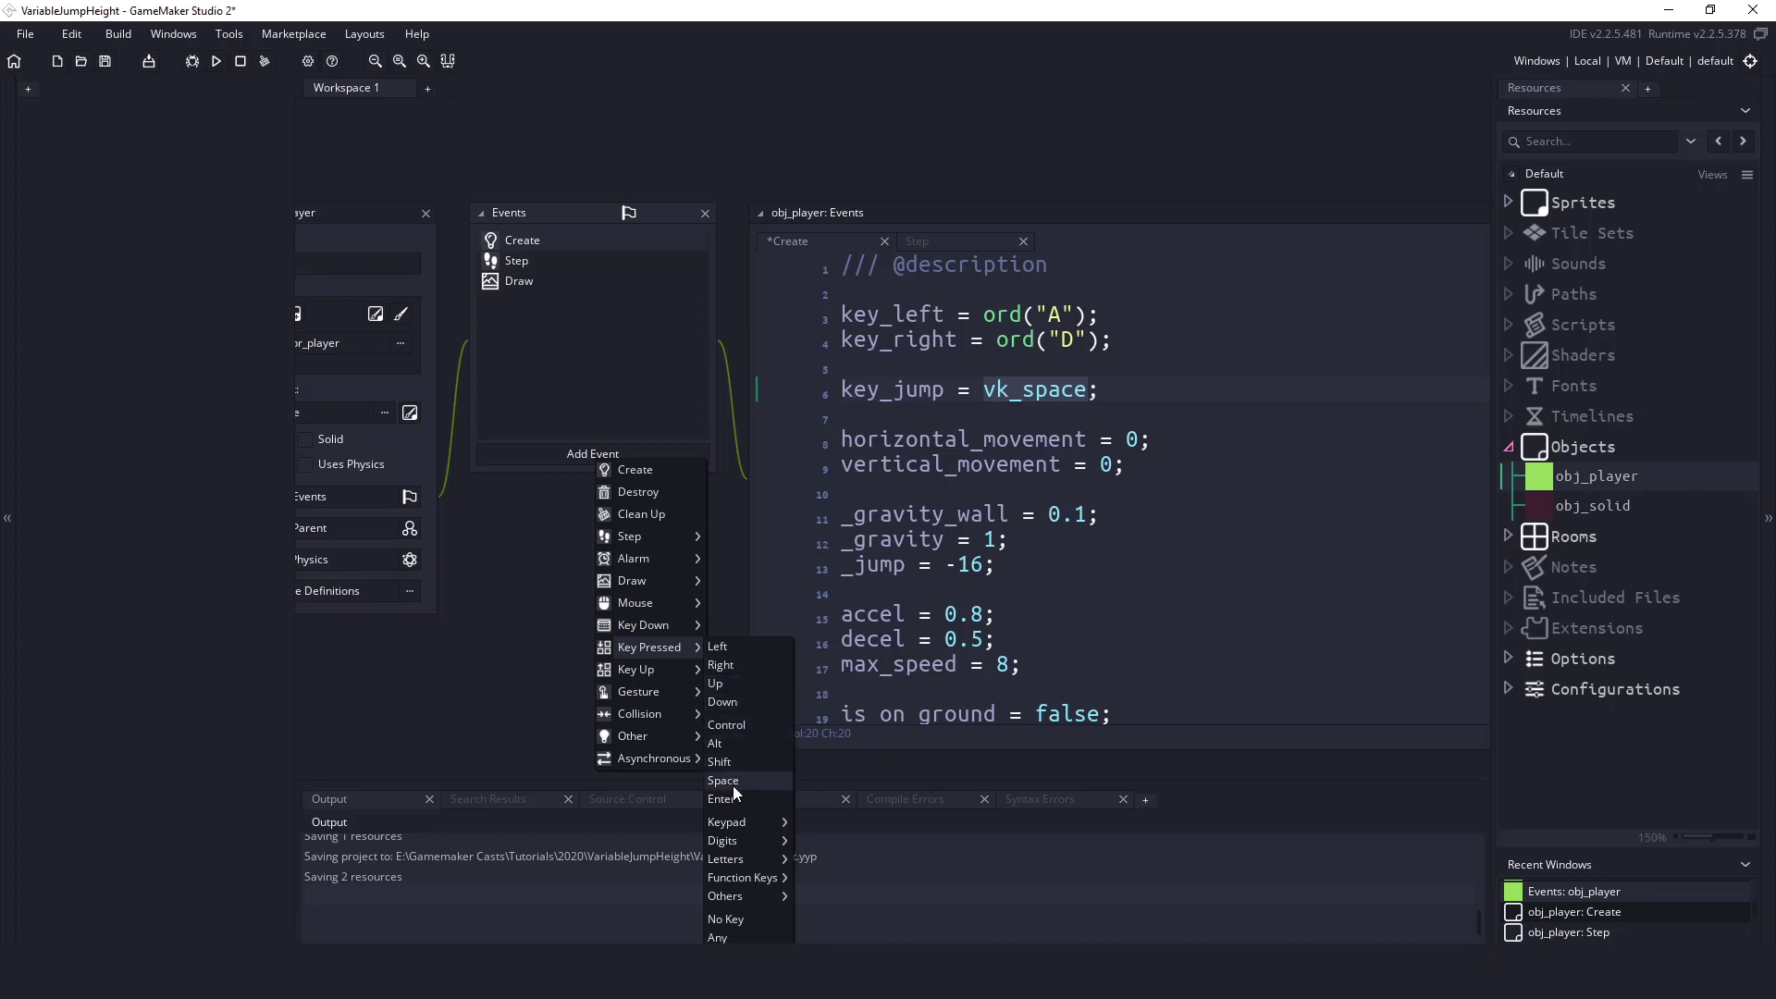
left_click(717, 938)
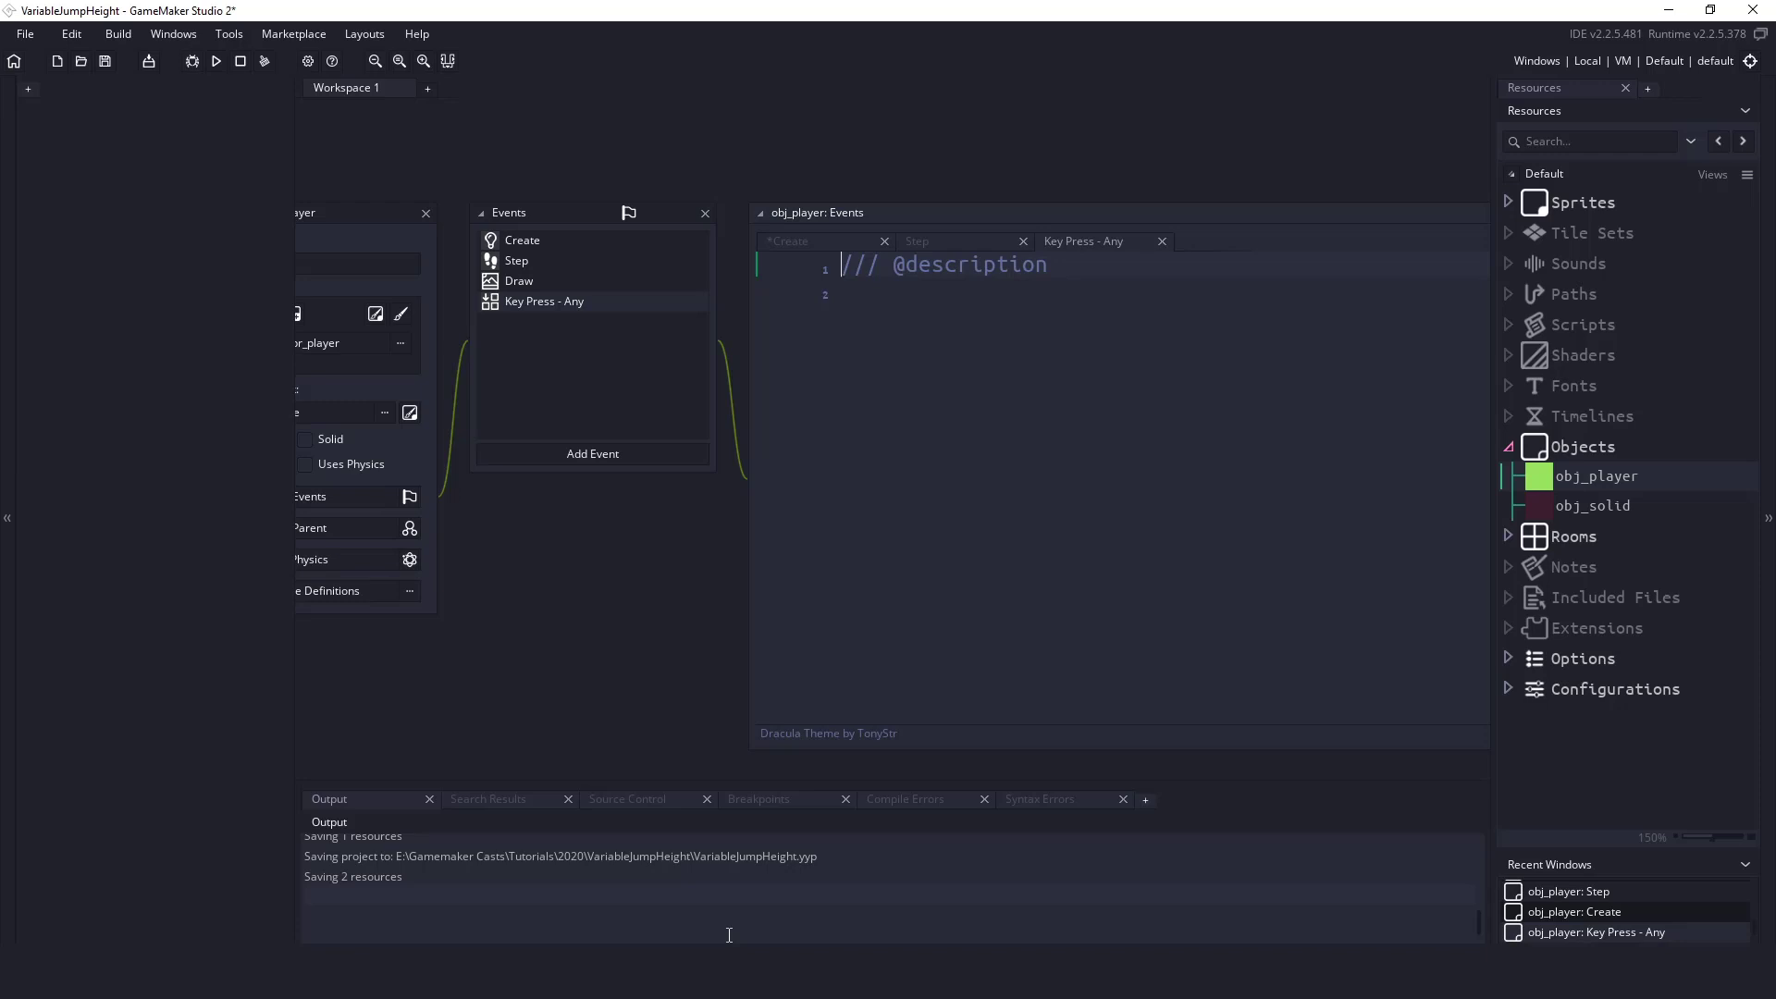
mouse_move(810, 243)
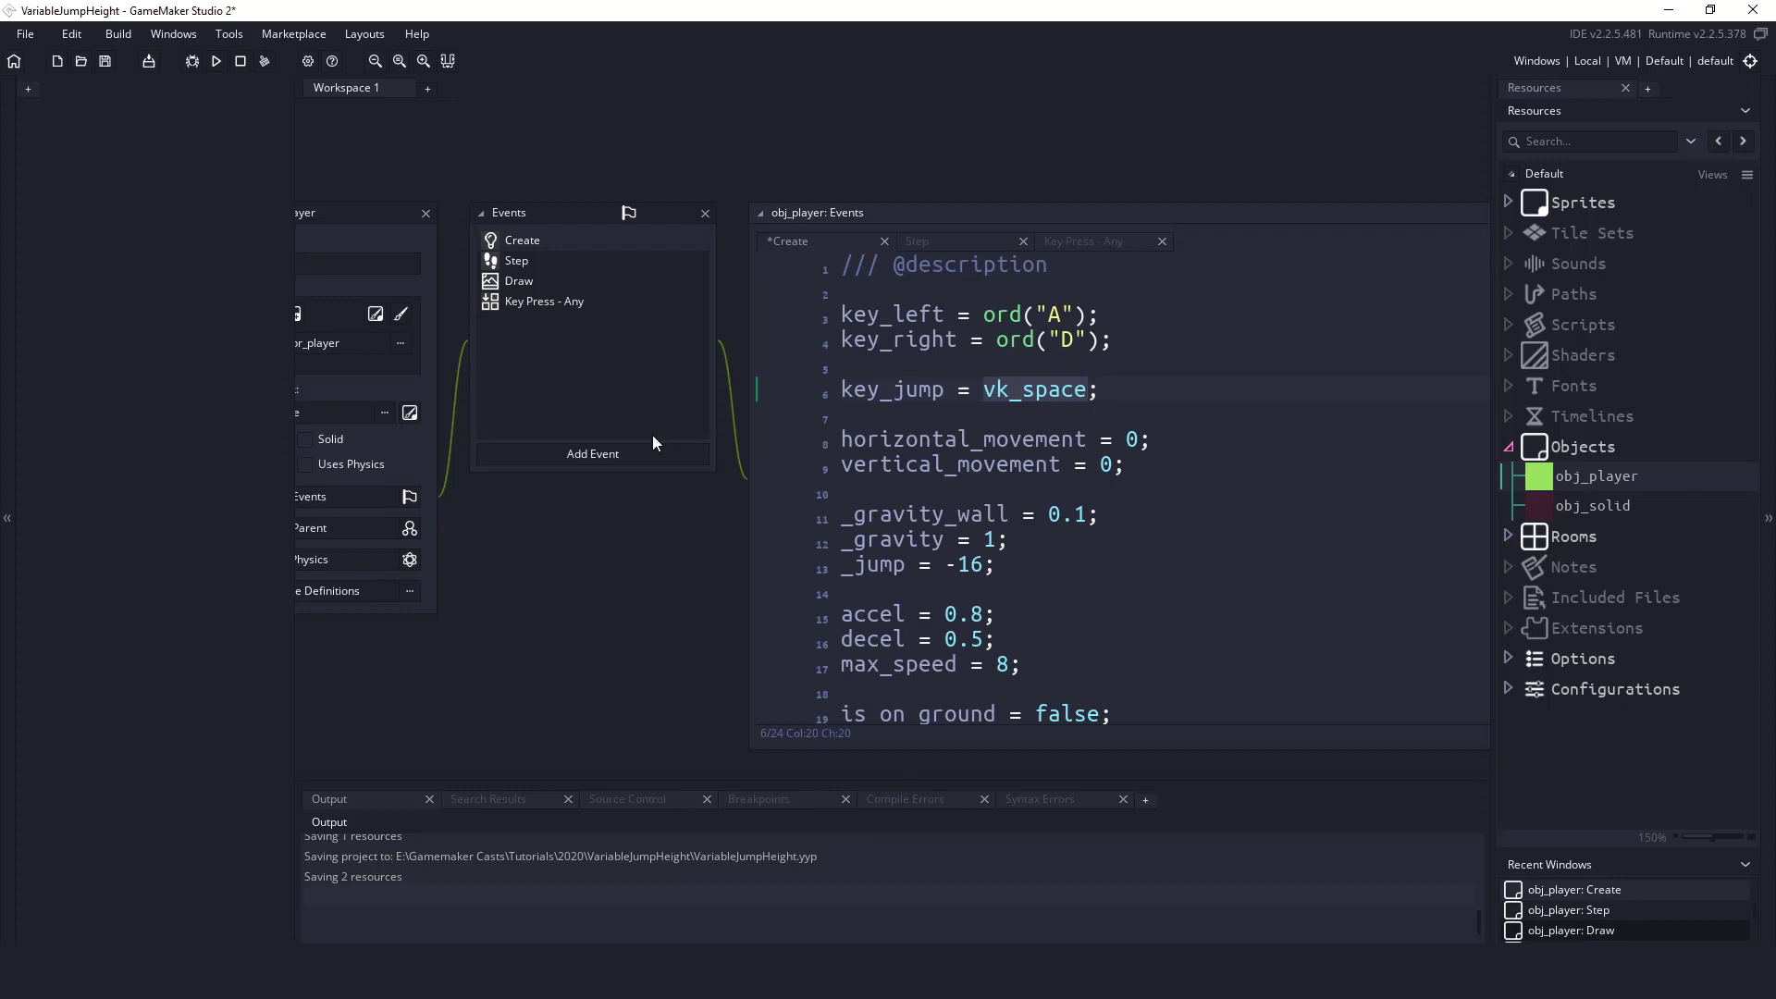
left_click(592, 453)
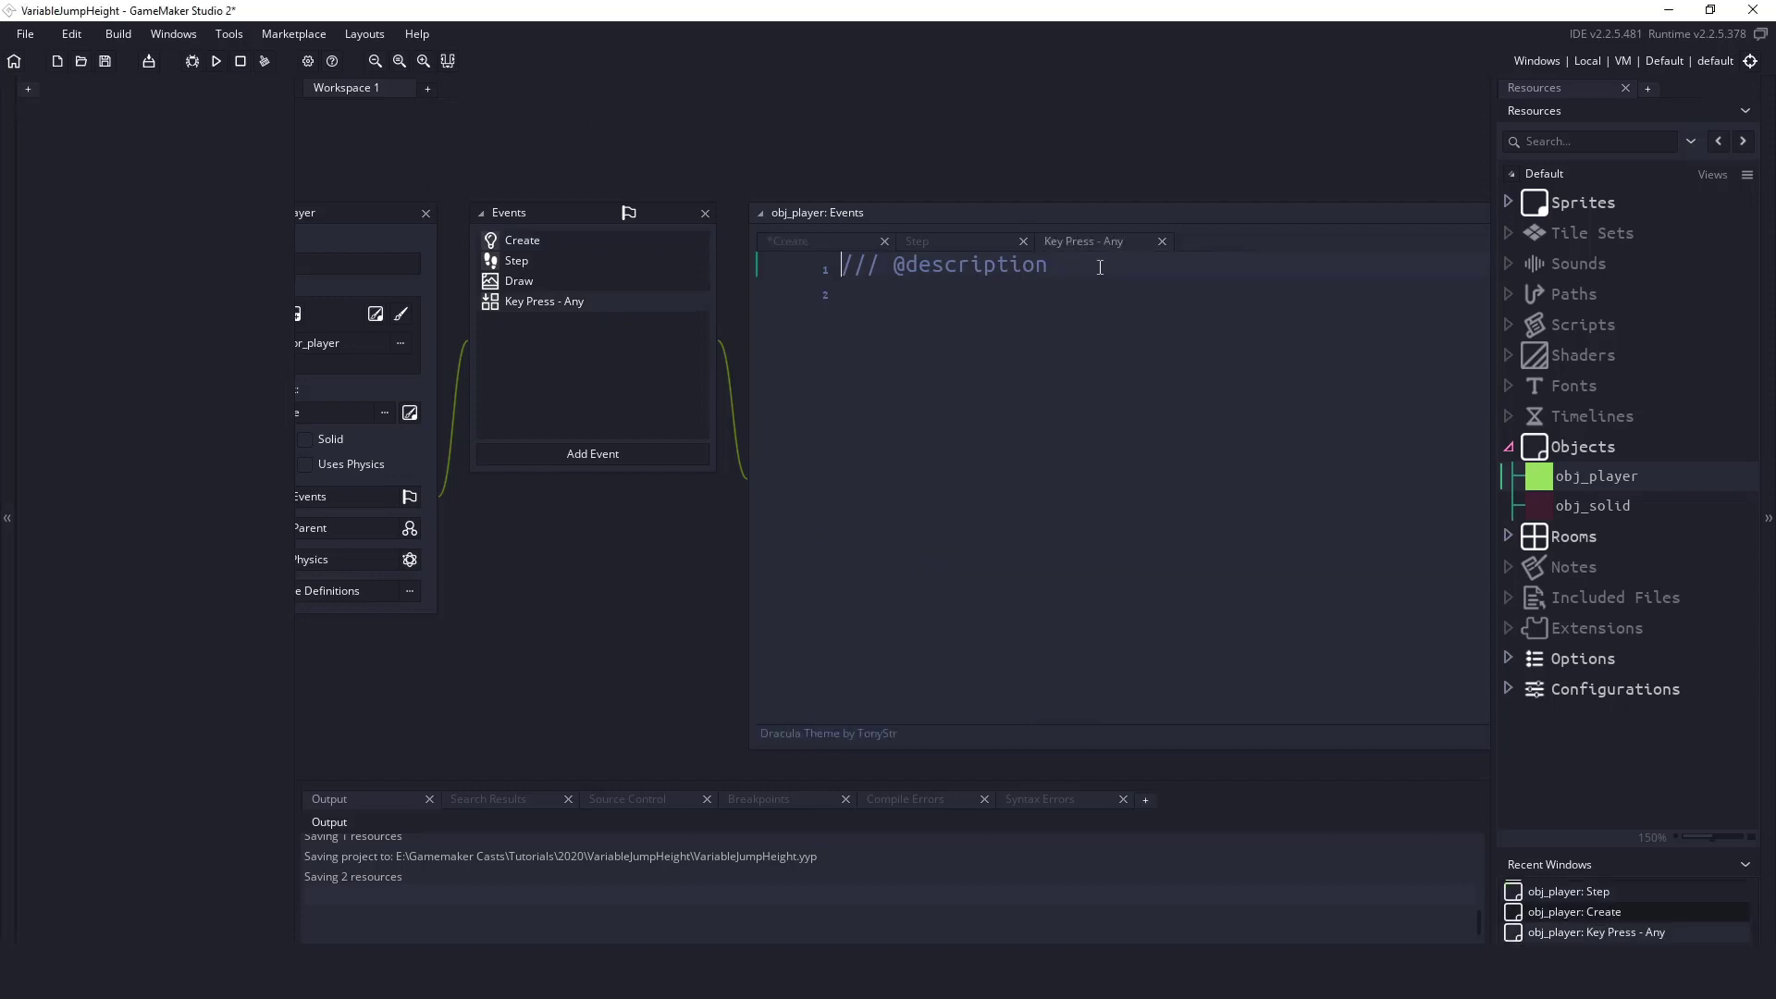
- Set is_jump_pressed true when keyboard_lastkey is key_jump, then add a Key Up event
key("Enter")
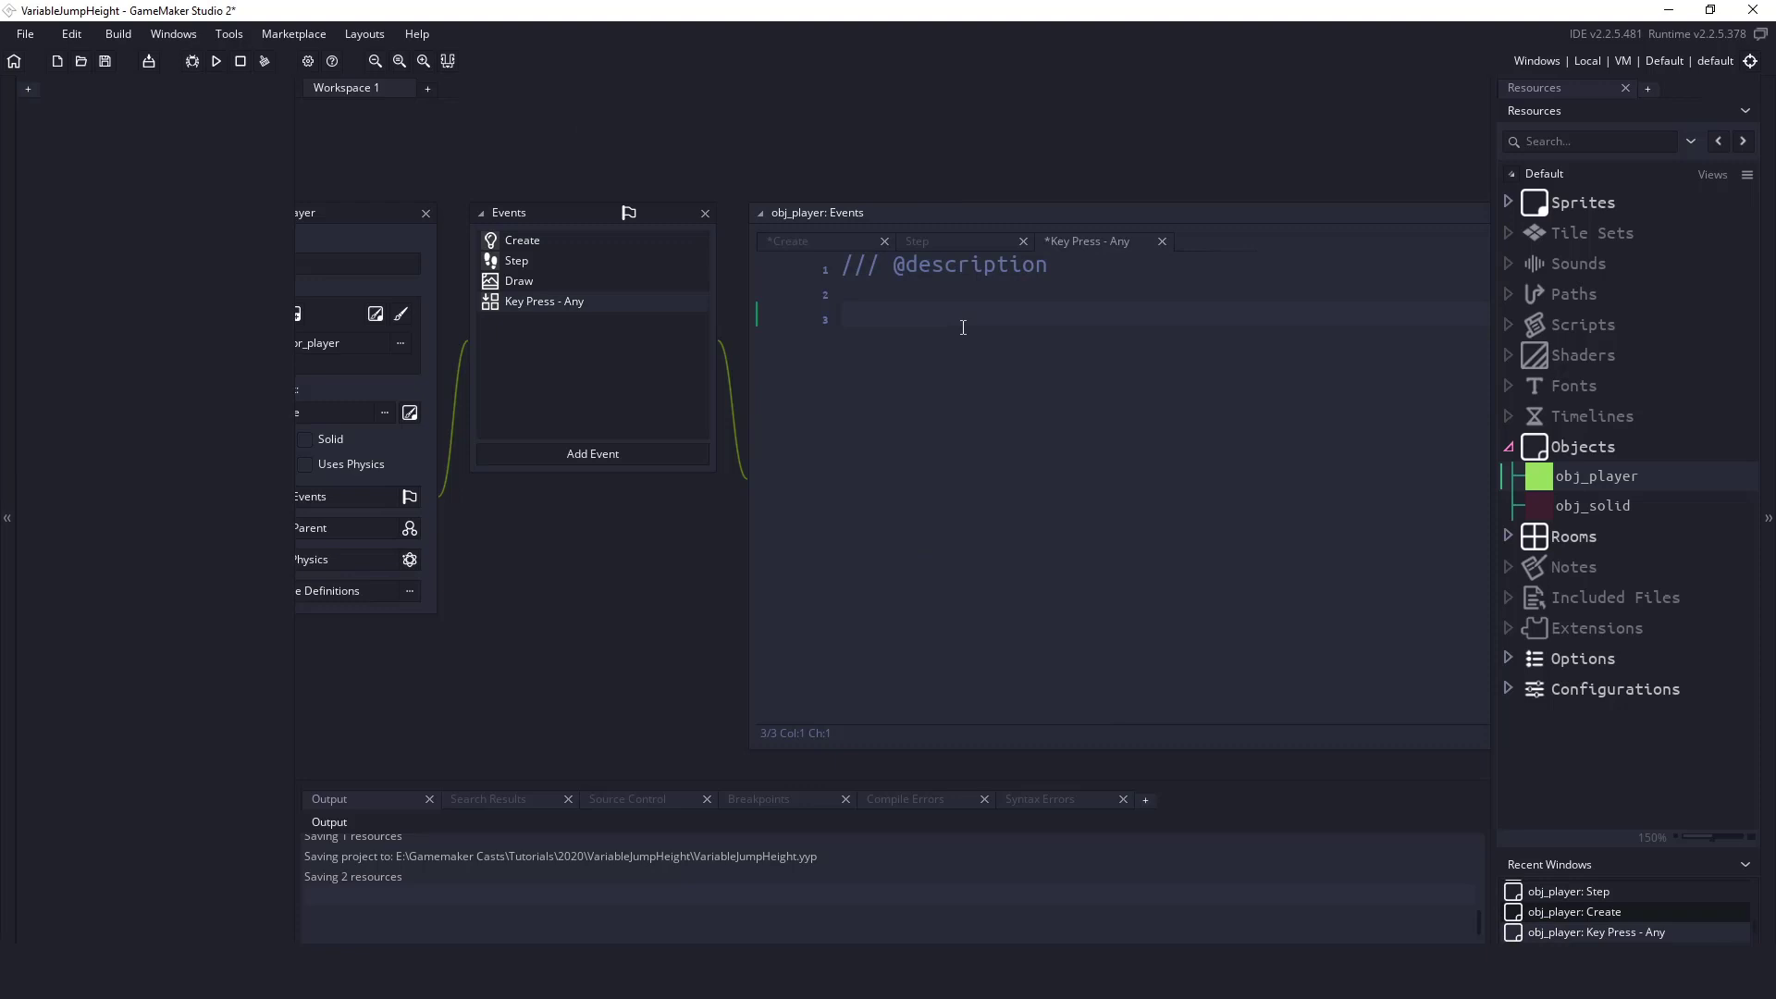
type("if(")
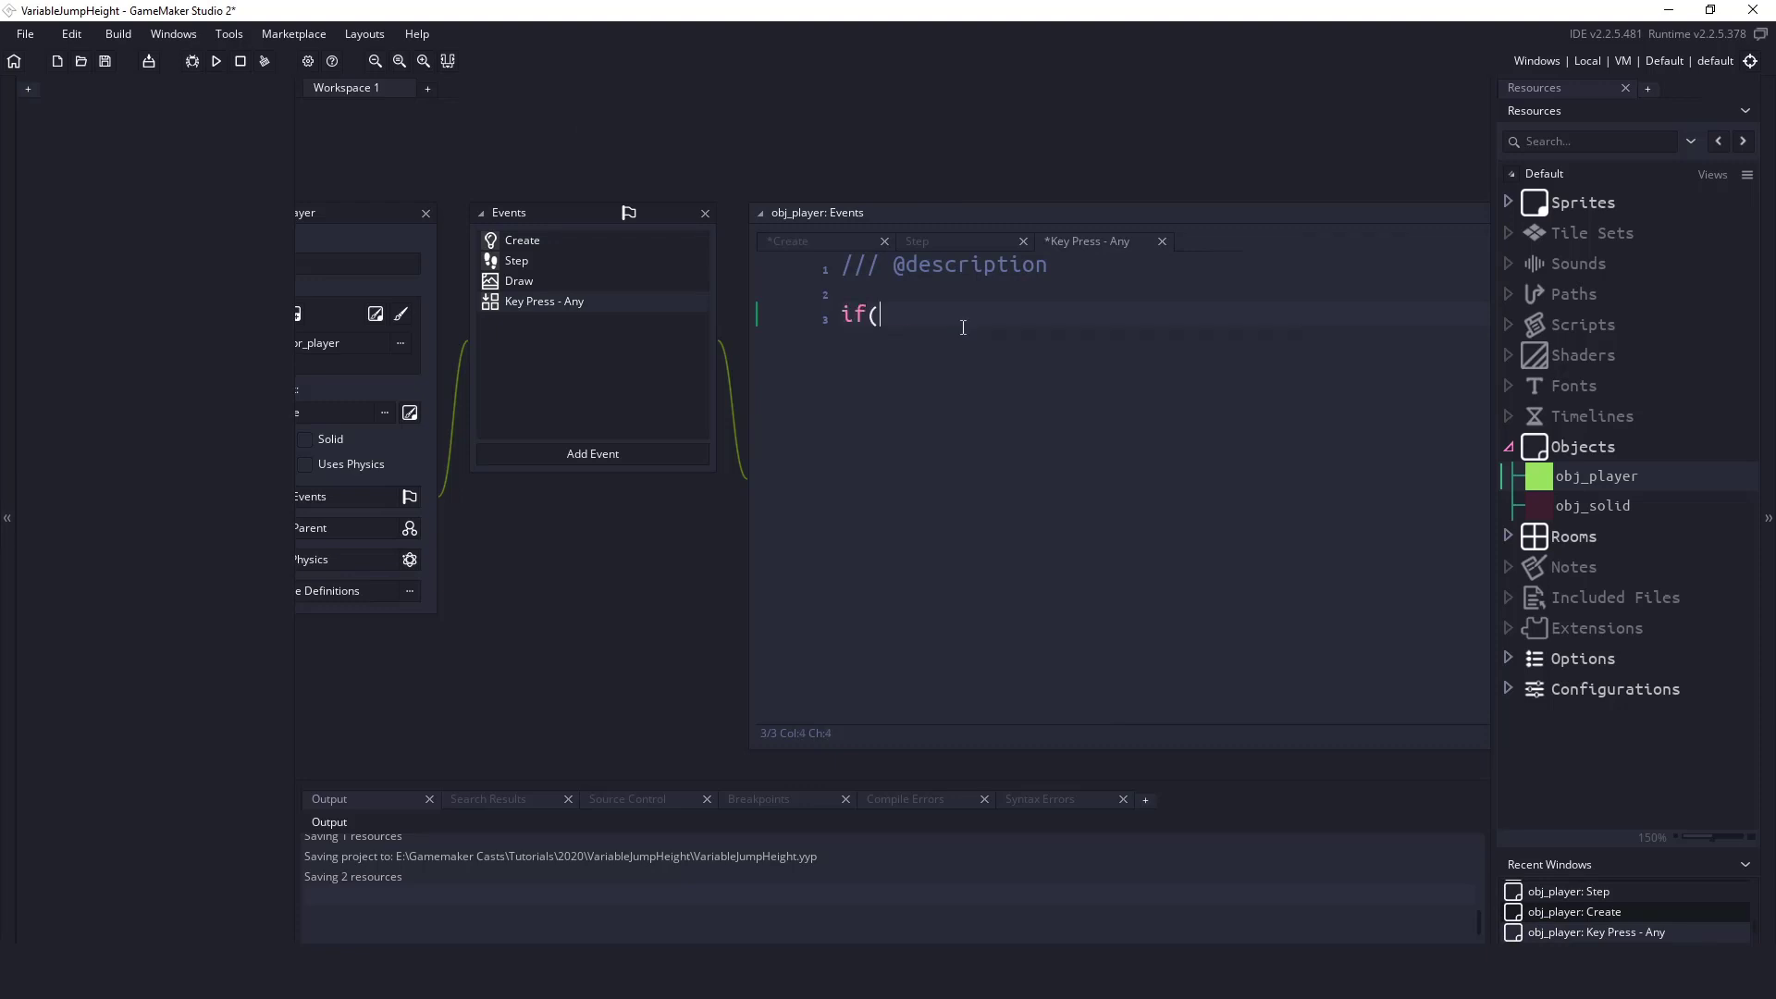
type("keyboard_lastkey == key_jump) {")
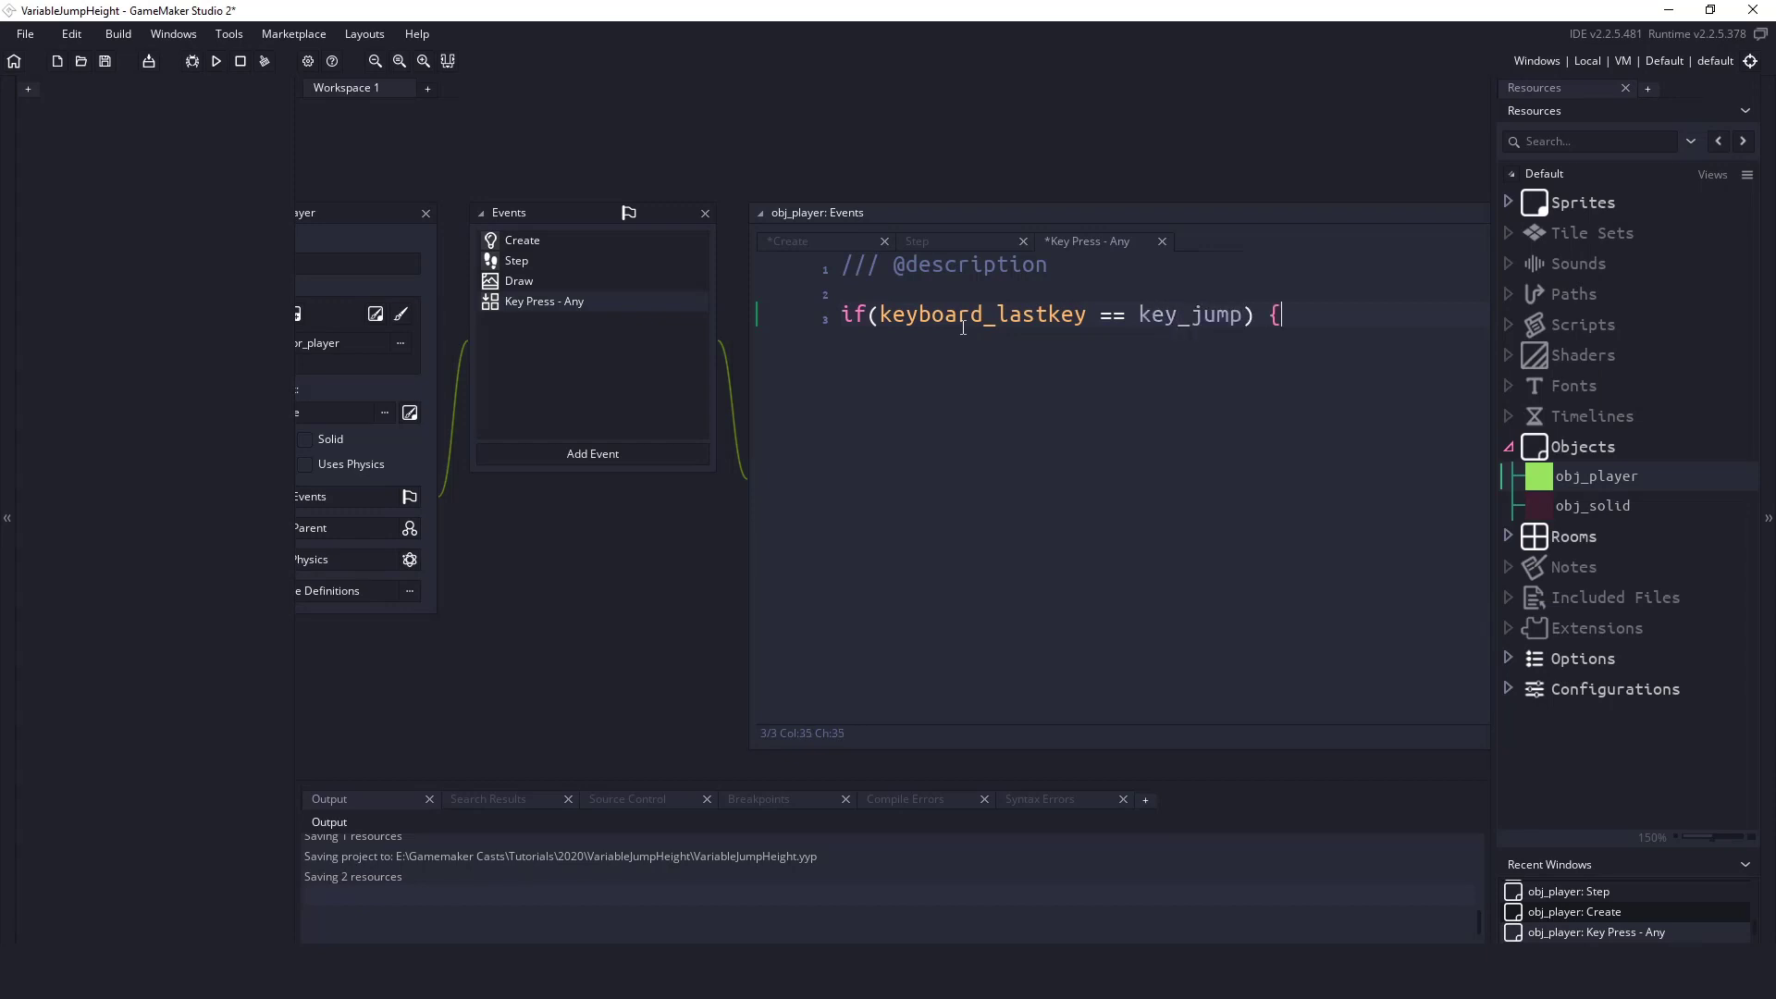
key("enter")
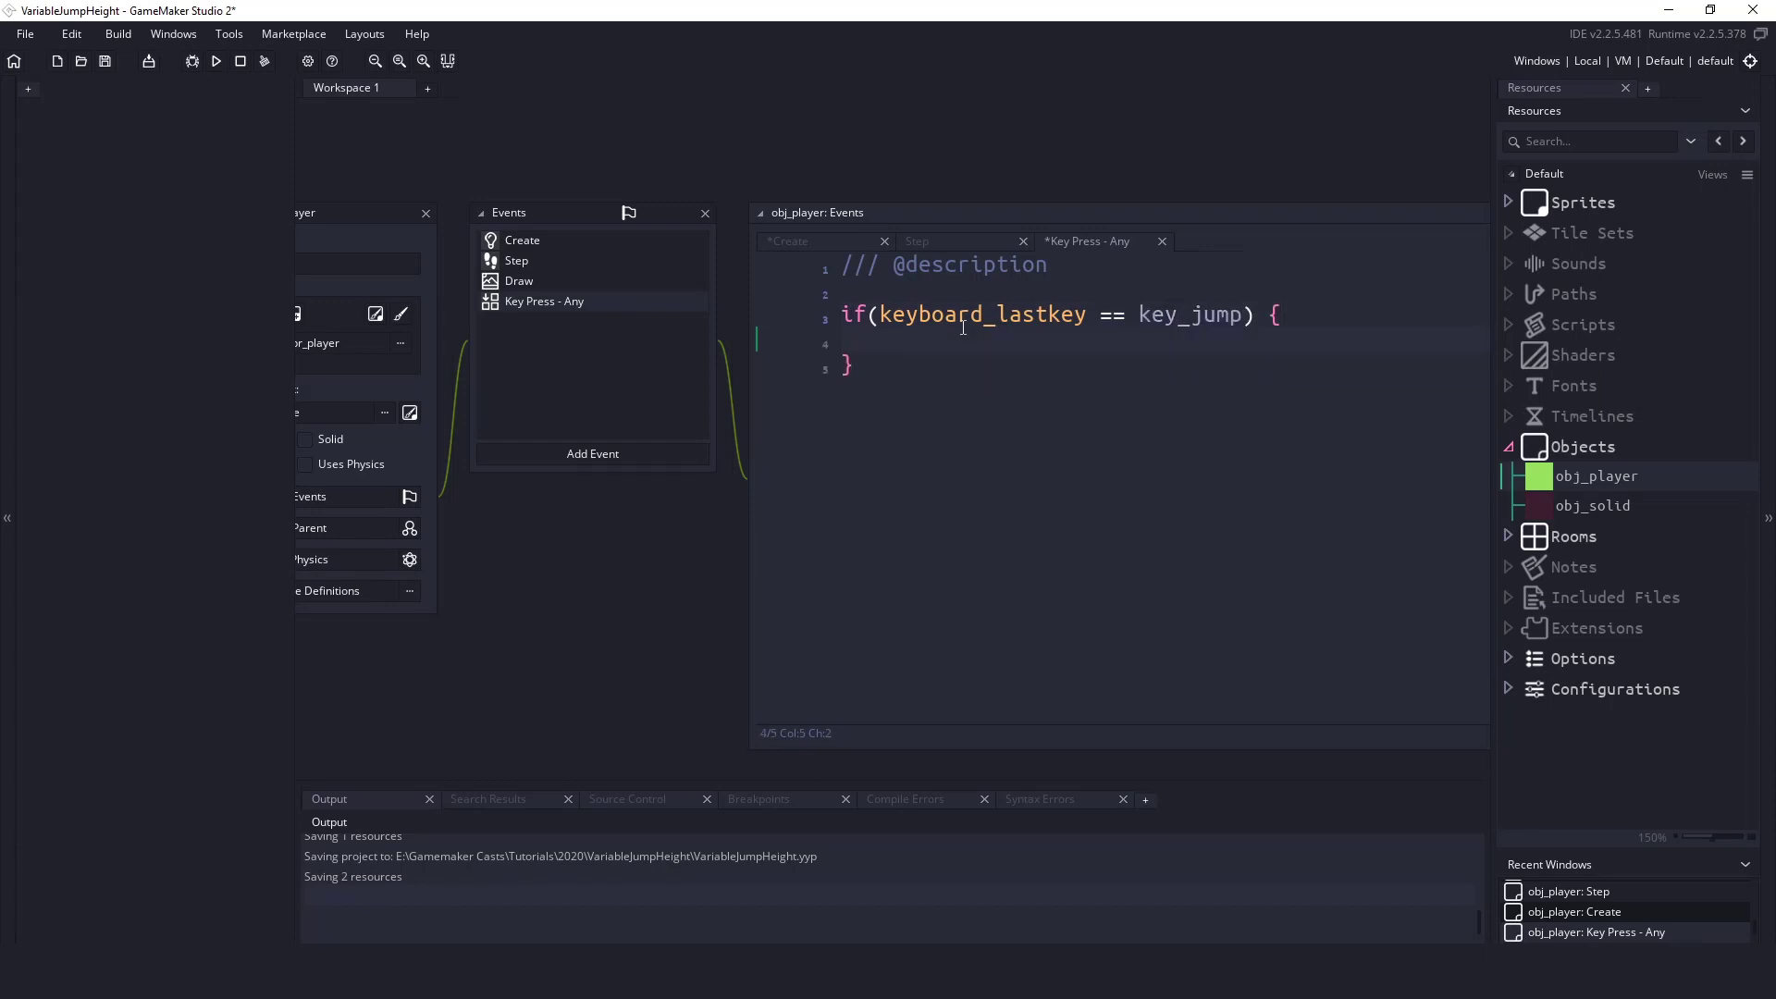
type("is_jump_pressed = tur")
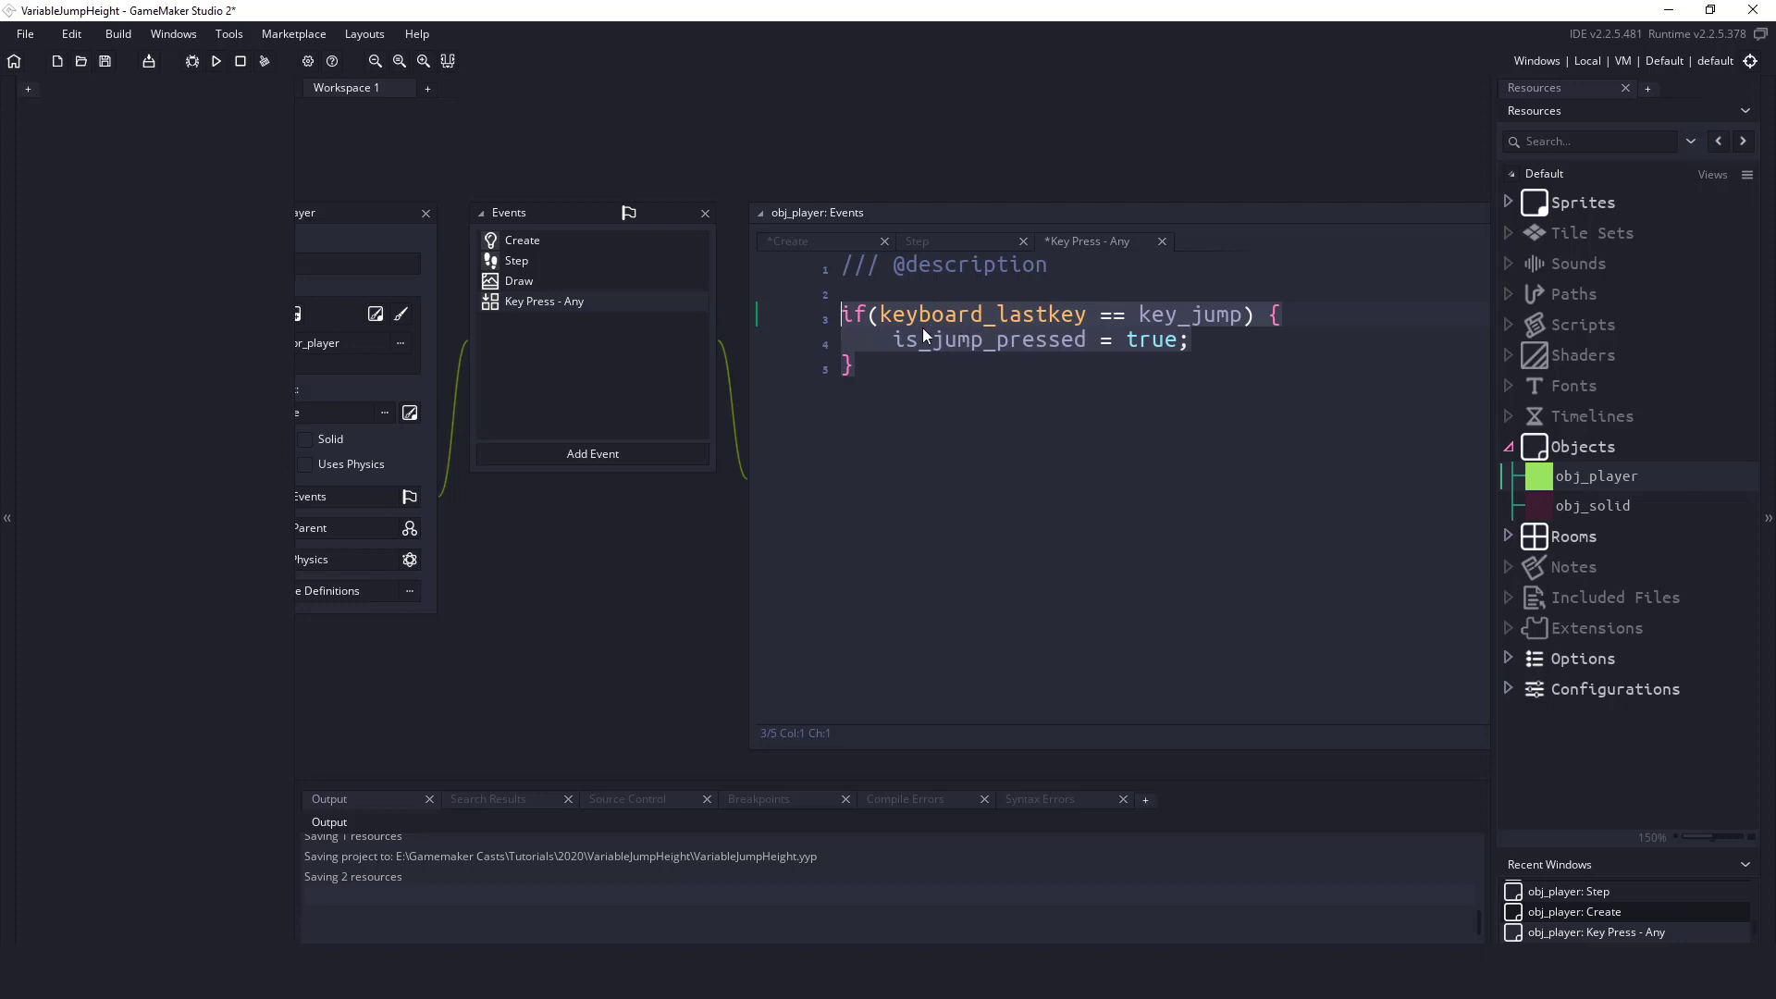
left_click(591, 453)
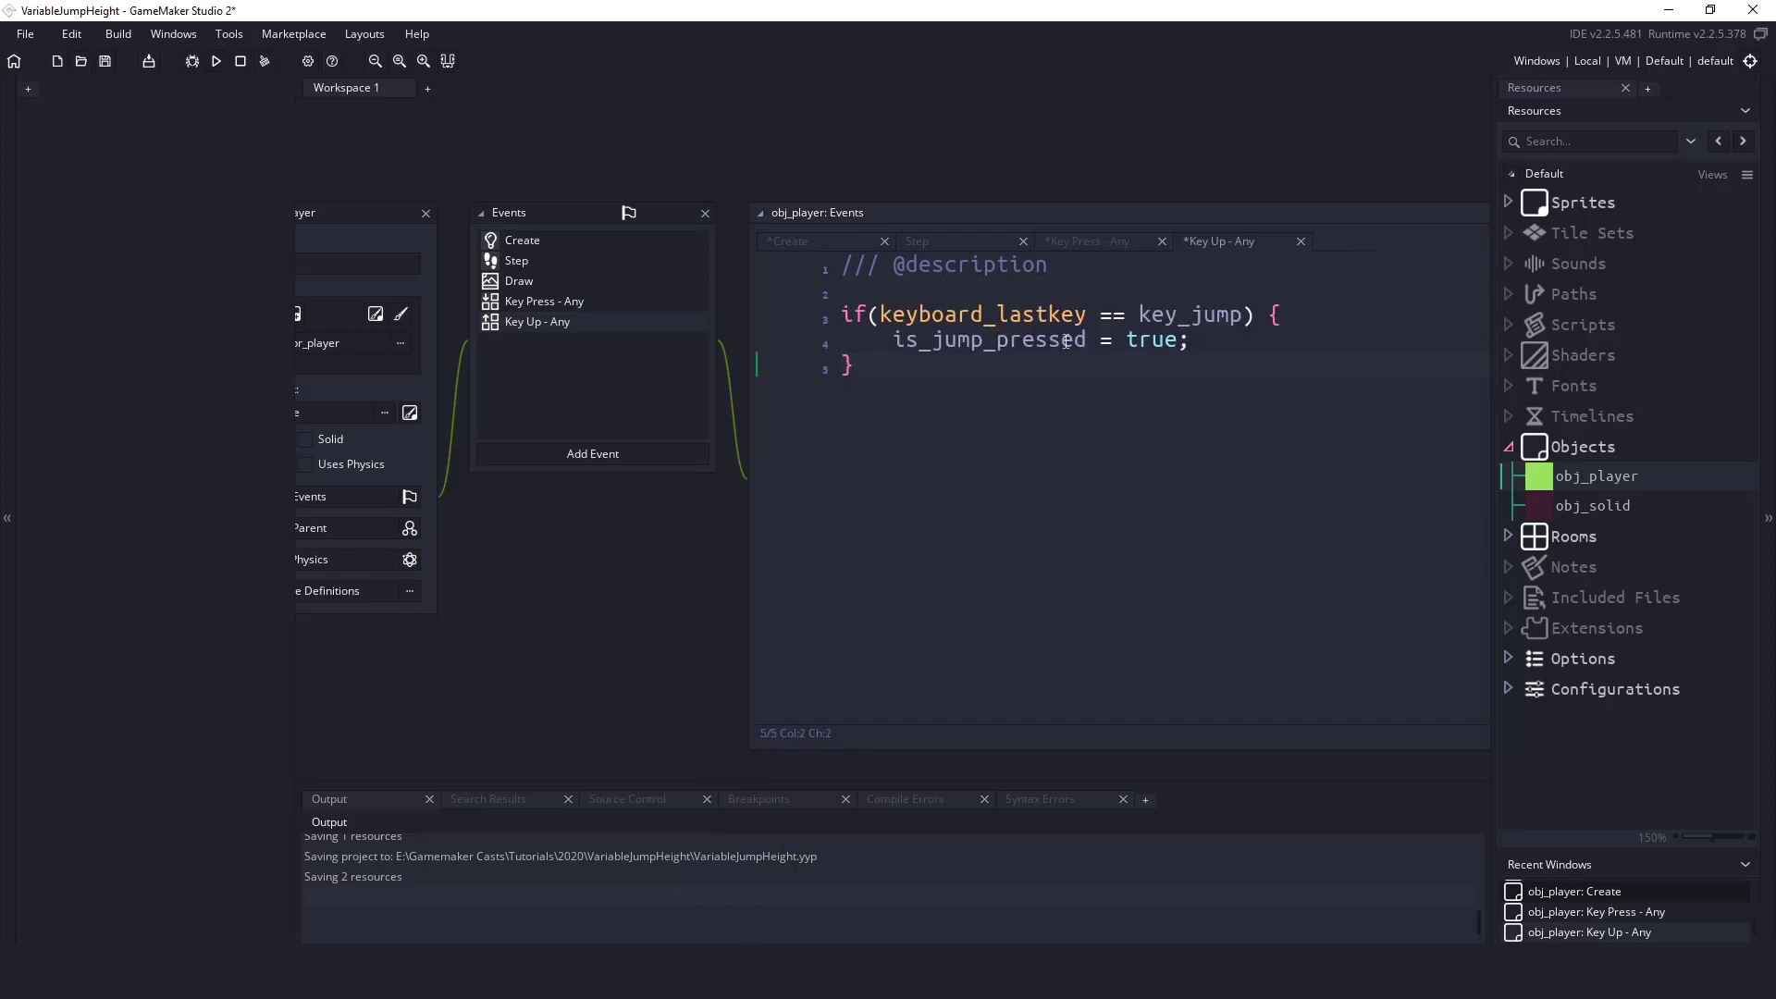
double_click(989, 340)
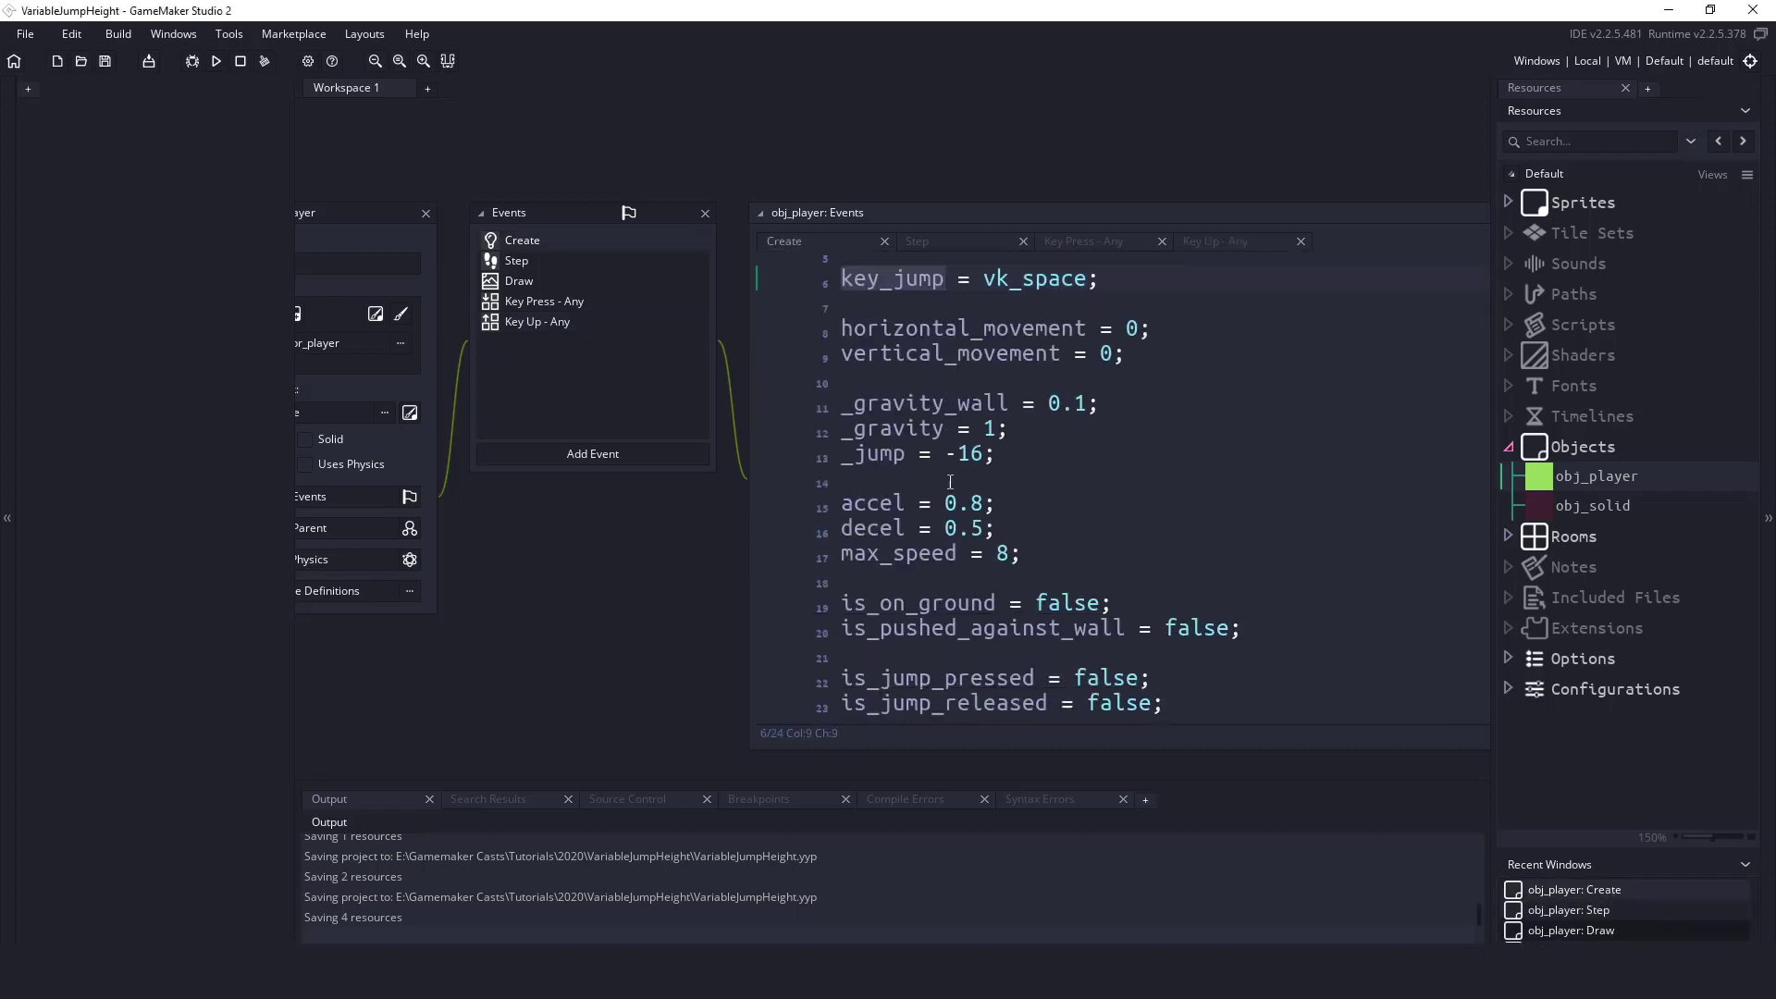
- Declare jump_counter = 0 and jump_counter_max = 7 in the Create code
type("j")
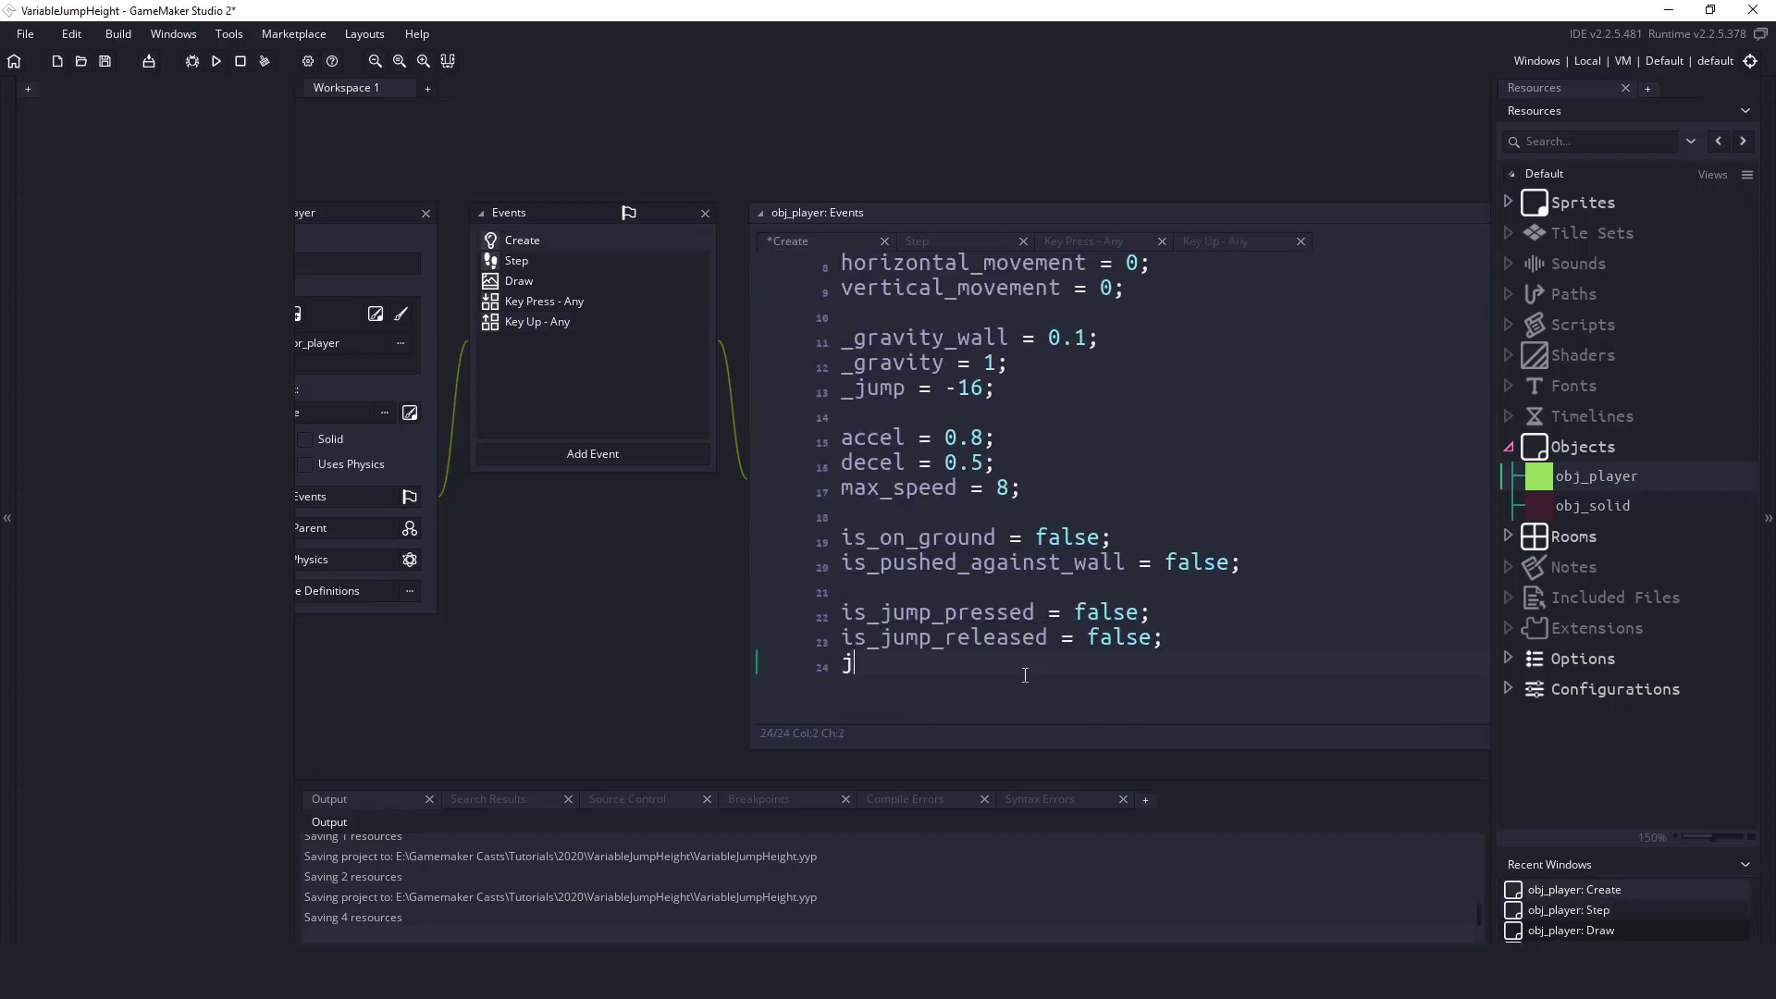
type("ump_counter = 0;")
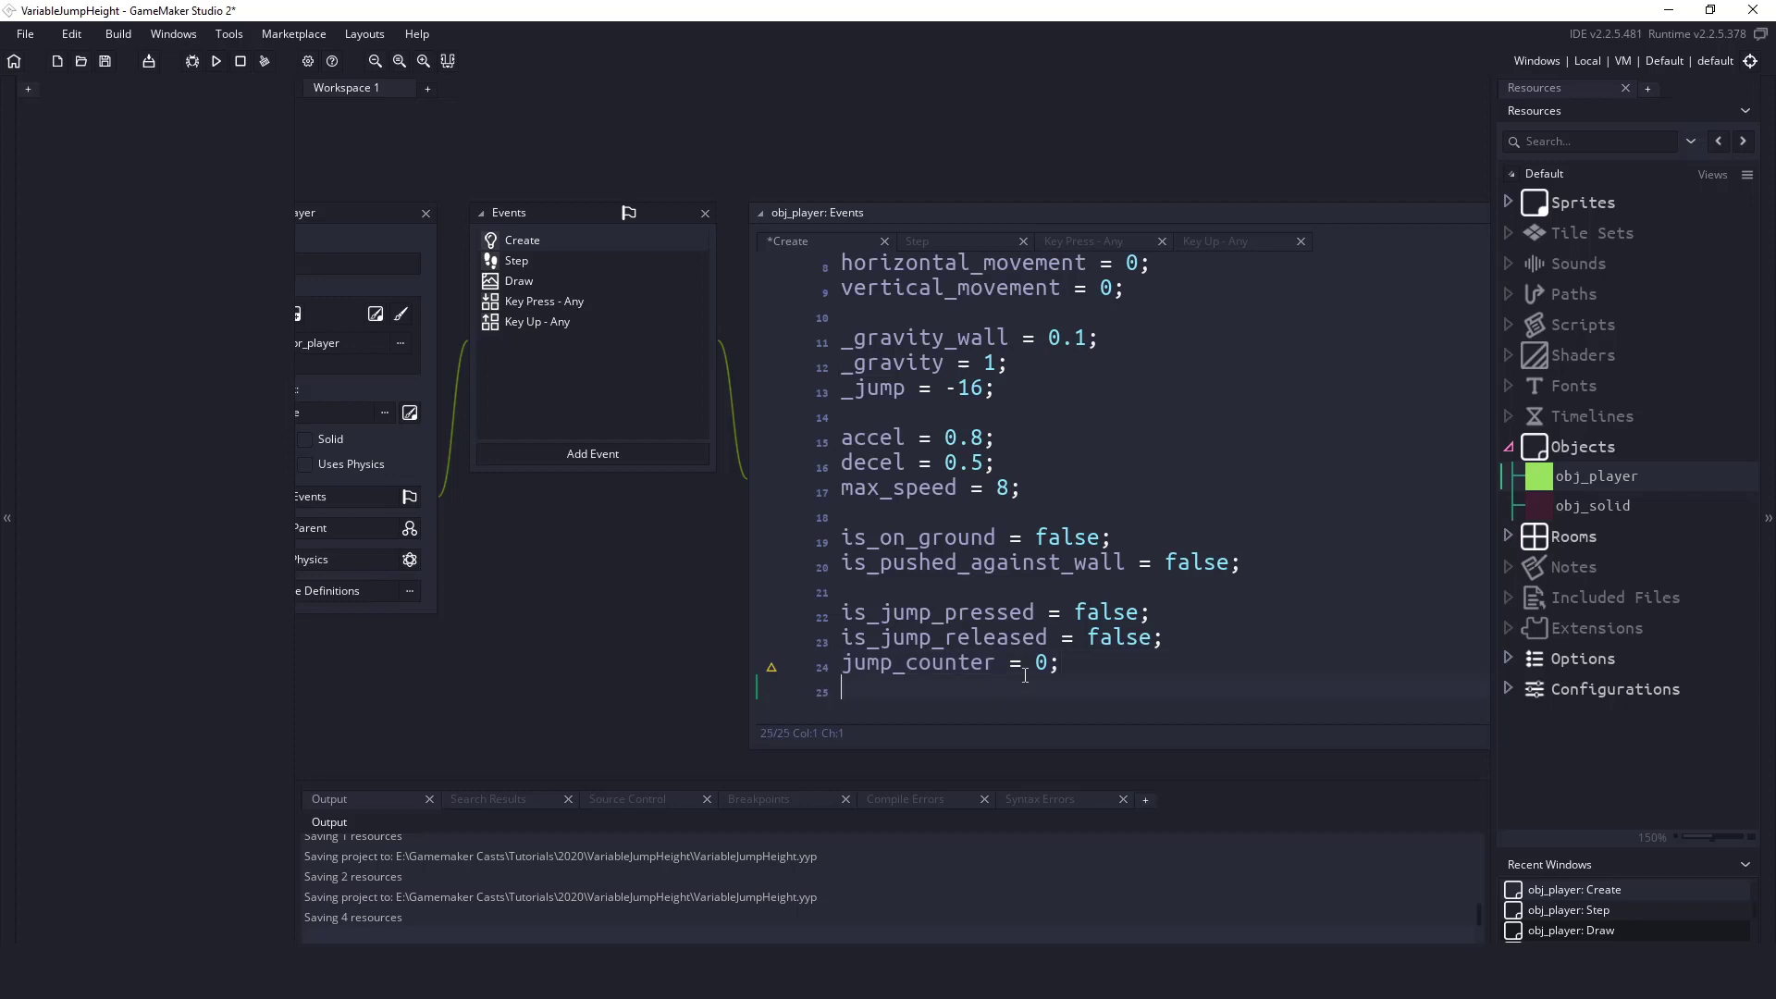
type("jump_counter_max =")
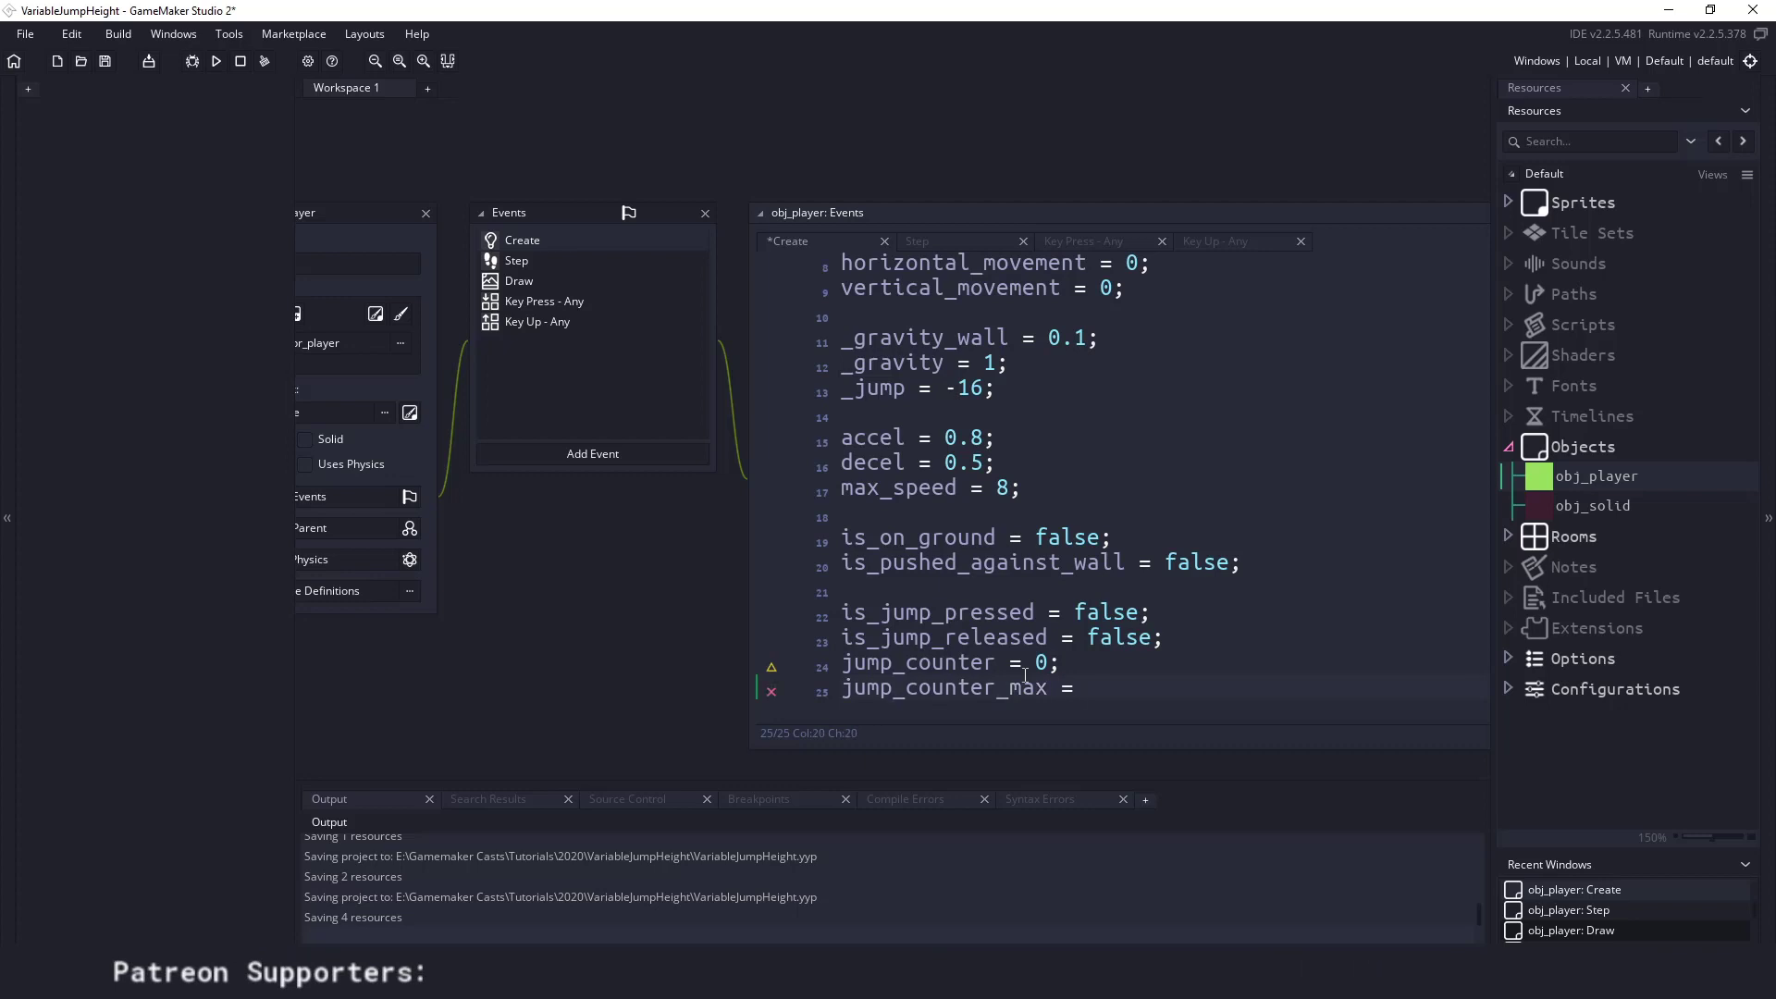
type("7;")
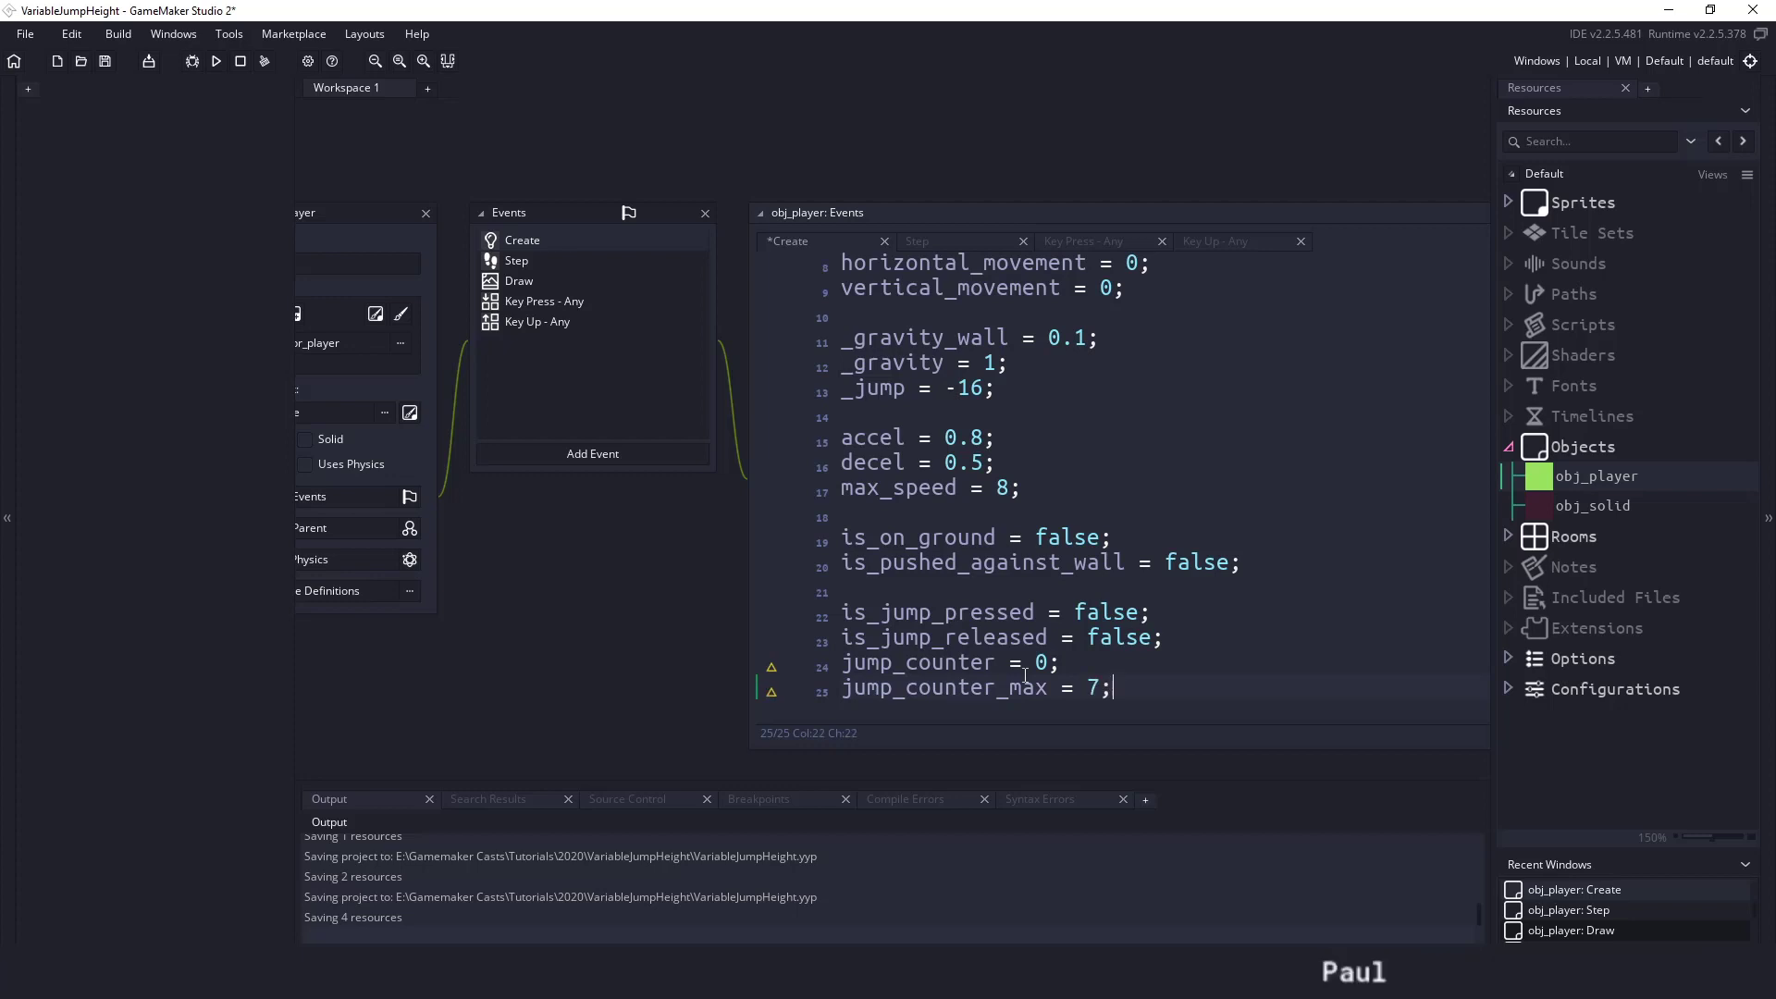
mouse_move(385, 660)
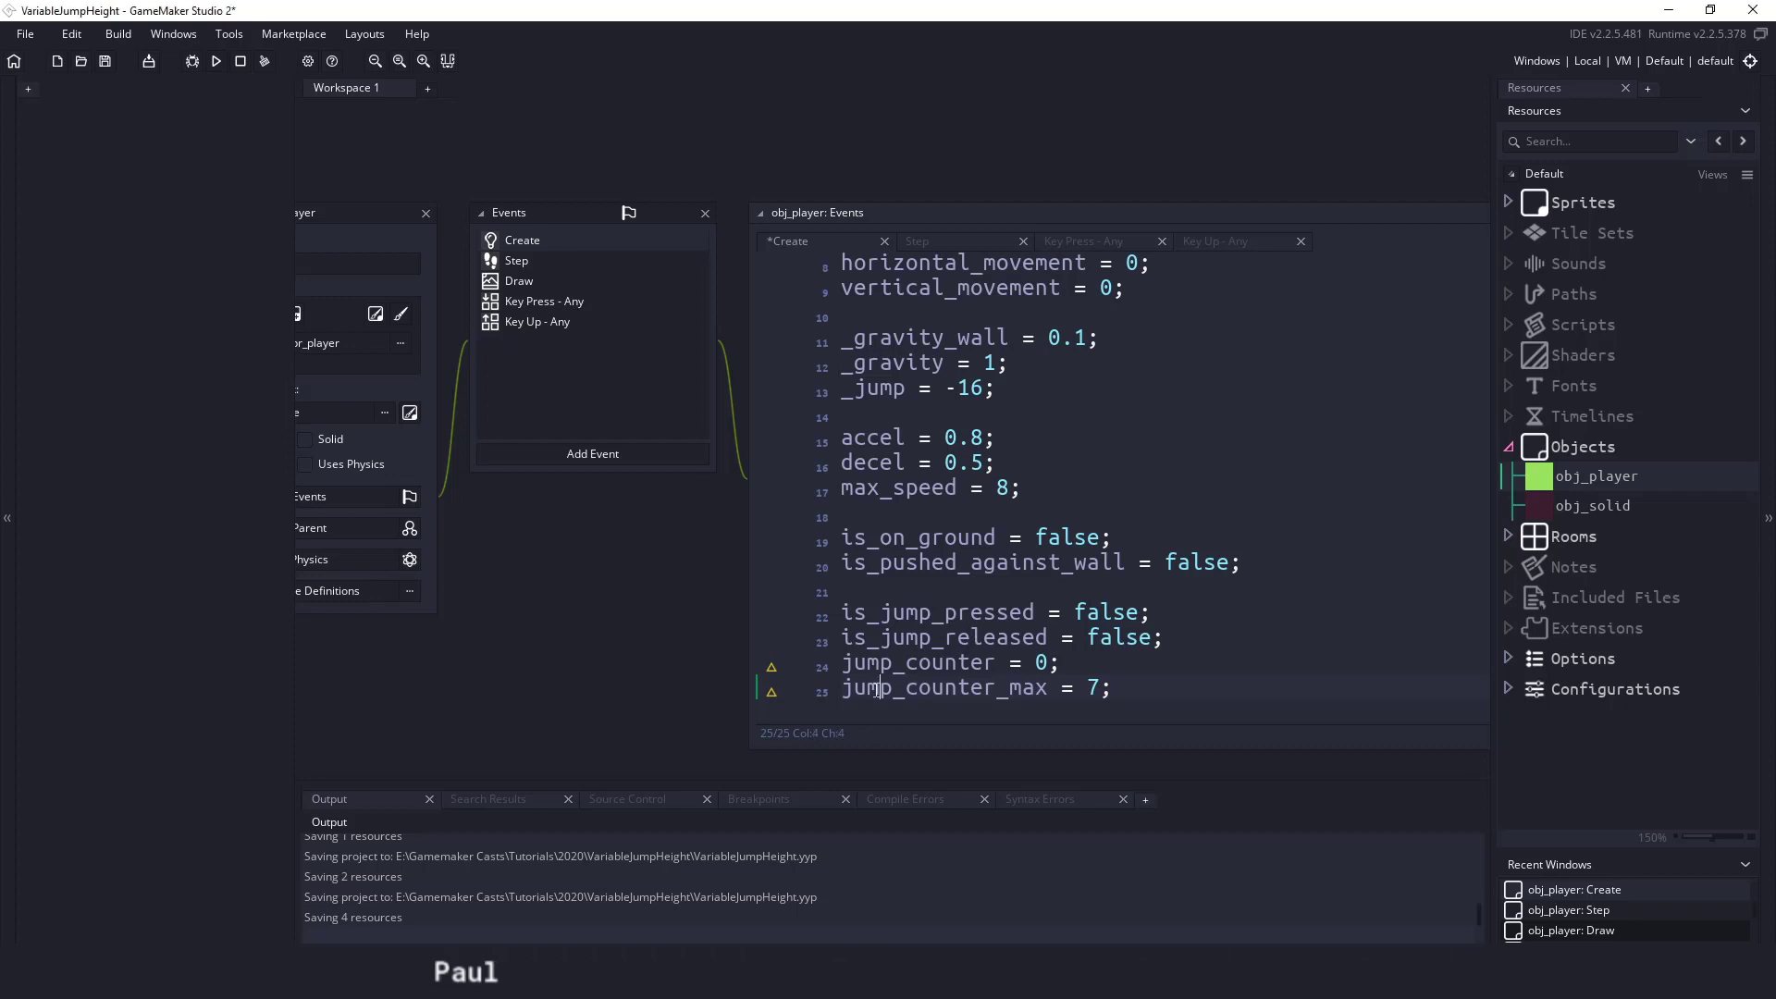
mouse_move(939, 249)
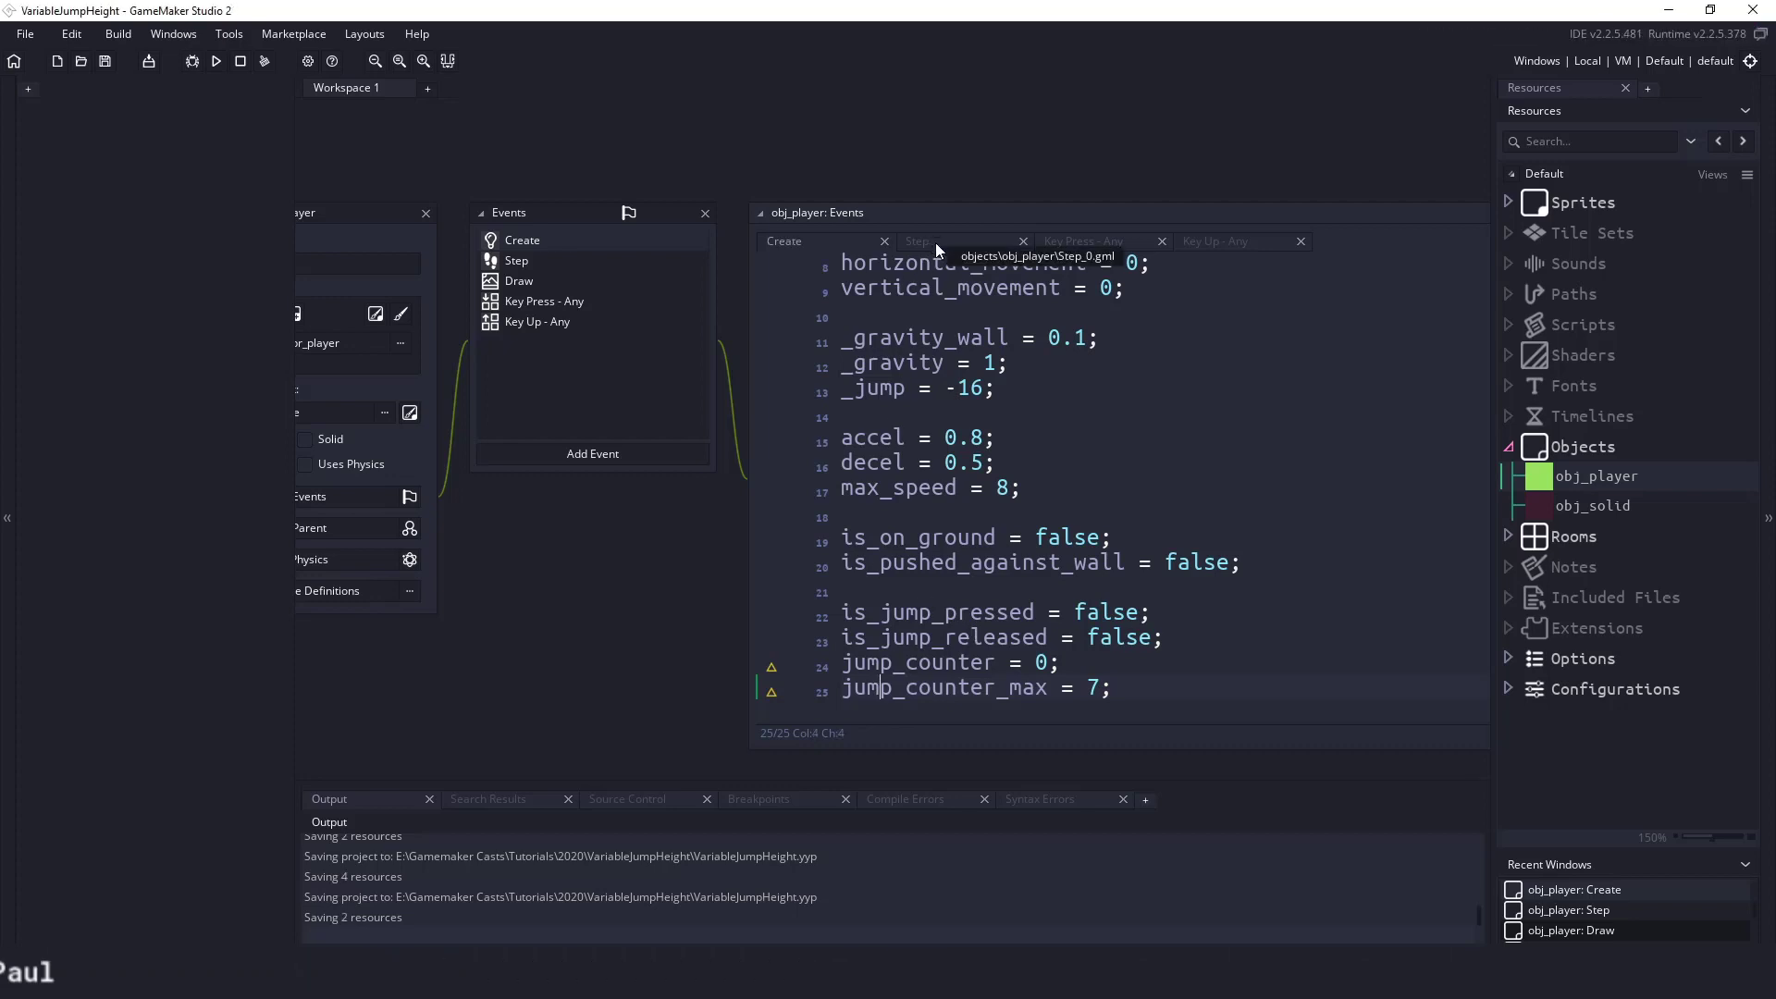
- In the Step code, add an is_jump_pressed block incrementing jump_counter by 1
left_click(918, 241)
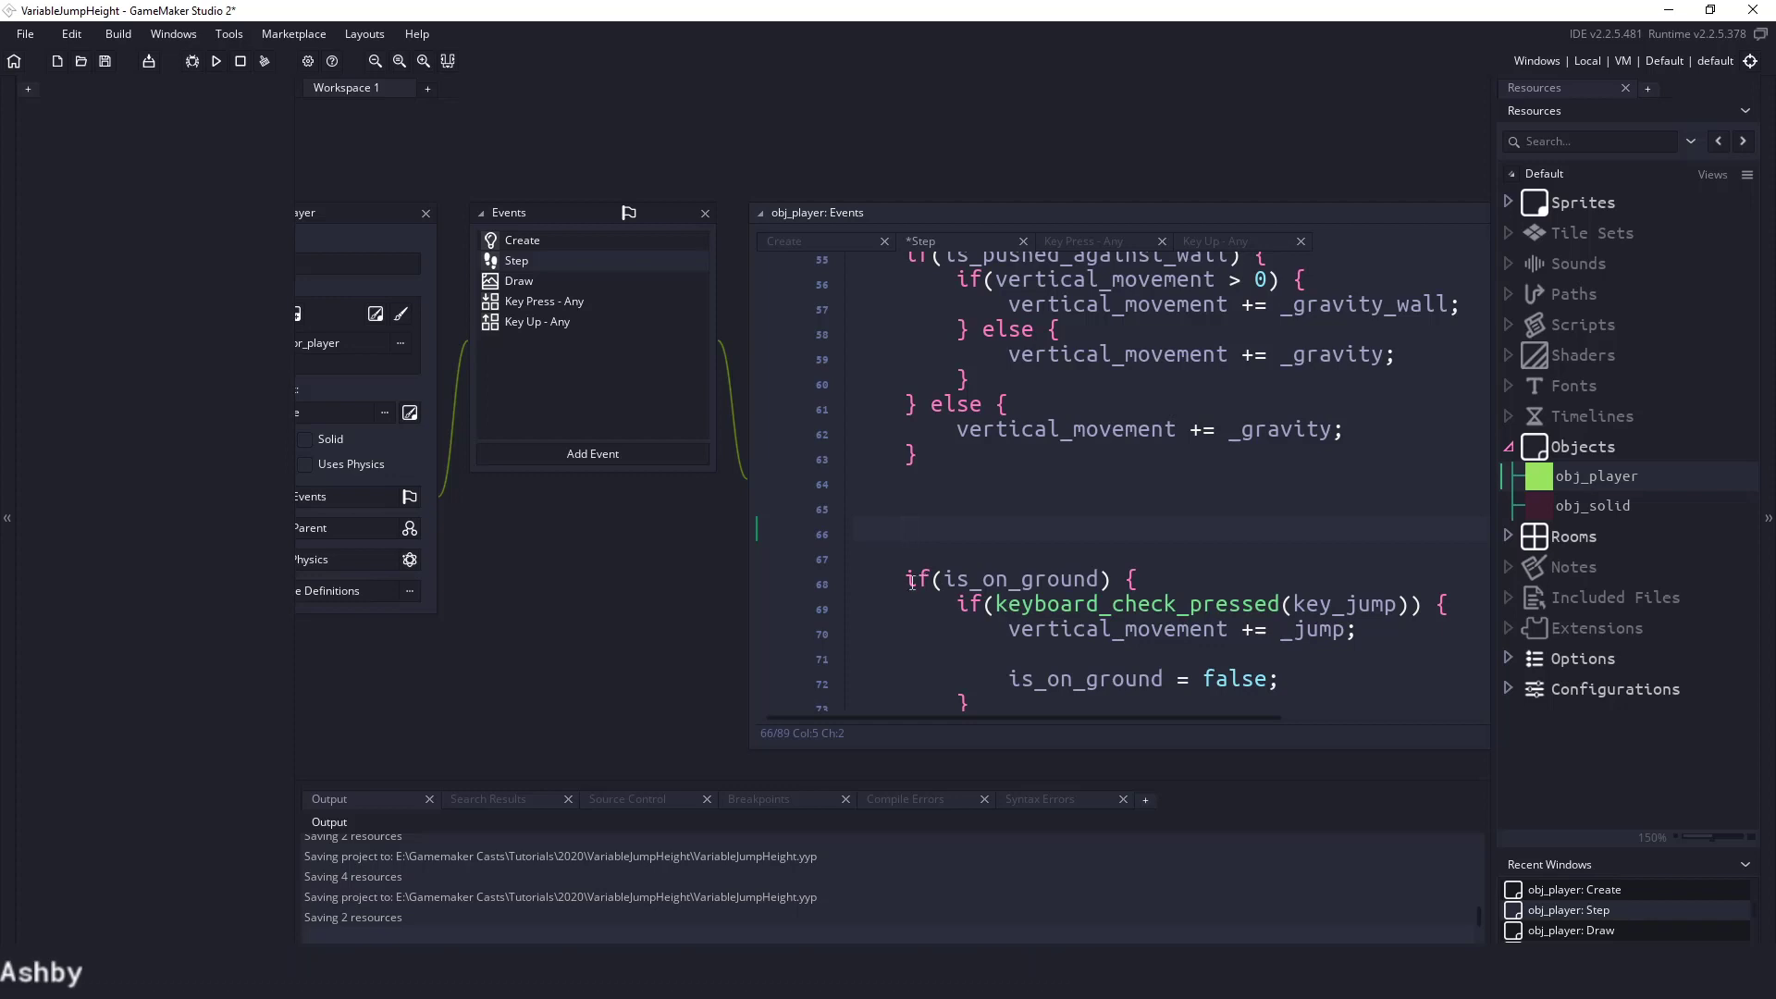
type("if(")
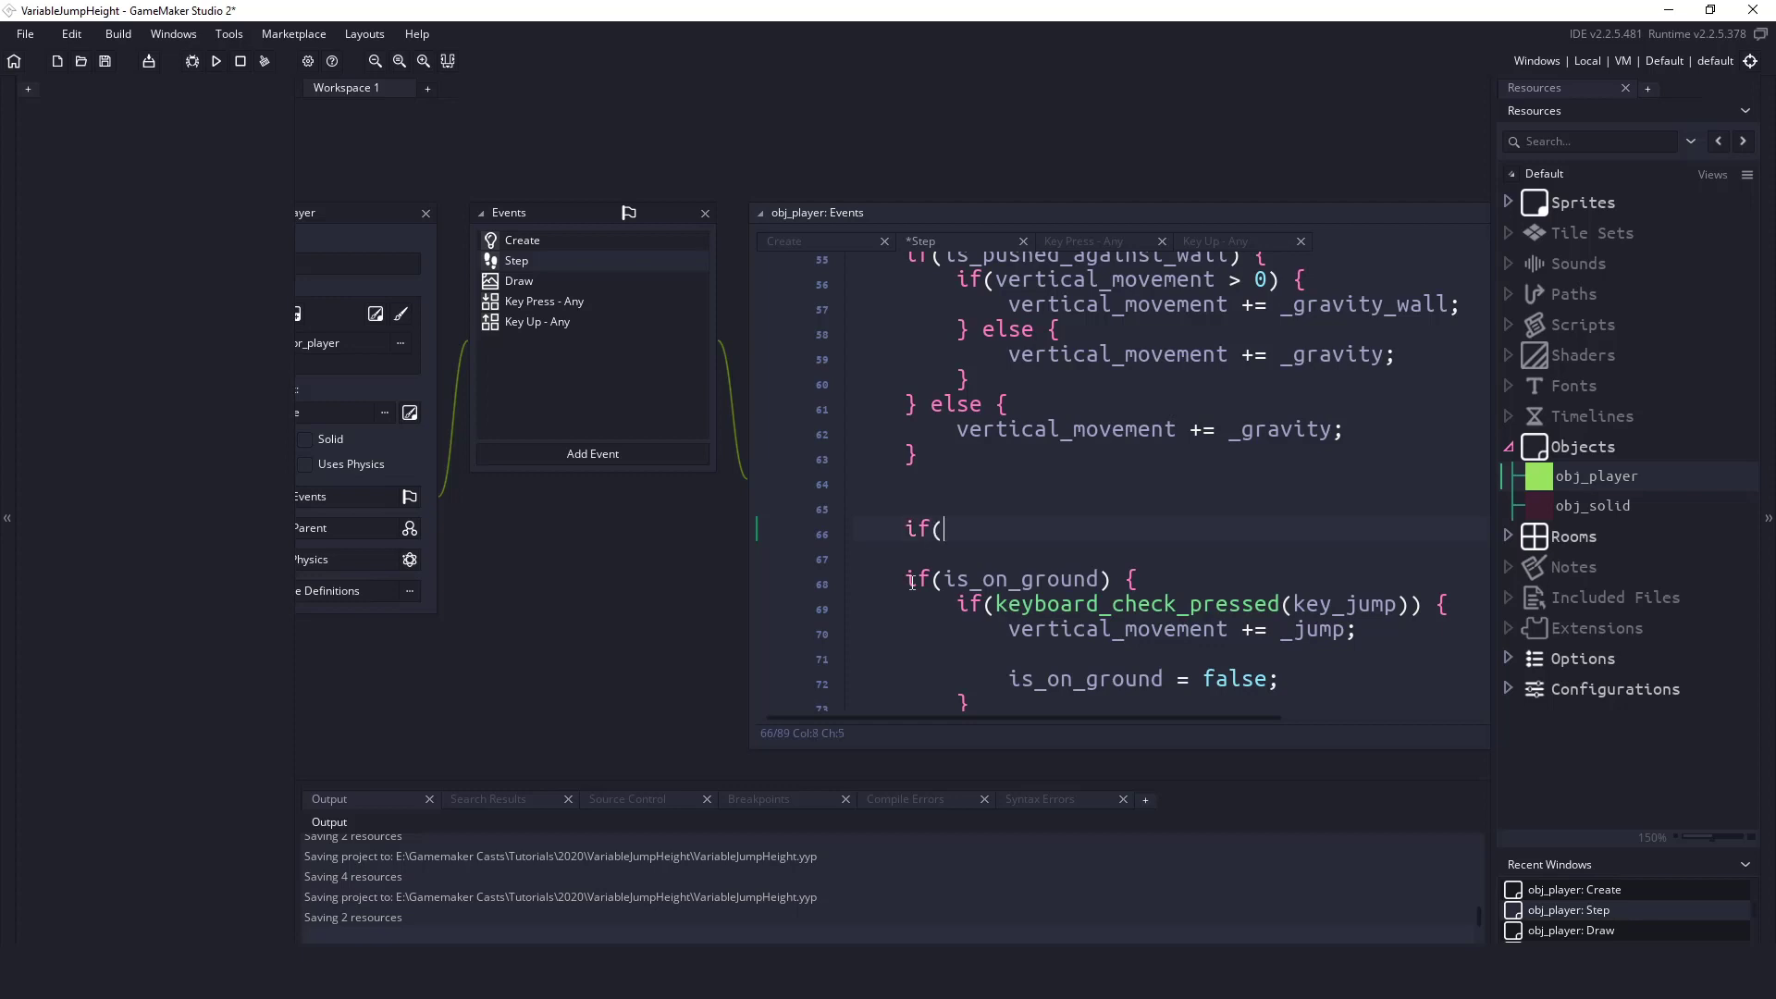
type("k")
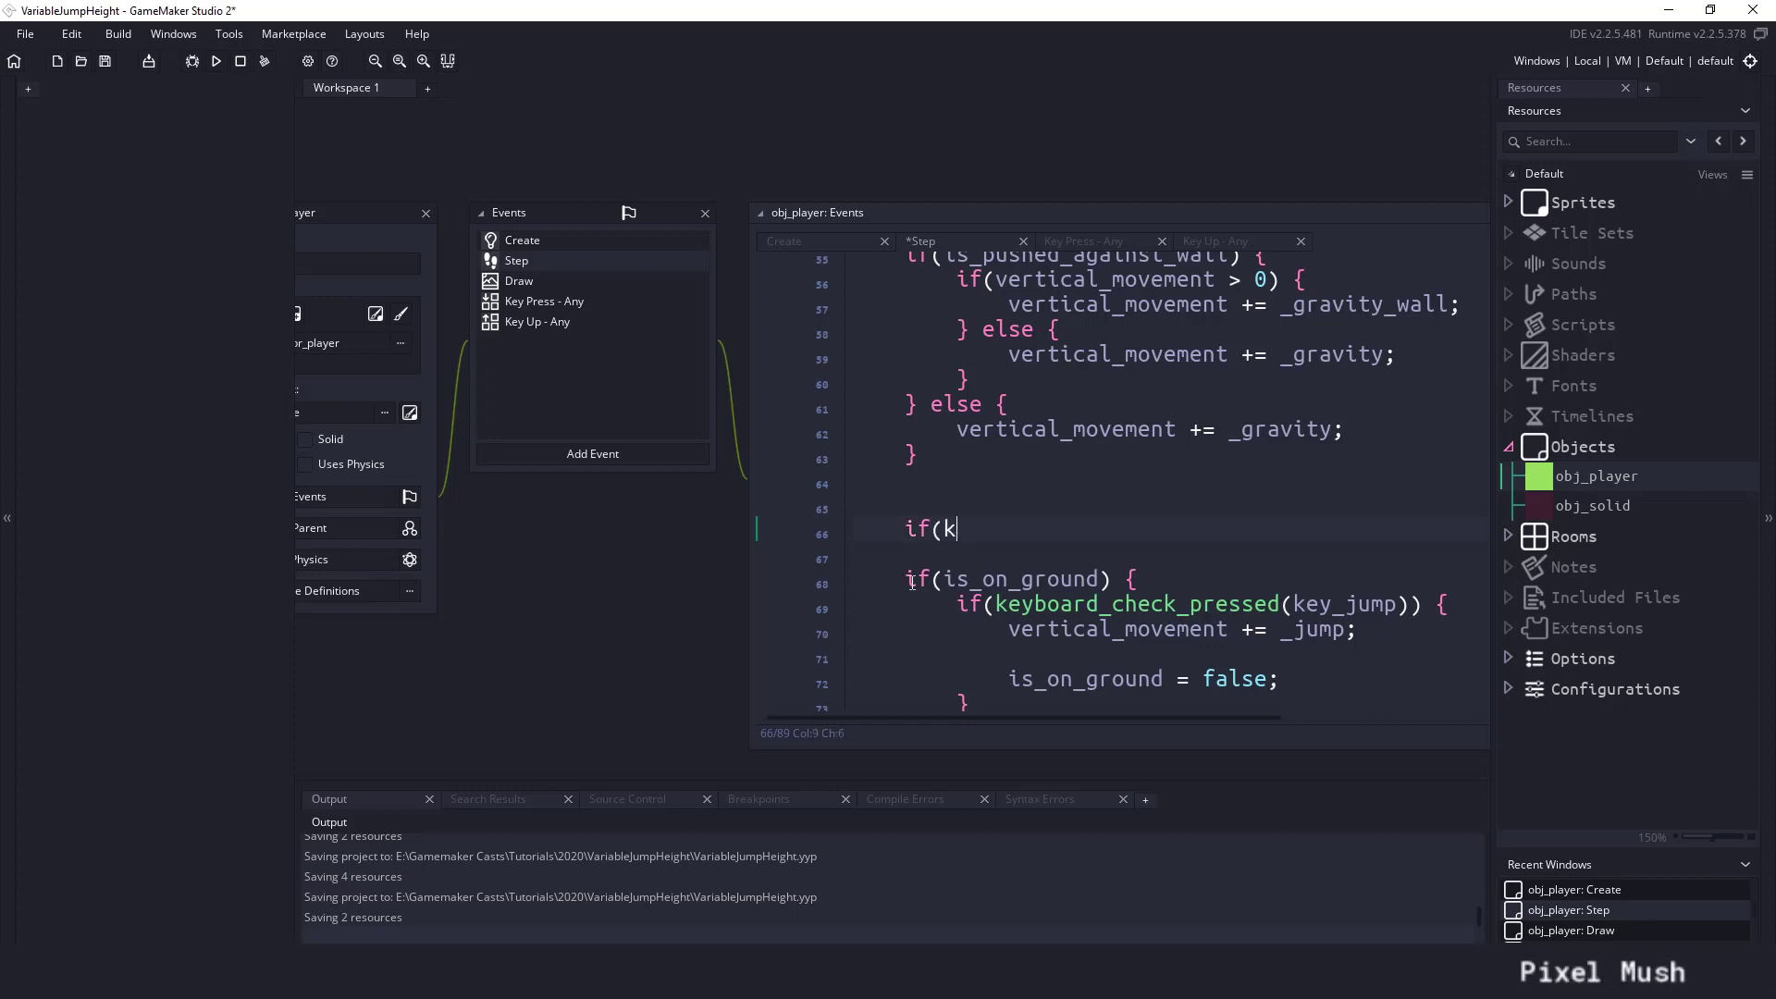
type("is_jump_")
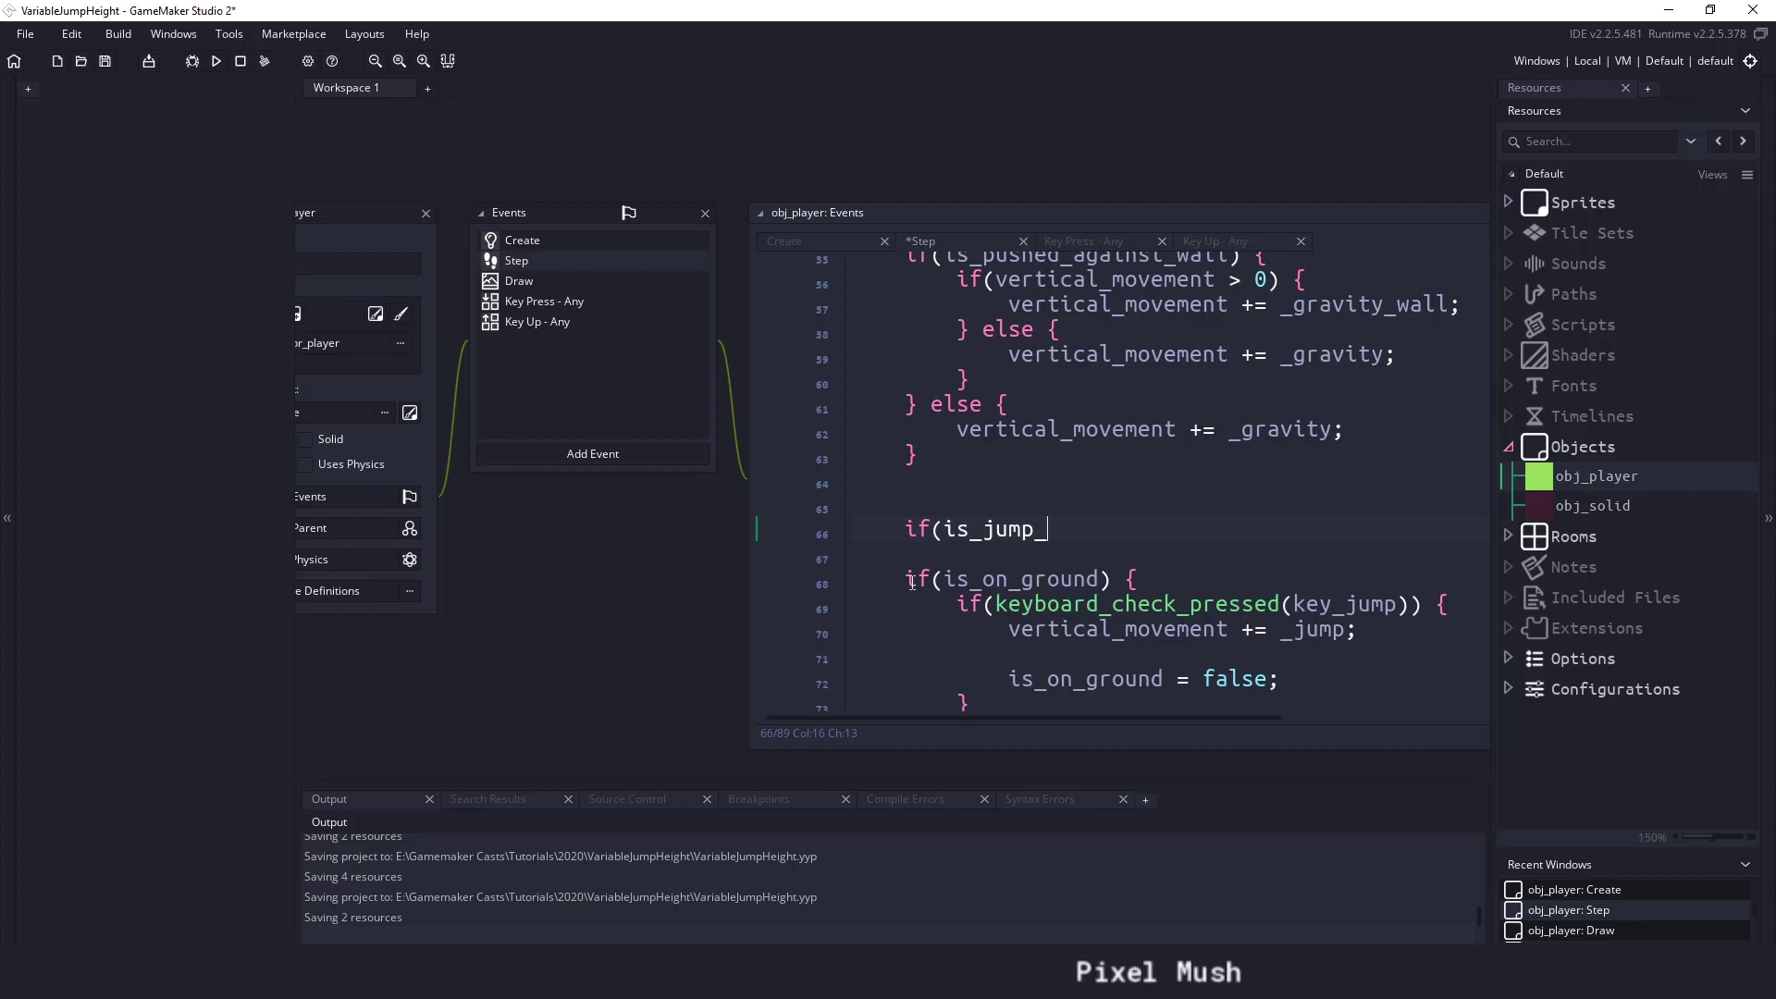
type("pressed) {")
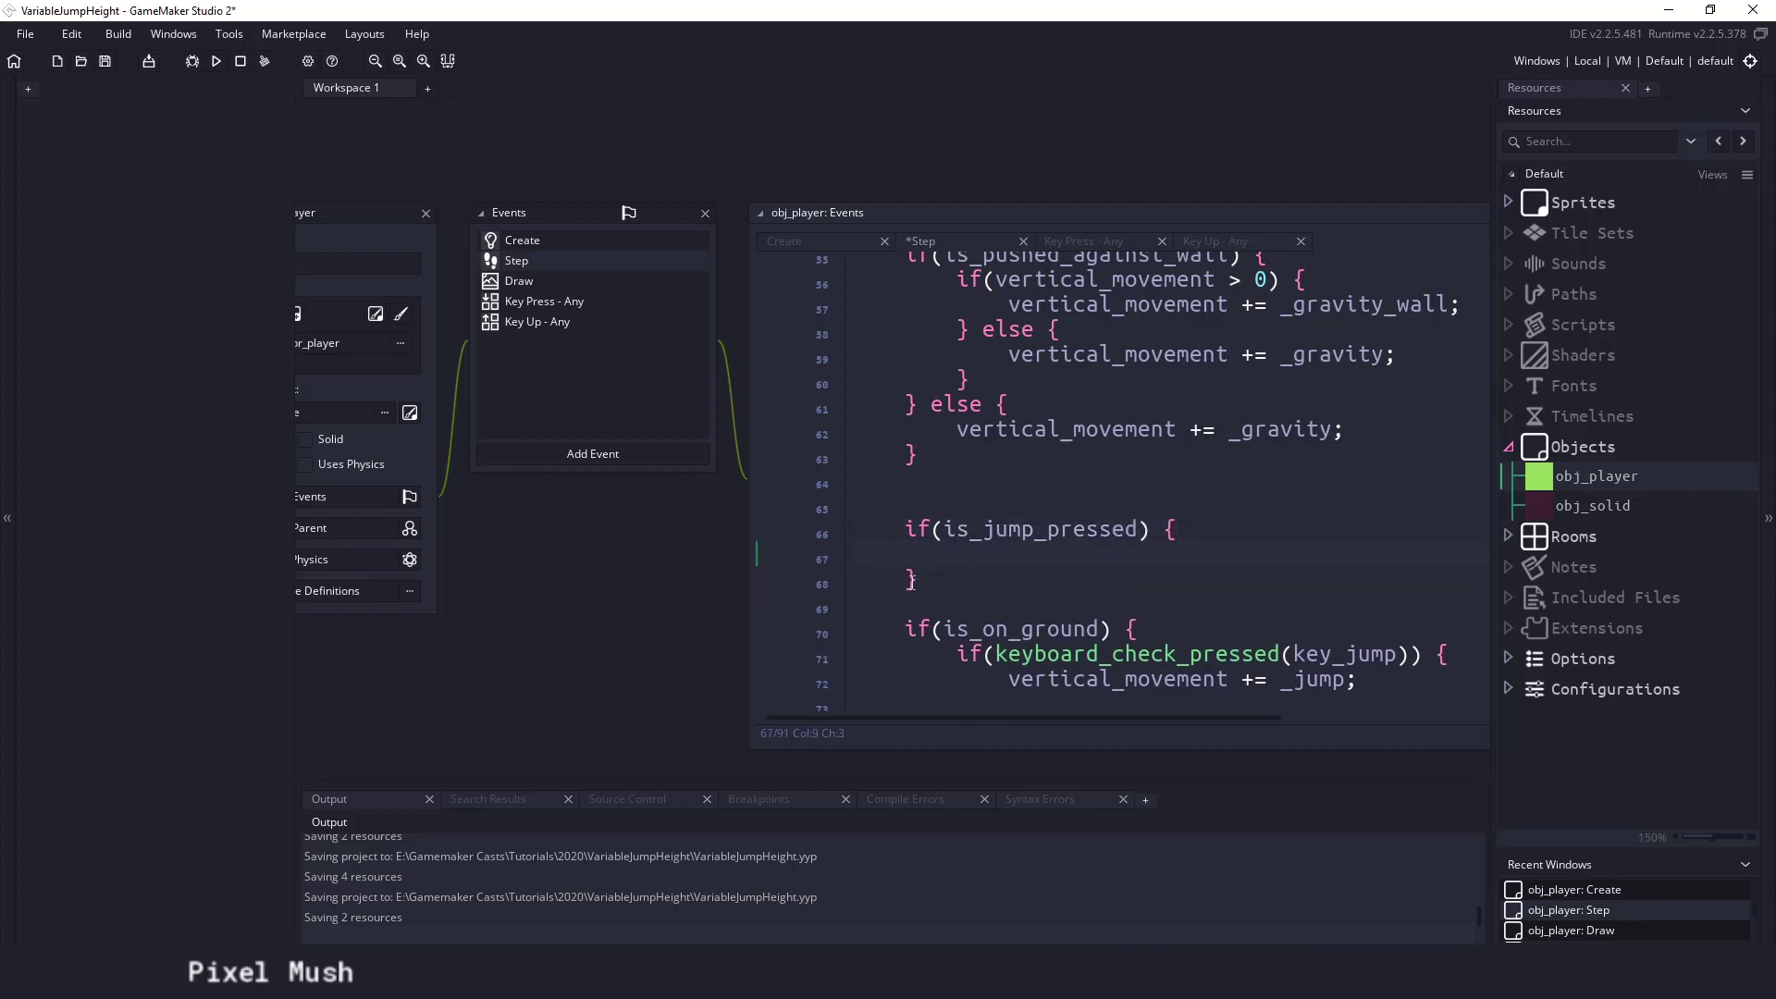
type("jump_co")
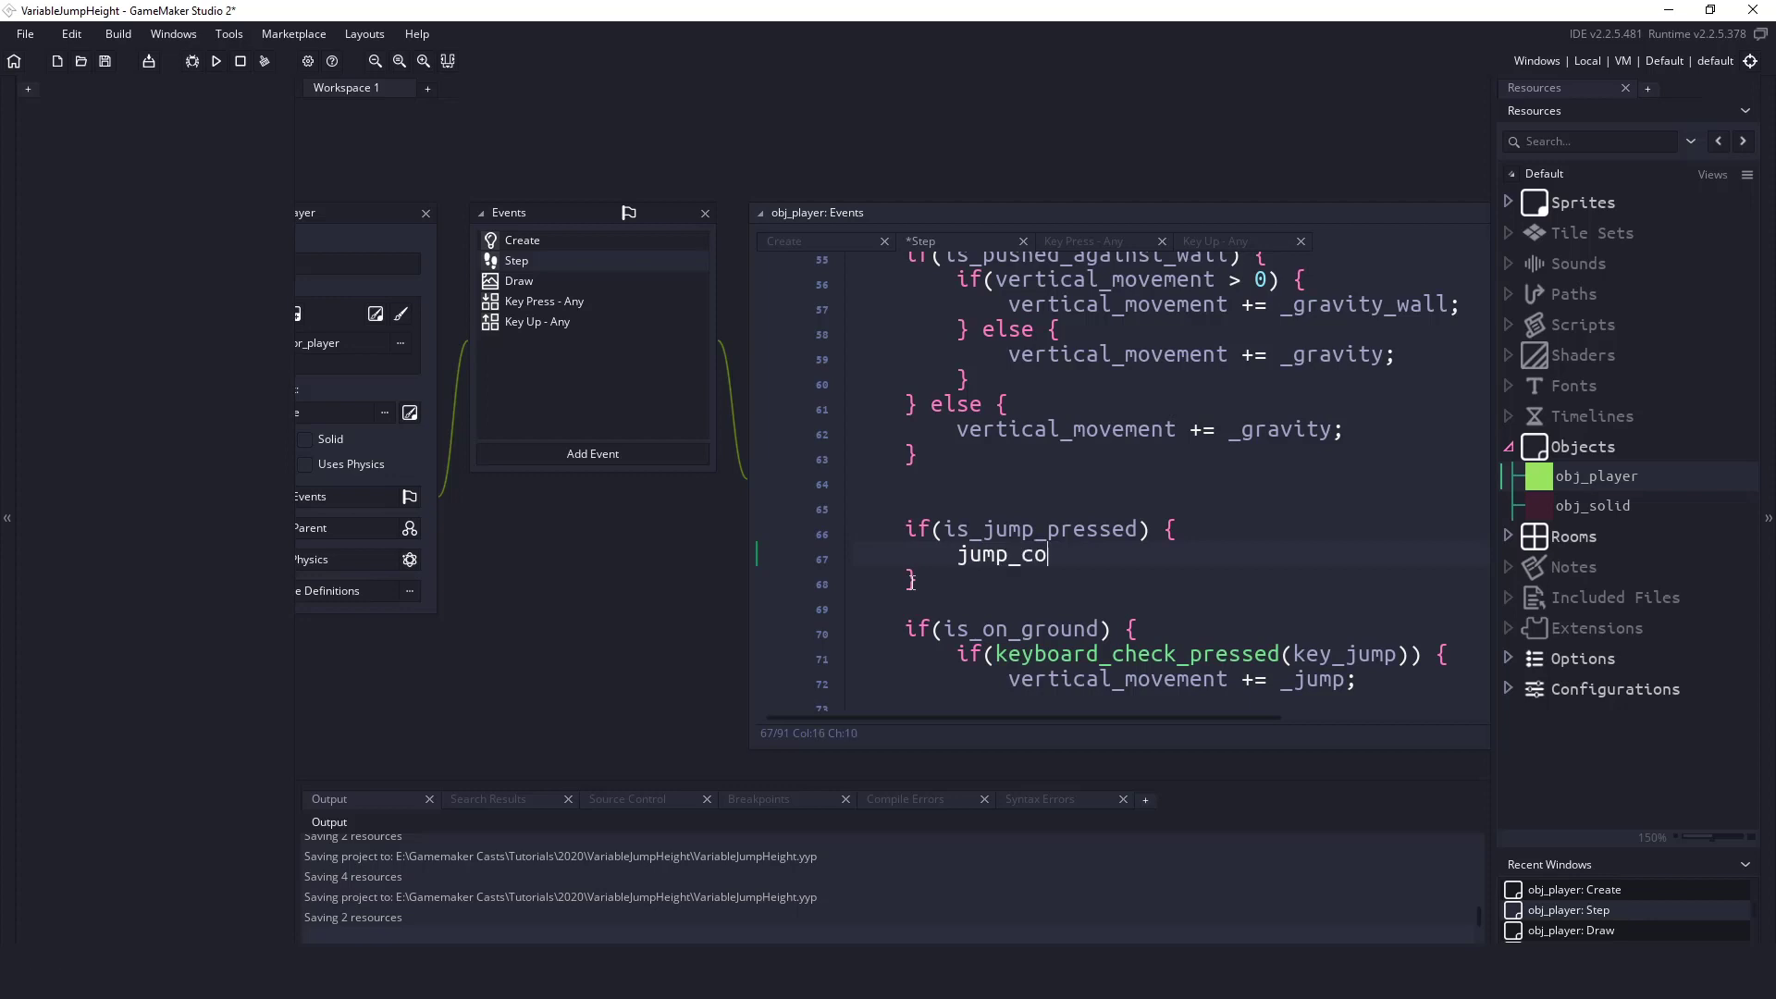
type("unter +=")
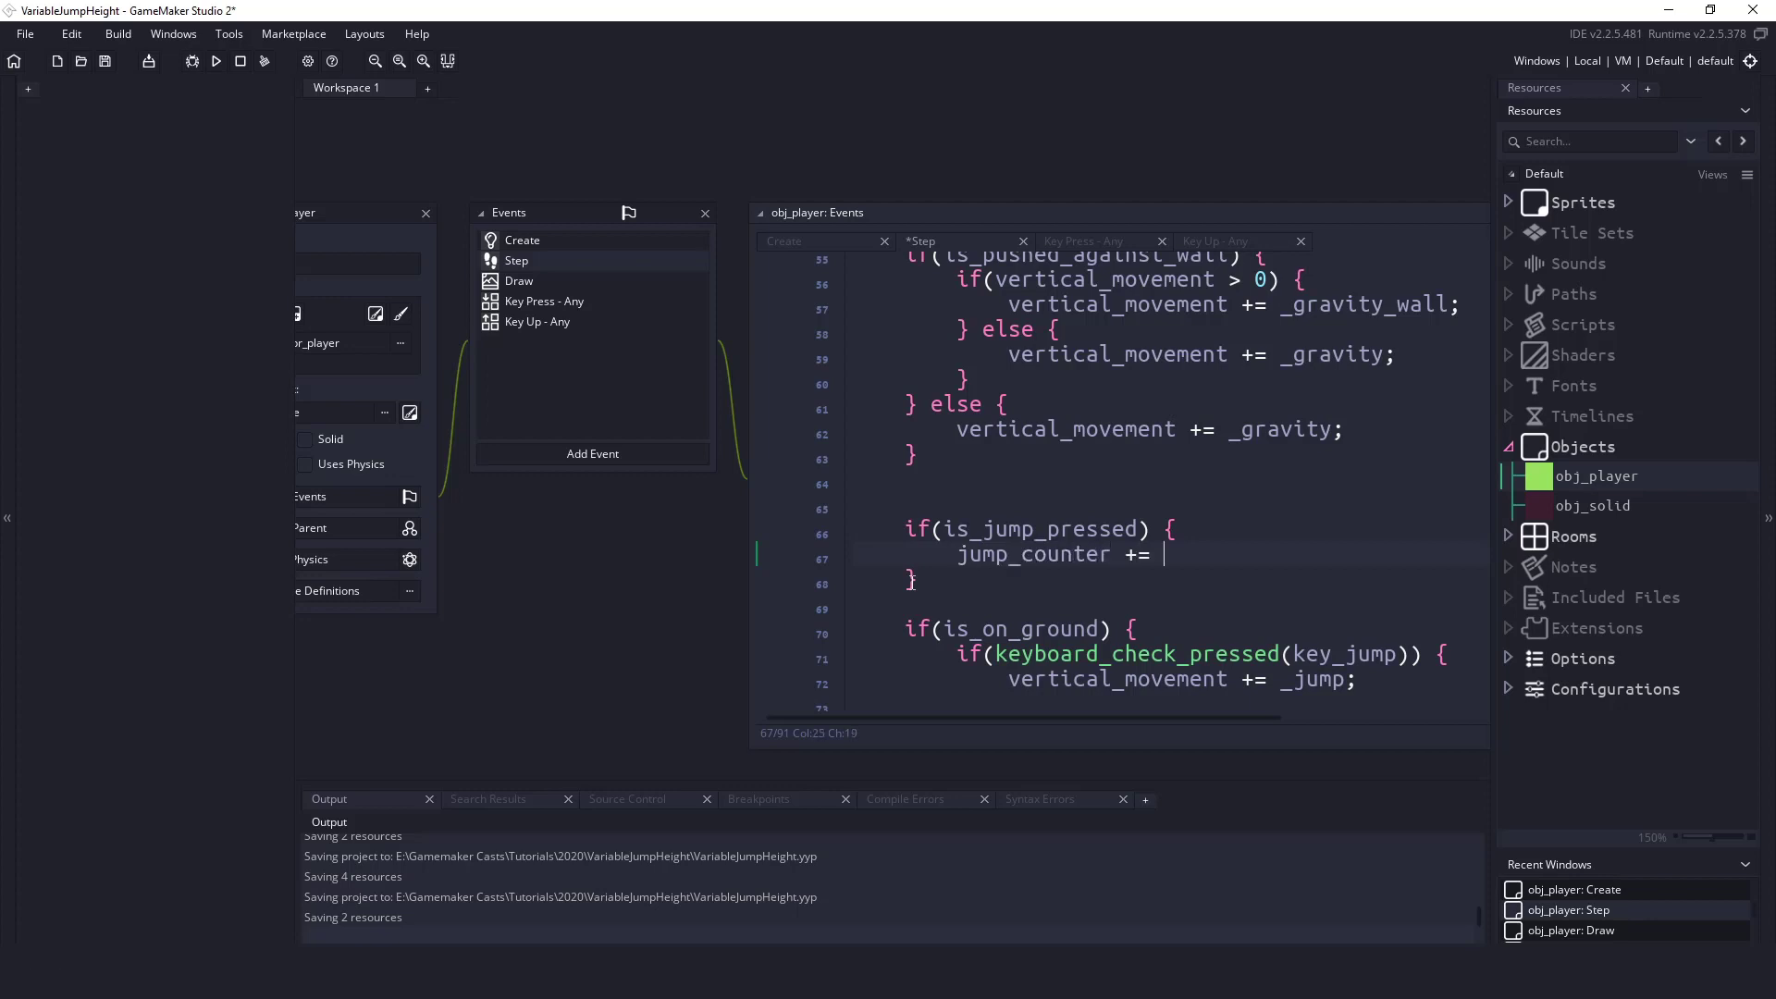
type("1;")
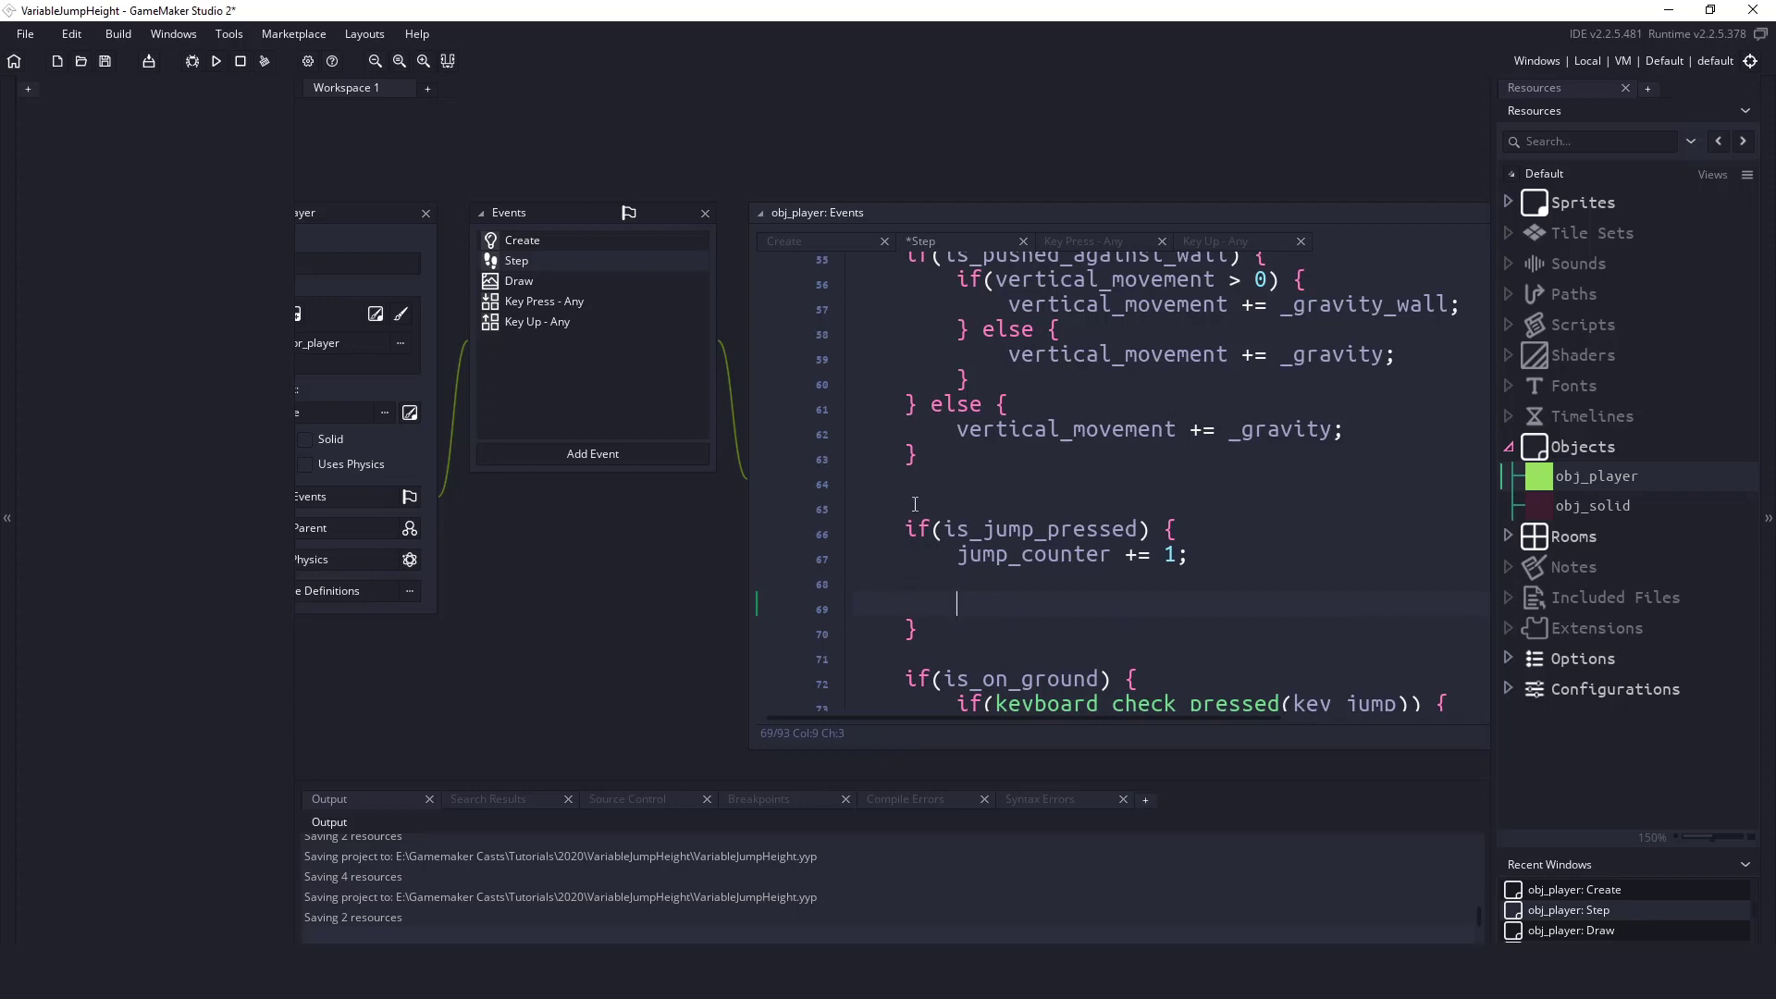
- Set is_jump_released to true once jump_counter reaches jump_counter_max
left_click(784, 242)
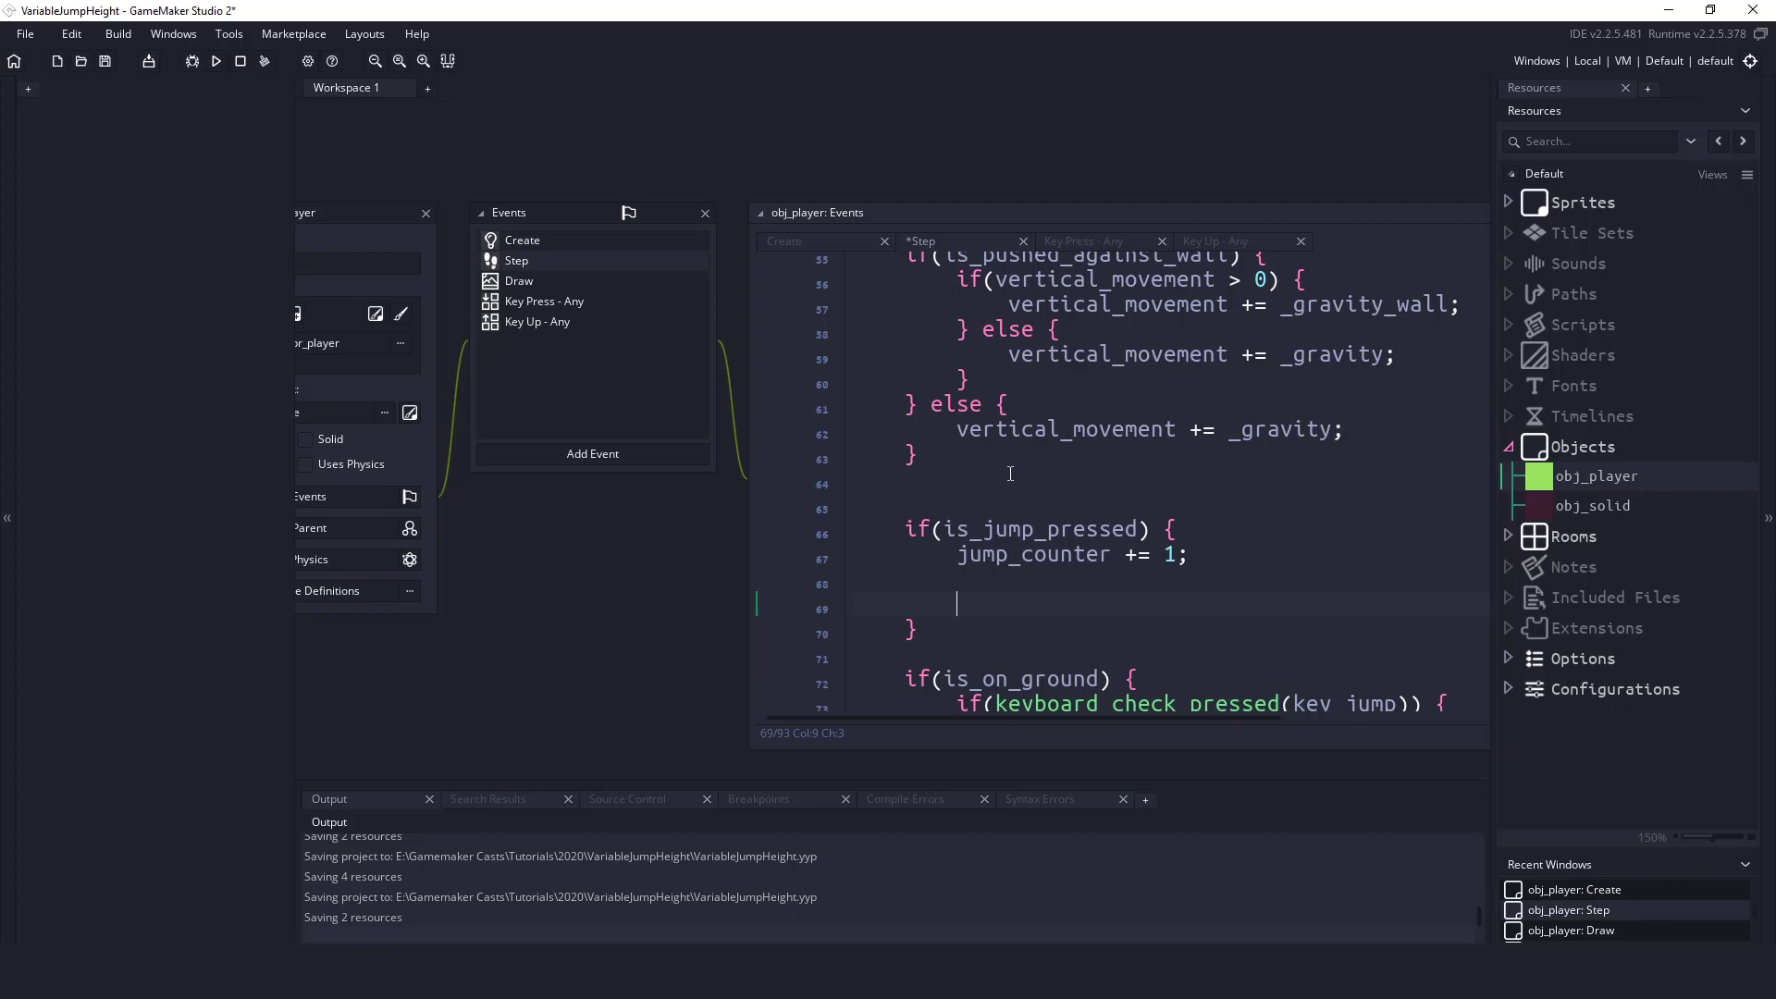
type("if(")
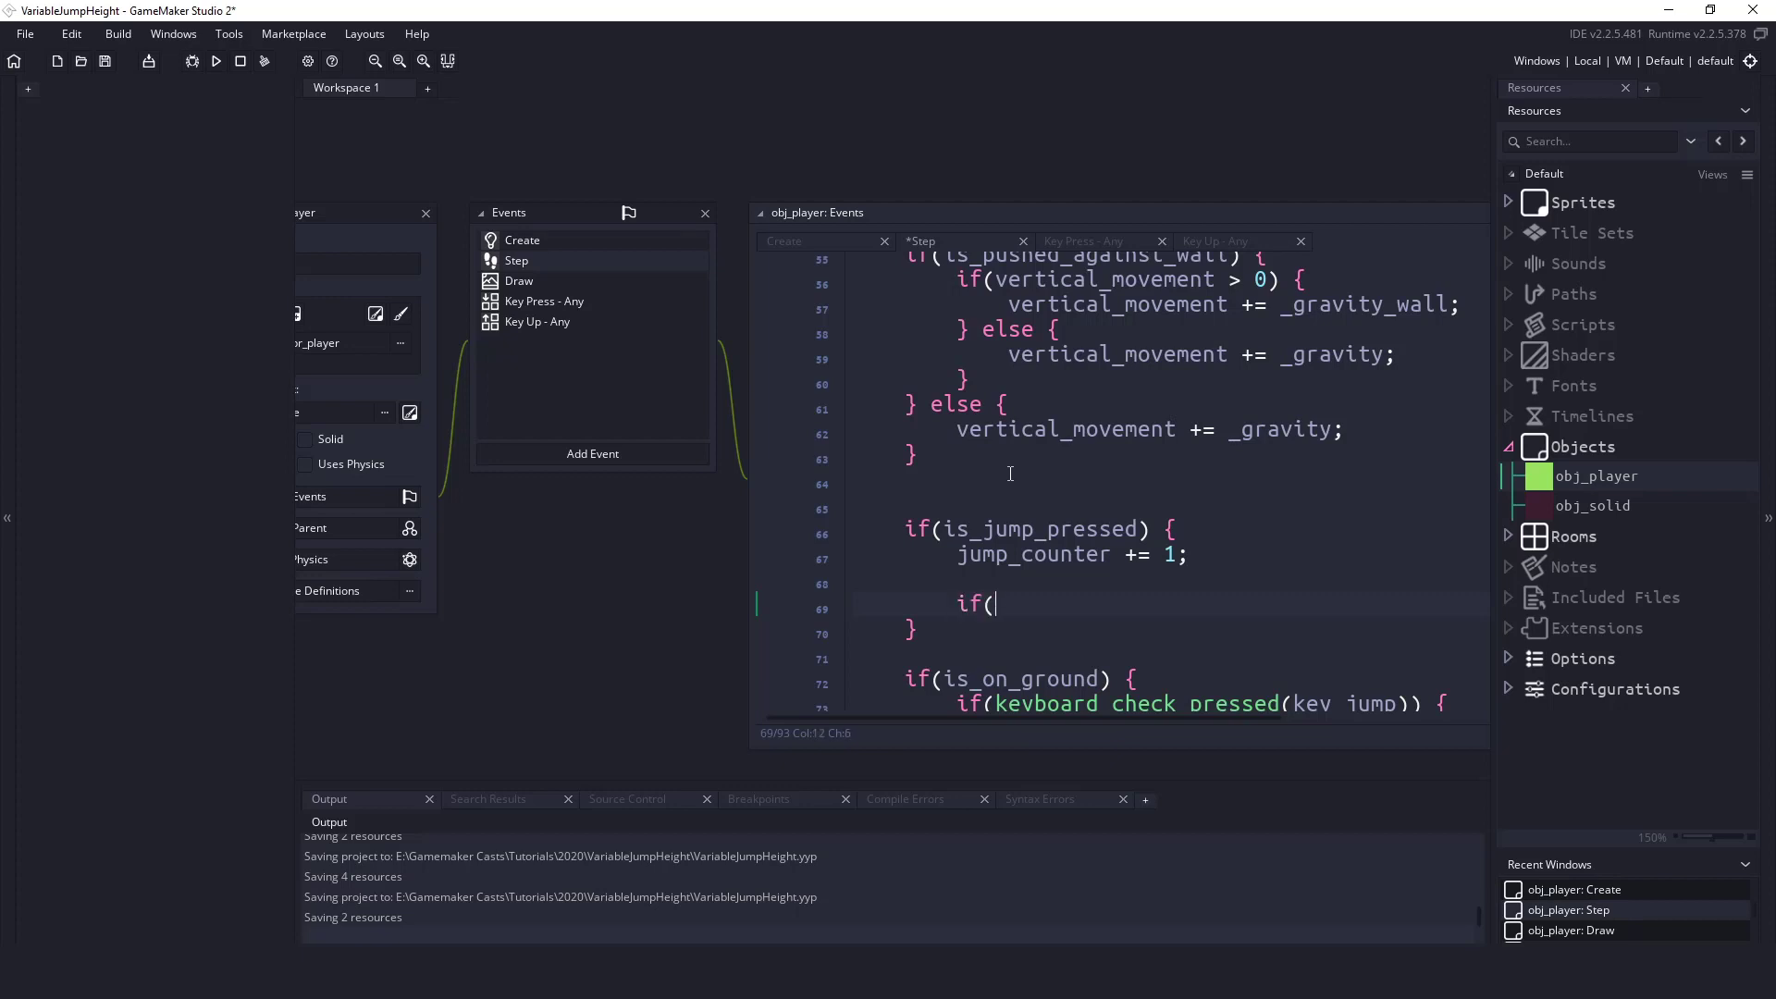
type("jump_counter")
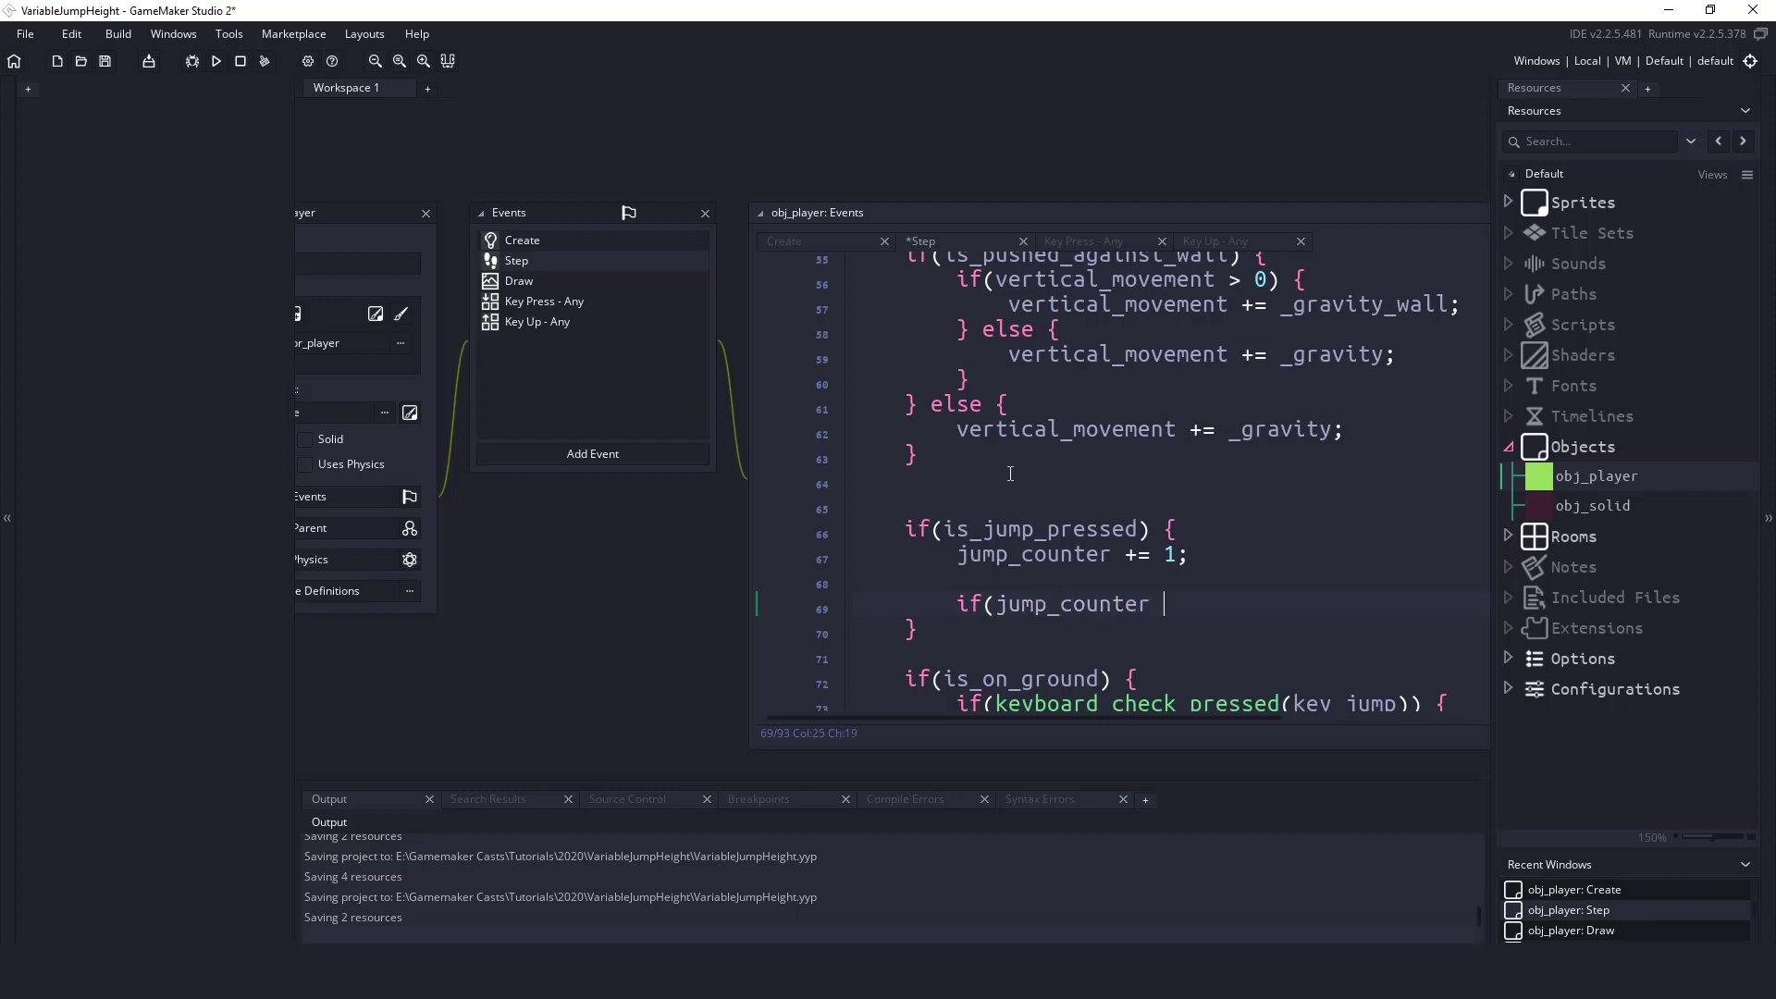
type(">= jump")
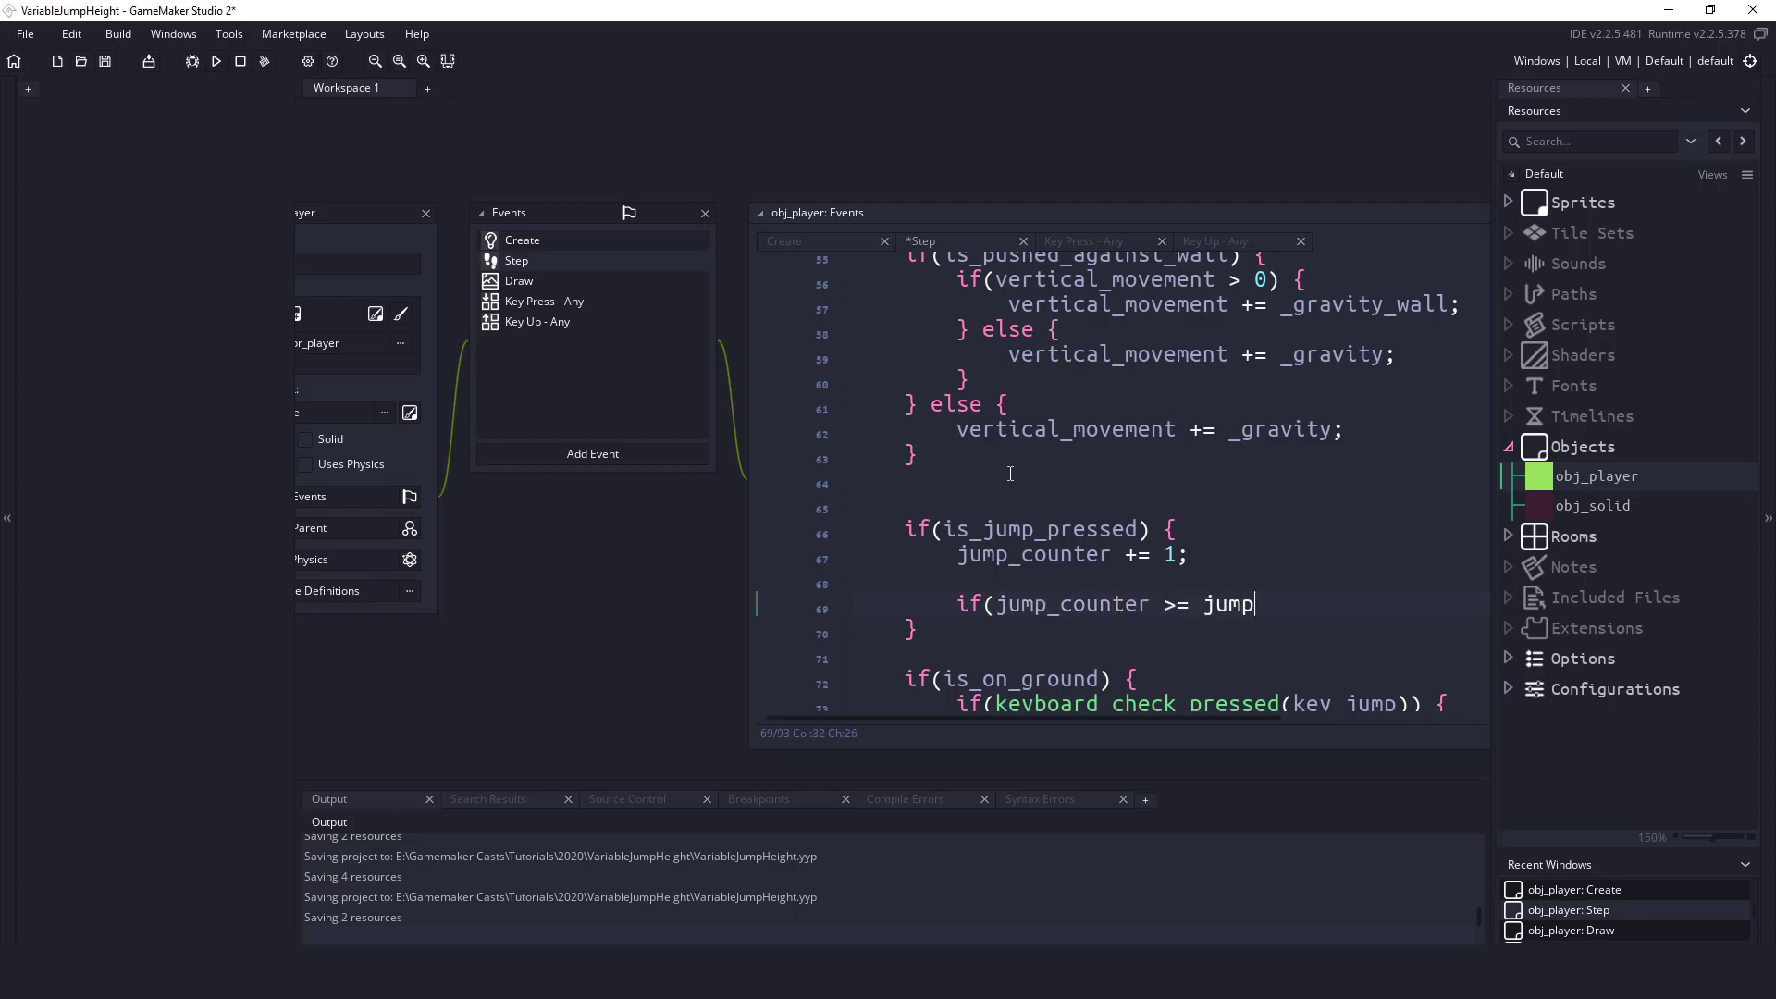
type("_counter_max) {")
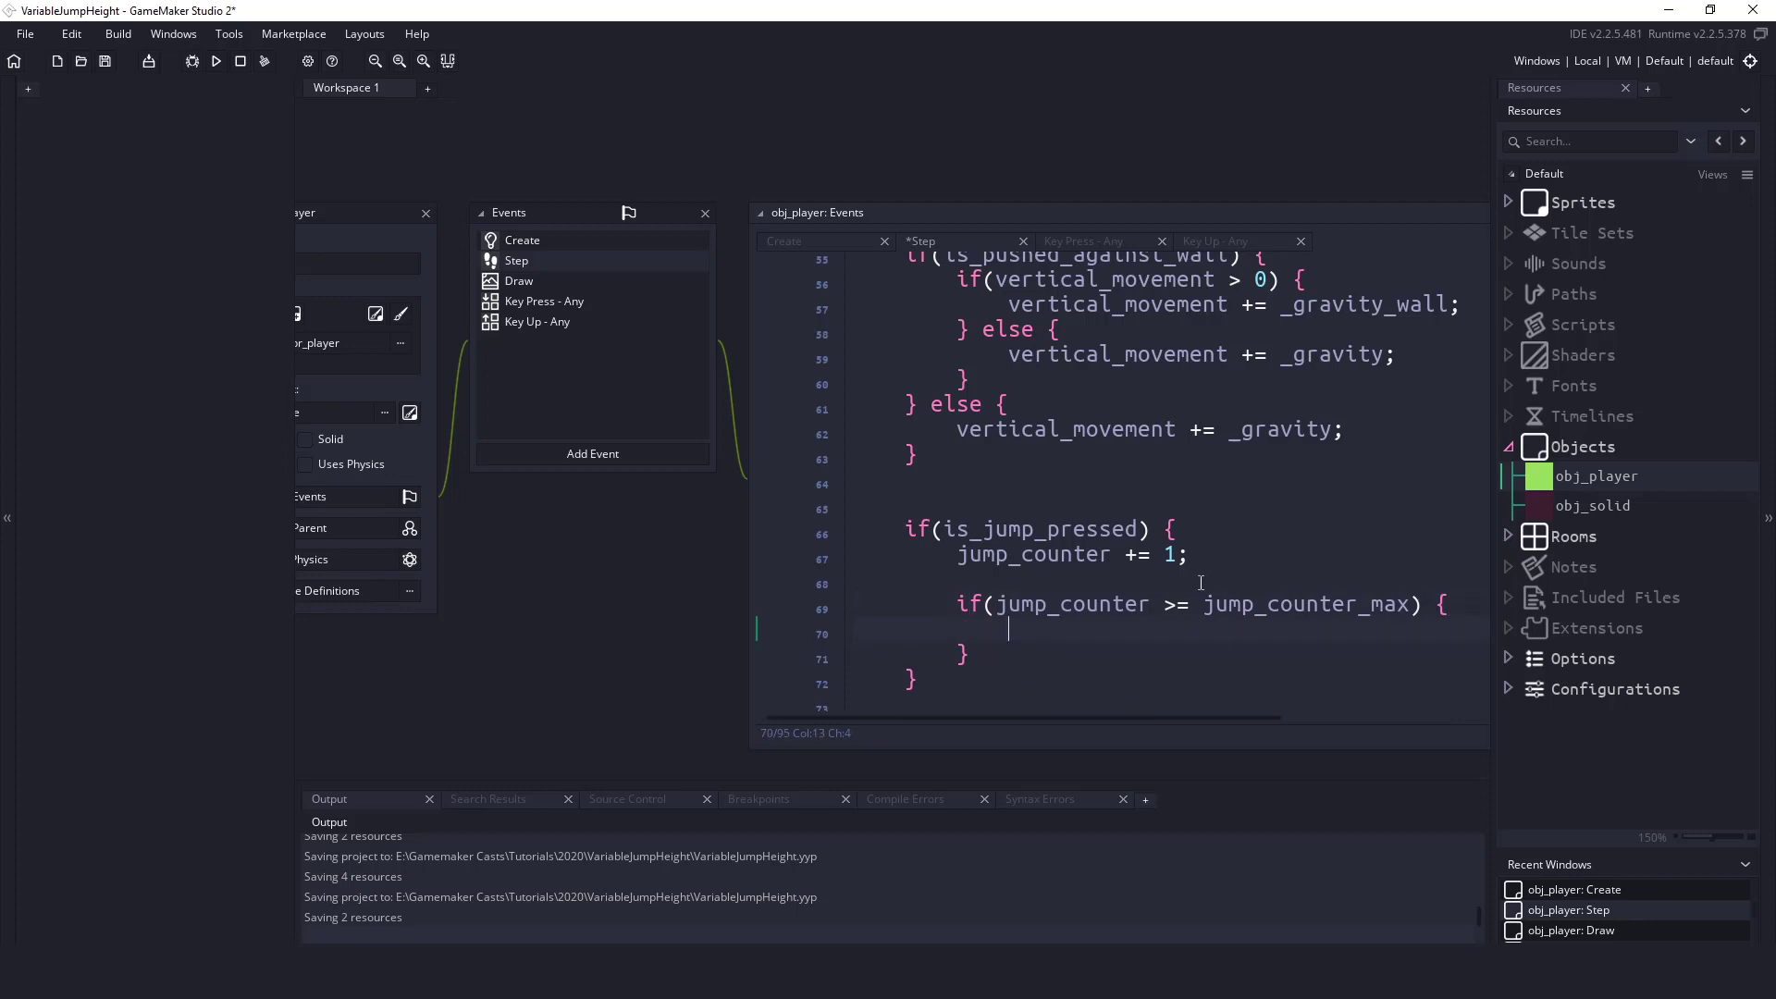
mouse_move(1228, 602)
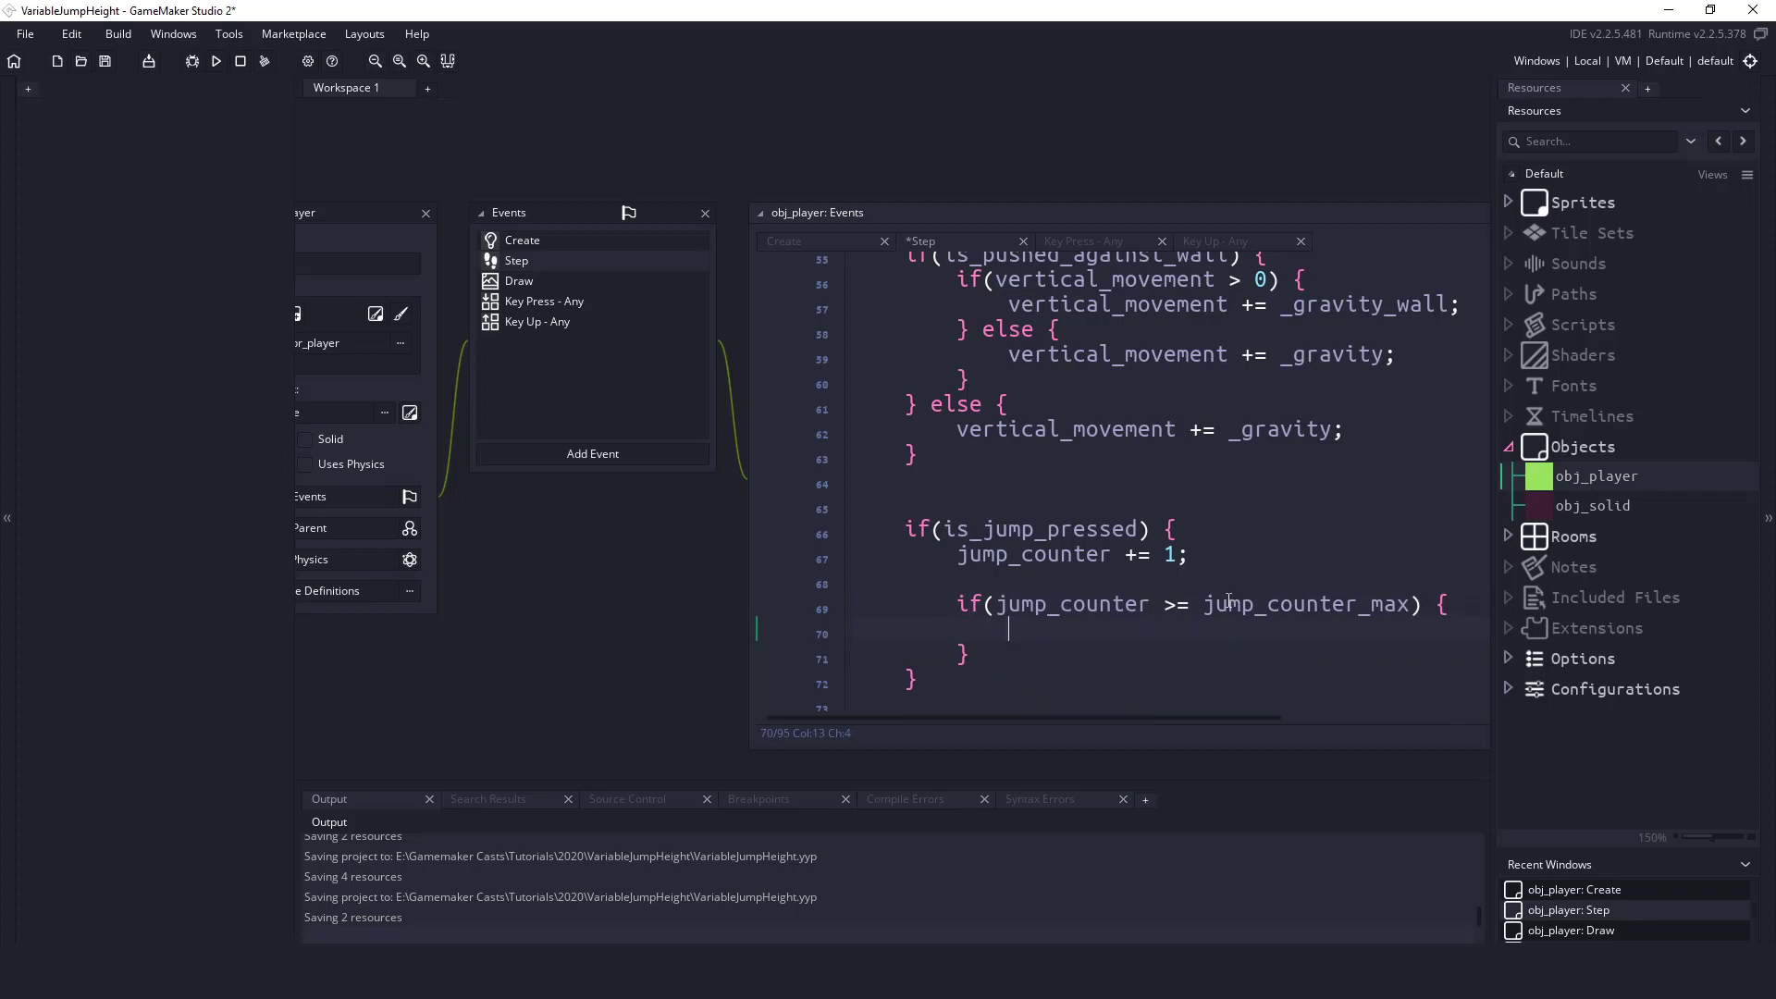
type("is_ju")
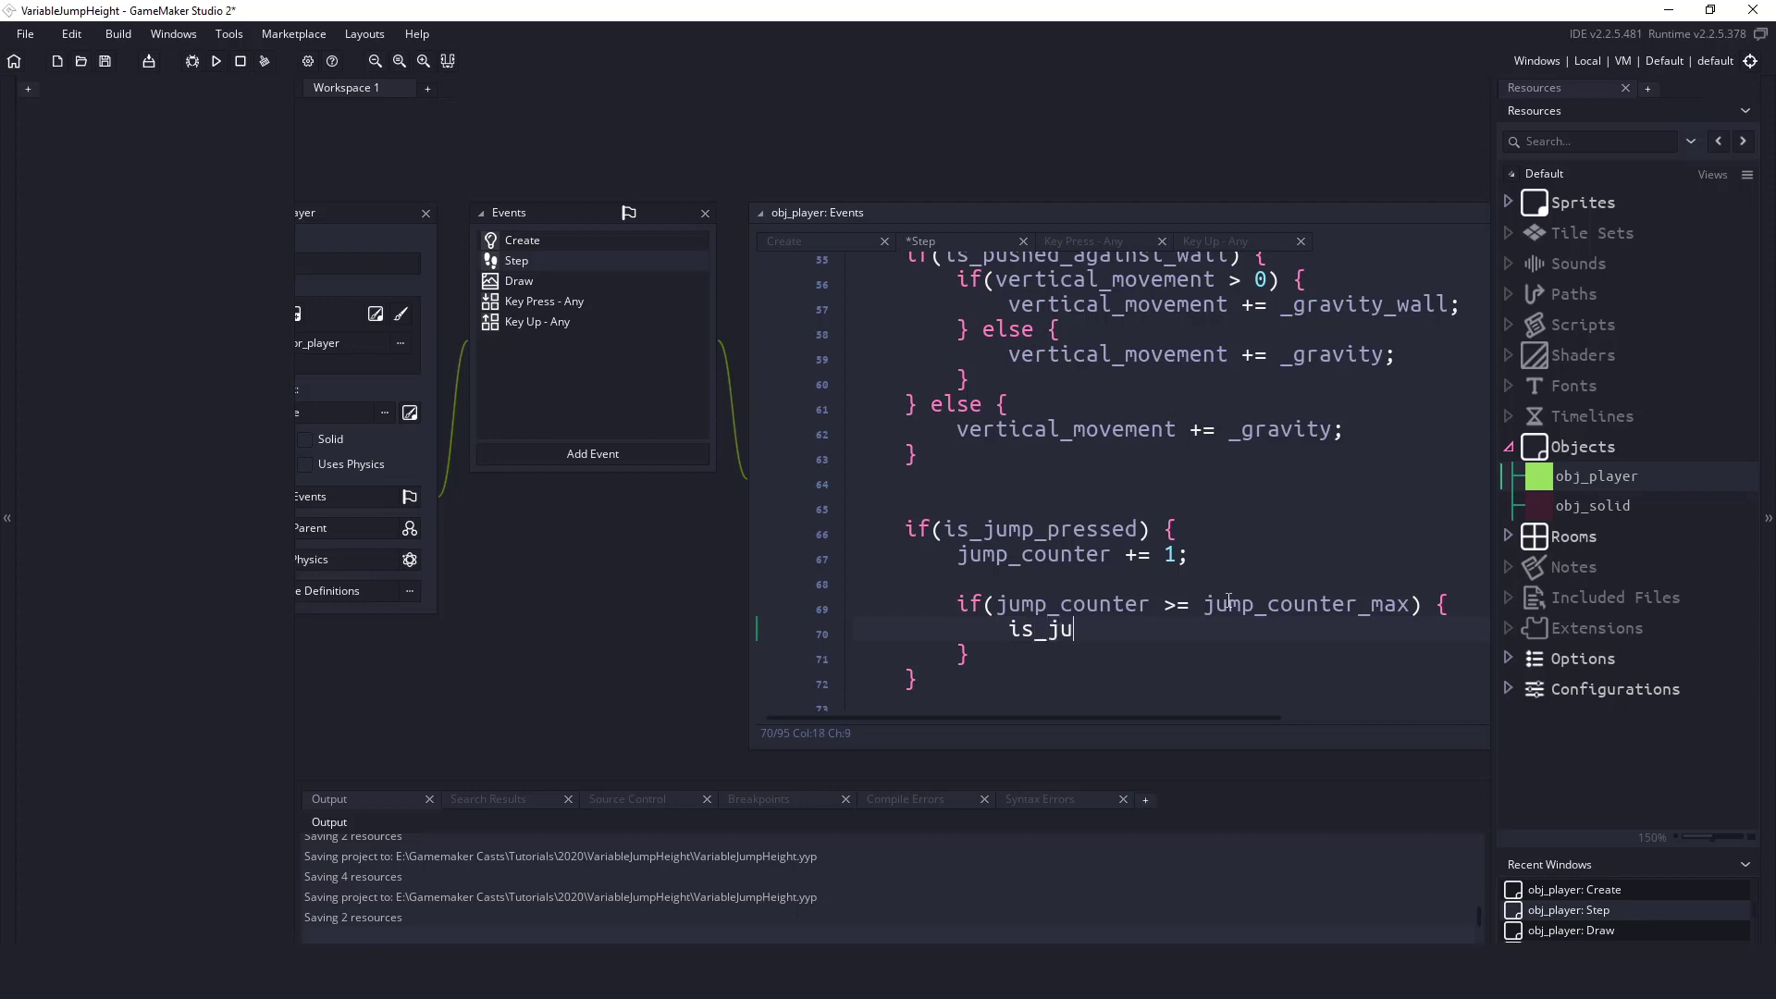
type("mp_released = t")
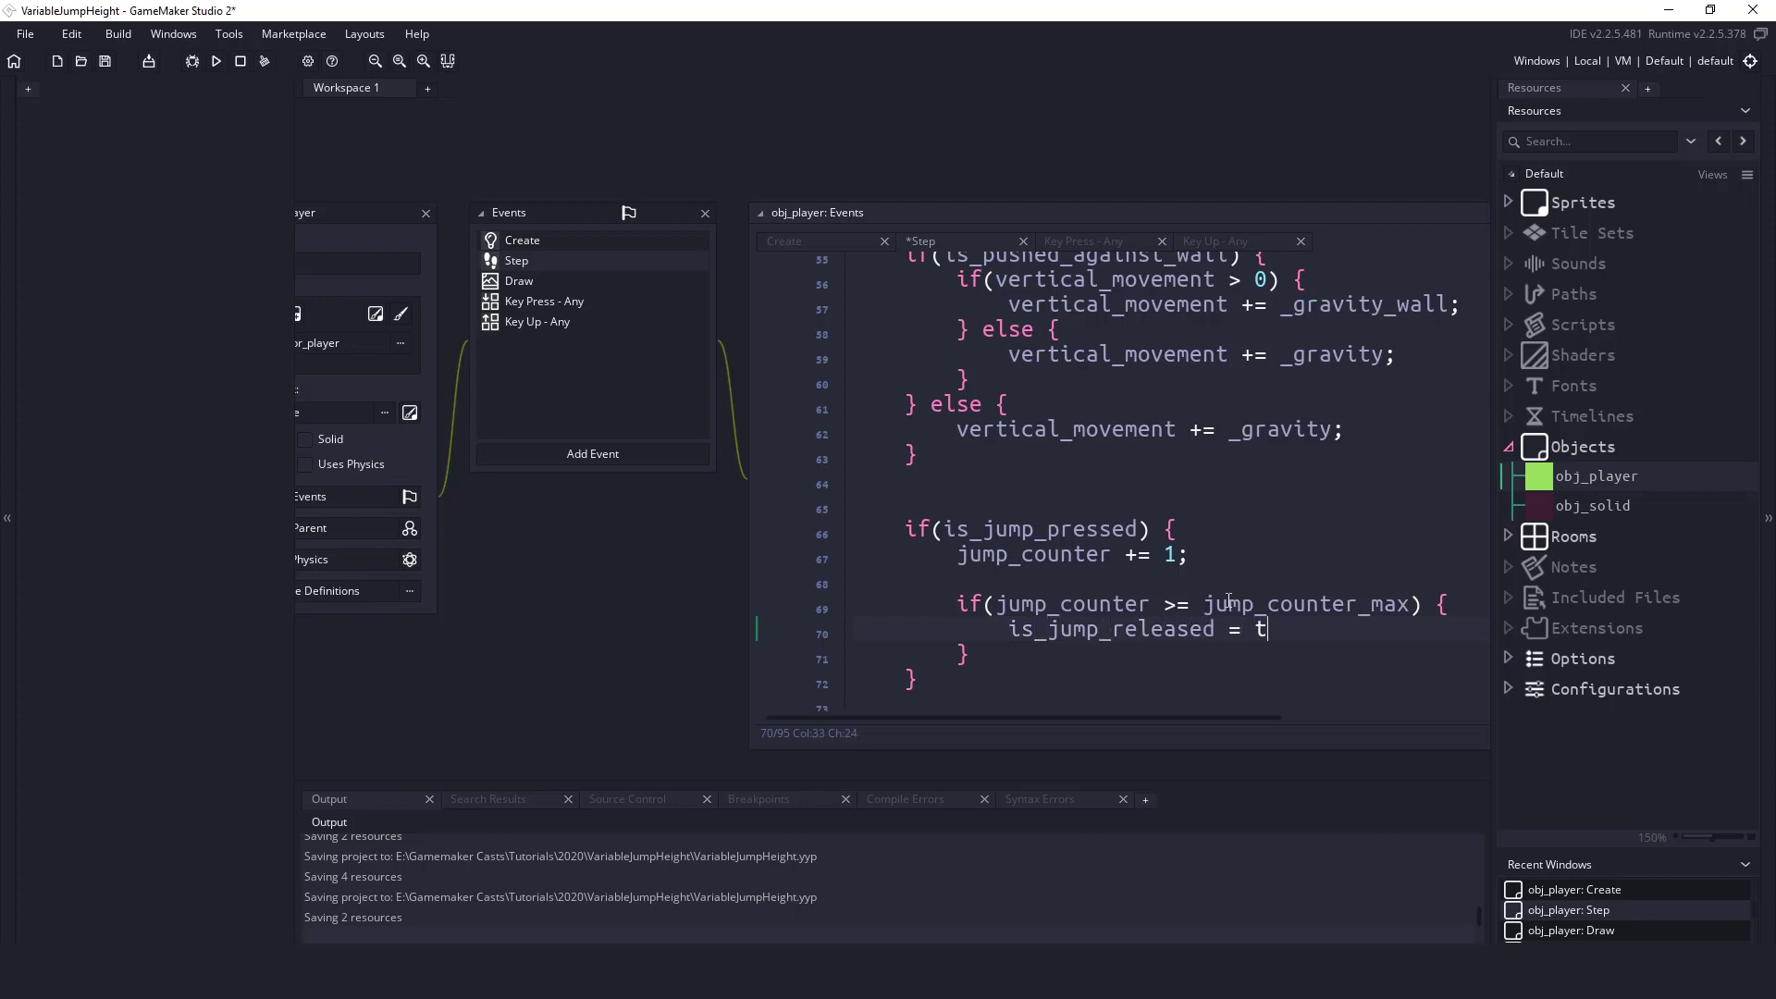
type("rue;")
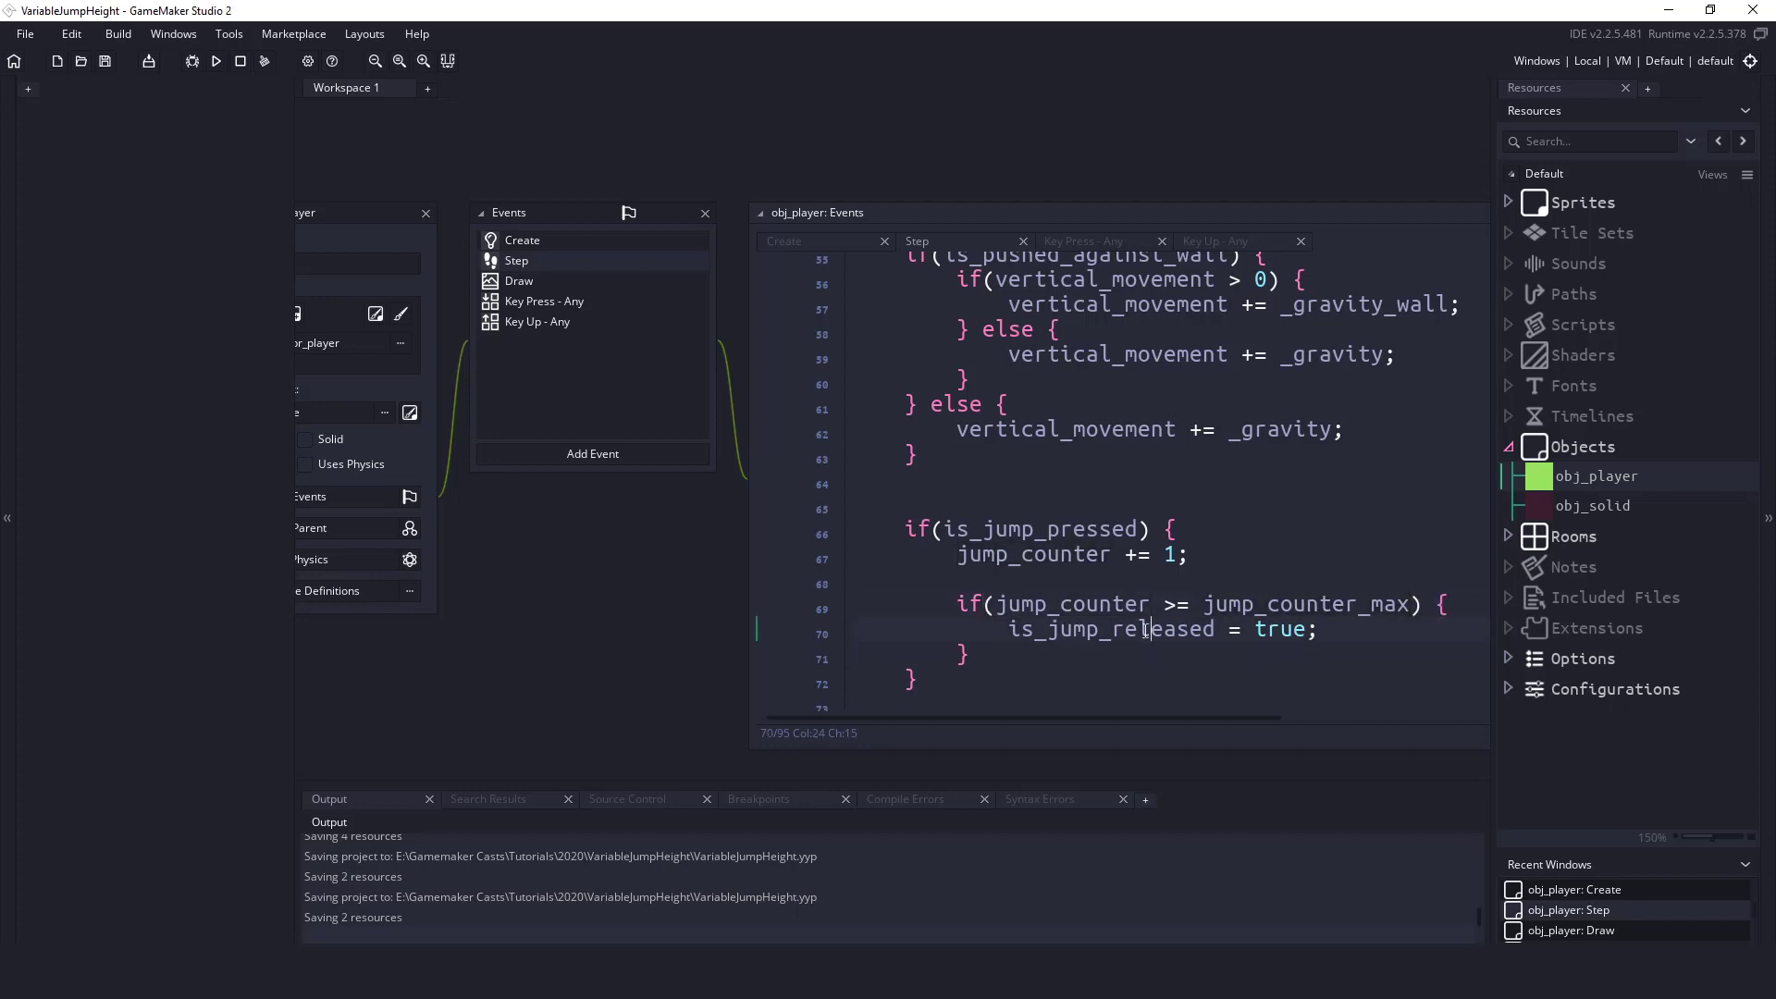
- Delete the old keyboard_check_pressed jump check from the on-ground block
double_click(1108, 629)
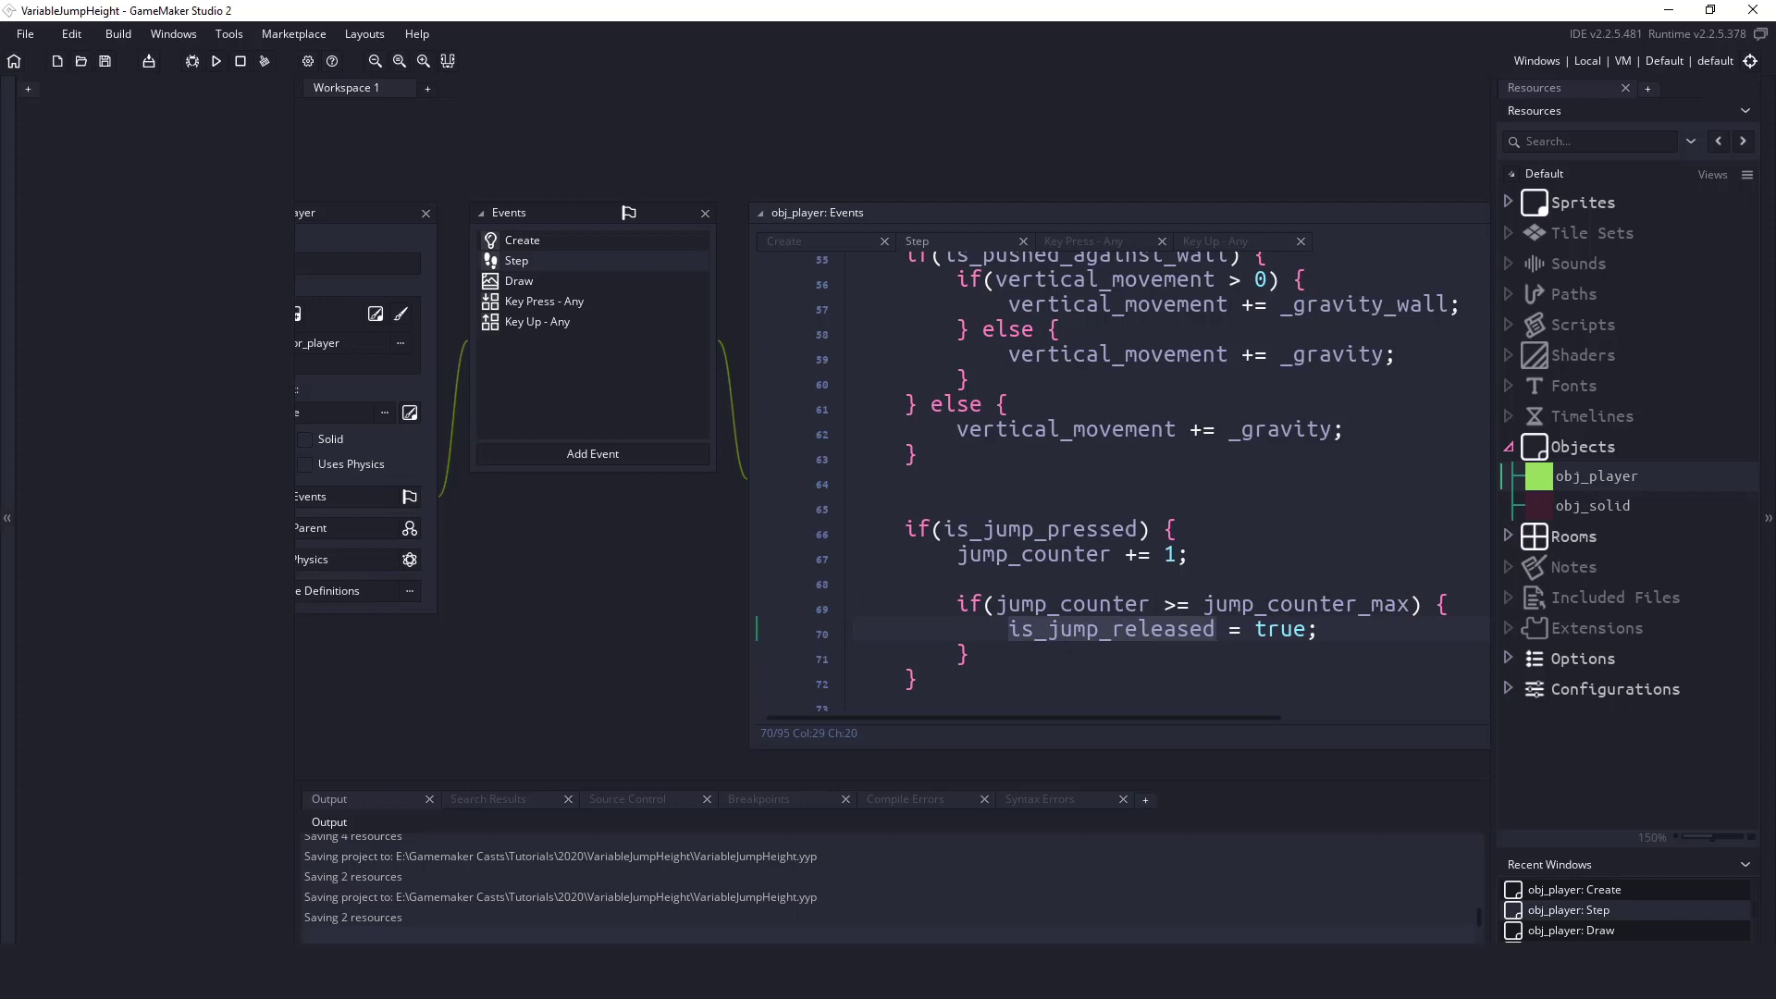
scroll("down", 3)
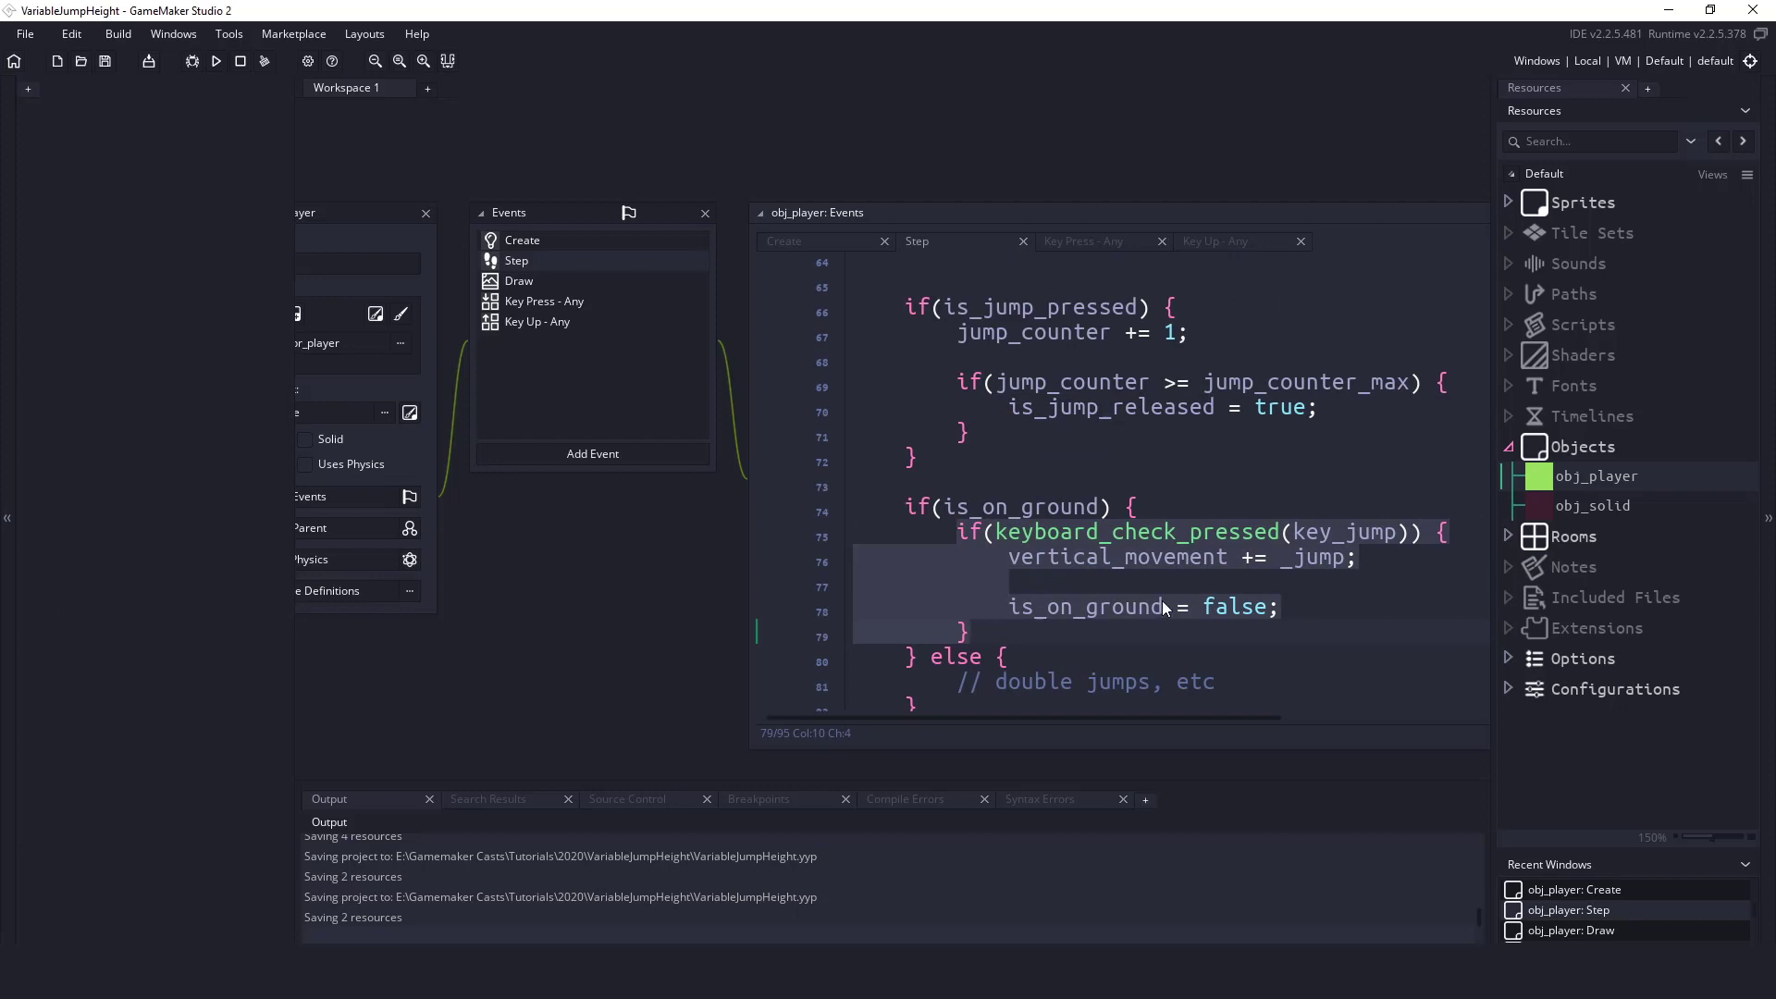
key("Delete")
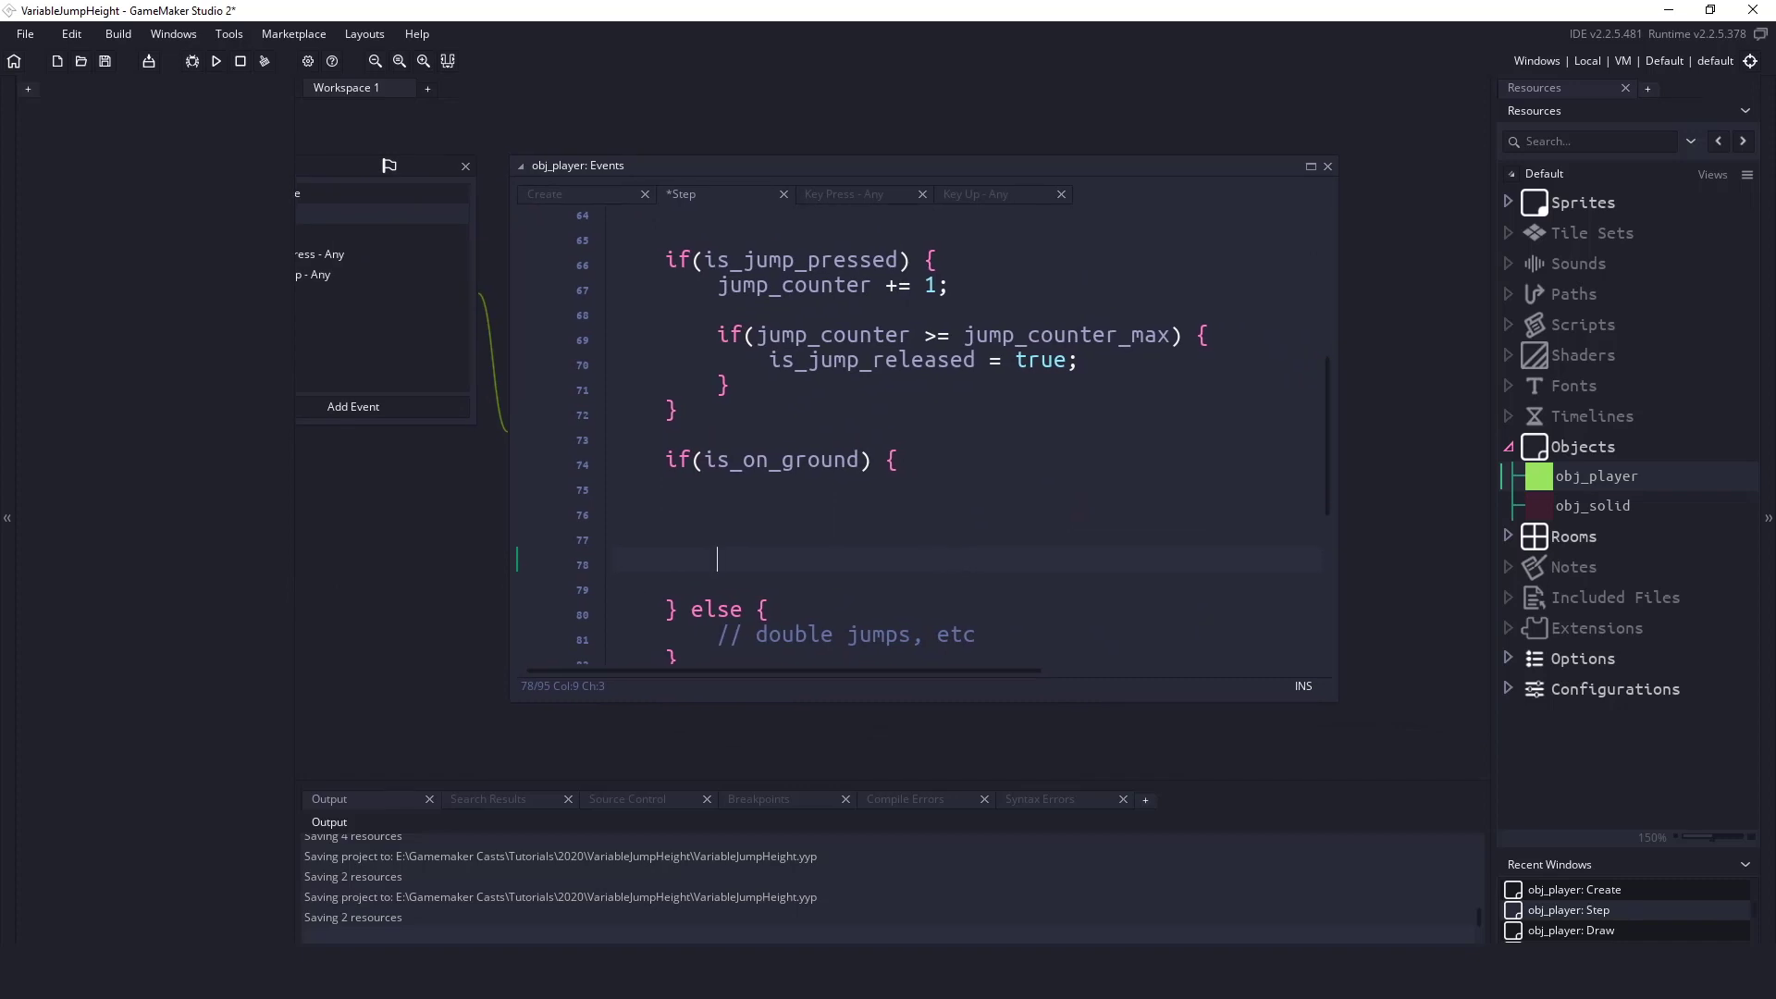
- Inside the on-ground block, add vertical_movement += _jump guarded by if(is_jump_released)
double_click(870, 359)
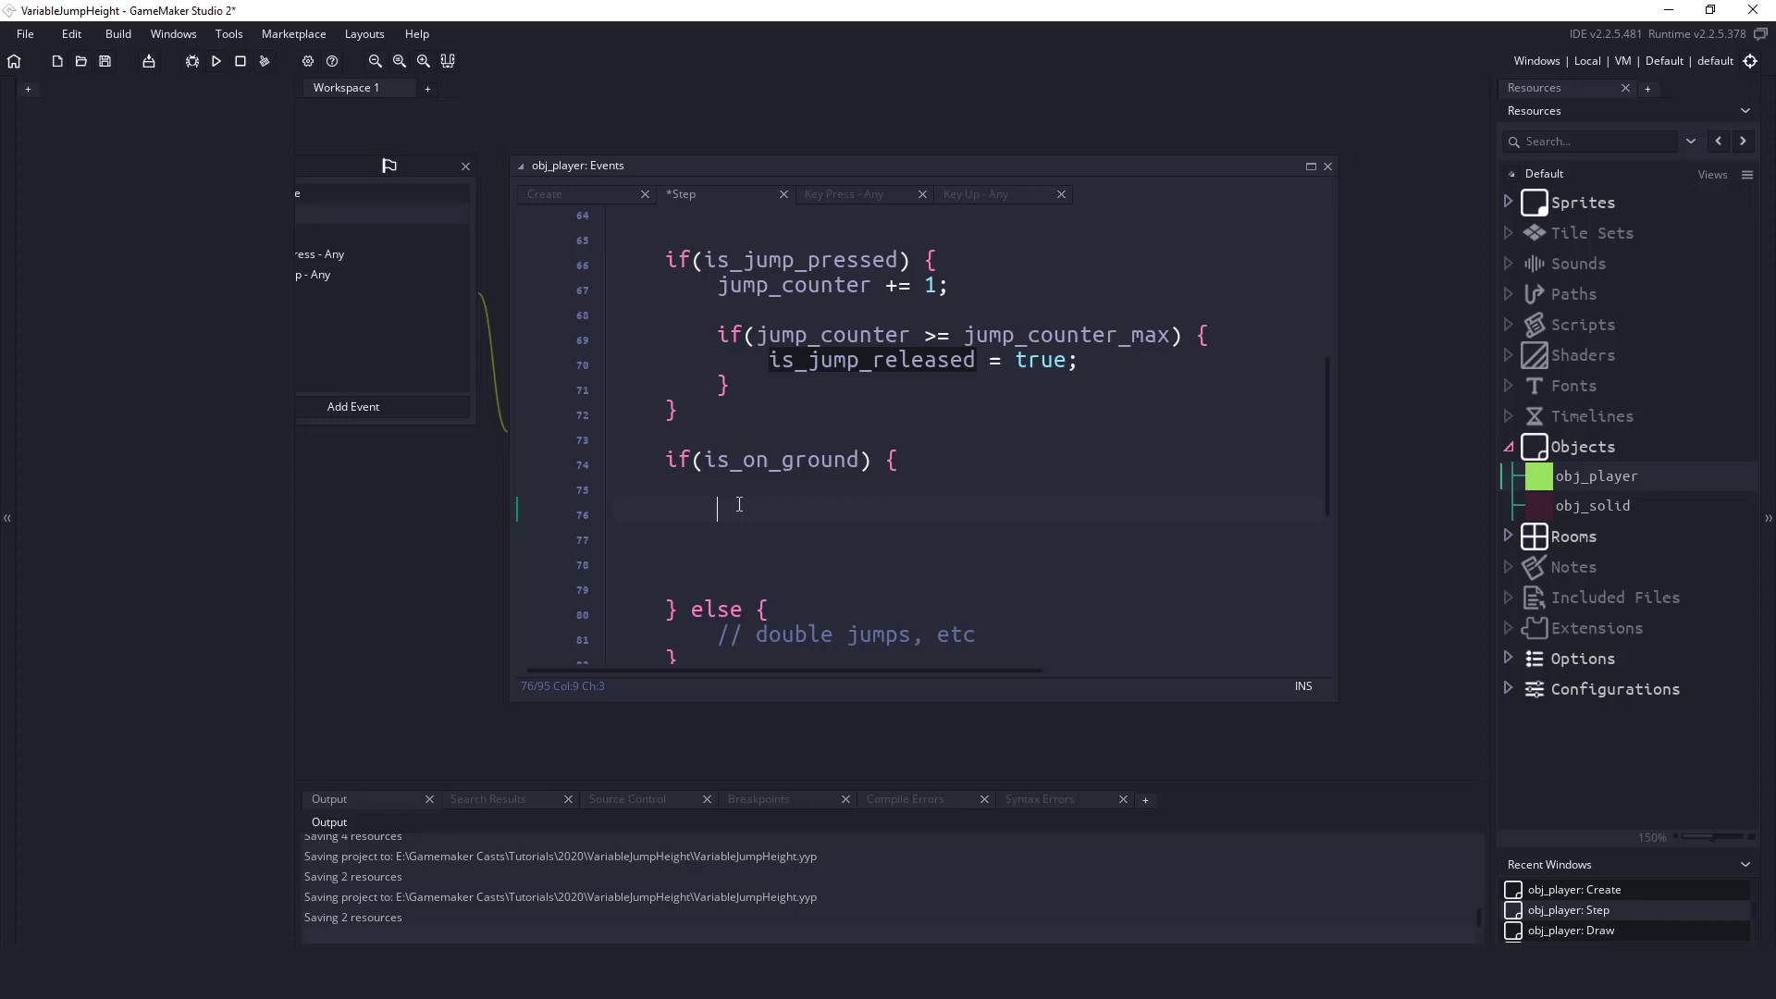
type("if(is_jump_released")
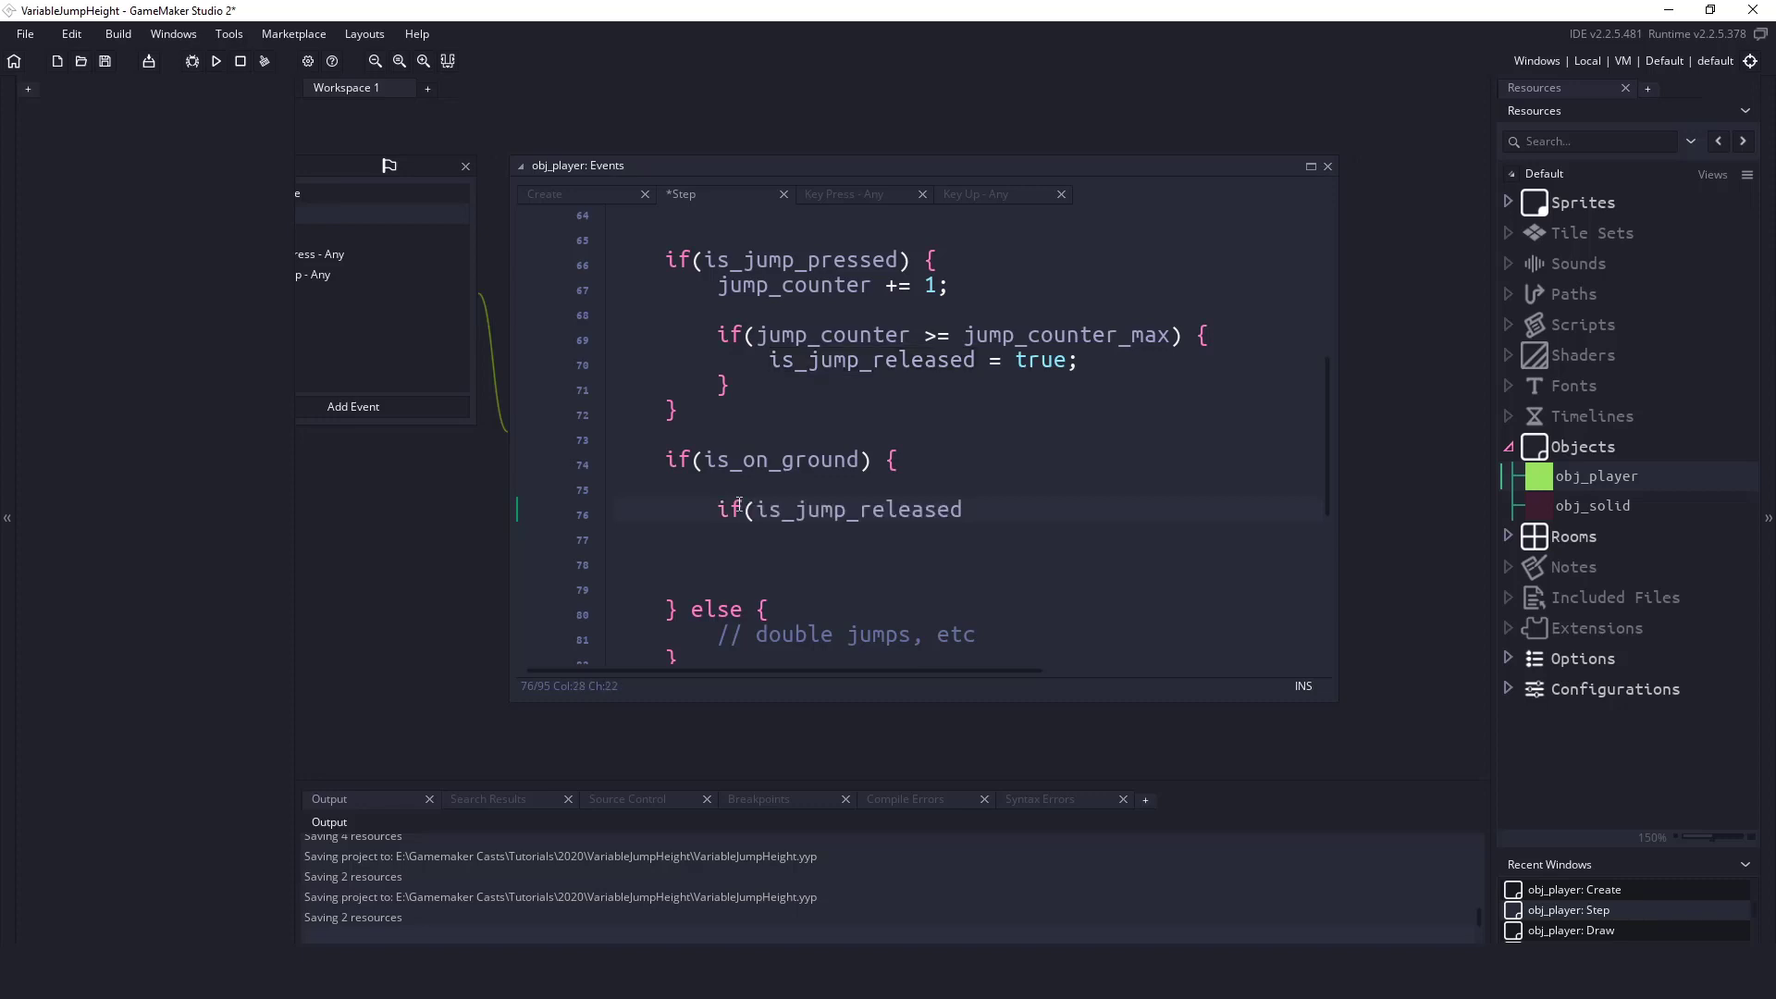
type(") {")
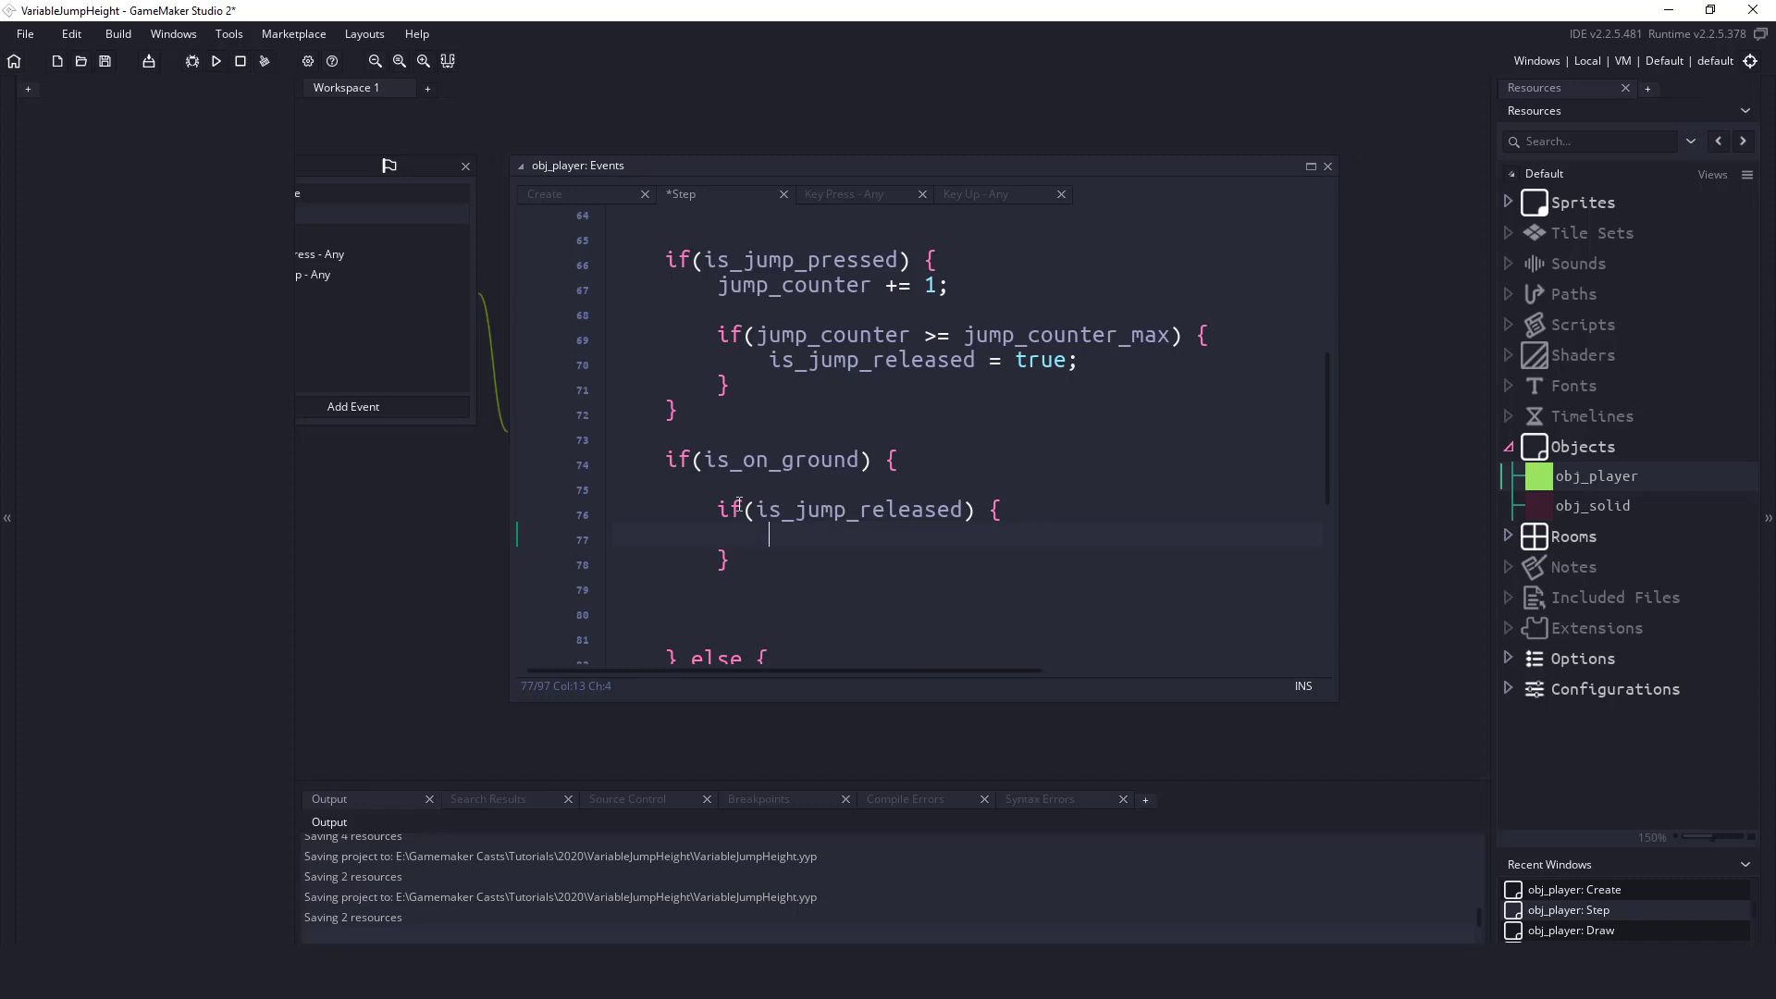
type("vertical_")
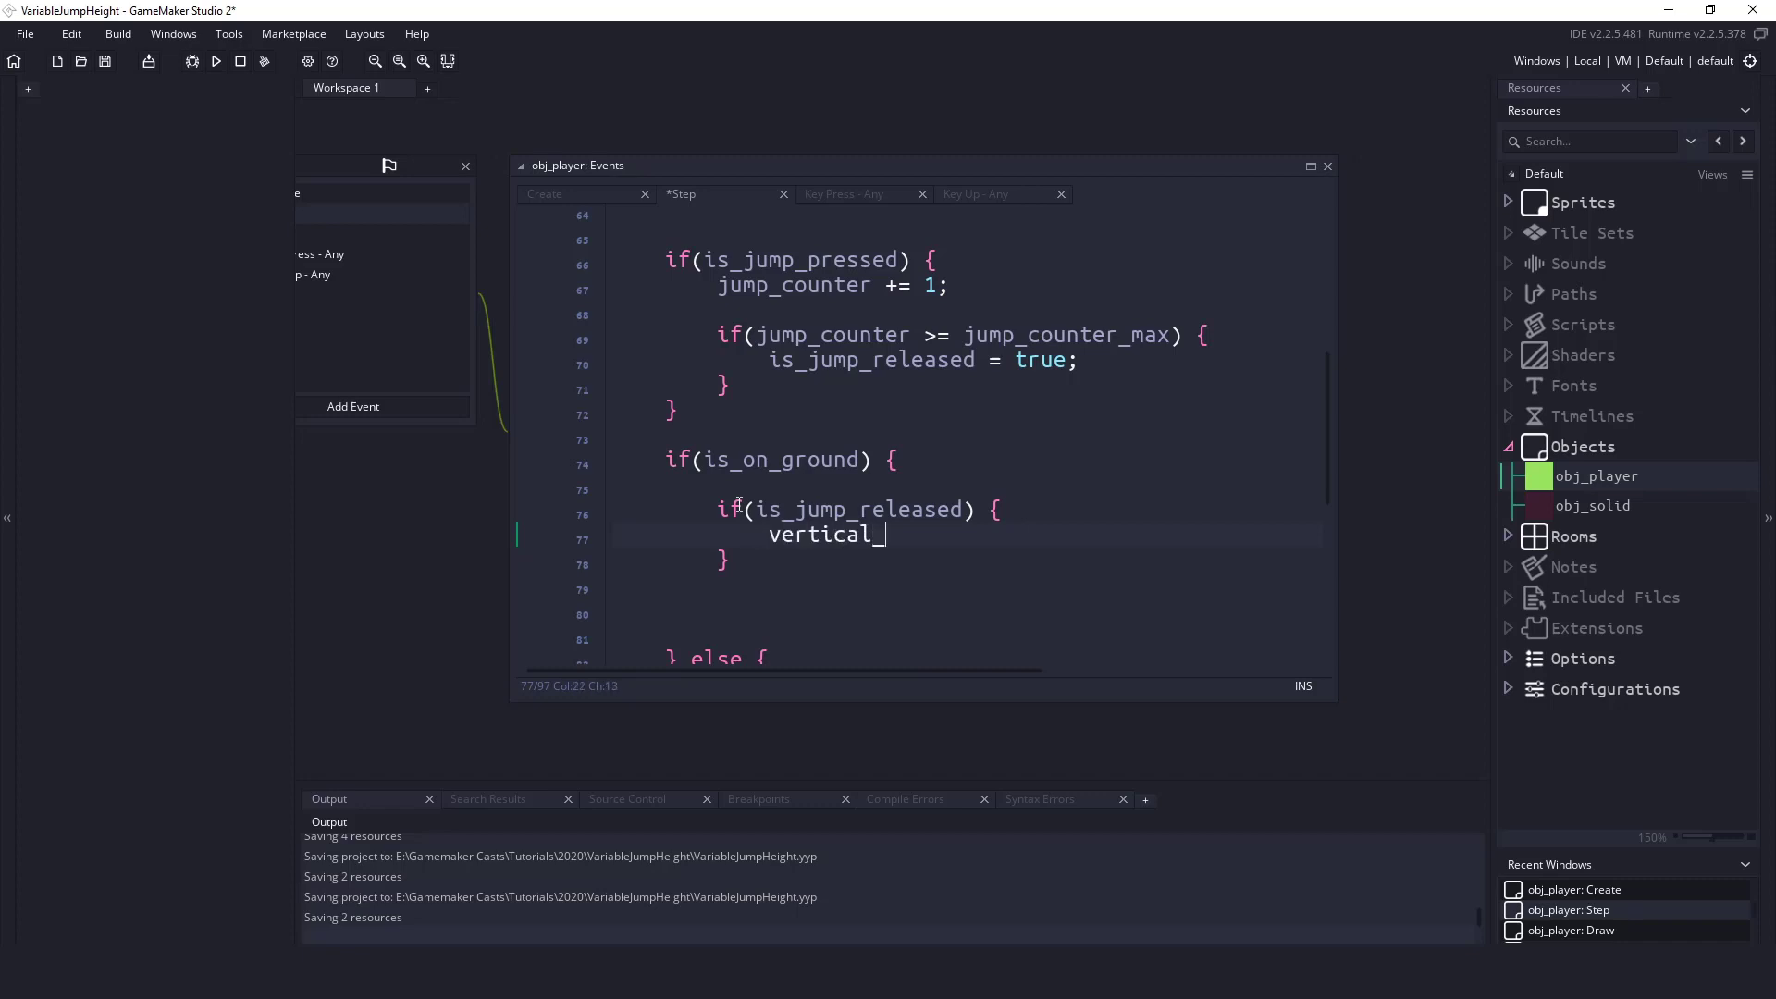
type("movement +=")
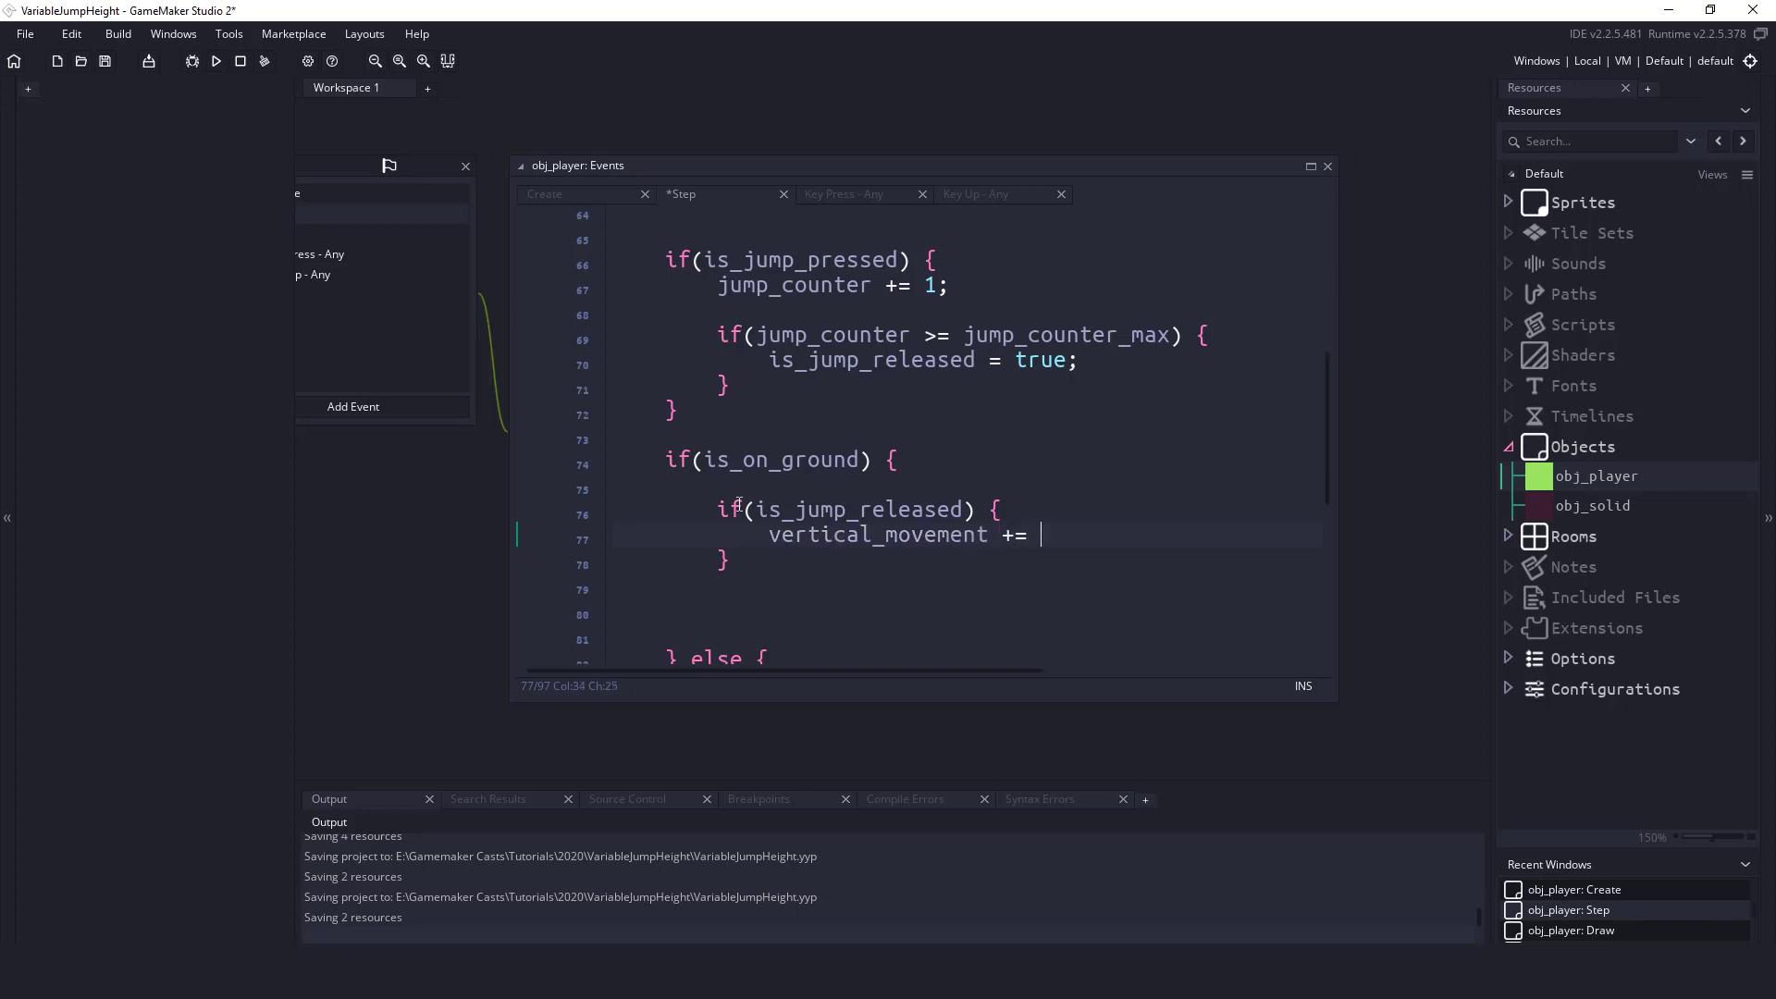
type("_jump;")
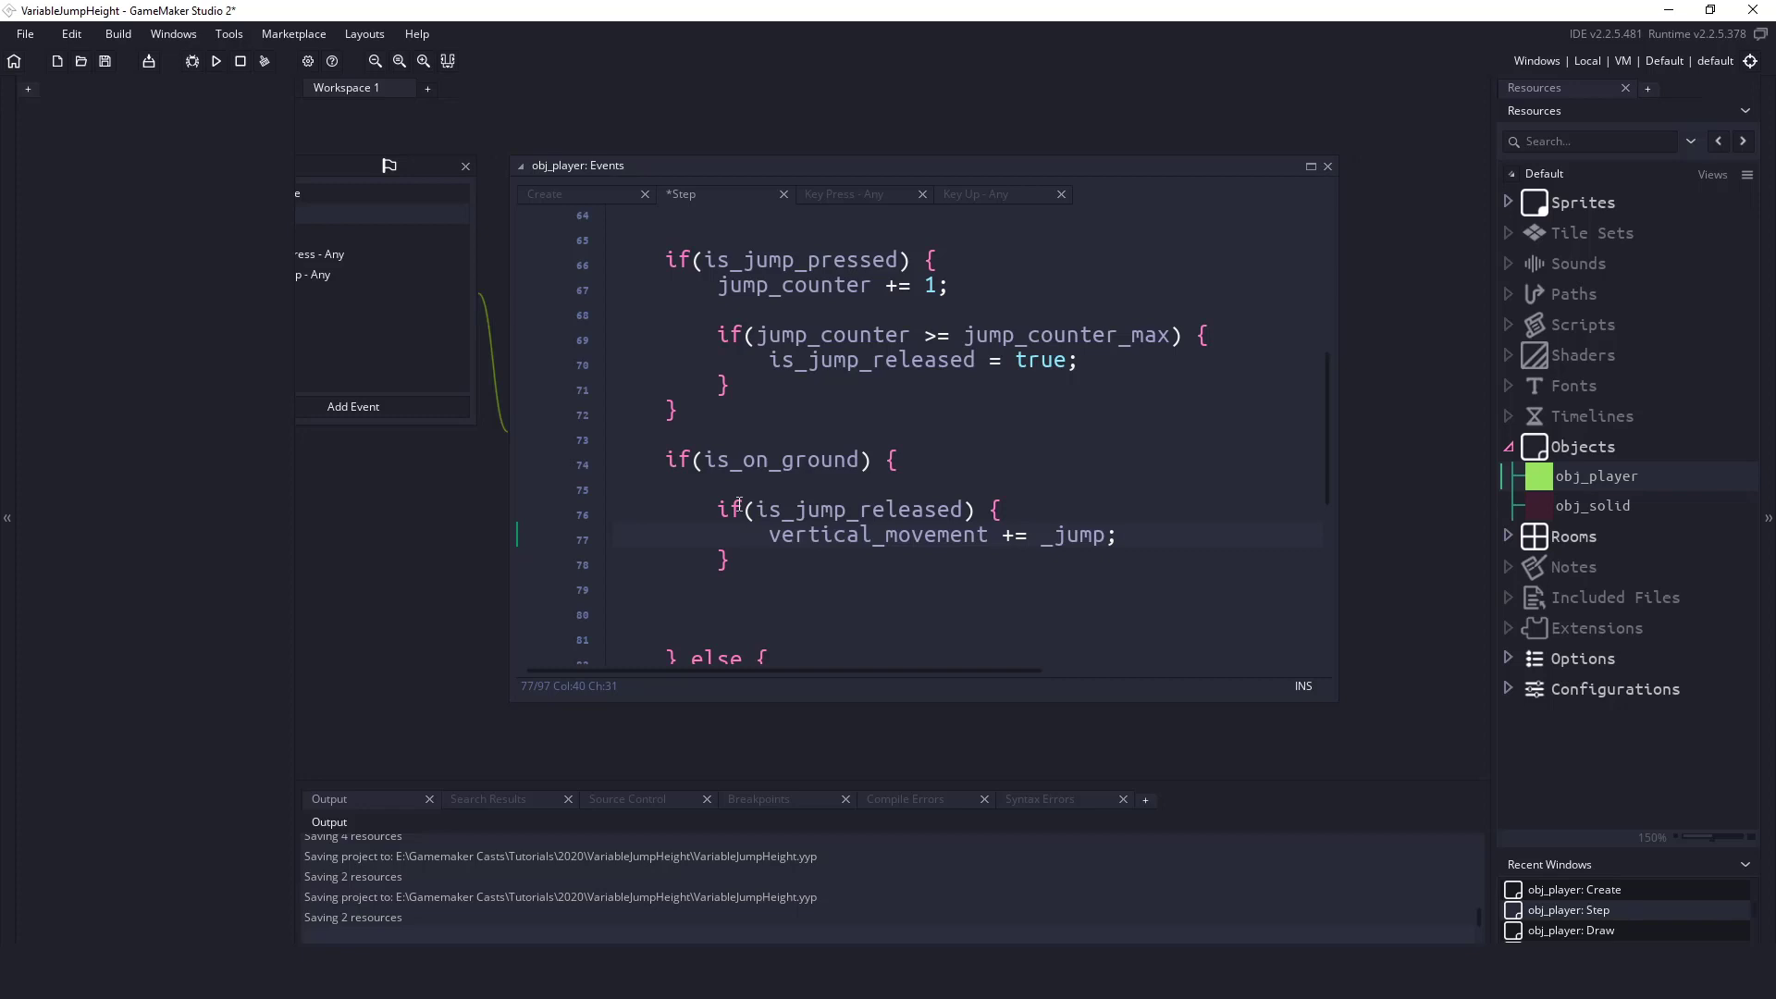
double_click(1073, 534)
type("var")
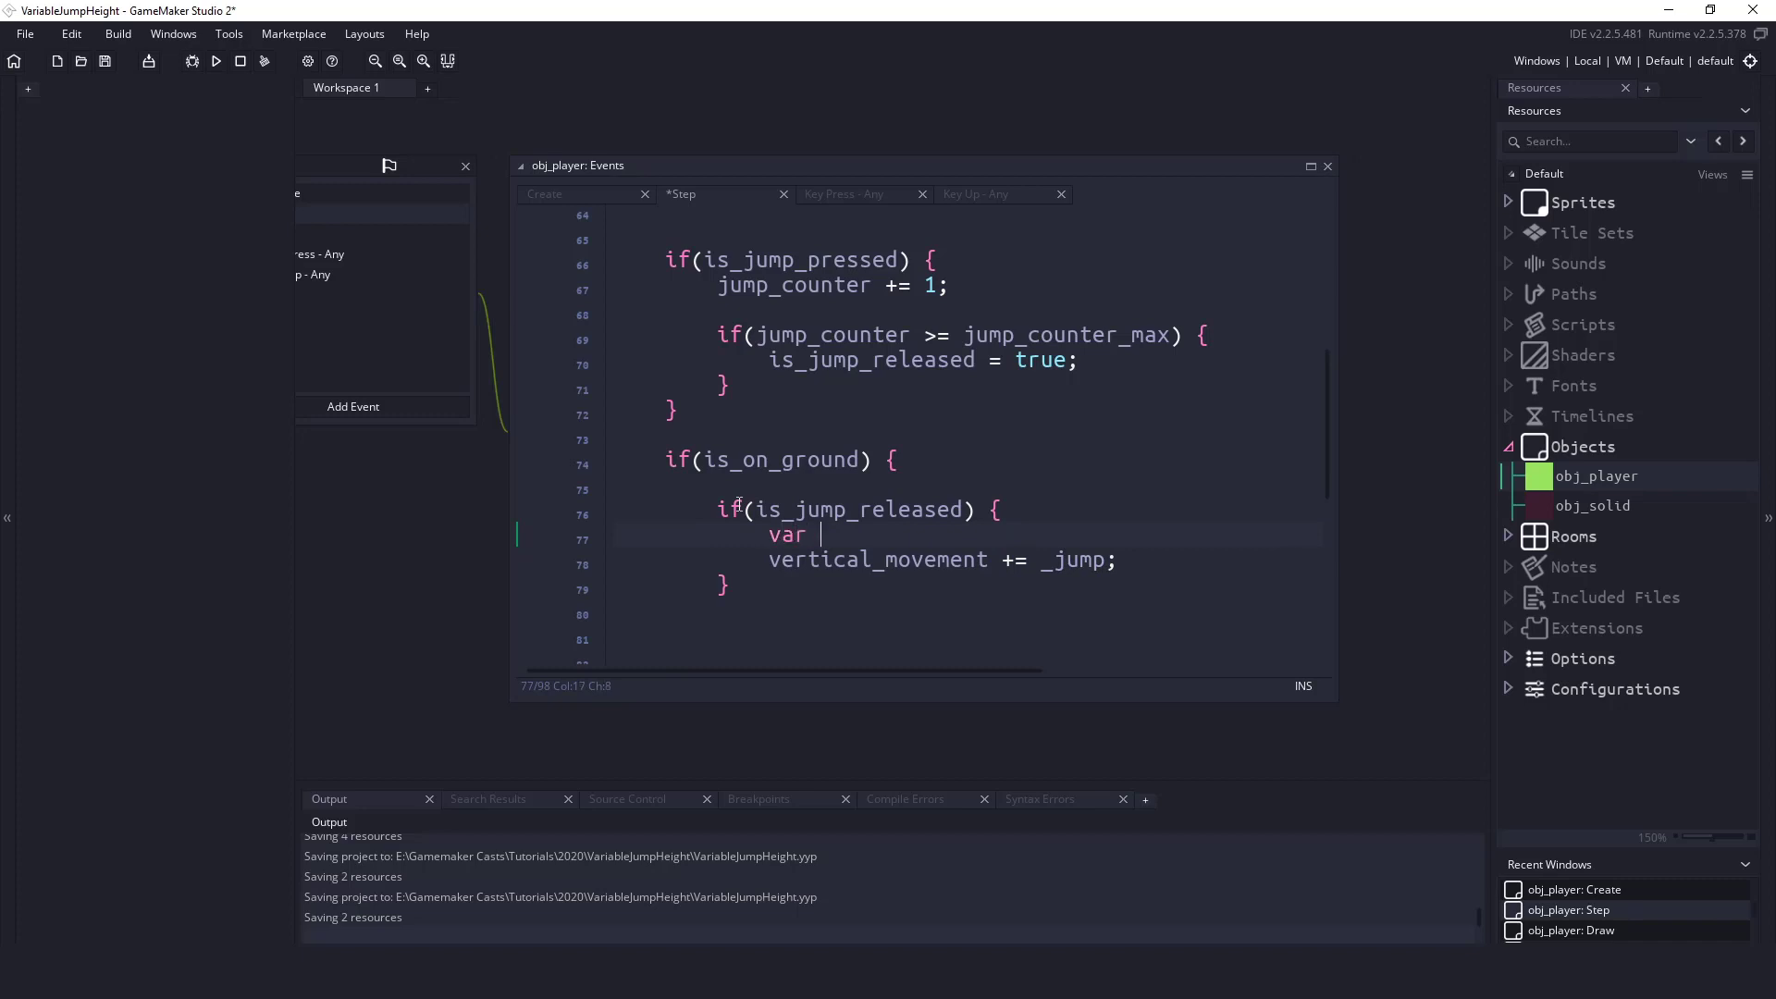
- Declare percent = jump_counter / jump_counter_max, with a '5 / 10 = 0.5' example beneath
type("percent =")
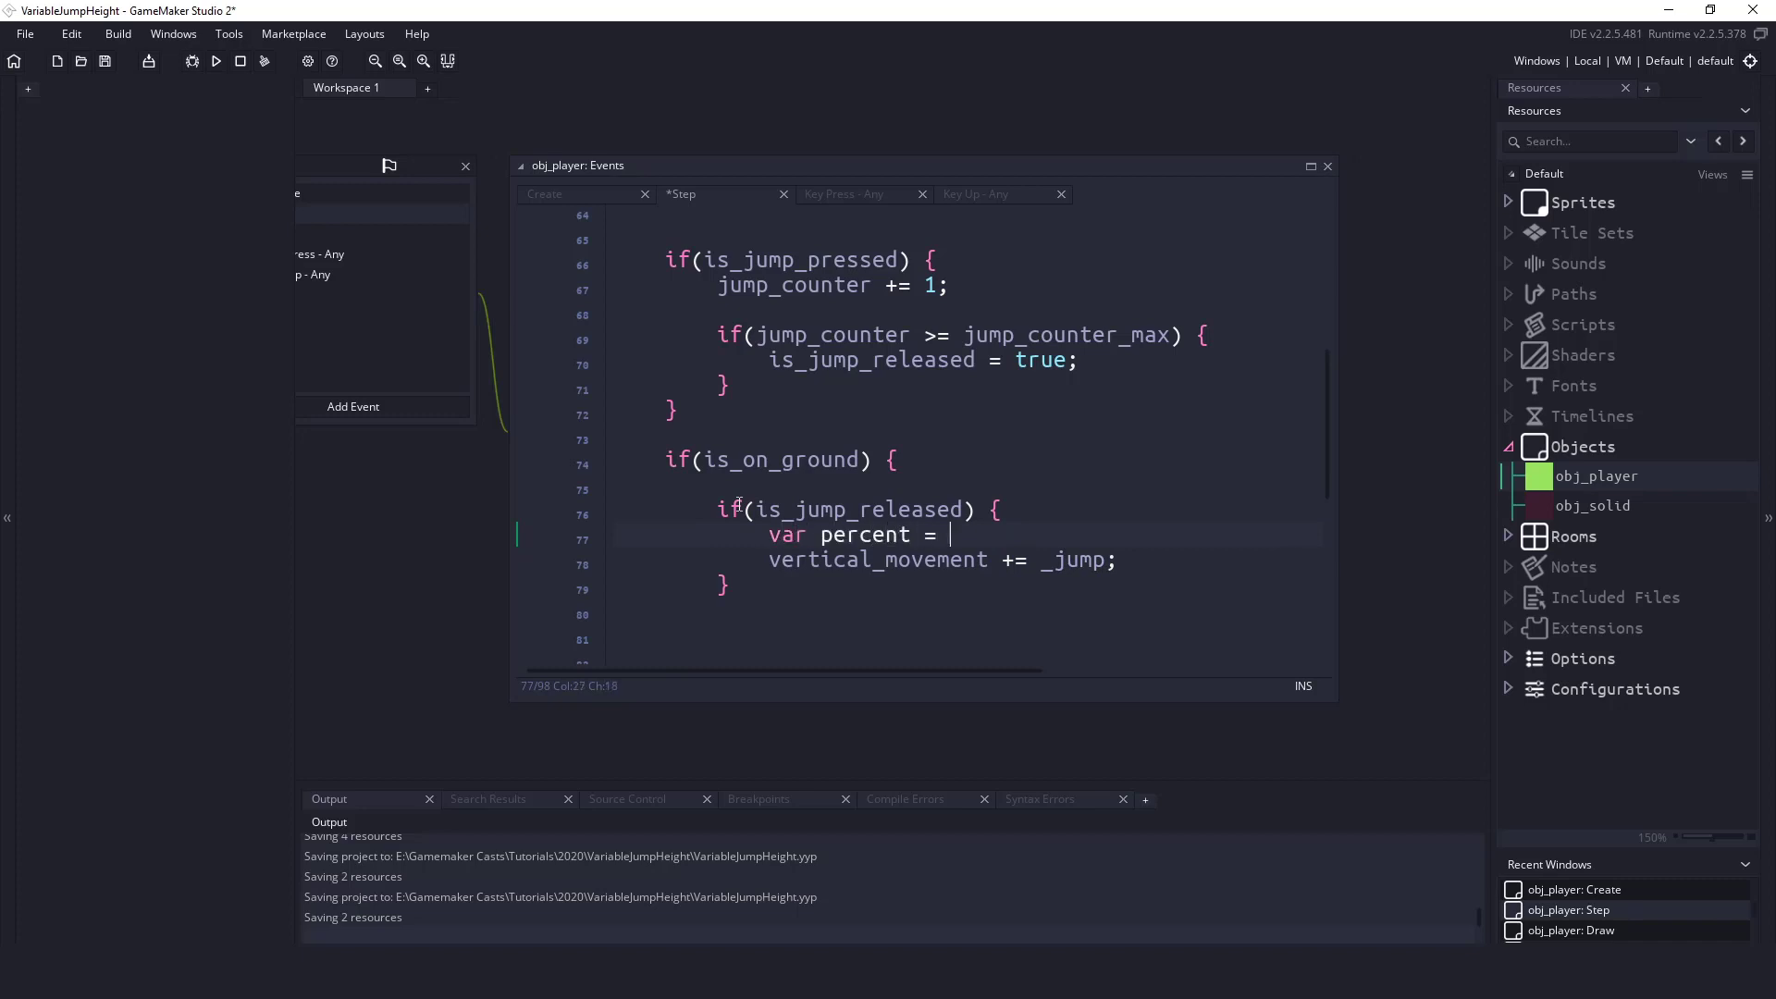
type("jump_counter ?")
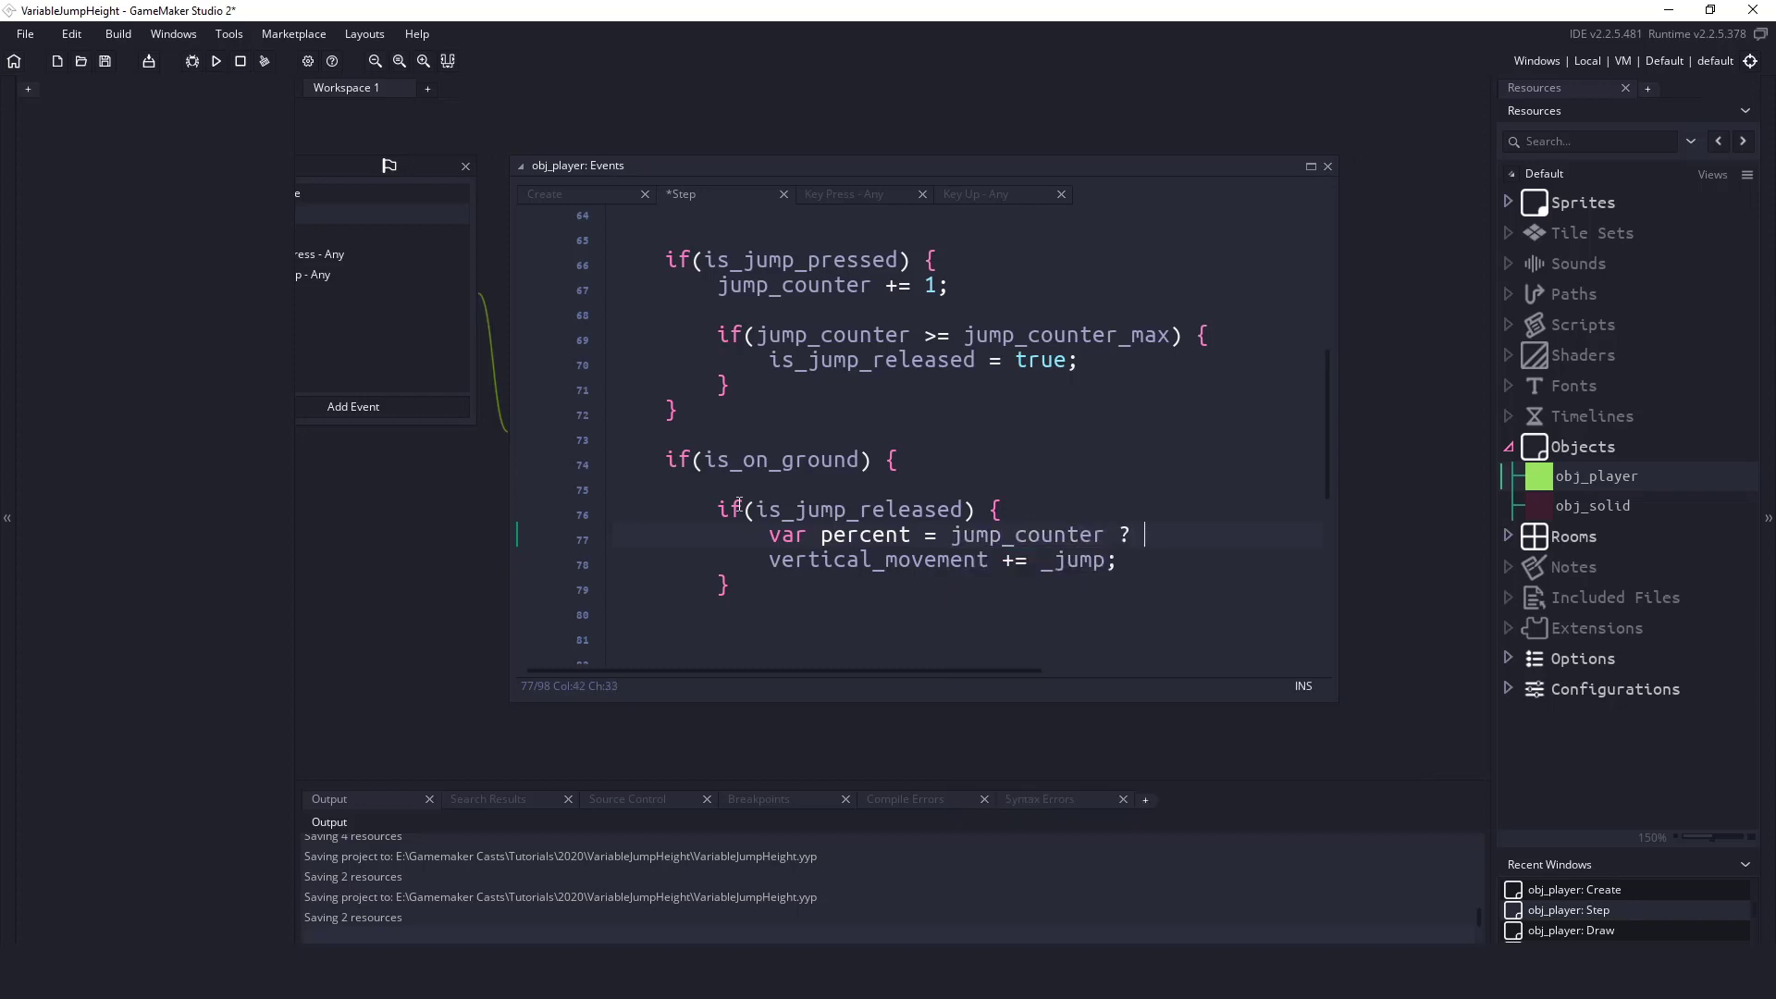
type("jumper_")
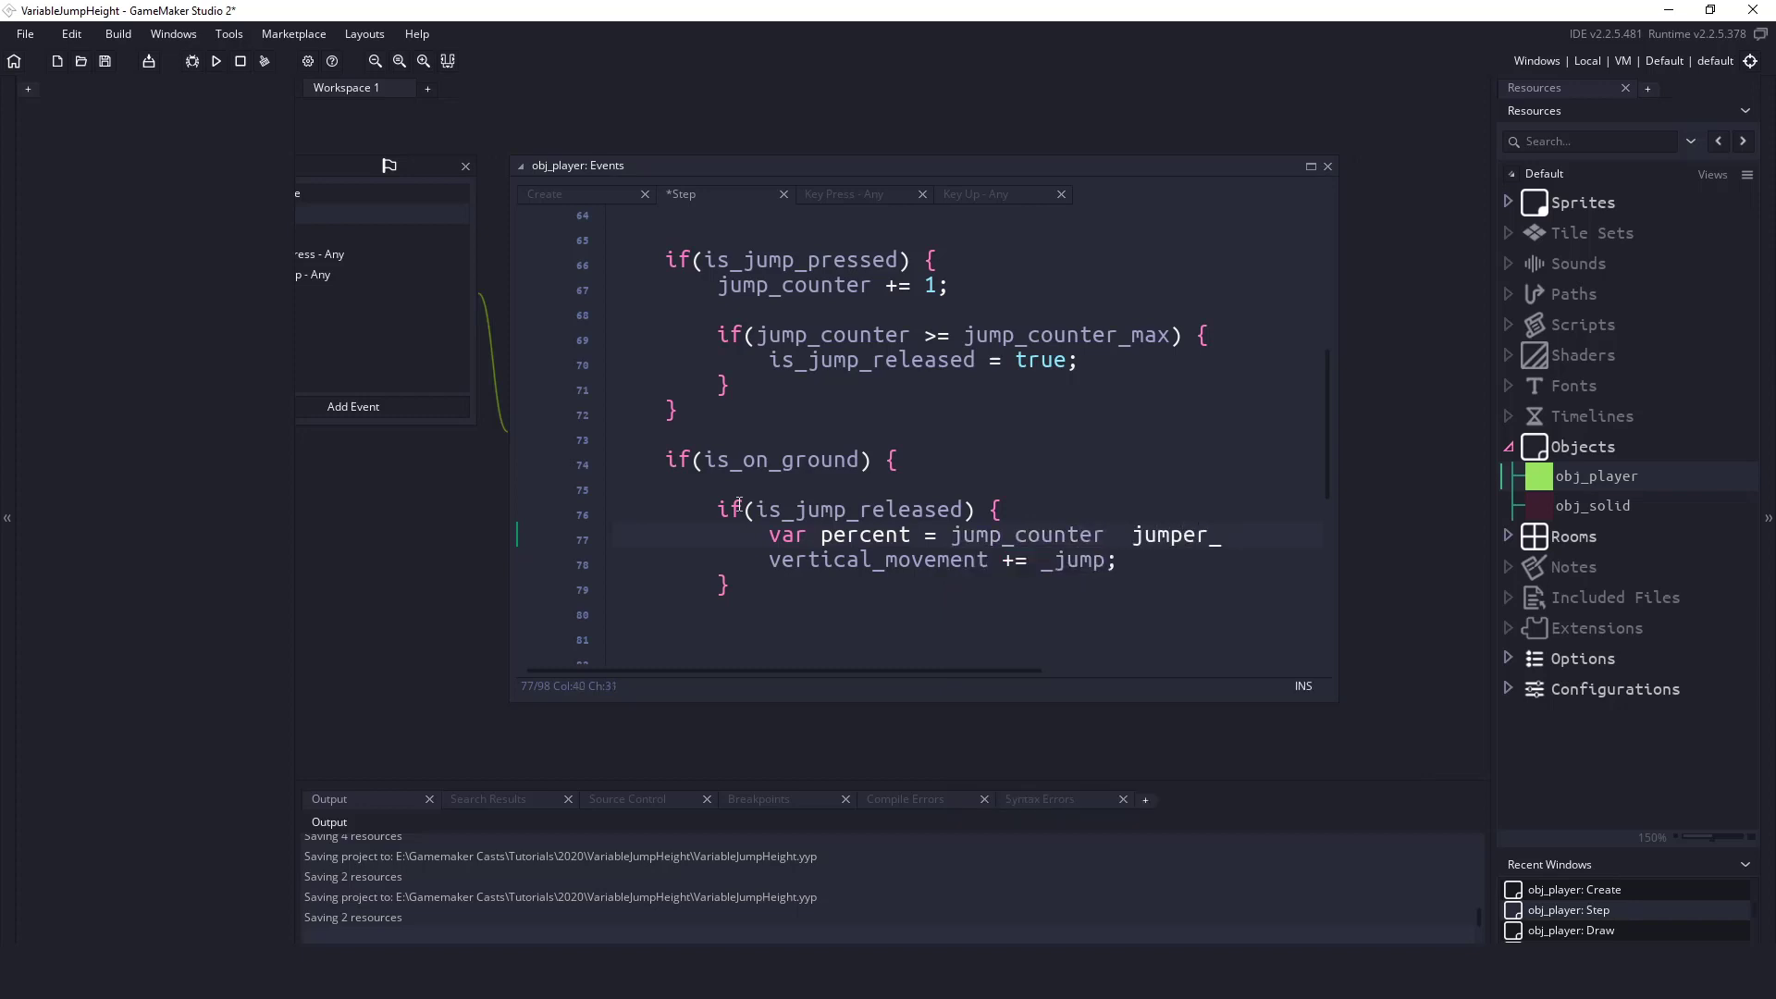
type("/ jump_count")
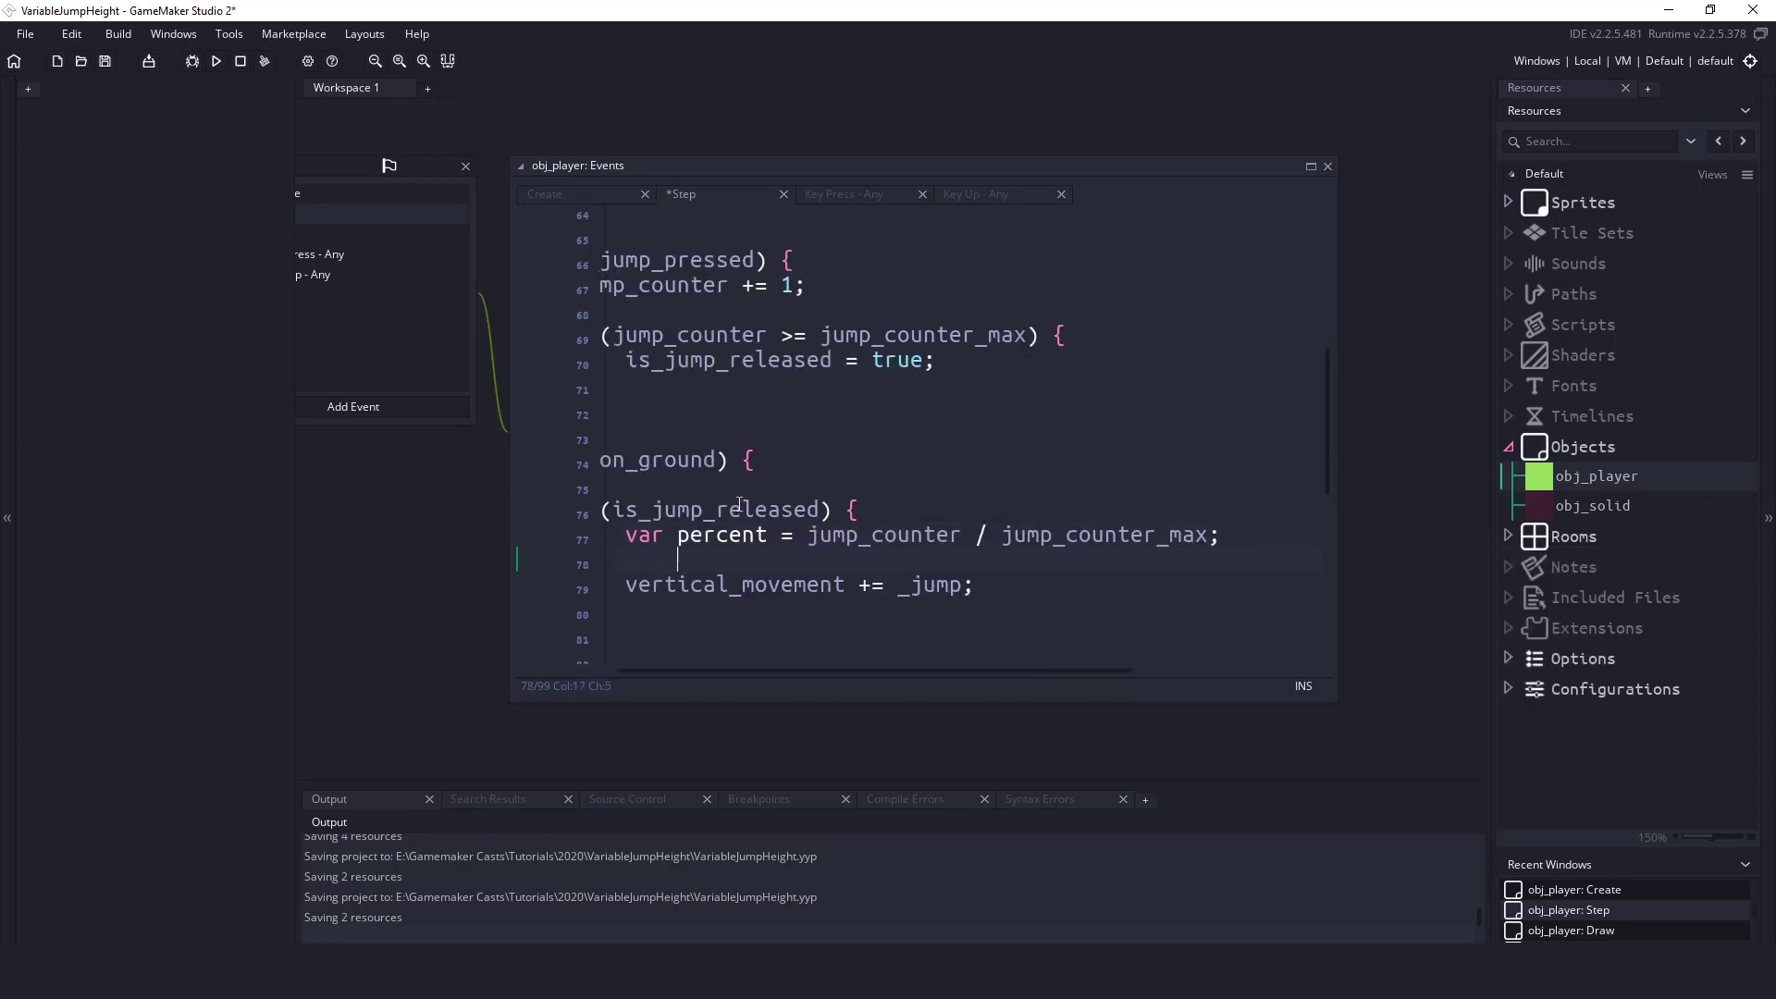
type("5 / 1")
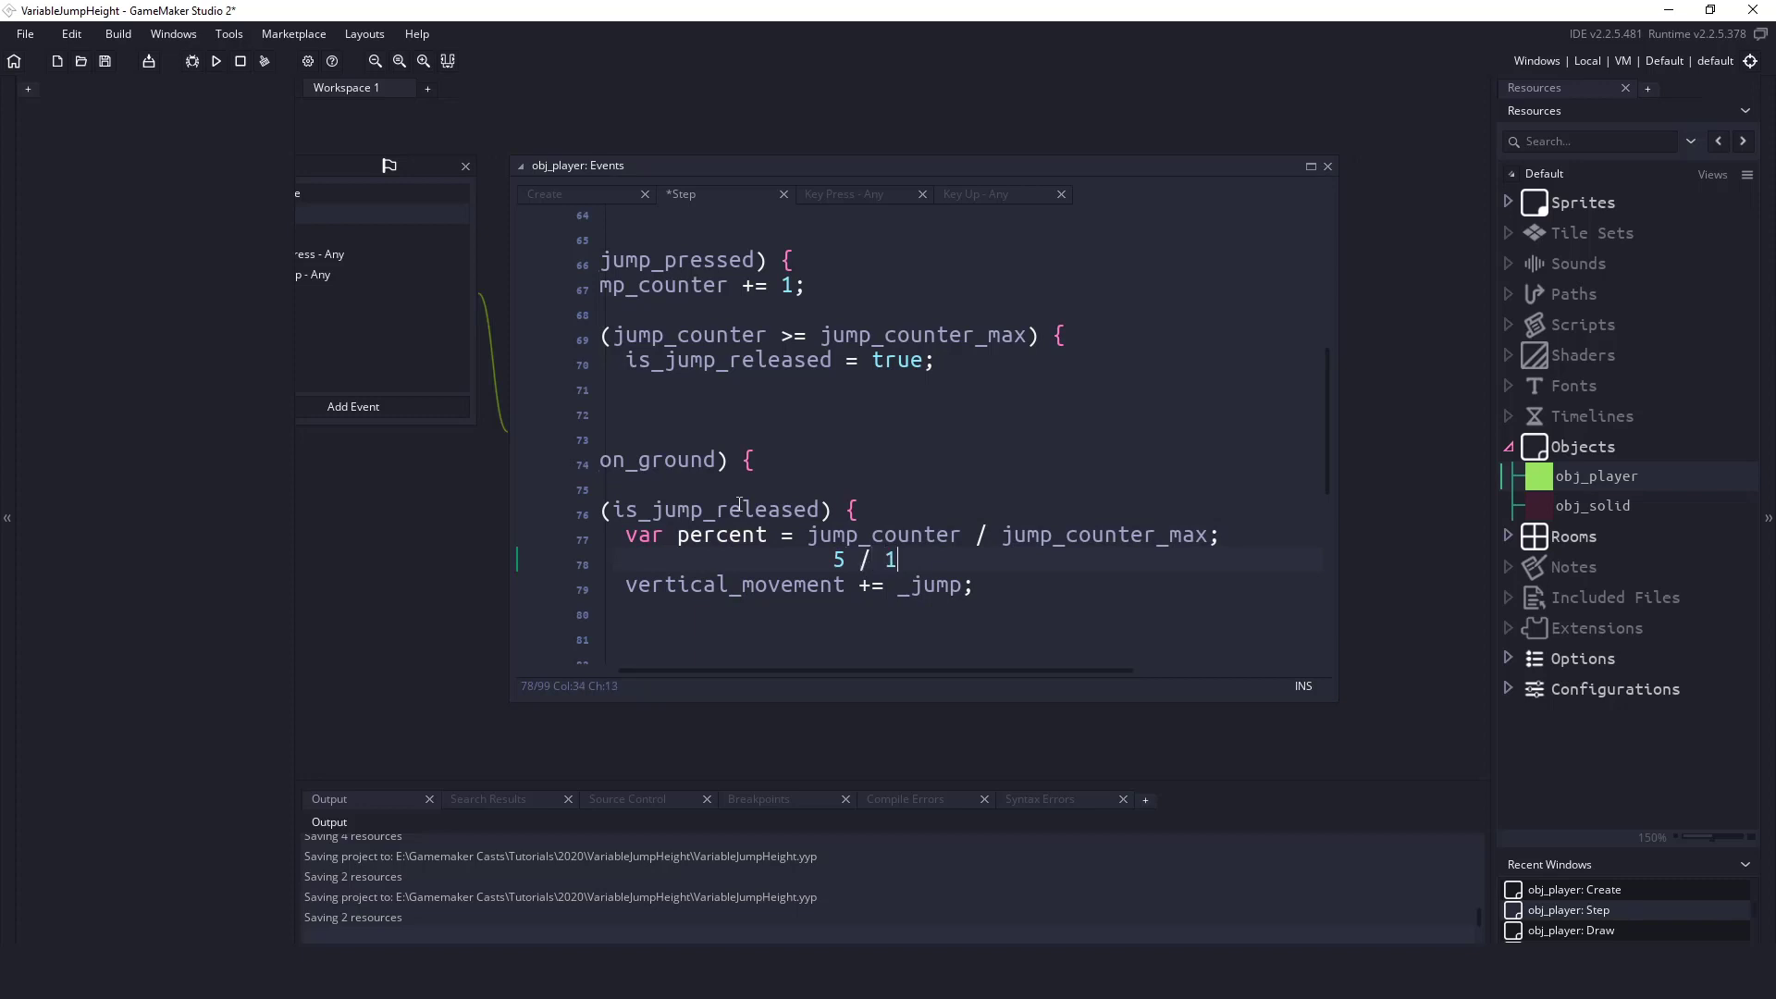
type("0 = 0.")
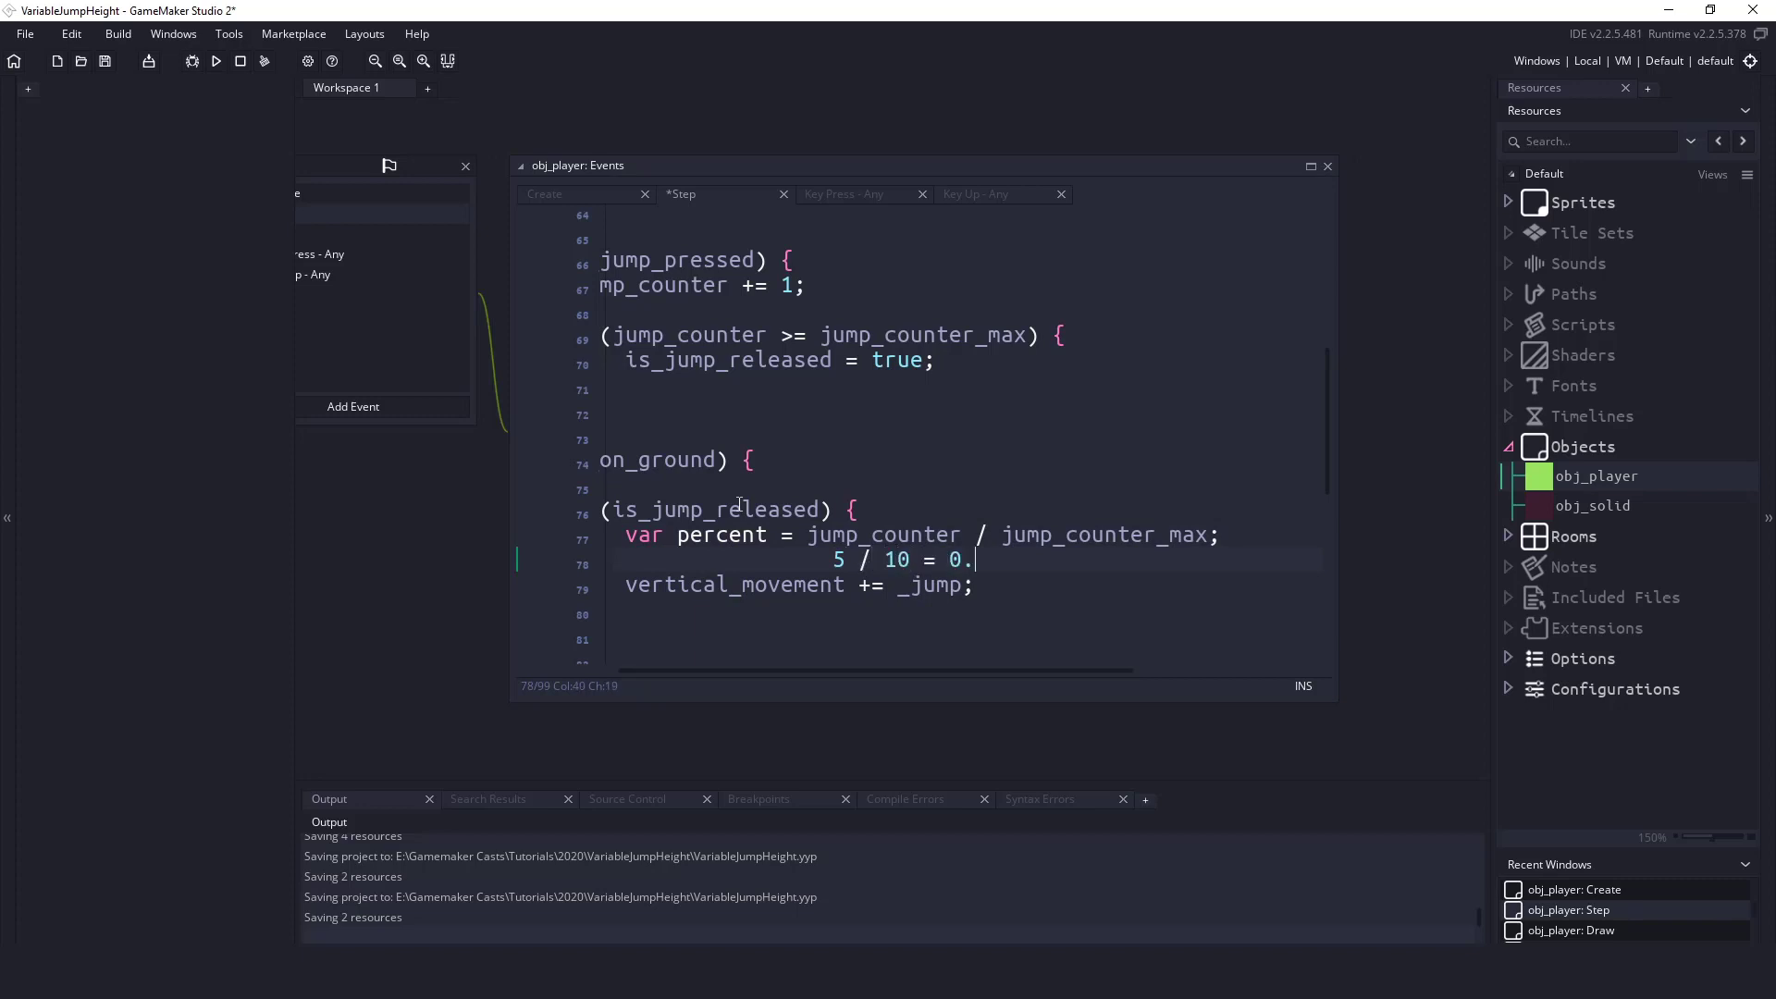
type("5")
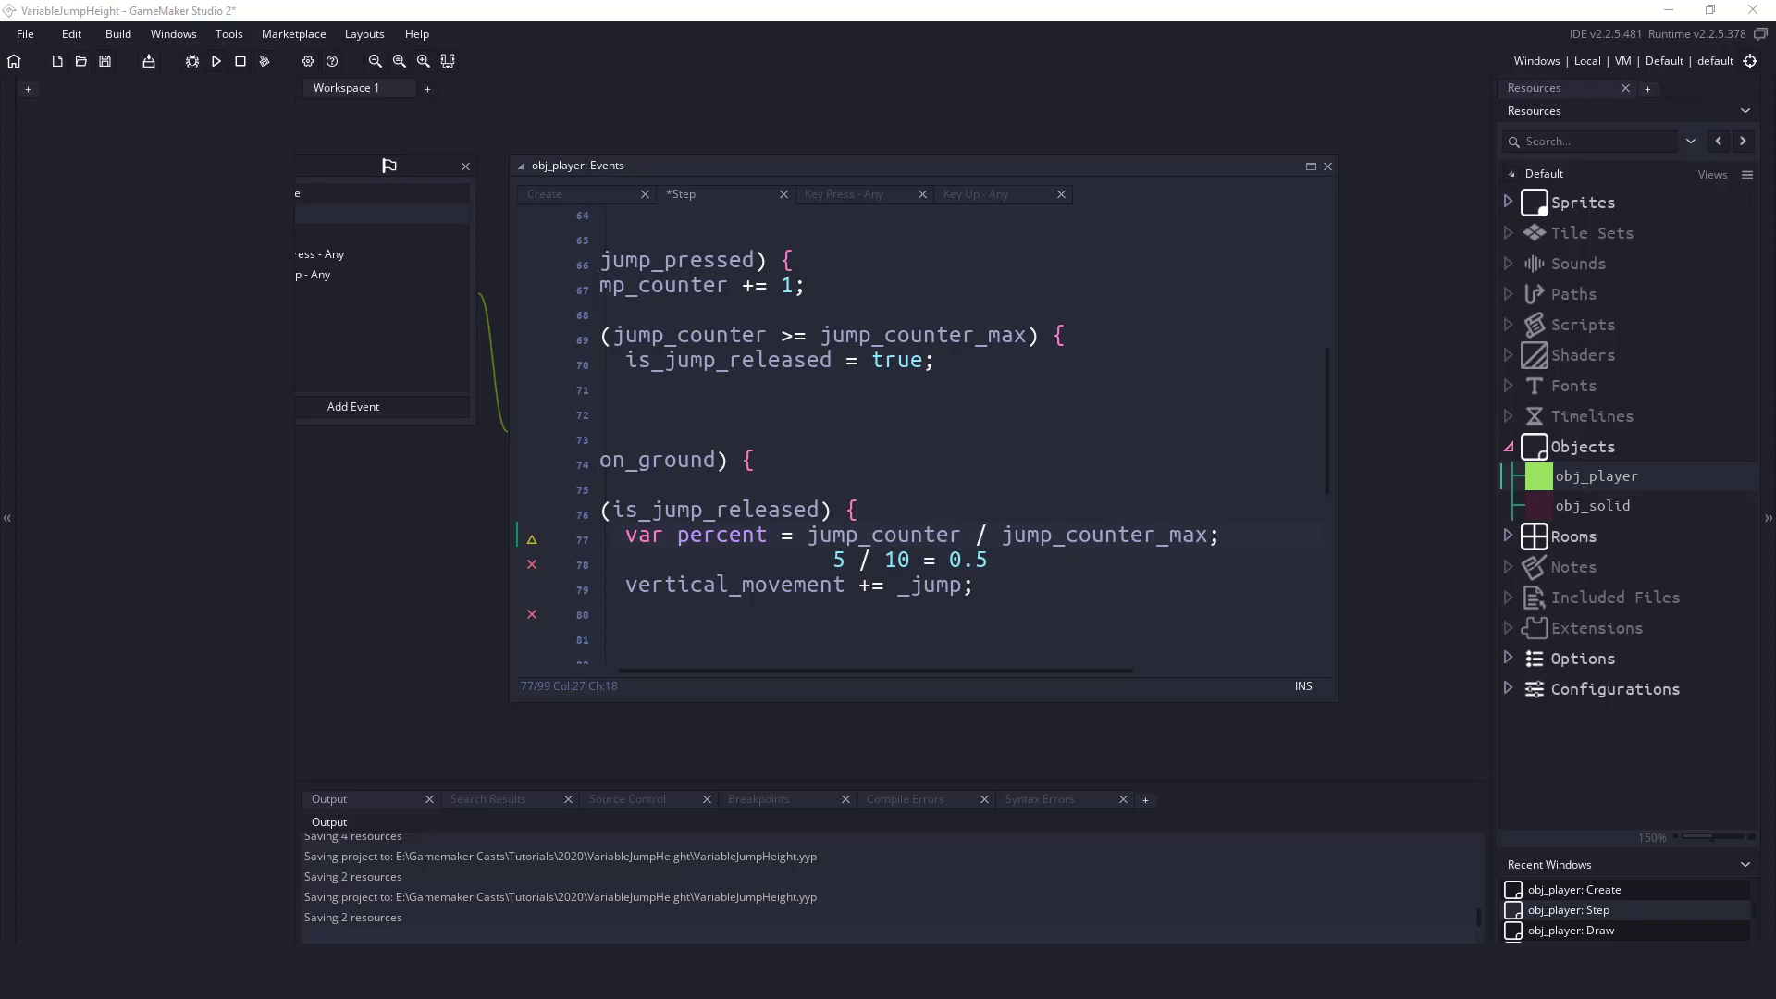
mouse_move(803, 534)
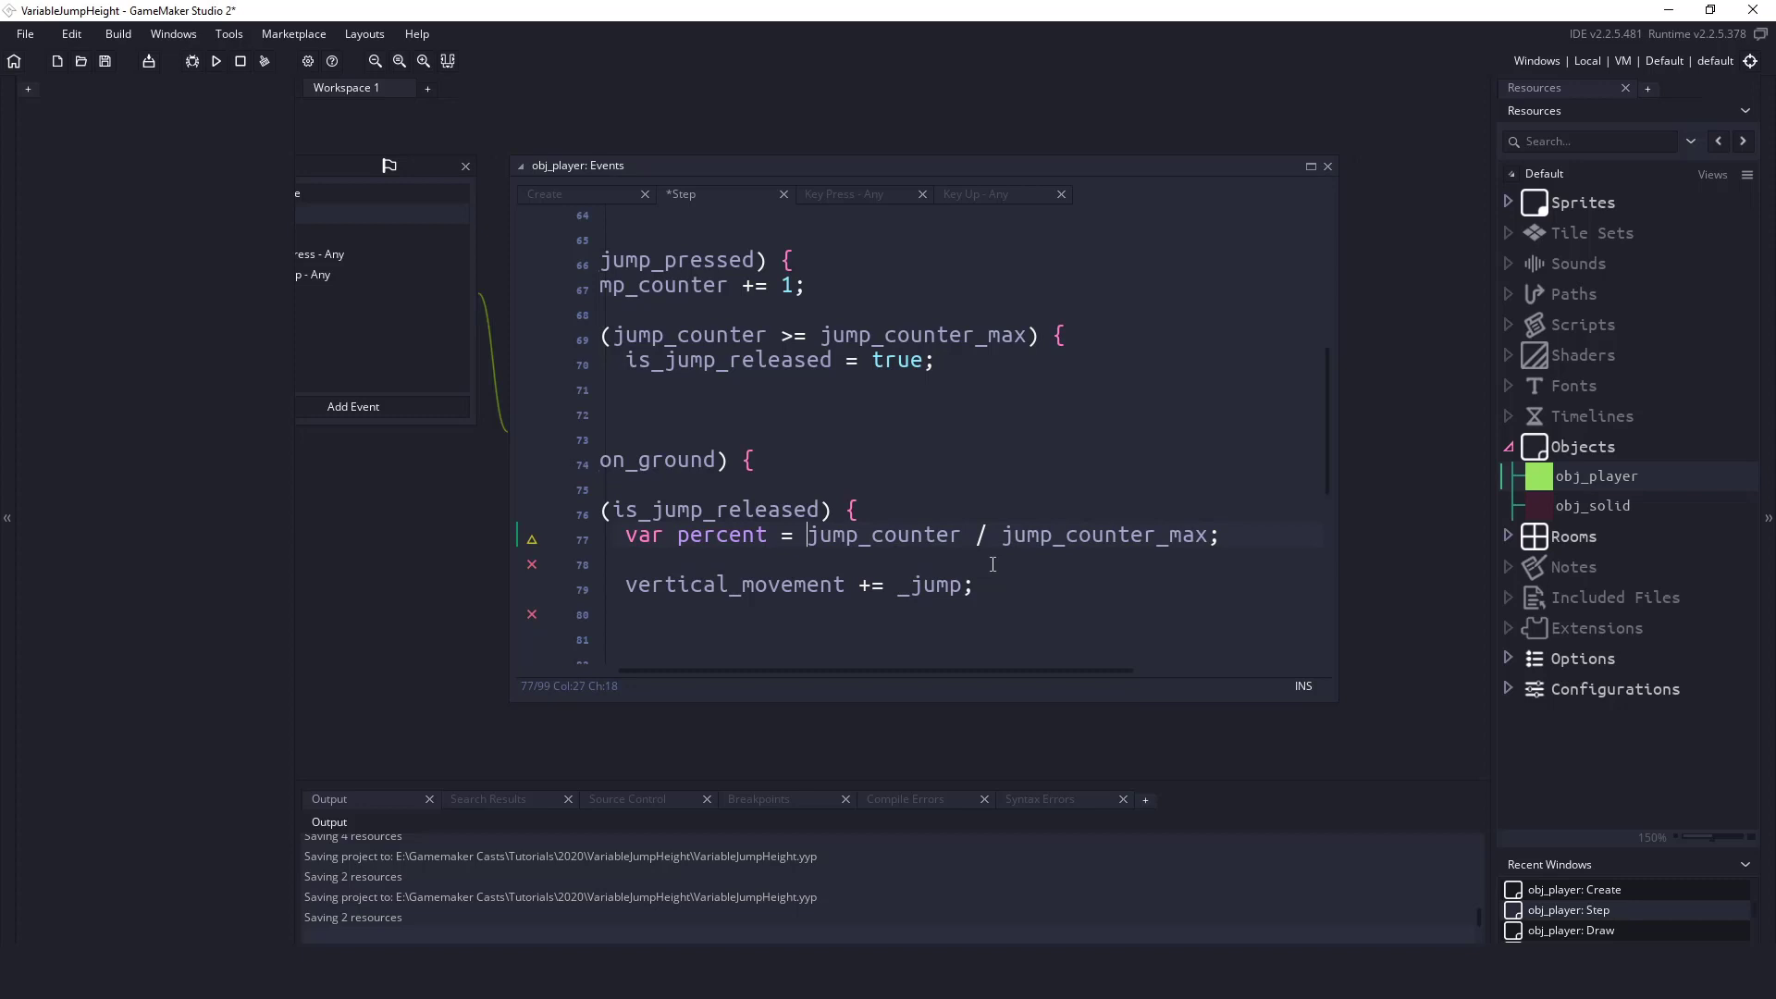
- Wrap the percent calculation in clamp(..., 0.00, 1.00)
type("clamp(")
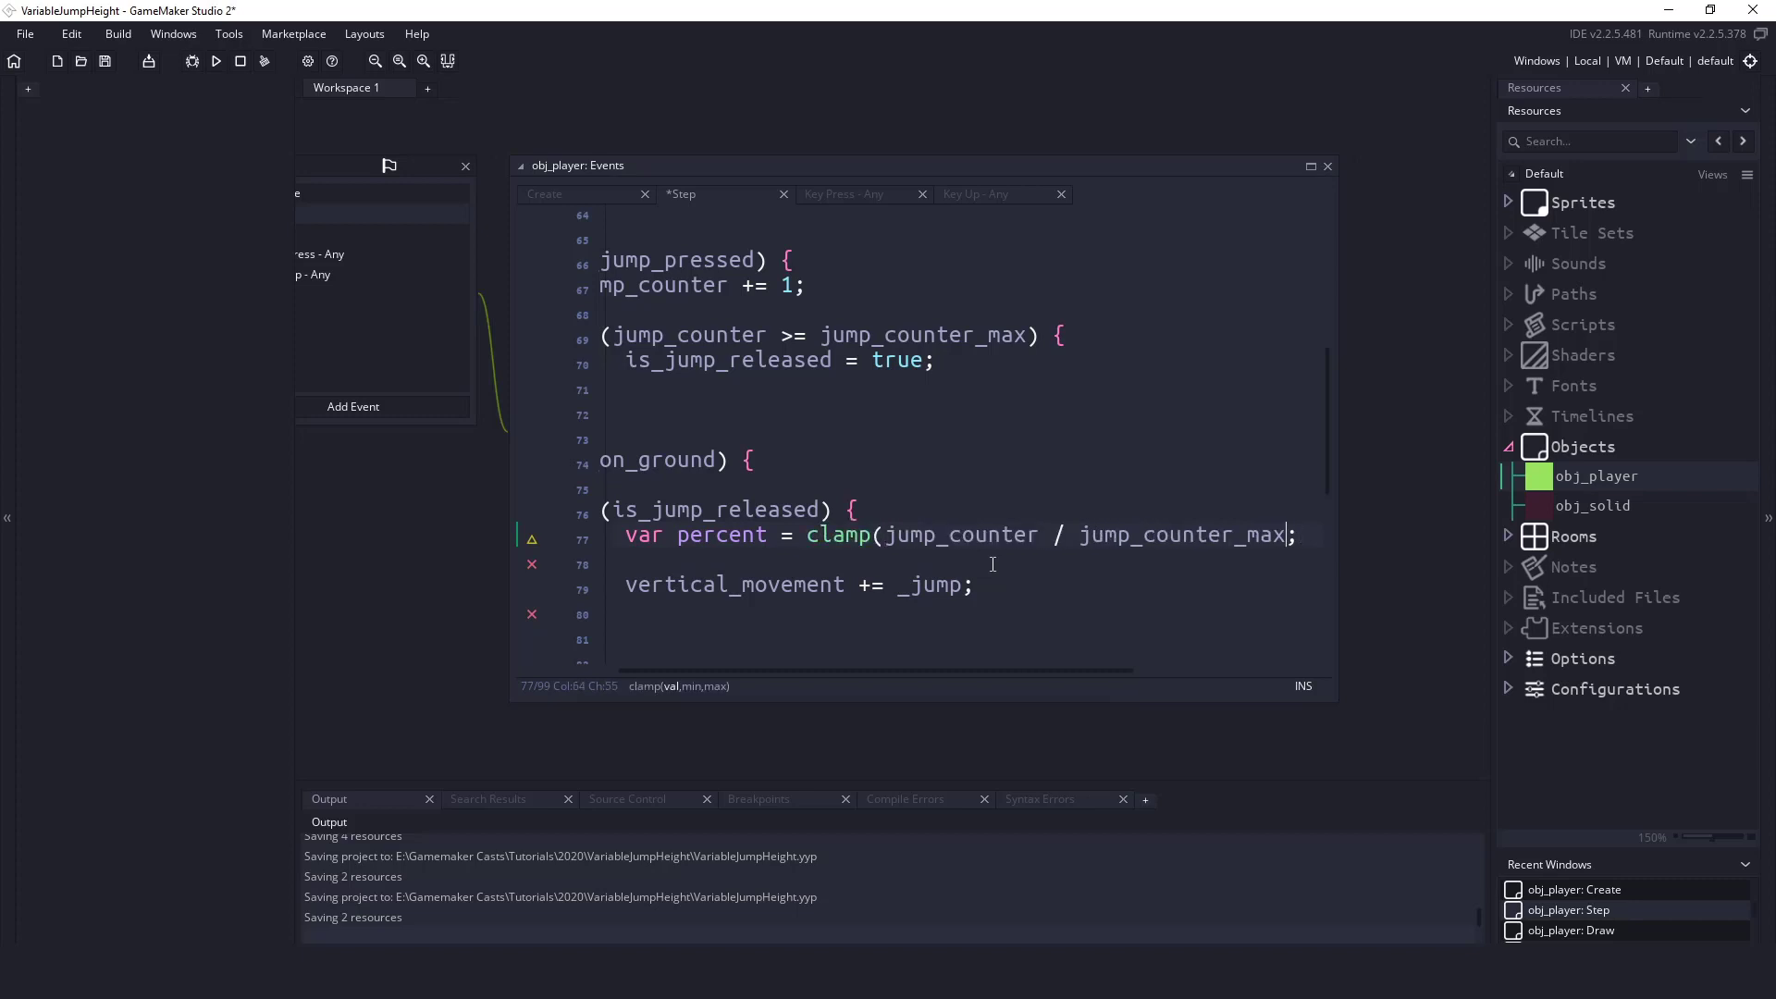
type("m 0.")
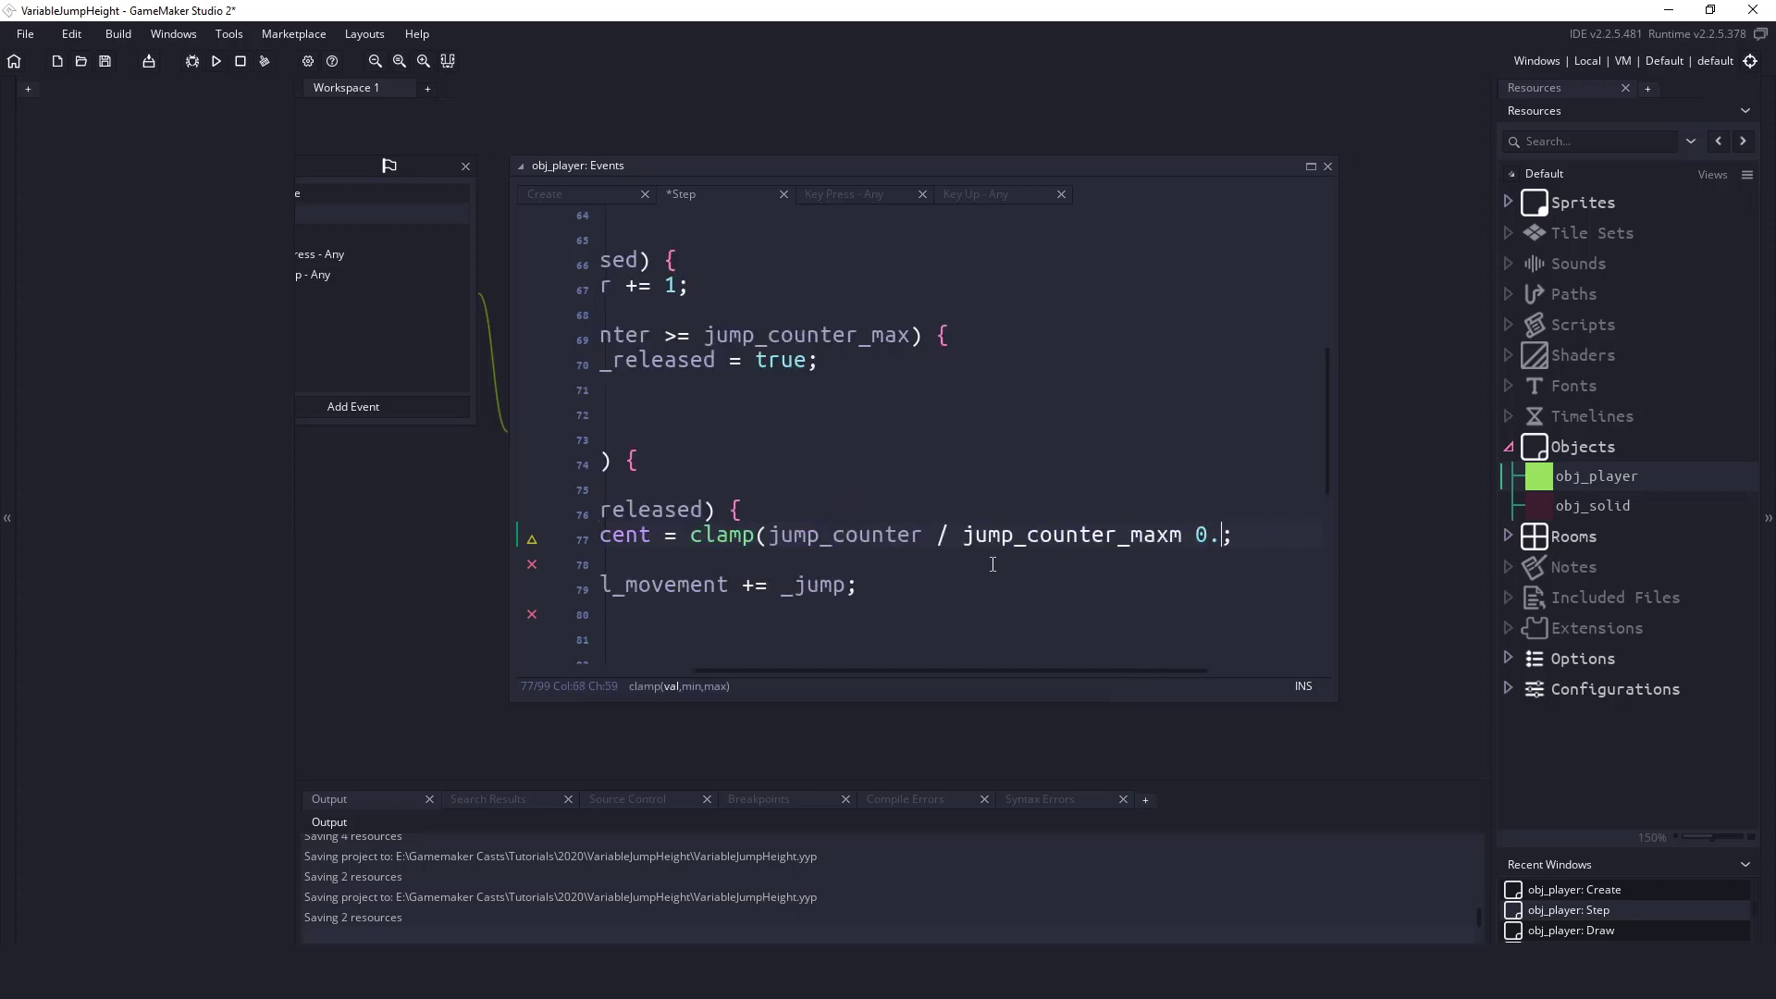
type("0, 1.00")
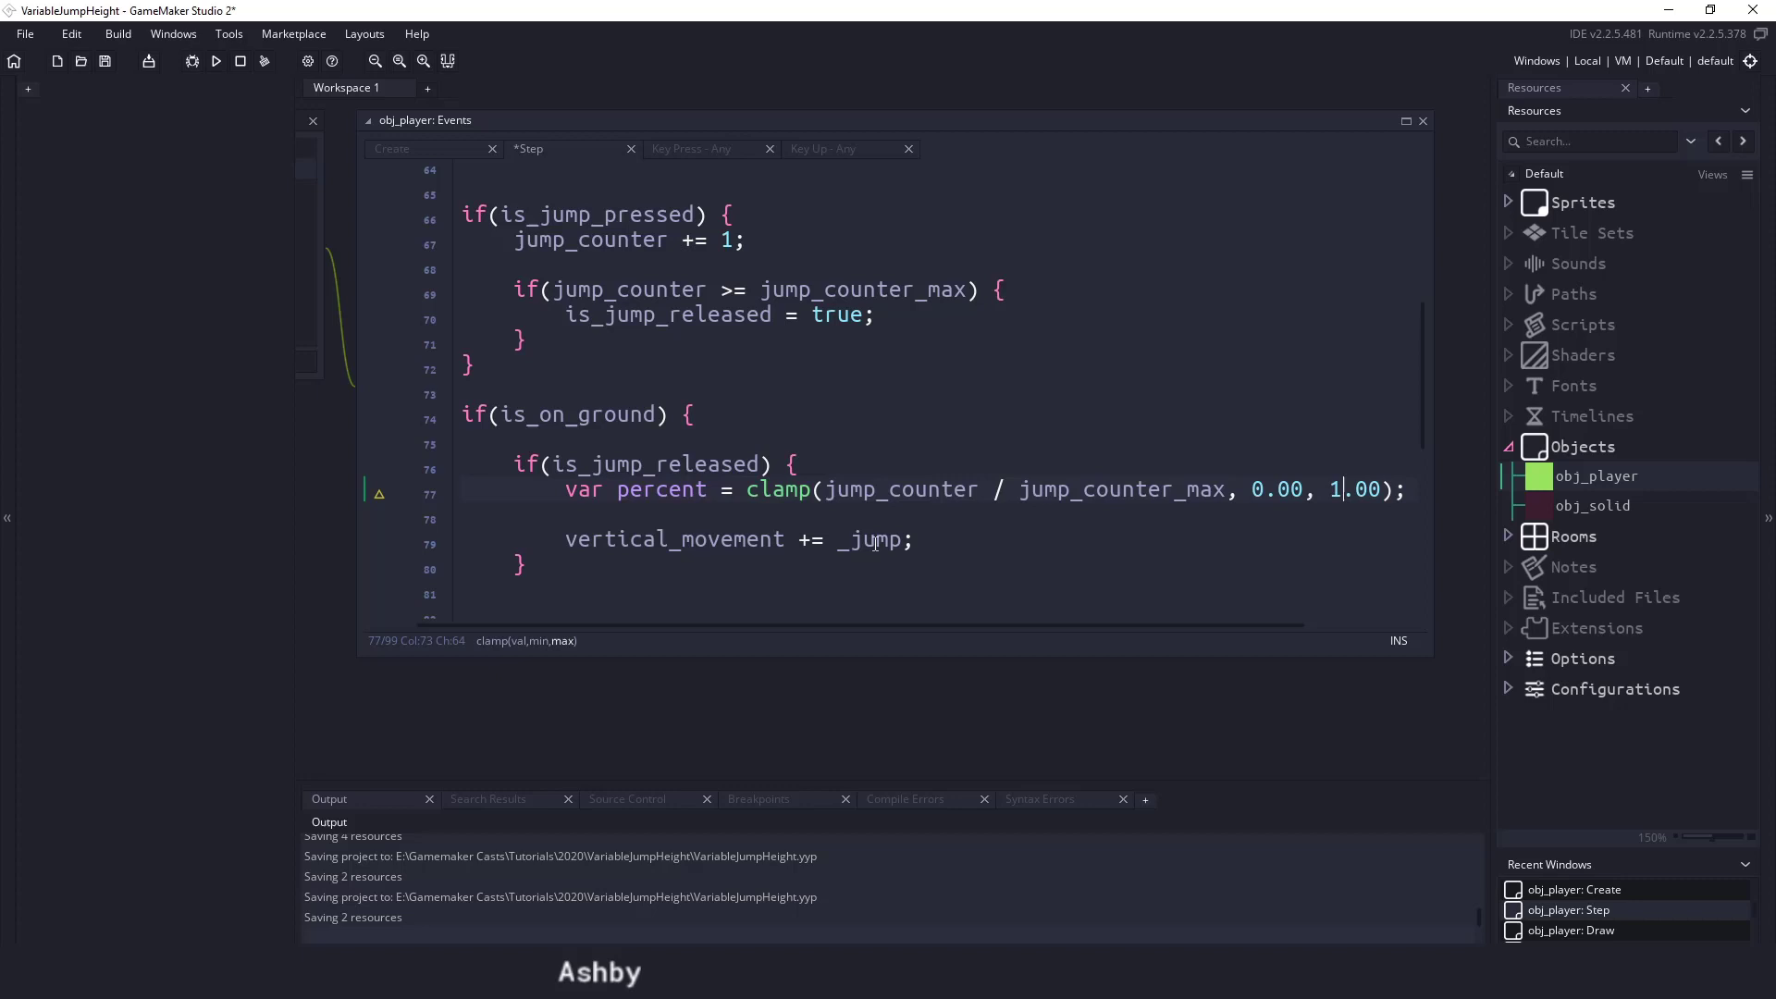
- Change _jump in the Create code from 16 to -16
double_click(872, 539)
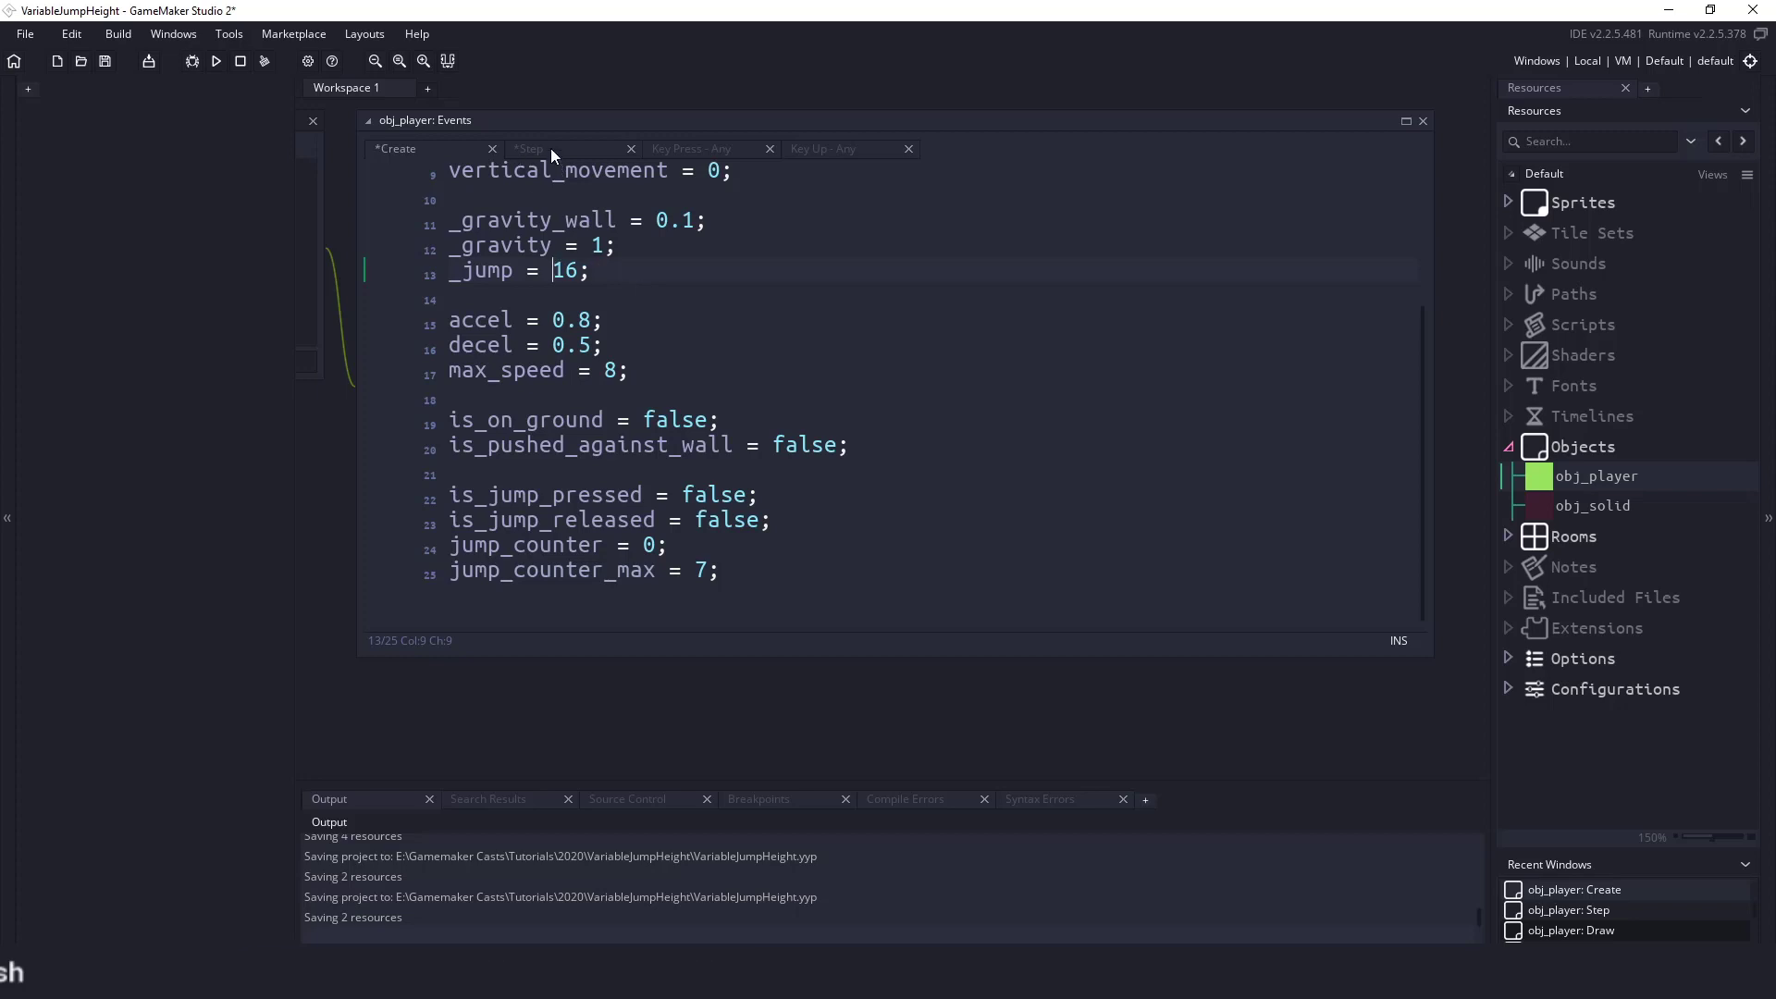
type("-")
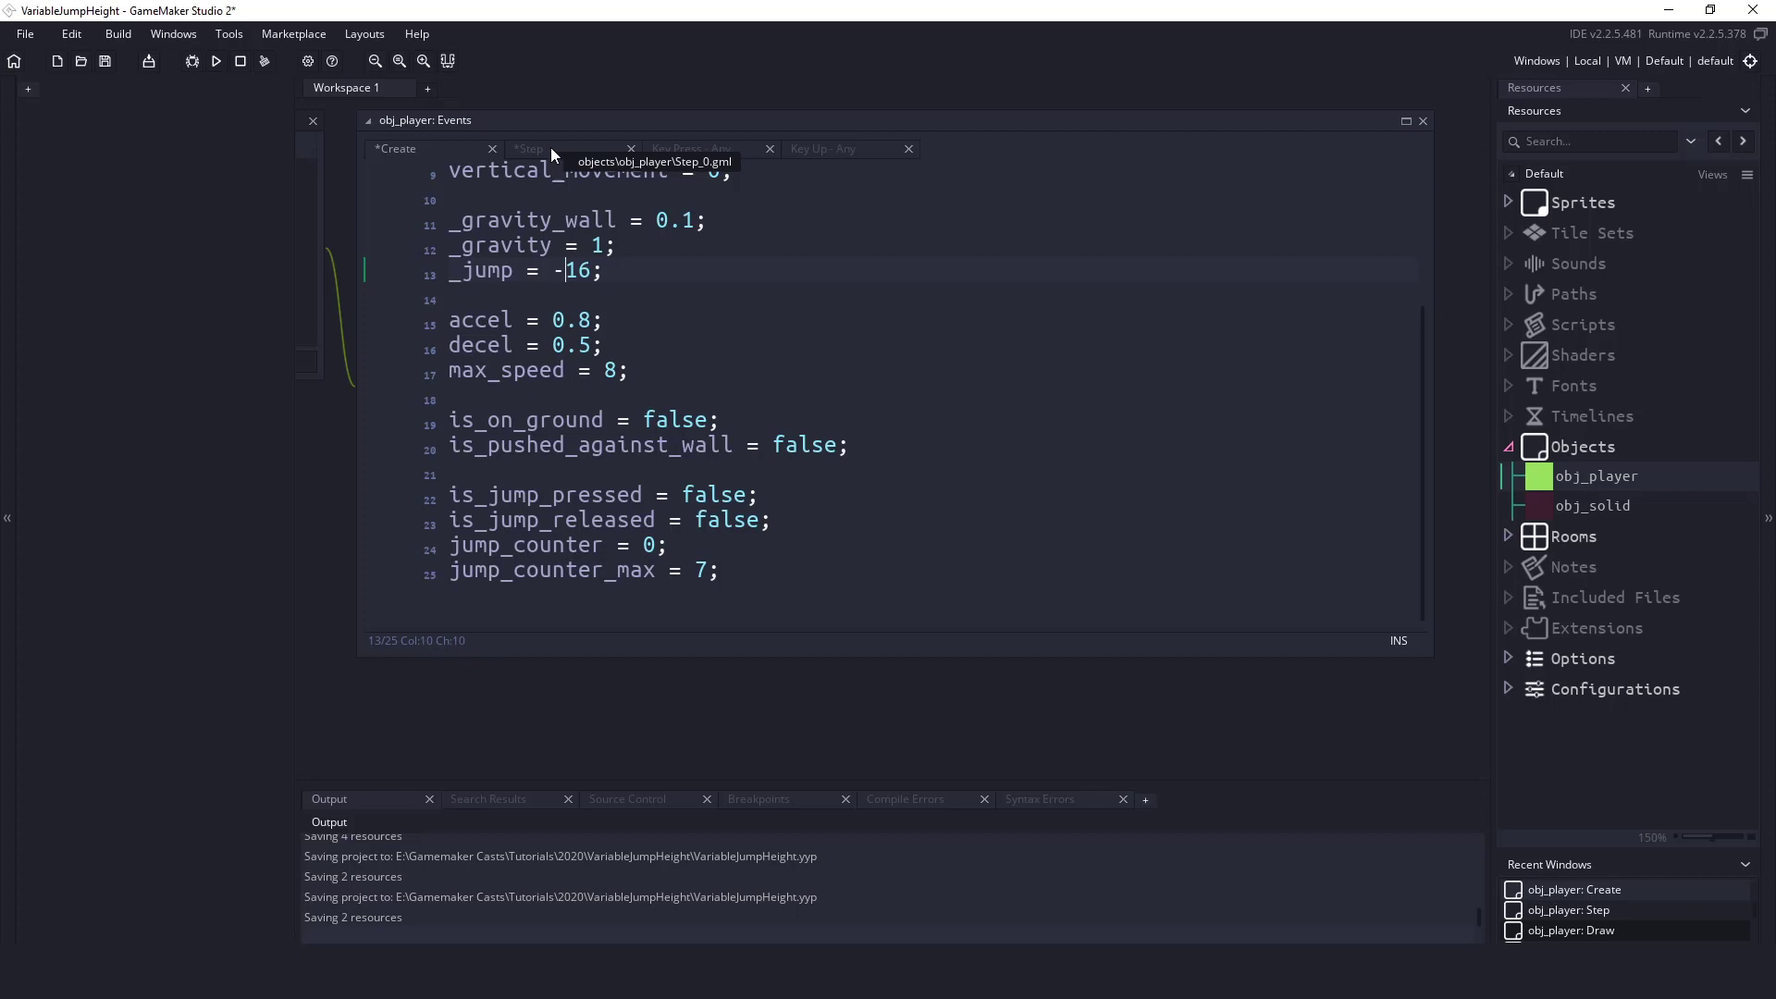
left_click(529, 148)
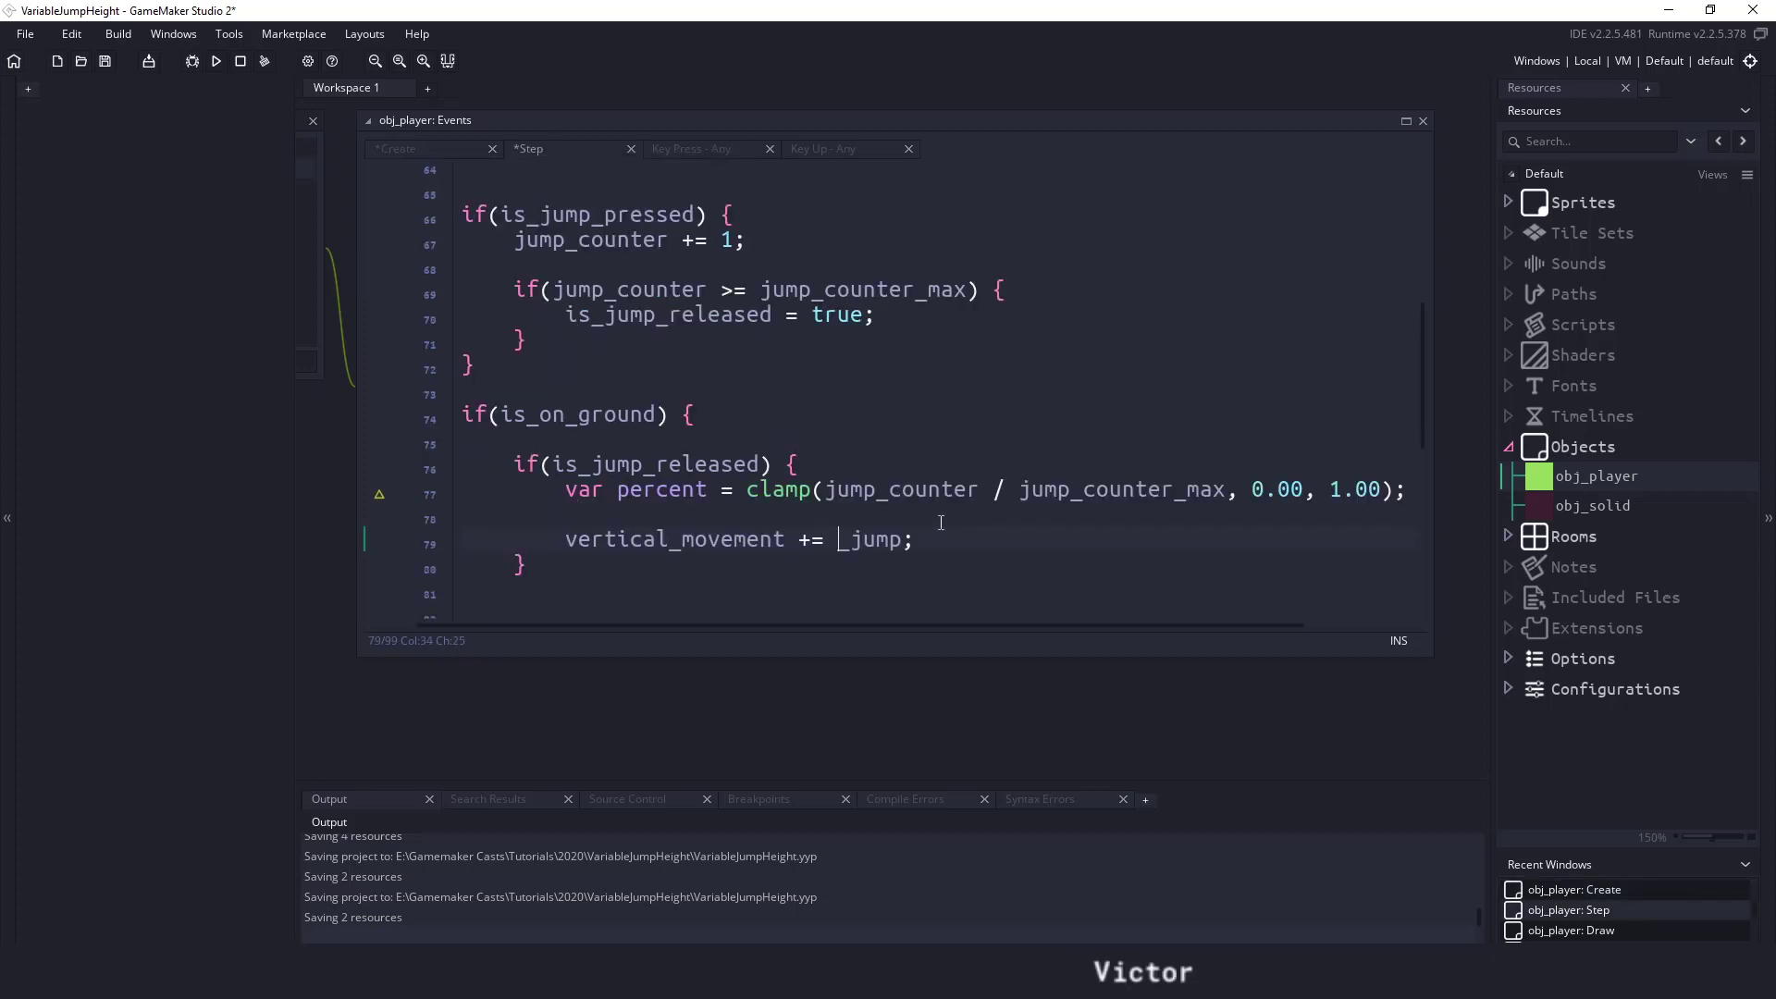
- Rewrite the jump line as vertical_movement += -(abs(_jump) * percent);
type("abs(")
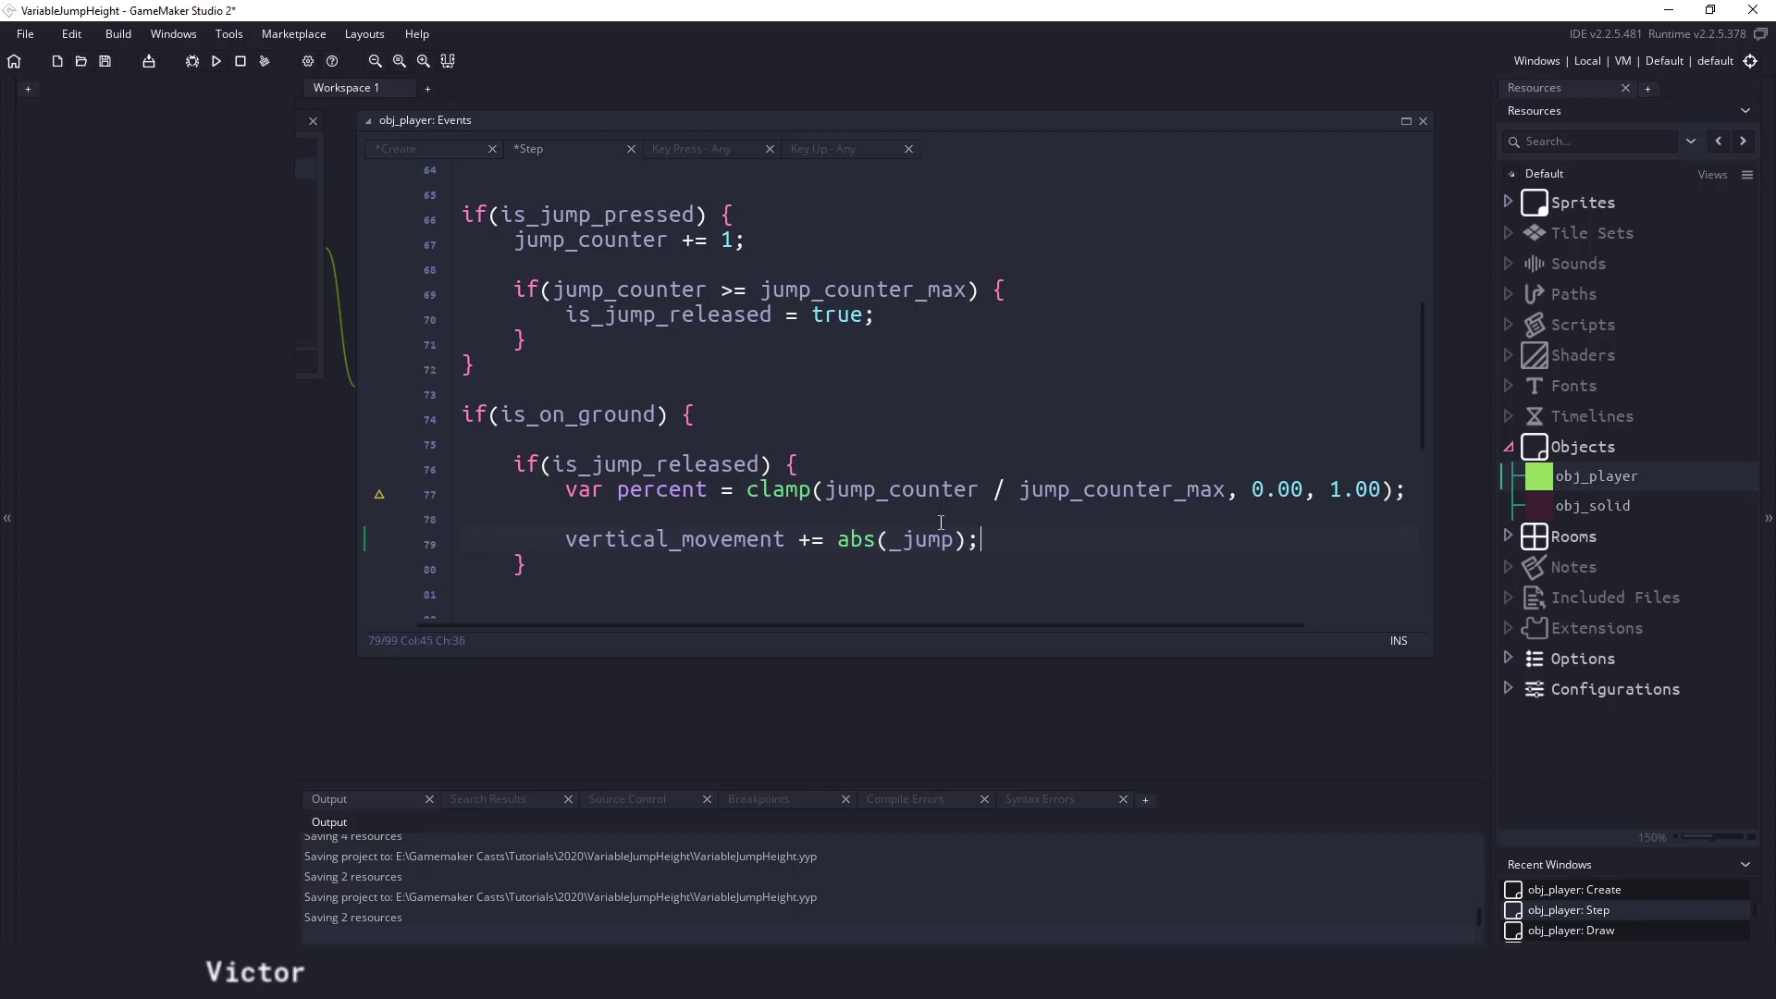
type("-16")
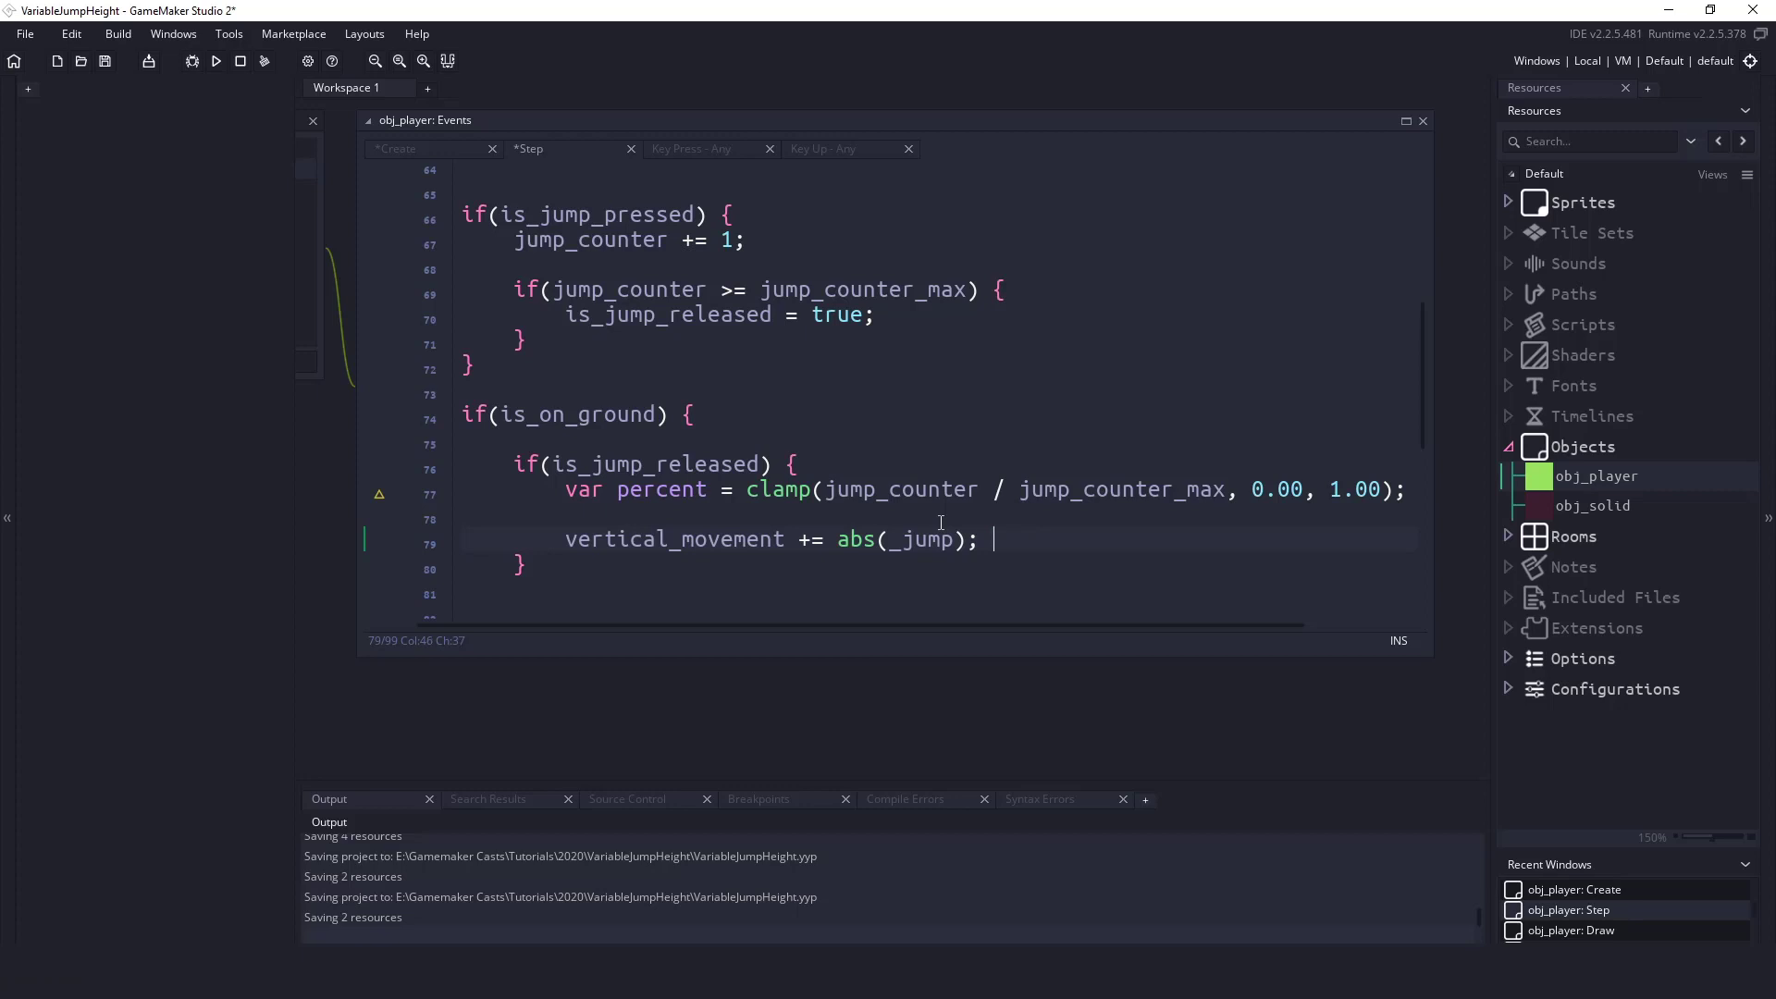
key("BackSpace")
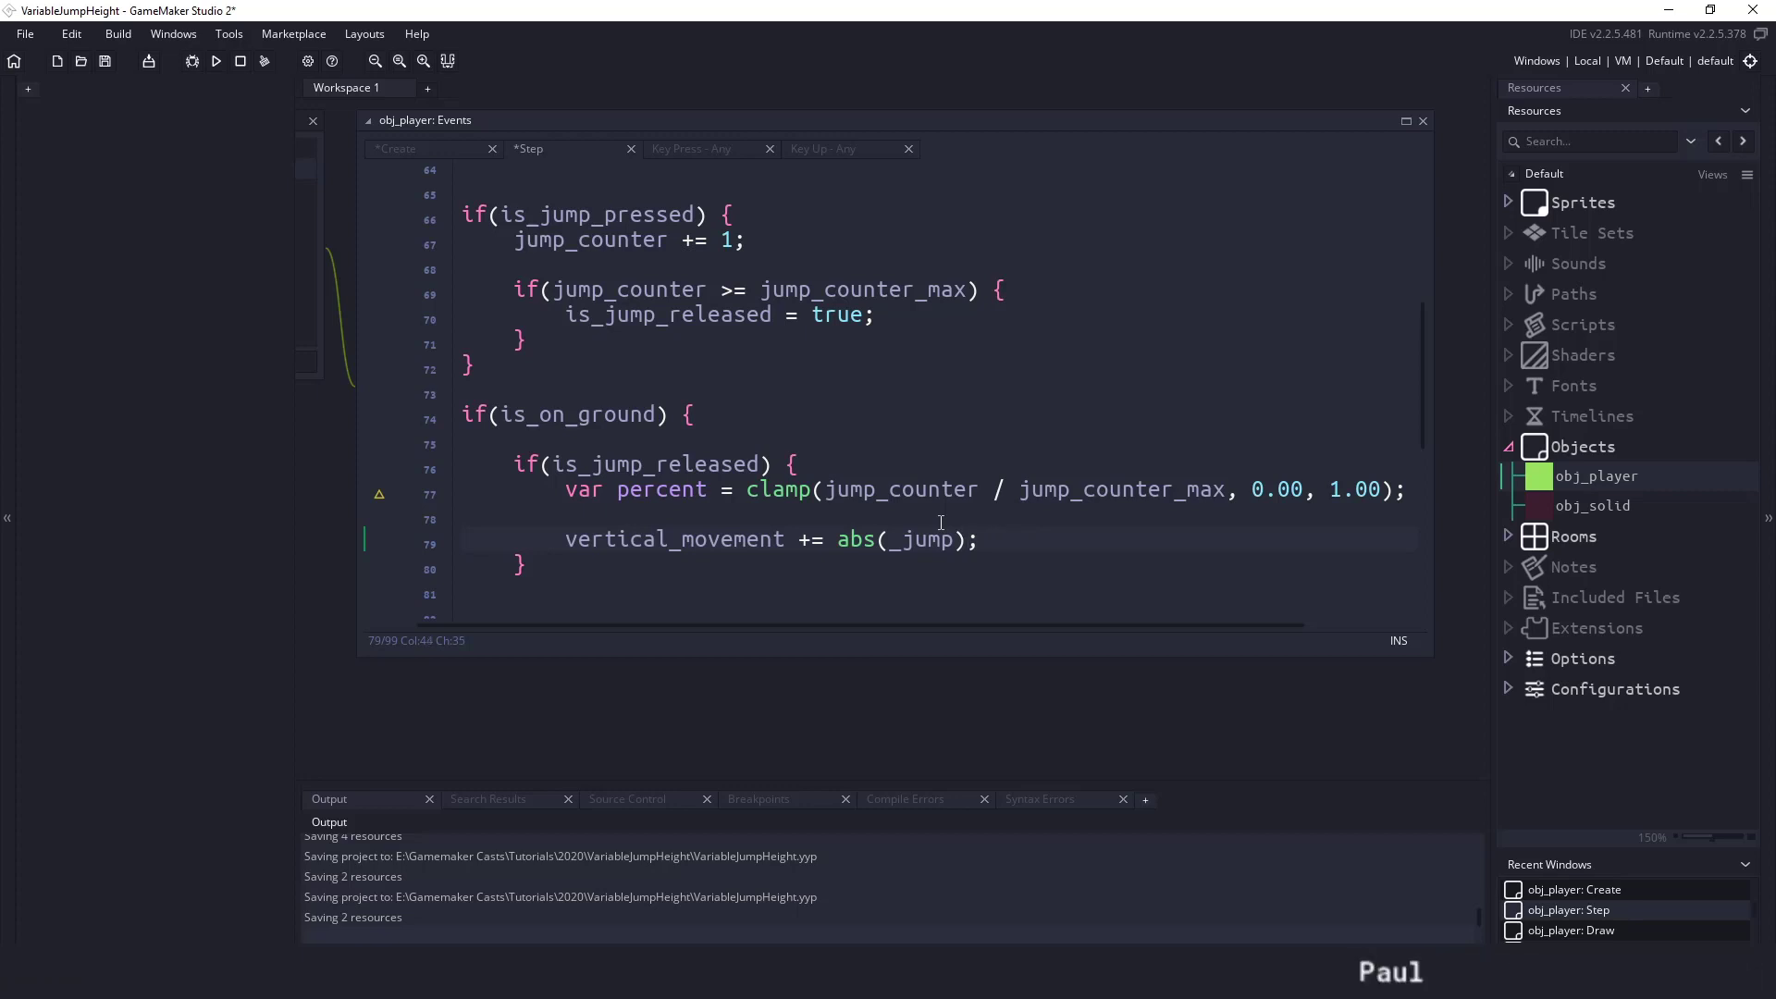
type("*")
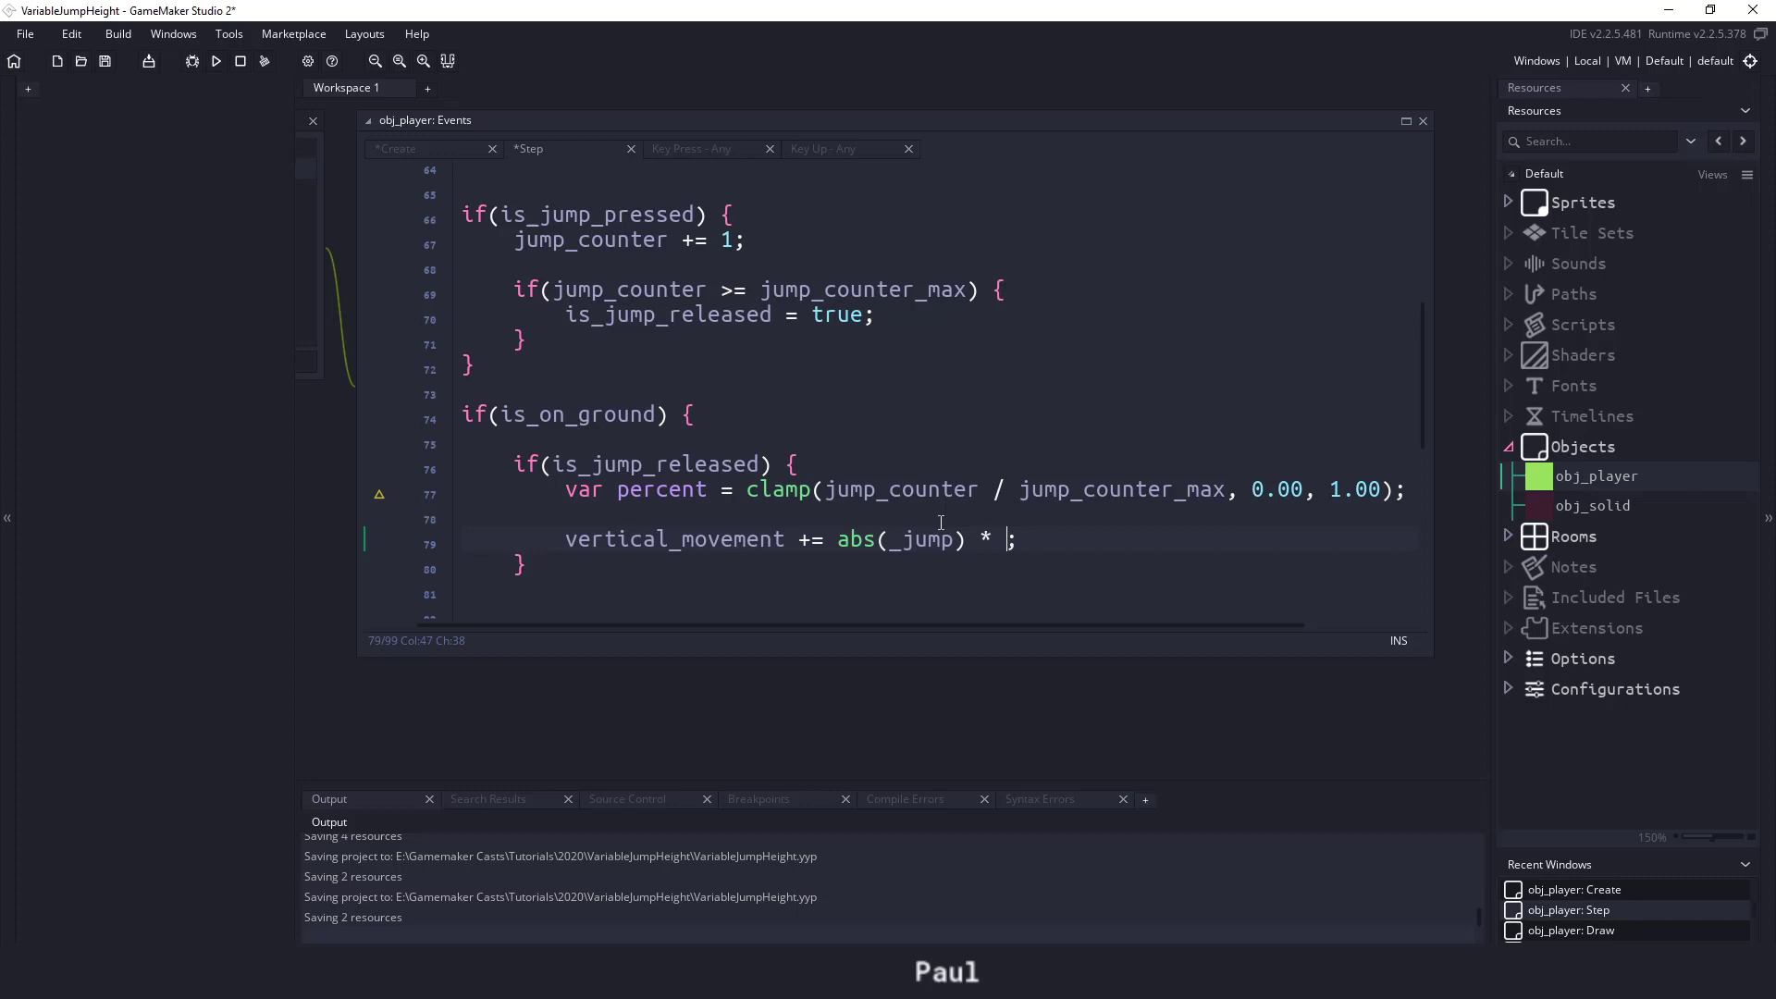
type("percent")
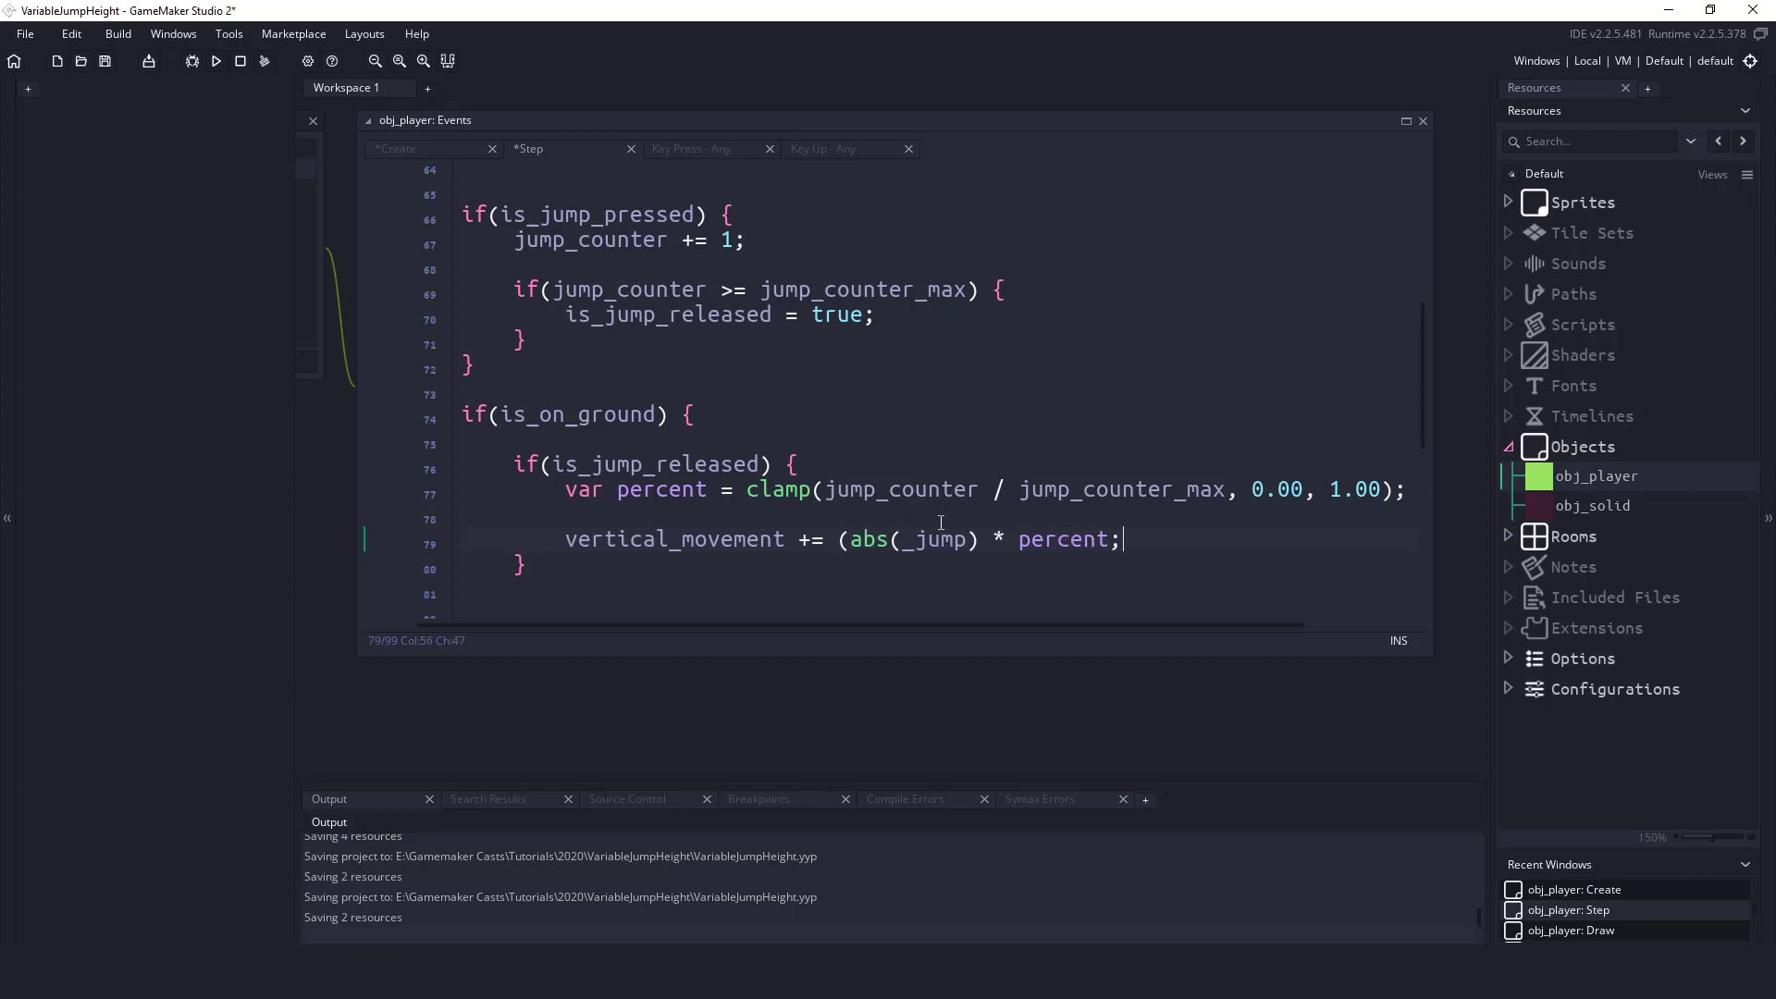
type(")")
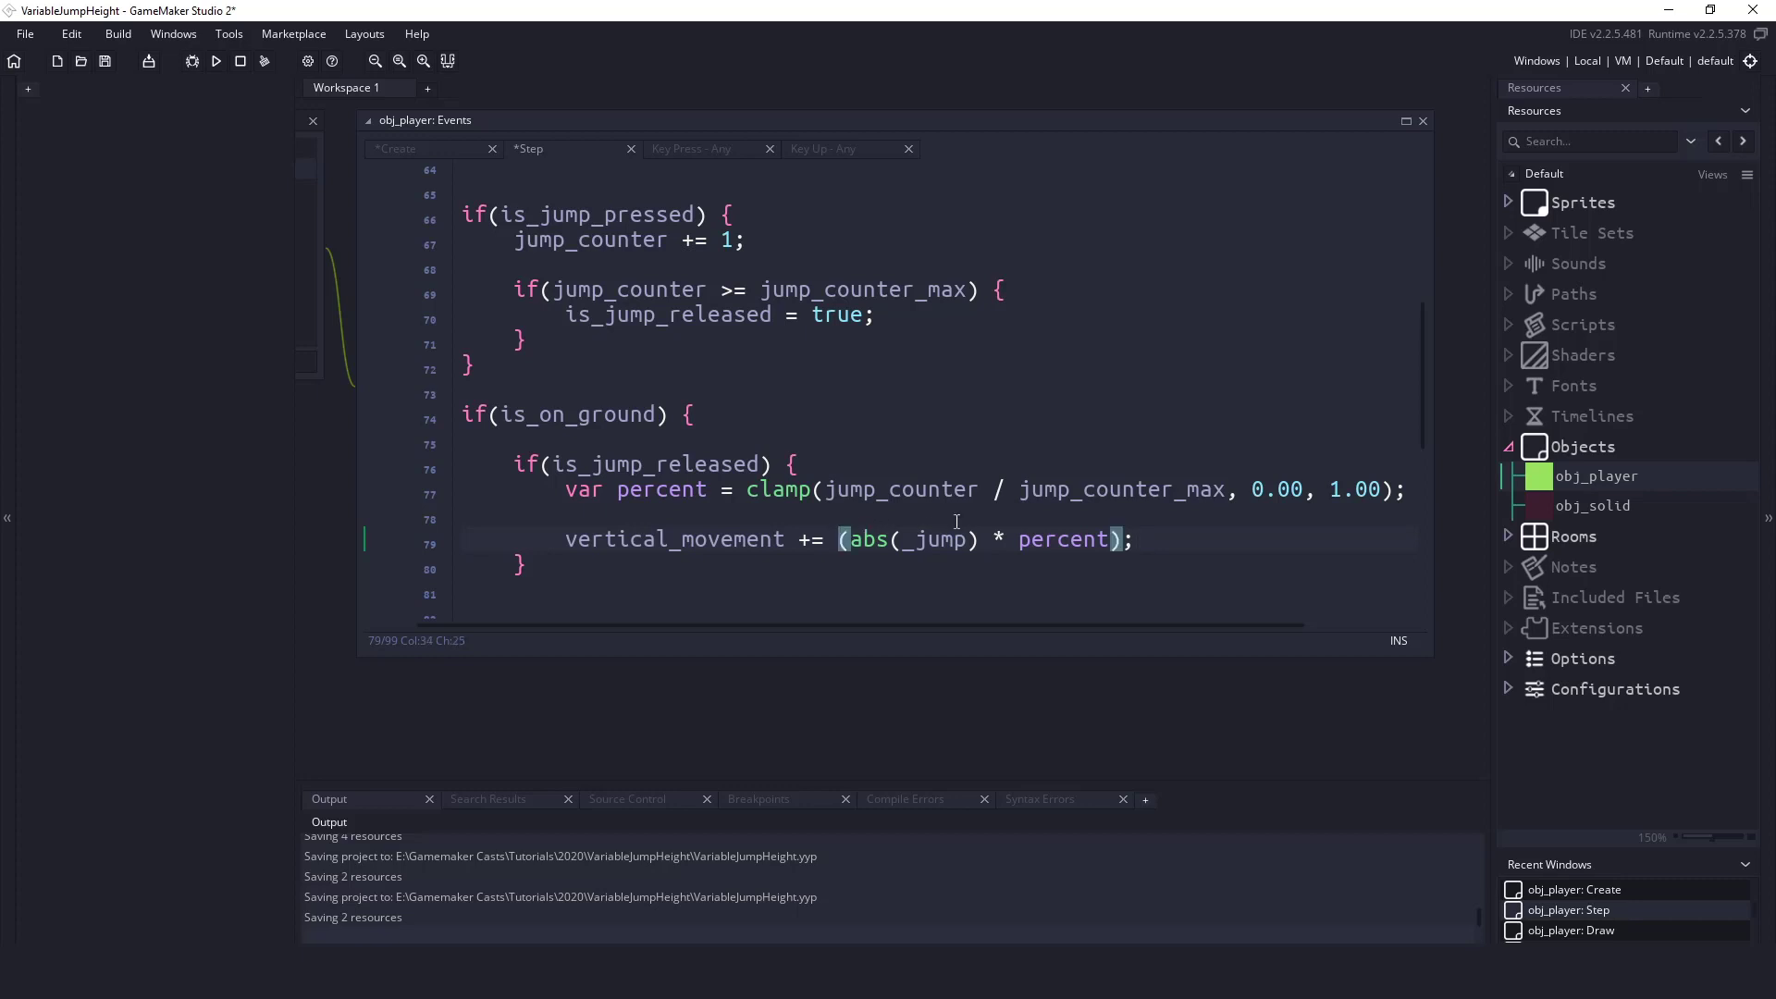
type("-")
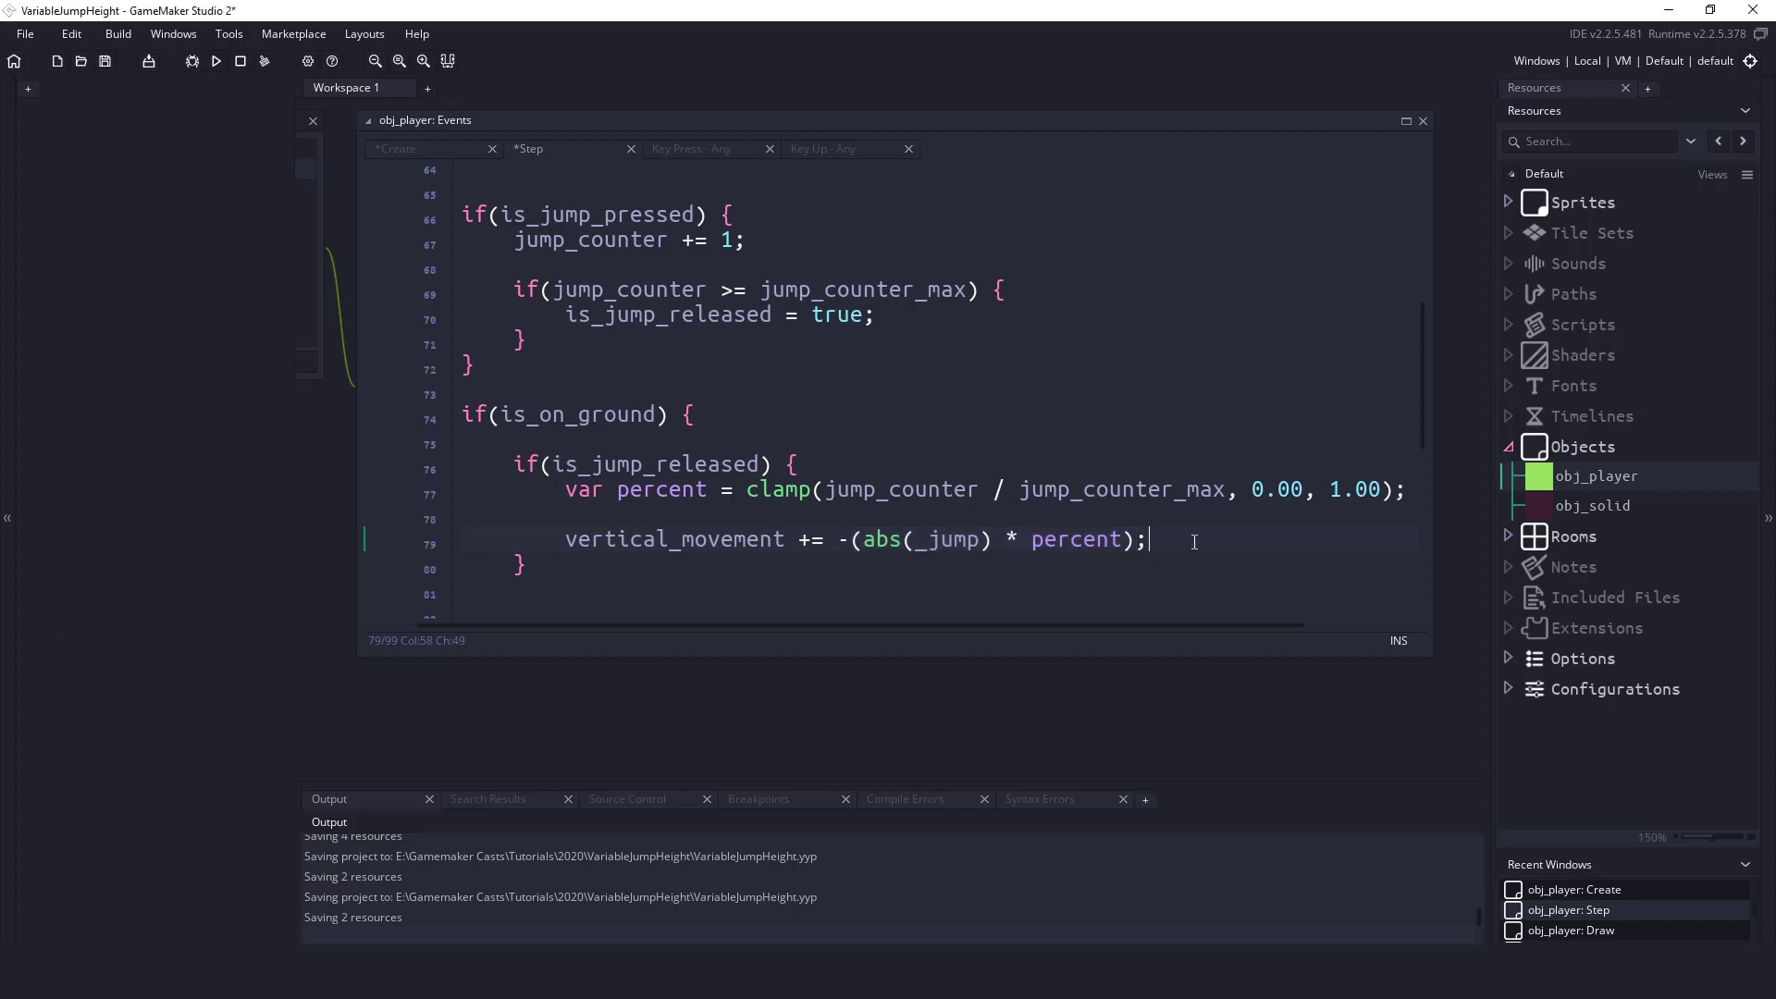
type("is_jump")
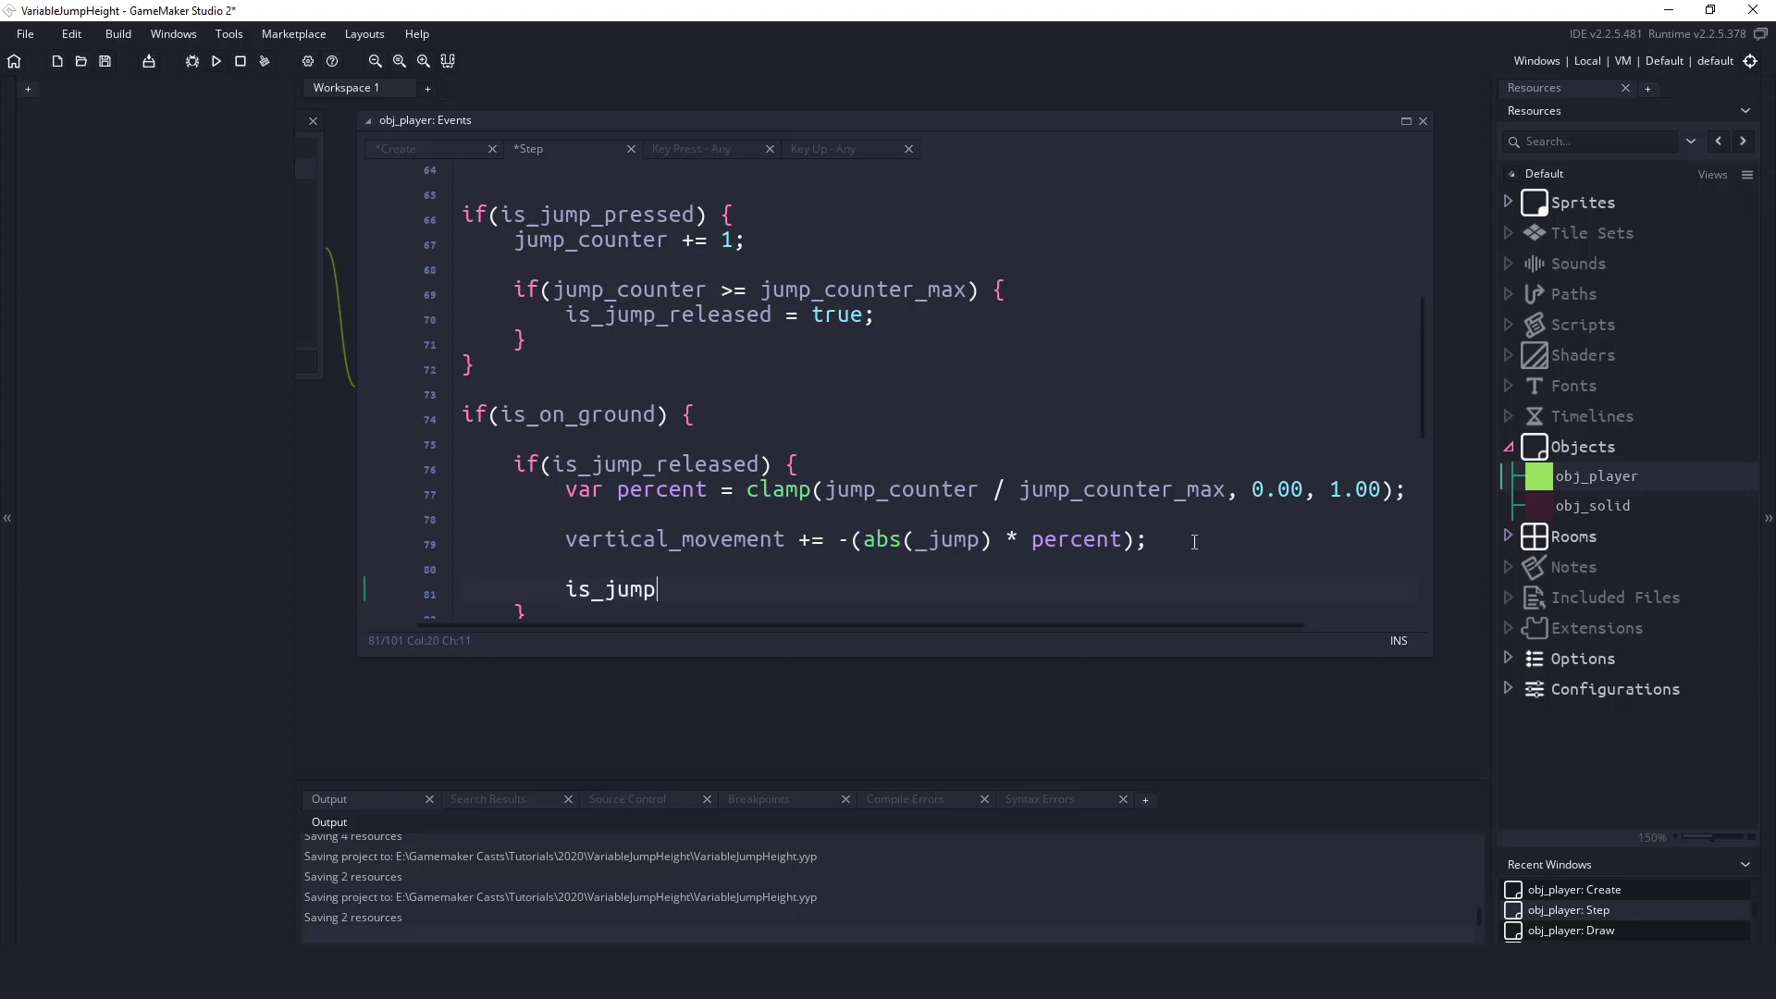
- Add is_jump_pressed = false, is_jump_released = false, jump_counter = 0, is_on_ground = false, then run the game
type("_pressed = false;")
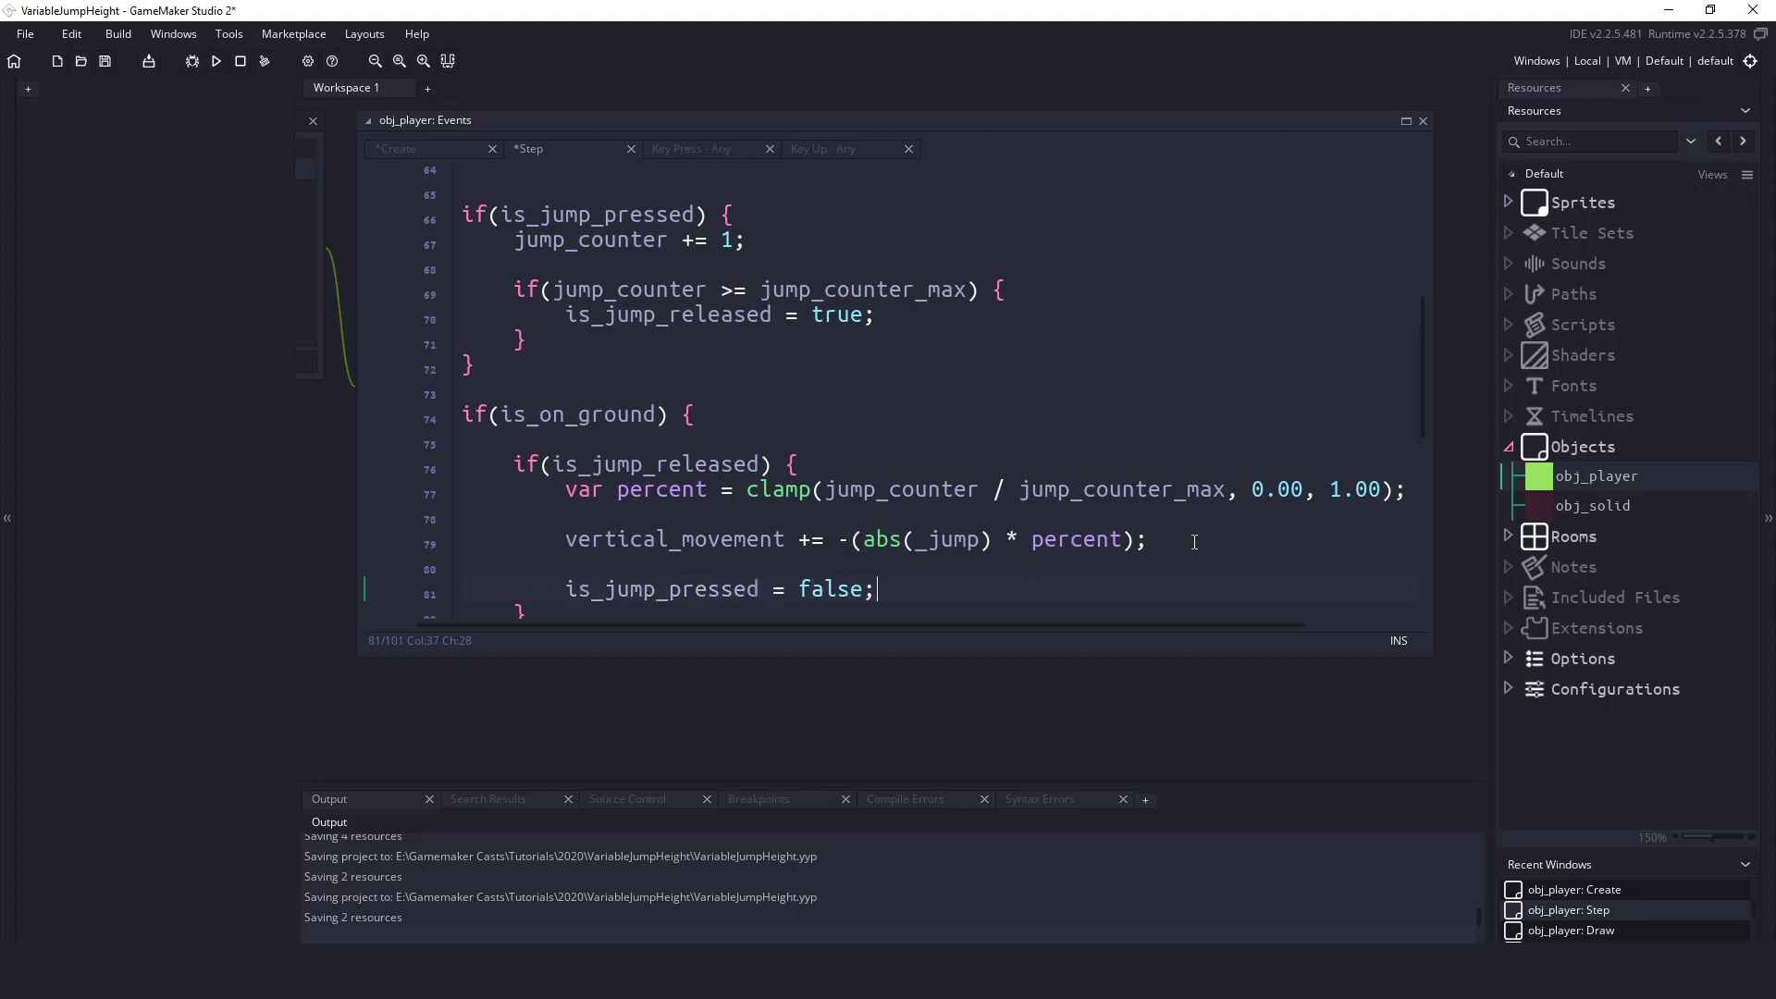
type("is_jump_released = false;")
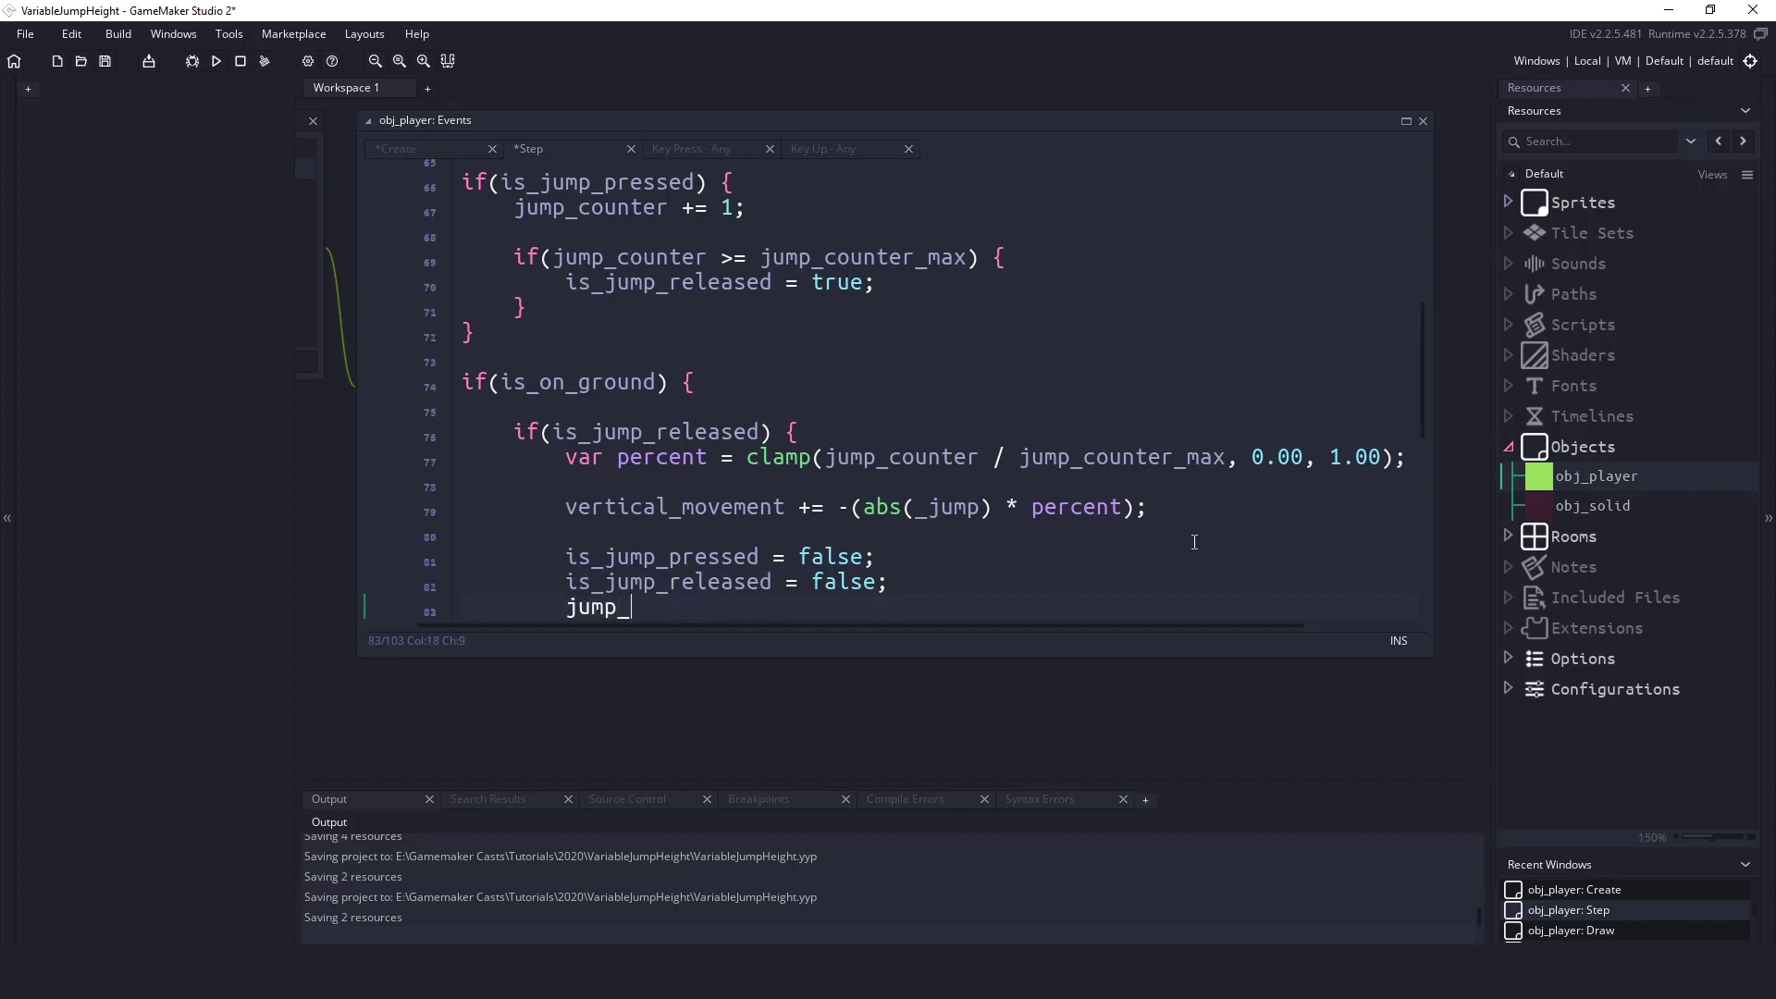
type("counter = 0;")
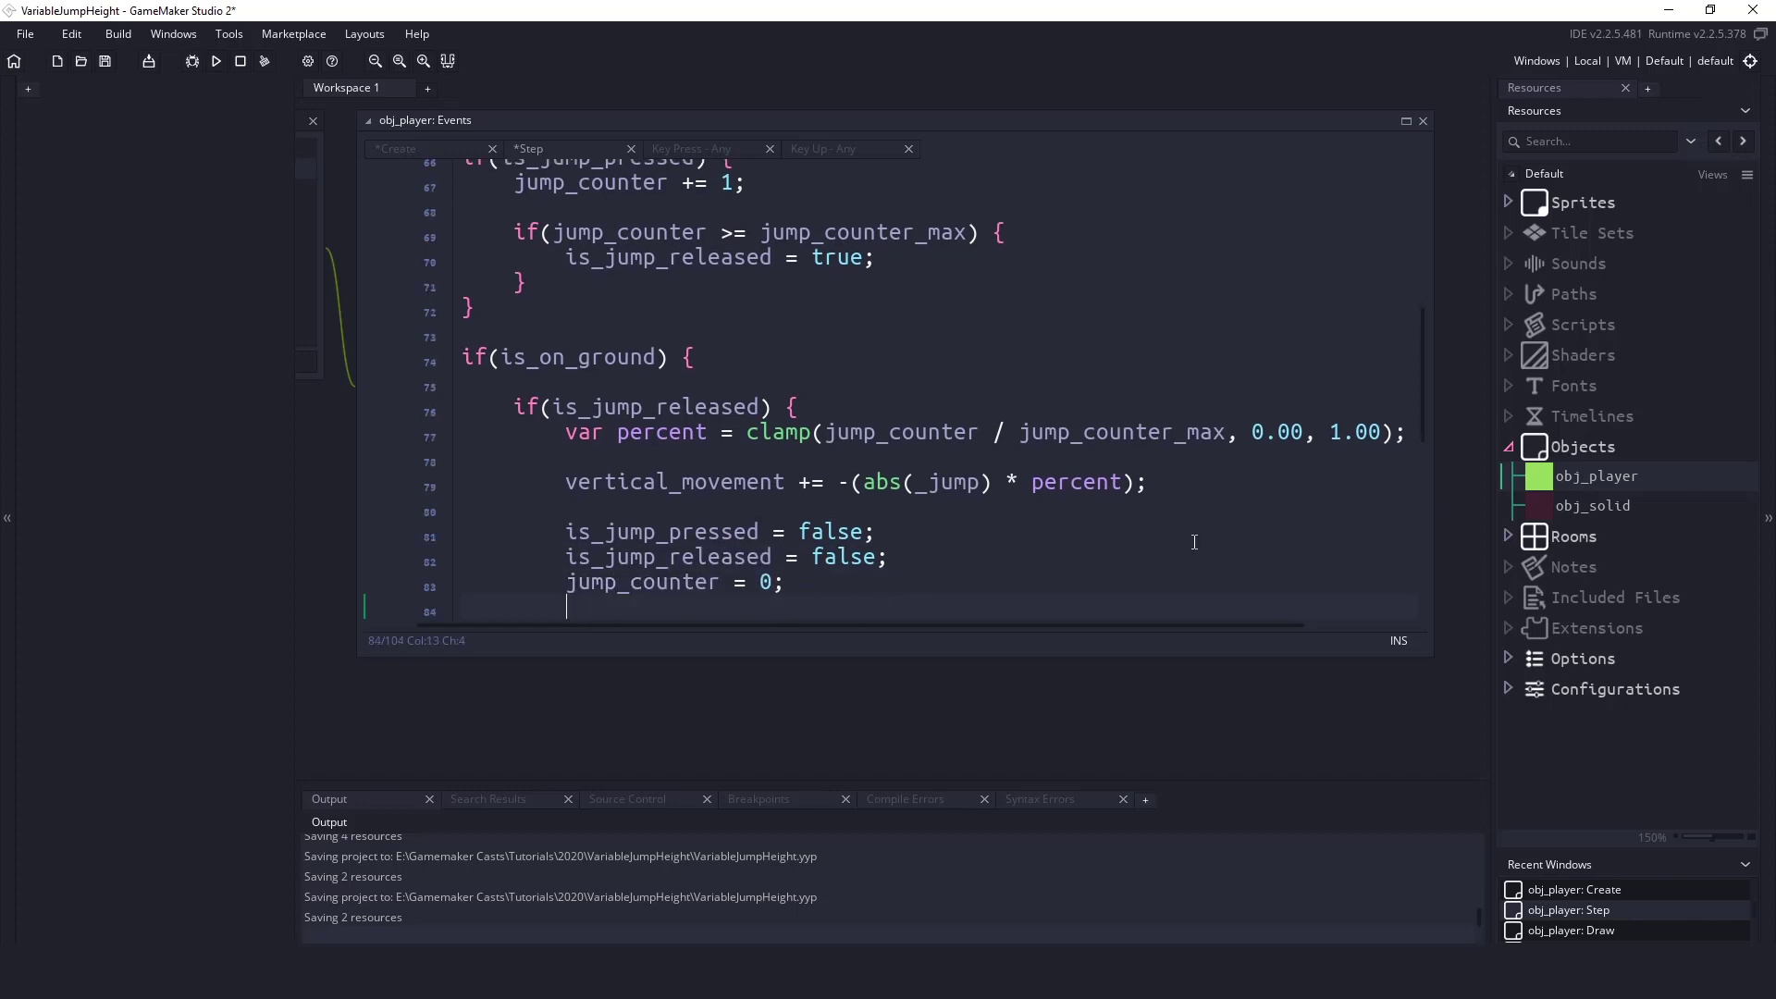
type("is_on_grou")
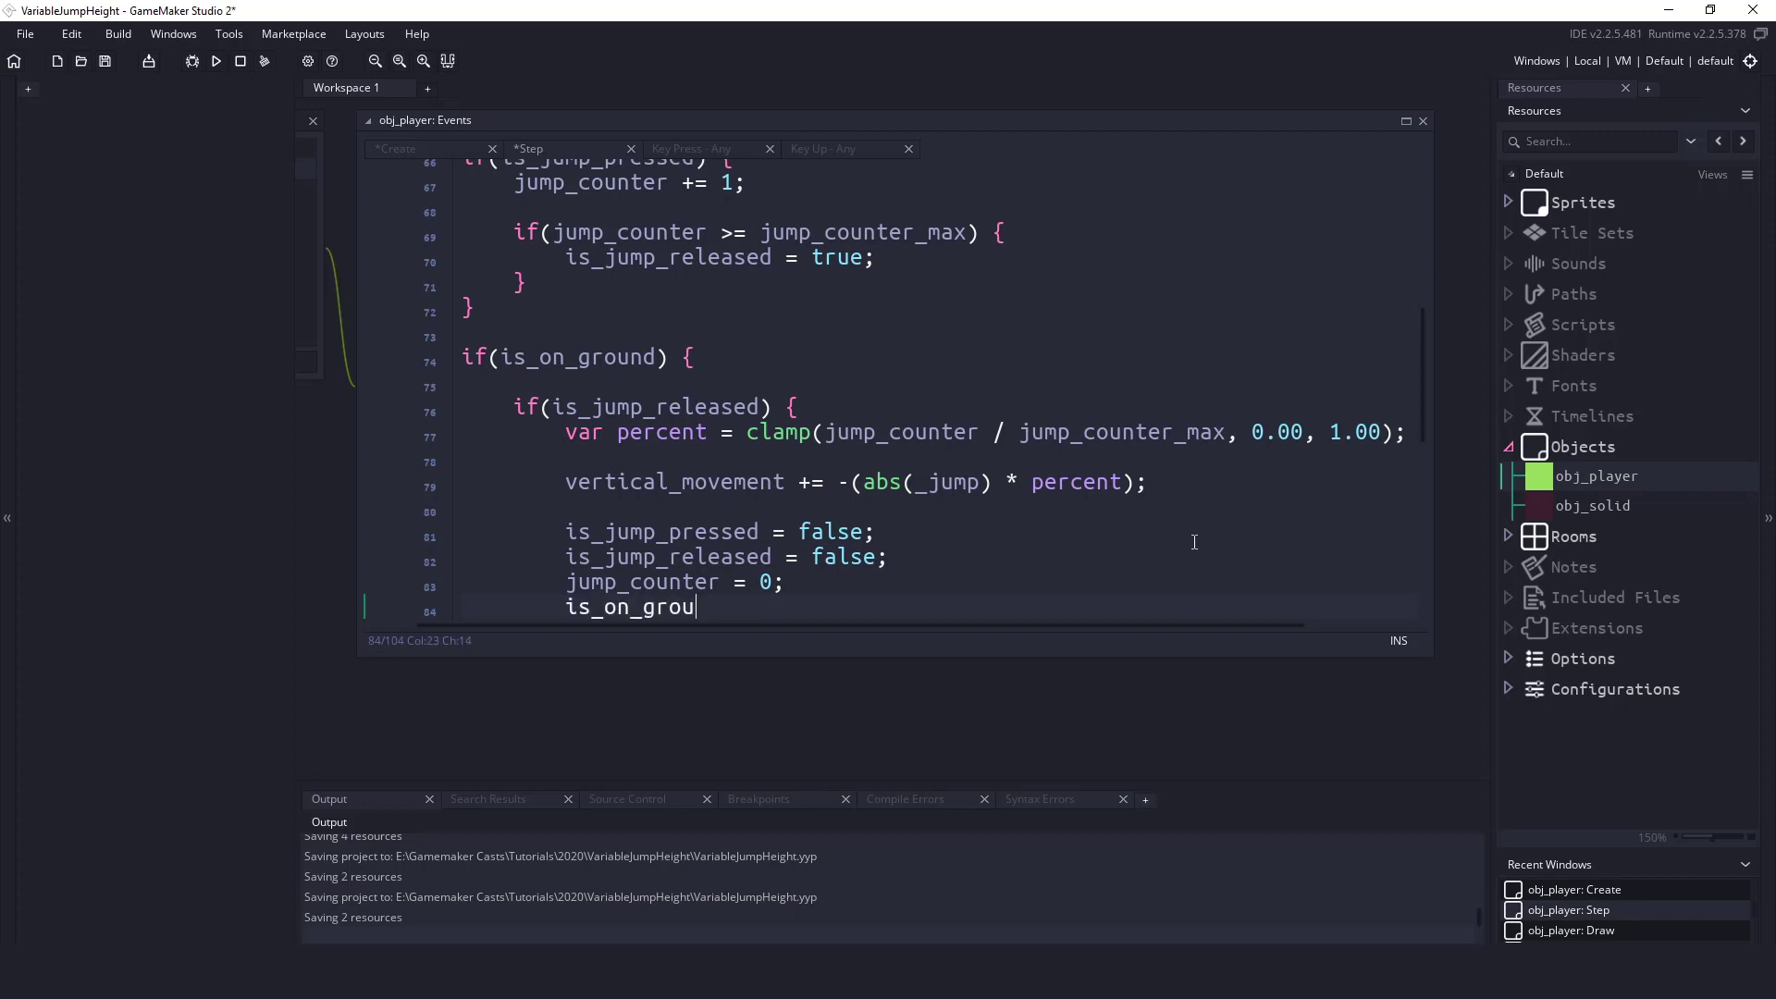
type("nd = false;")
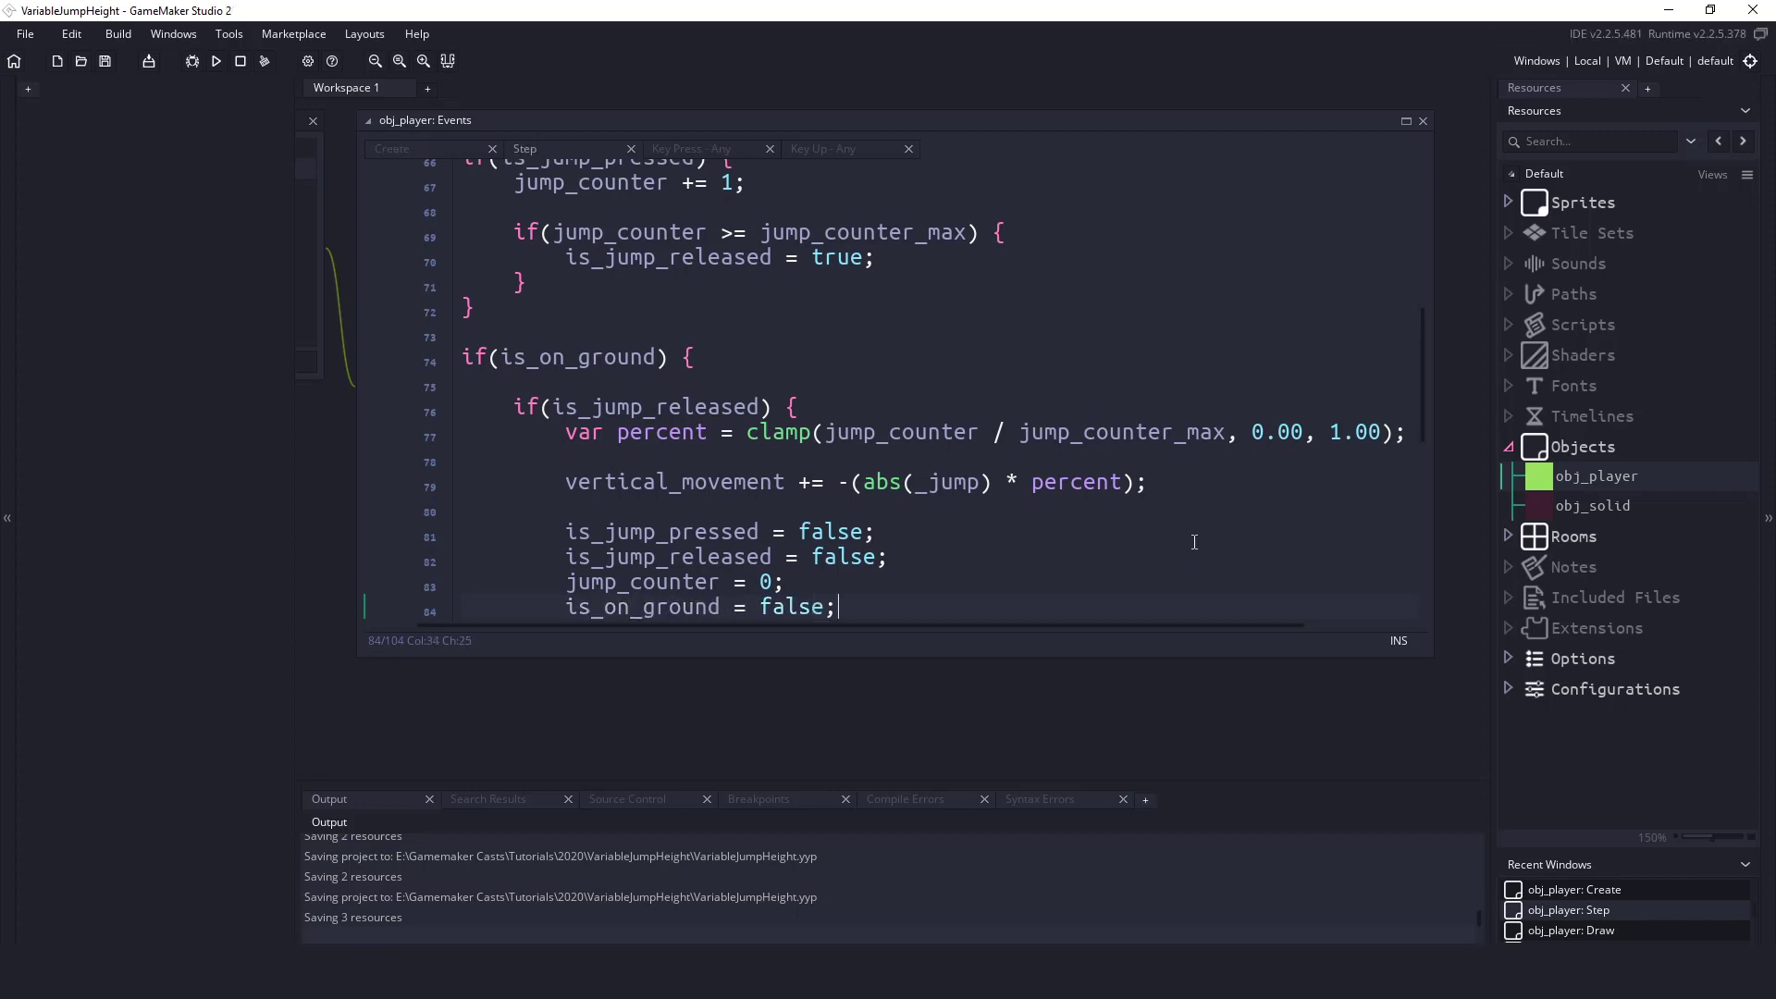
left_click(215, 61)
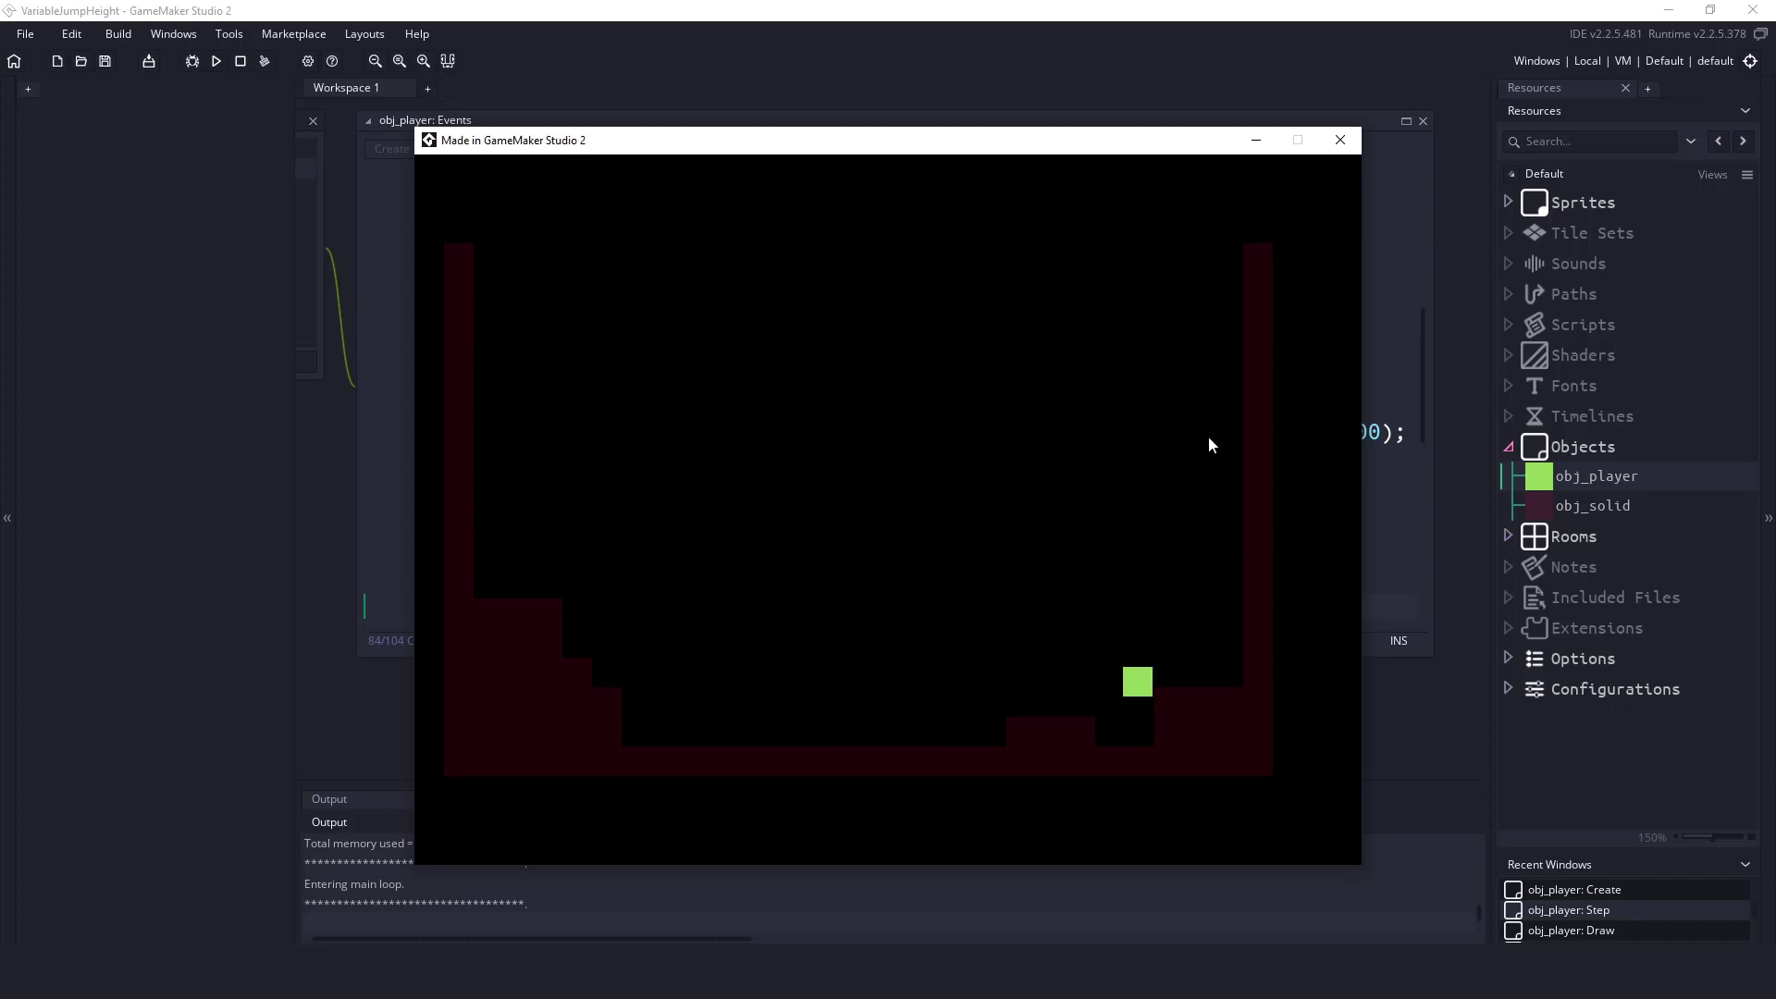
- Close the running game window after play-testing the variable jump
left_click(1341, 140)
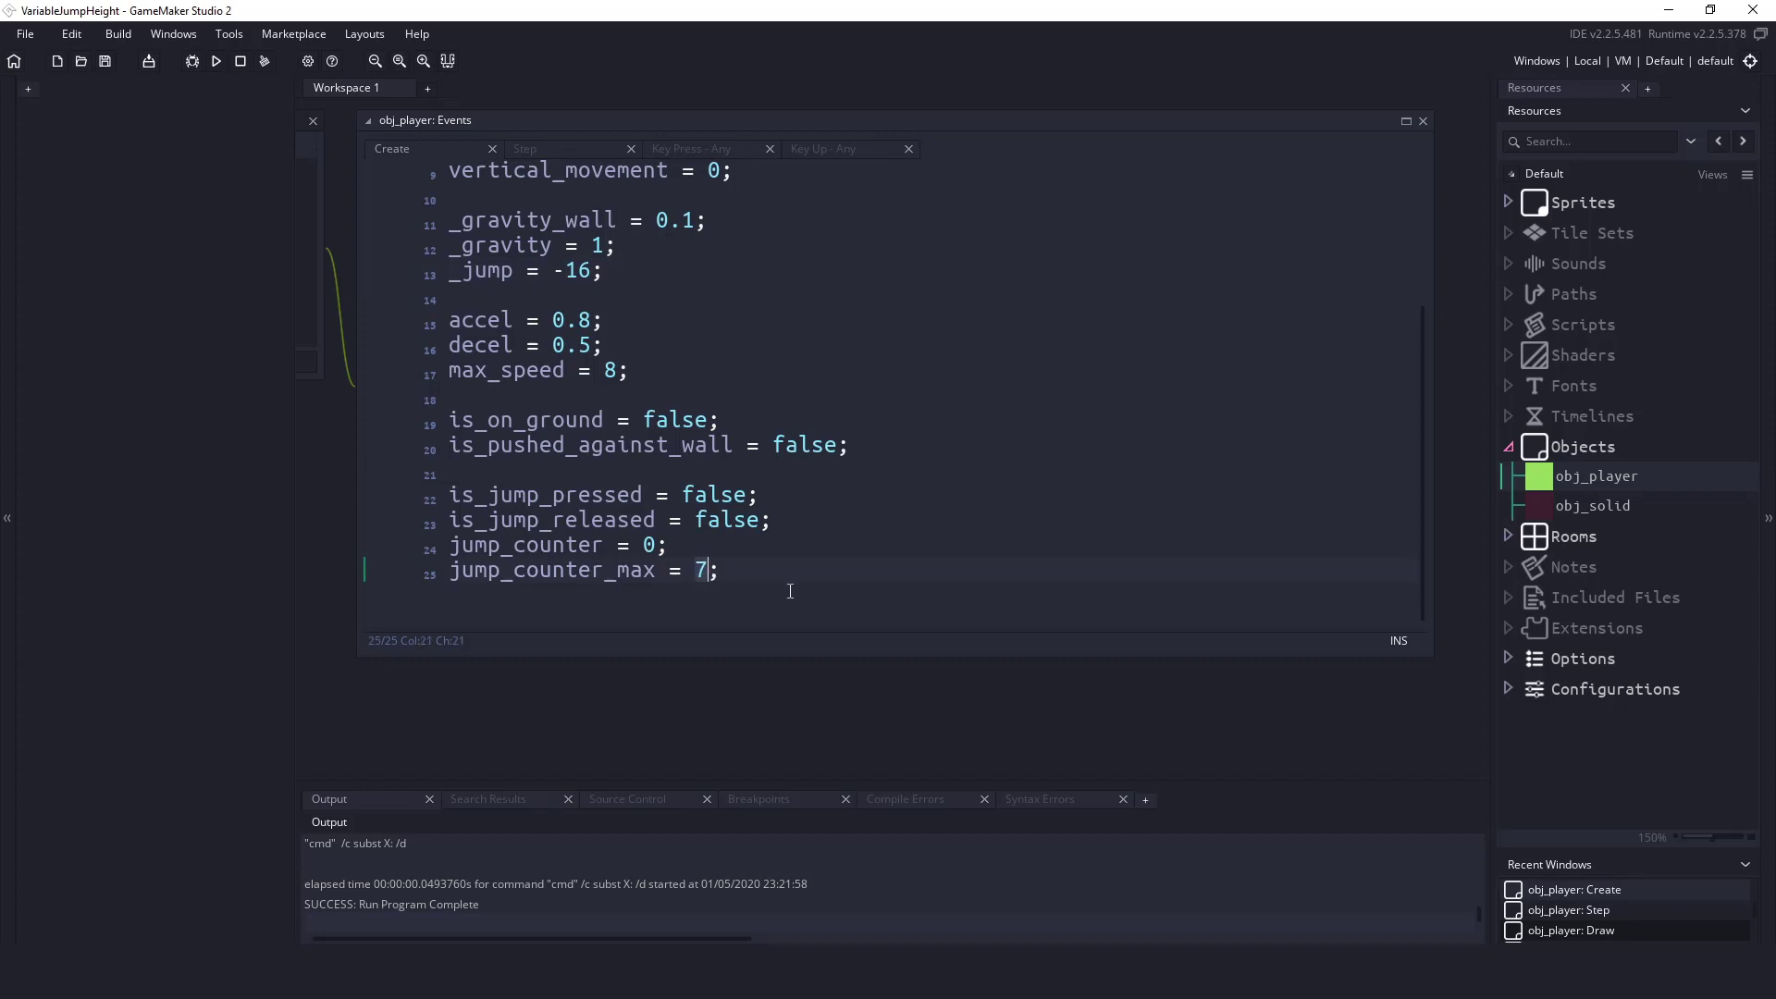
- Replace jump_counter_max's 7 with room_speed * 0.5, change 0.5 to 1, and run
type("room_speed")
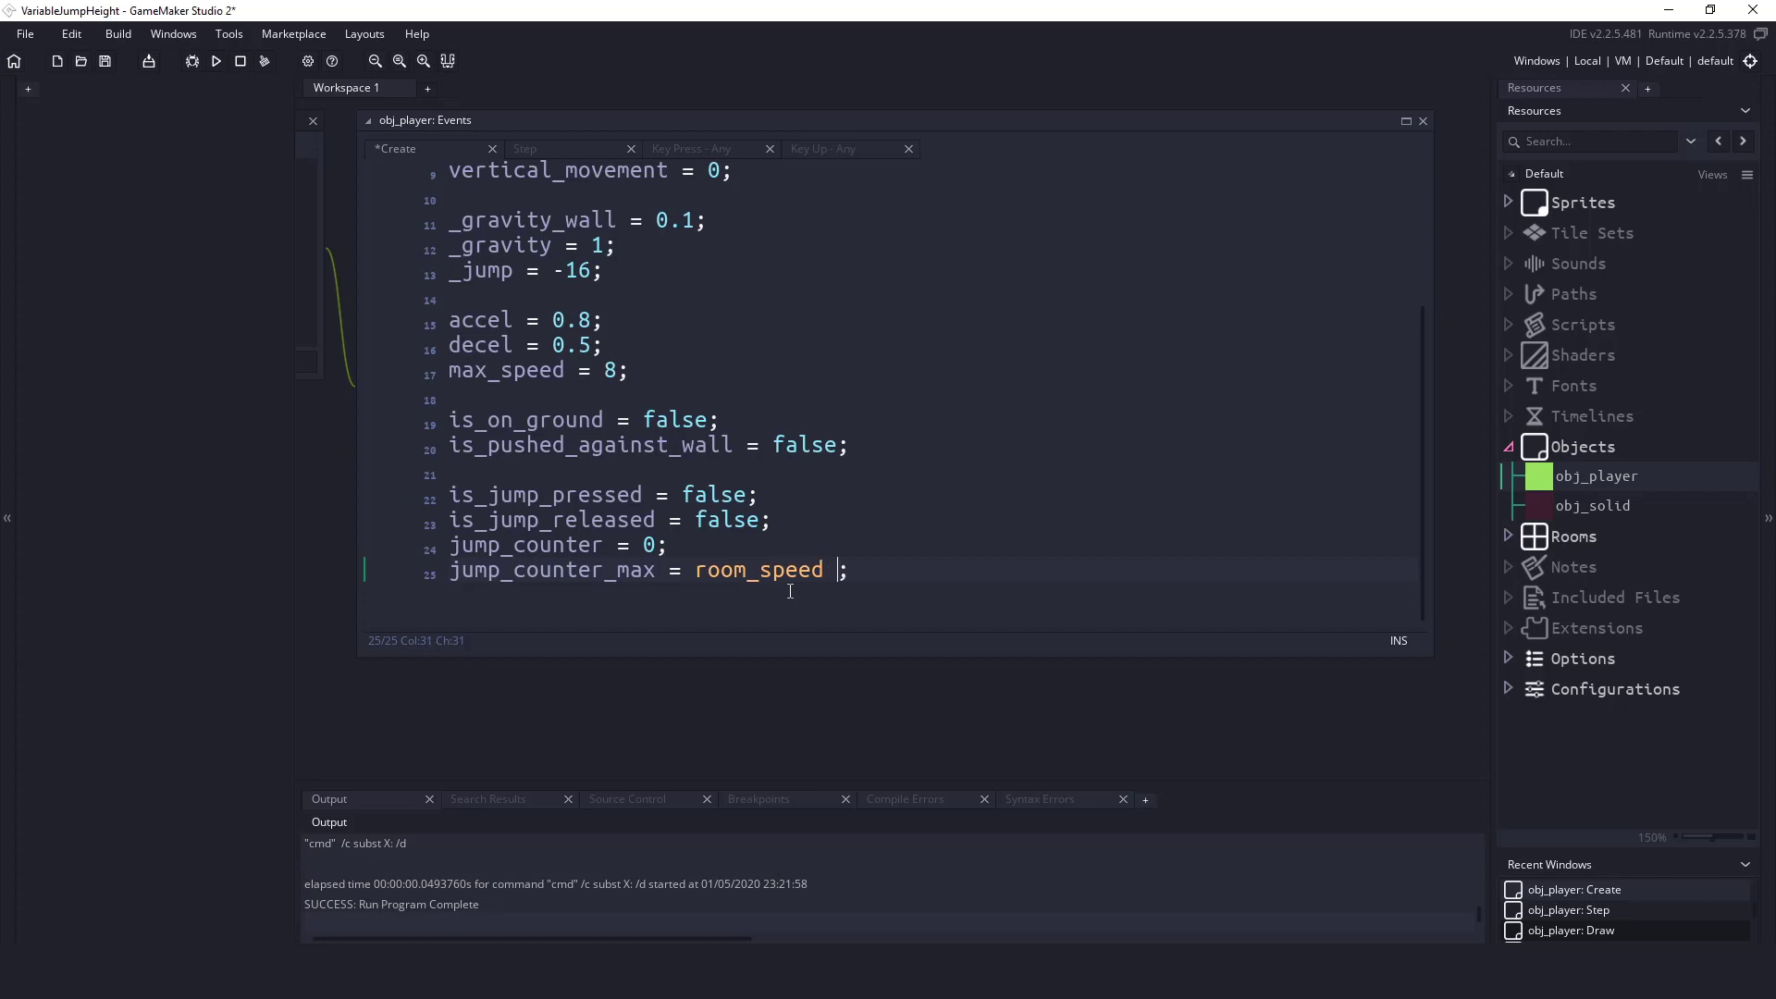
type("* 0.5")
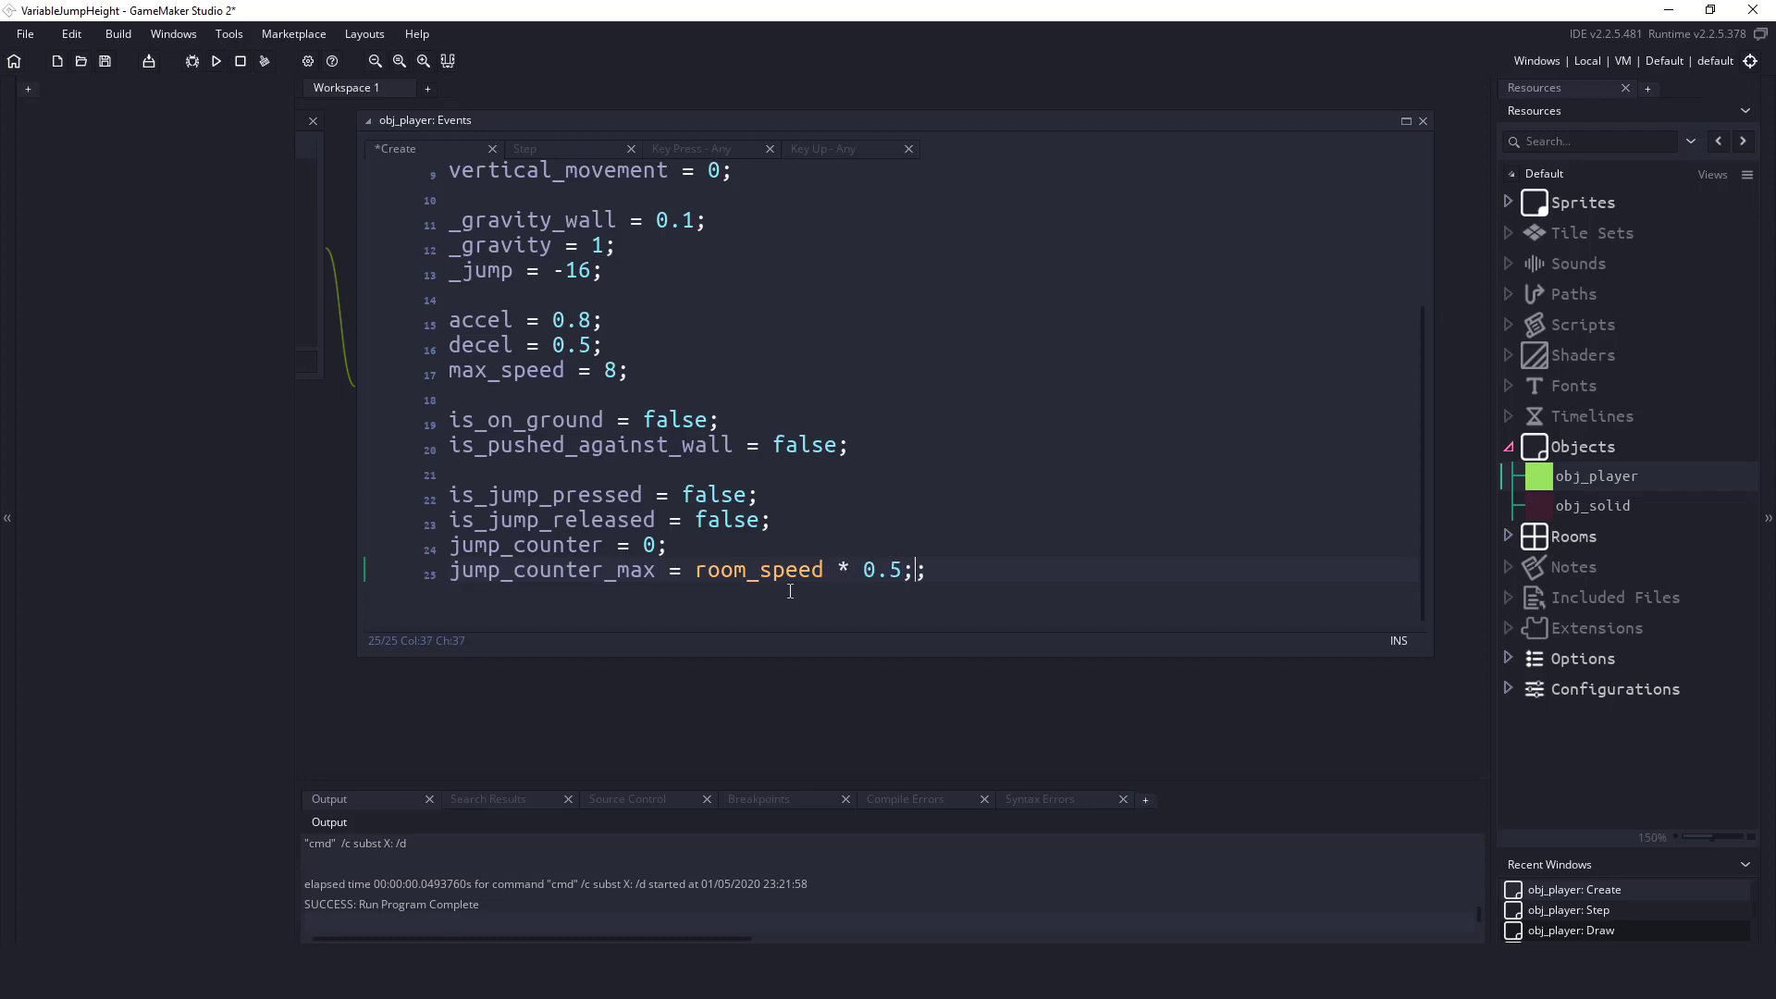
left_click(827, 570)
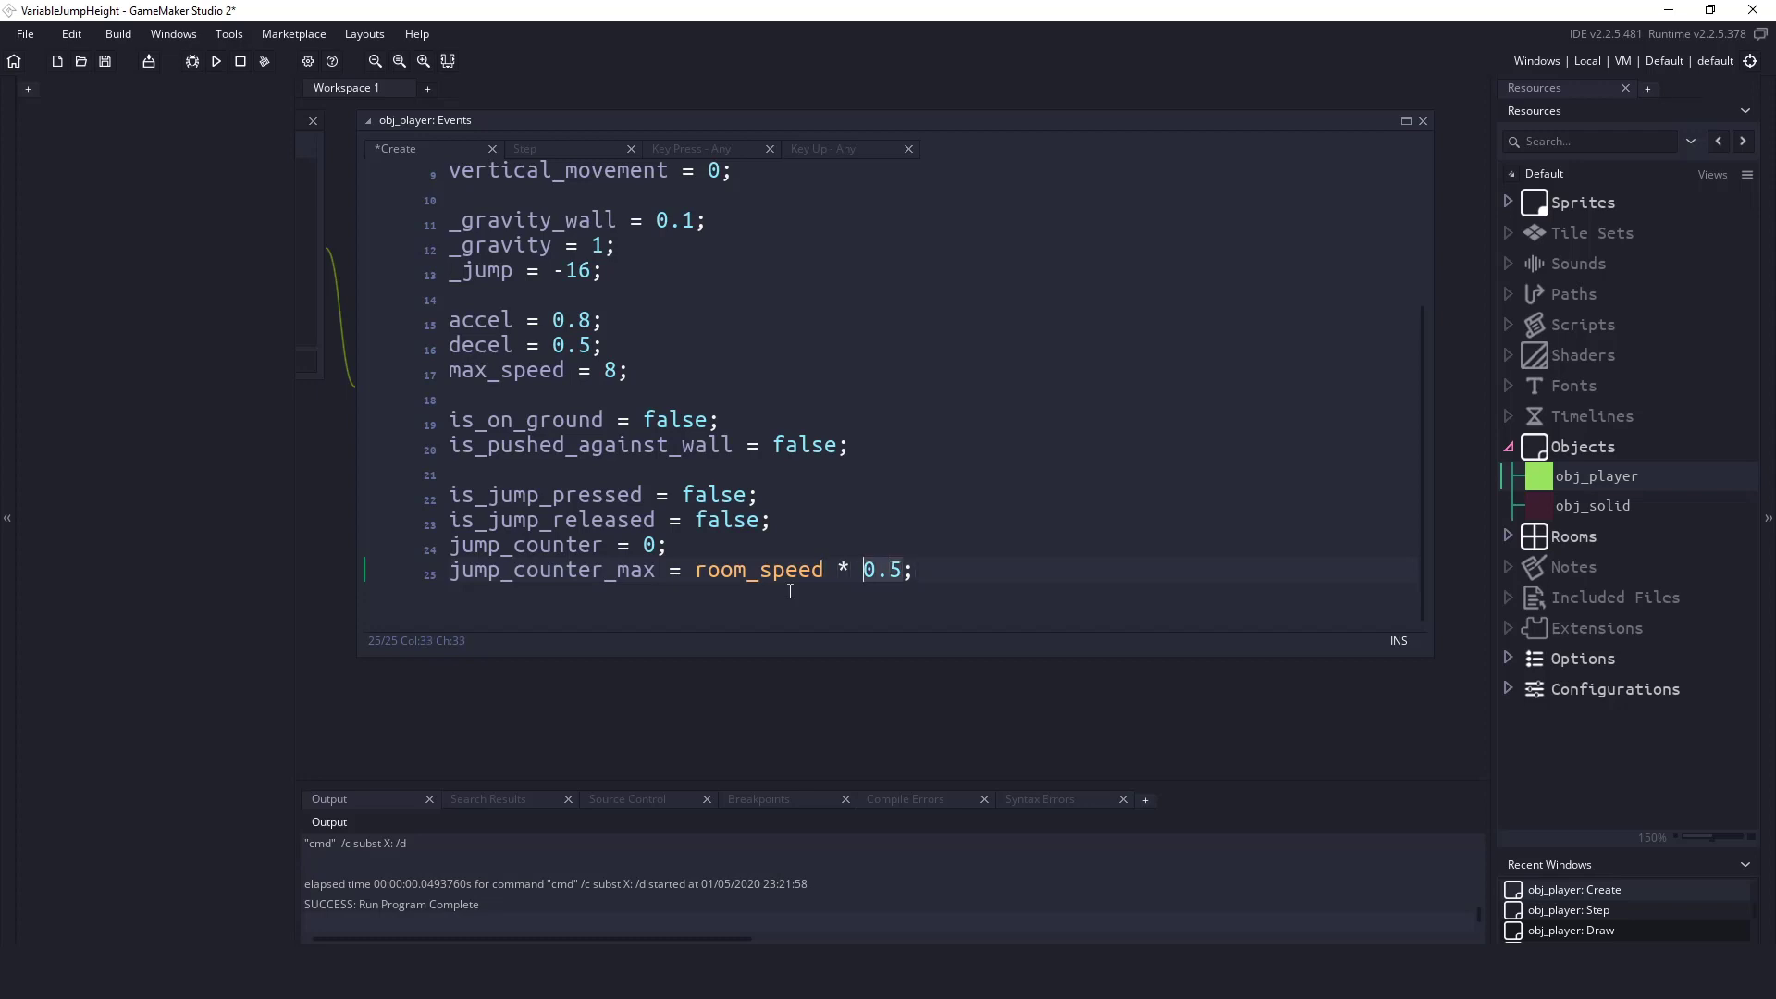
type("1")
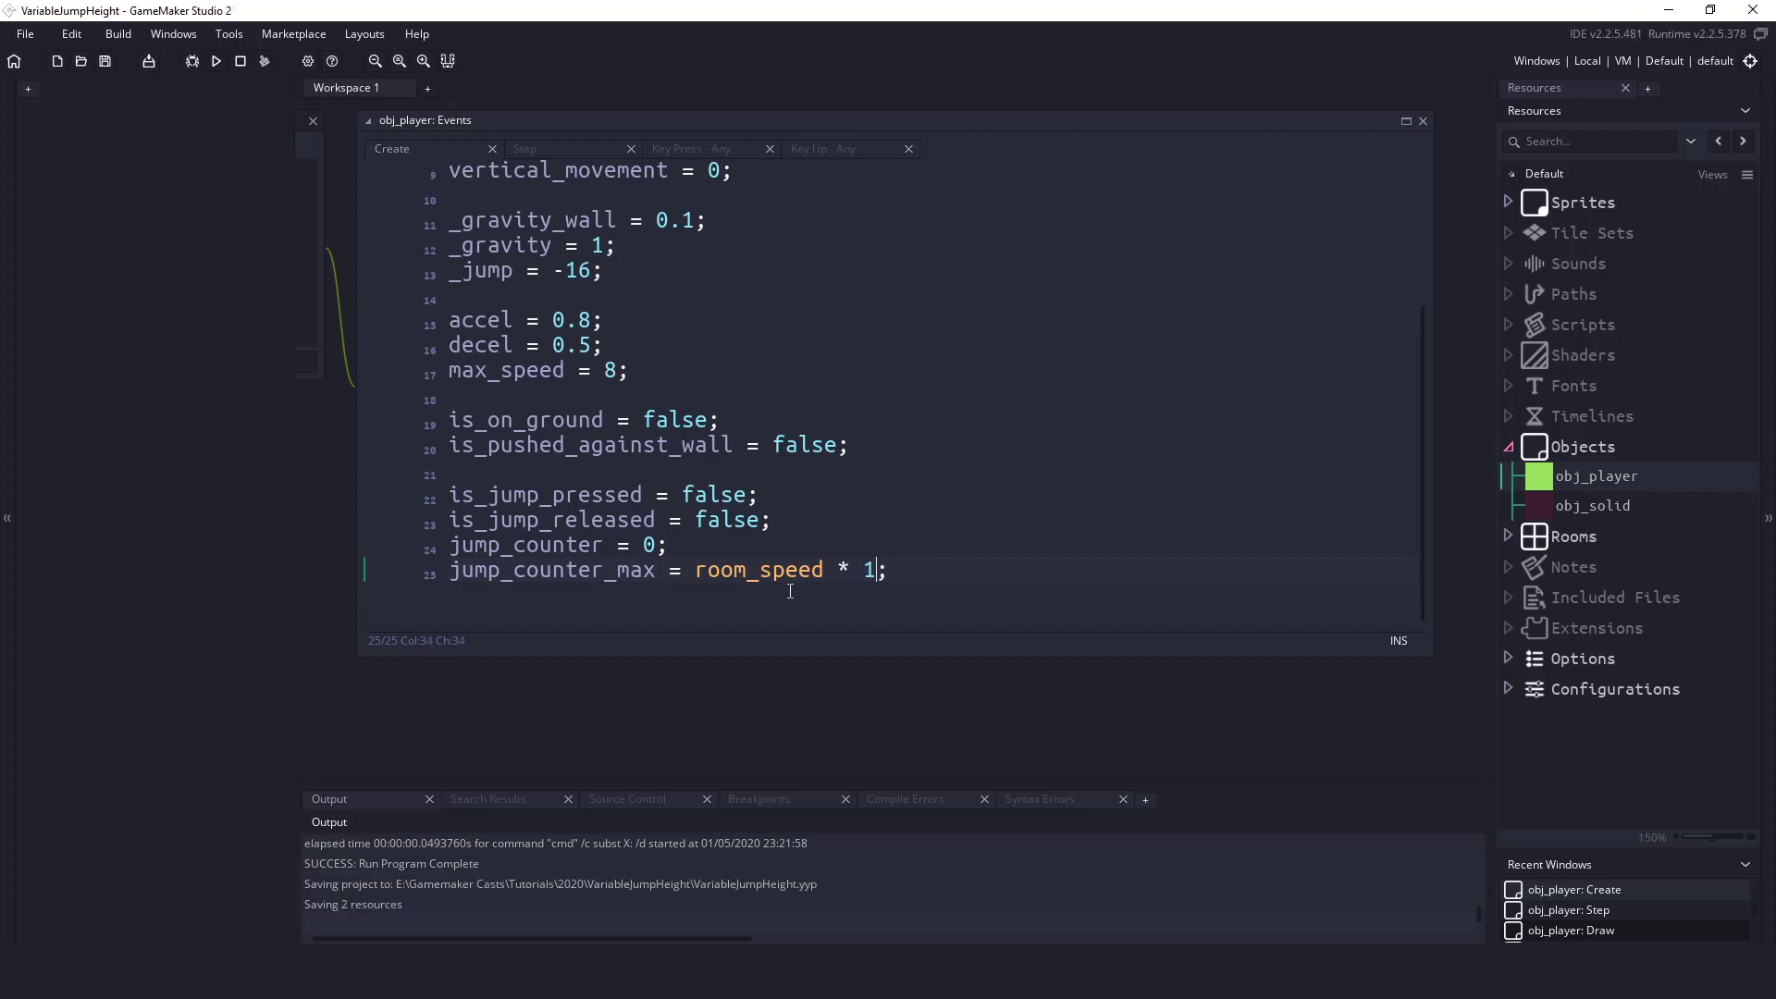
left_click(216, 61)
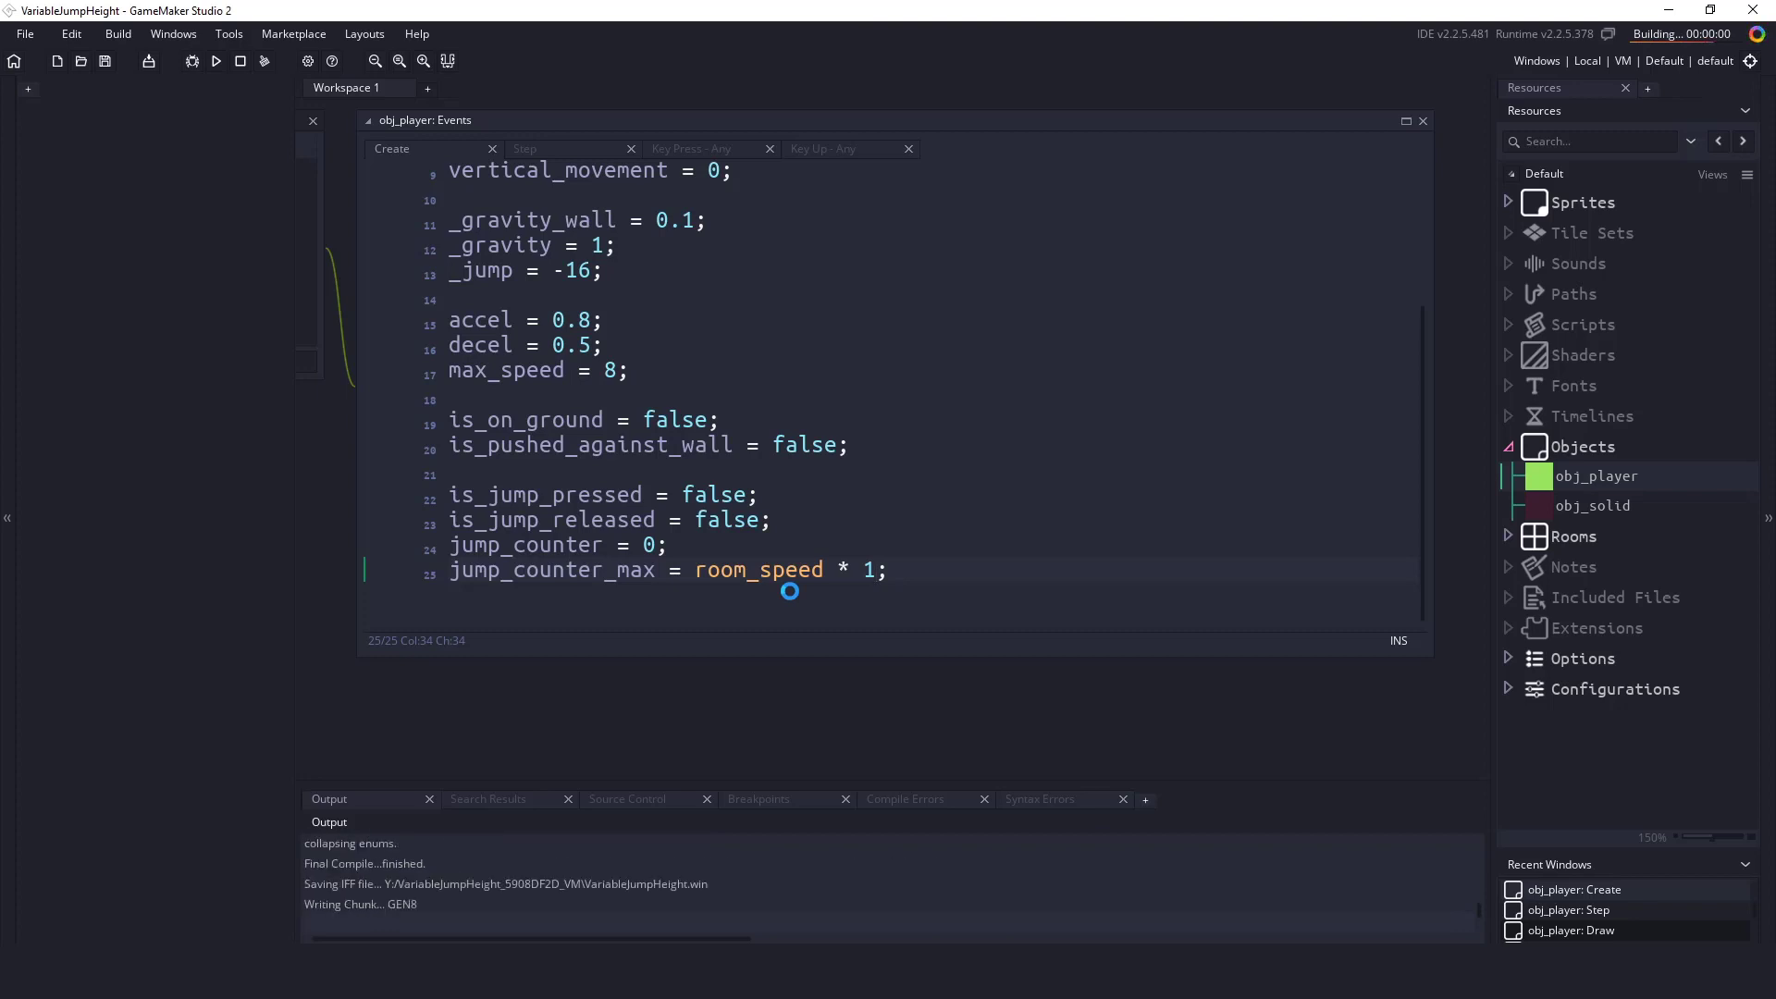
left_click(216, 61)
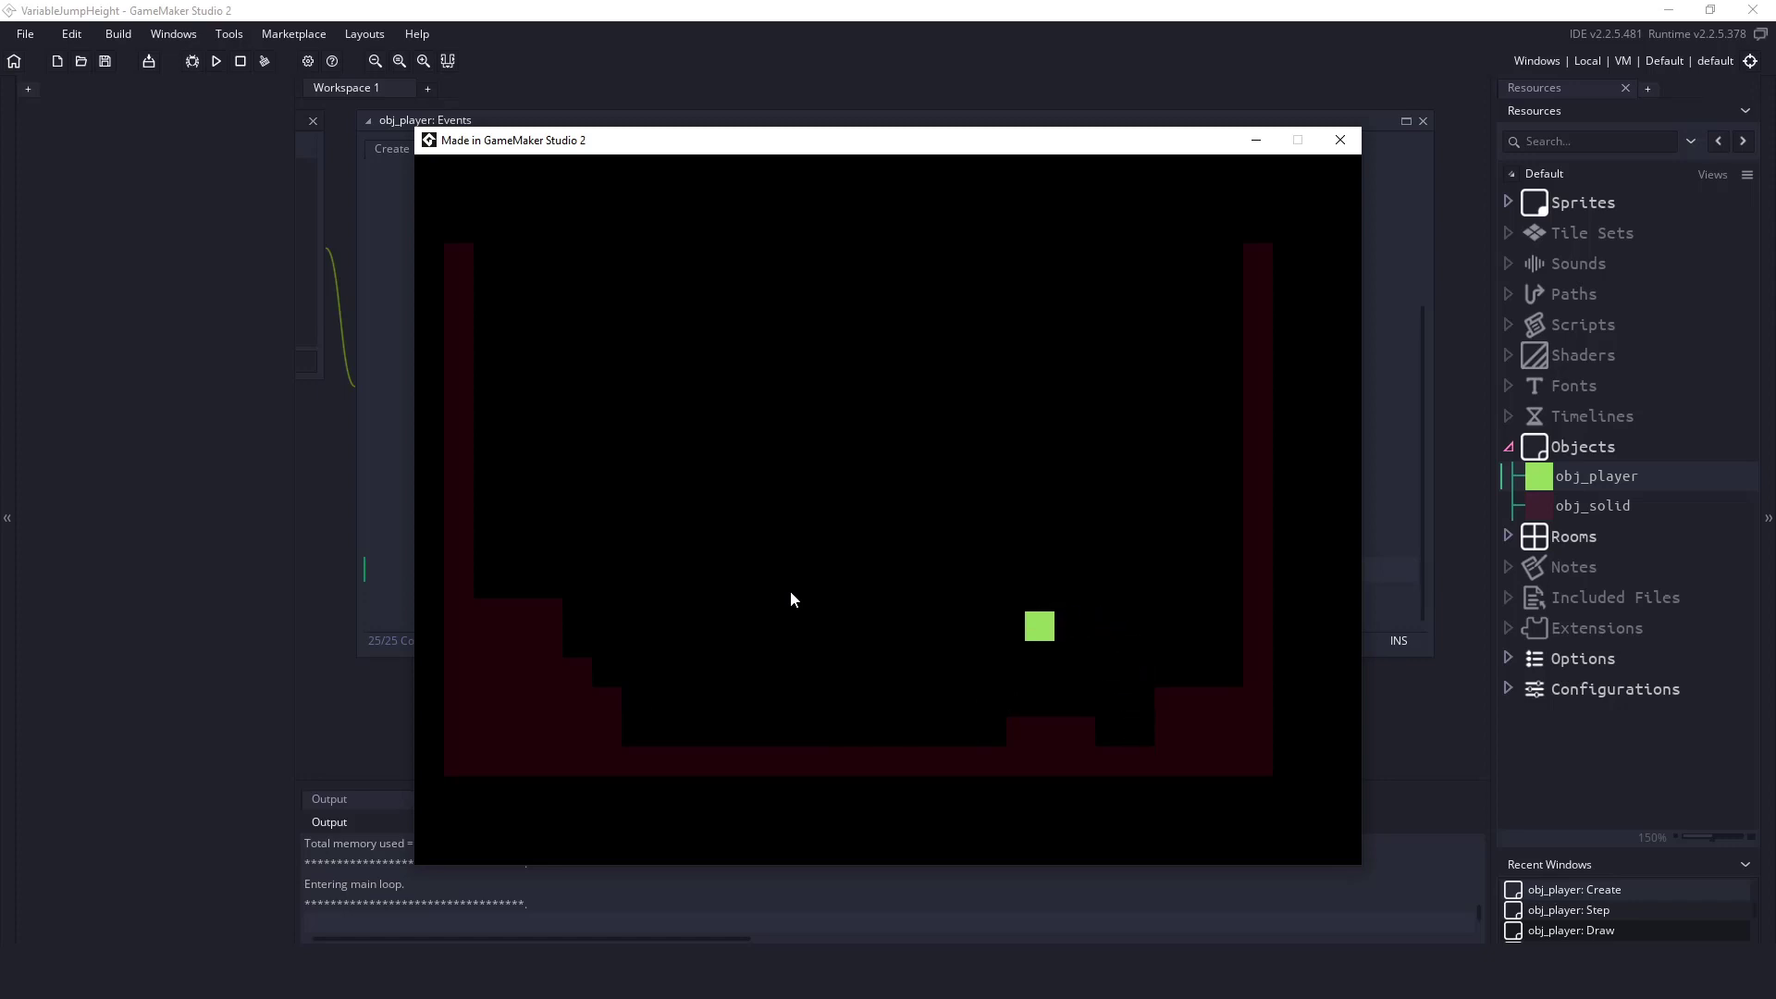
left_click(1340, 140)
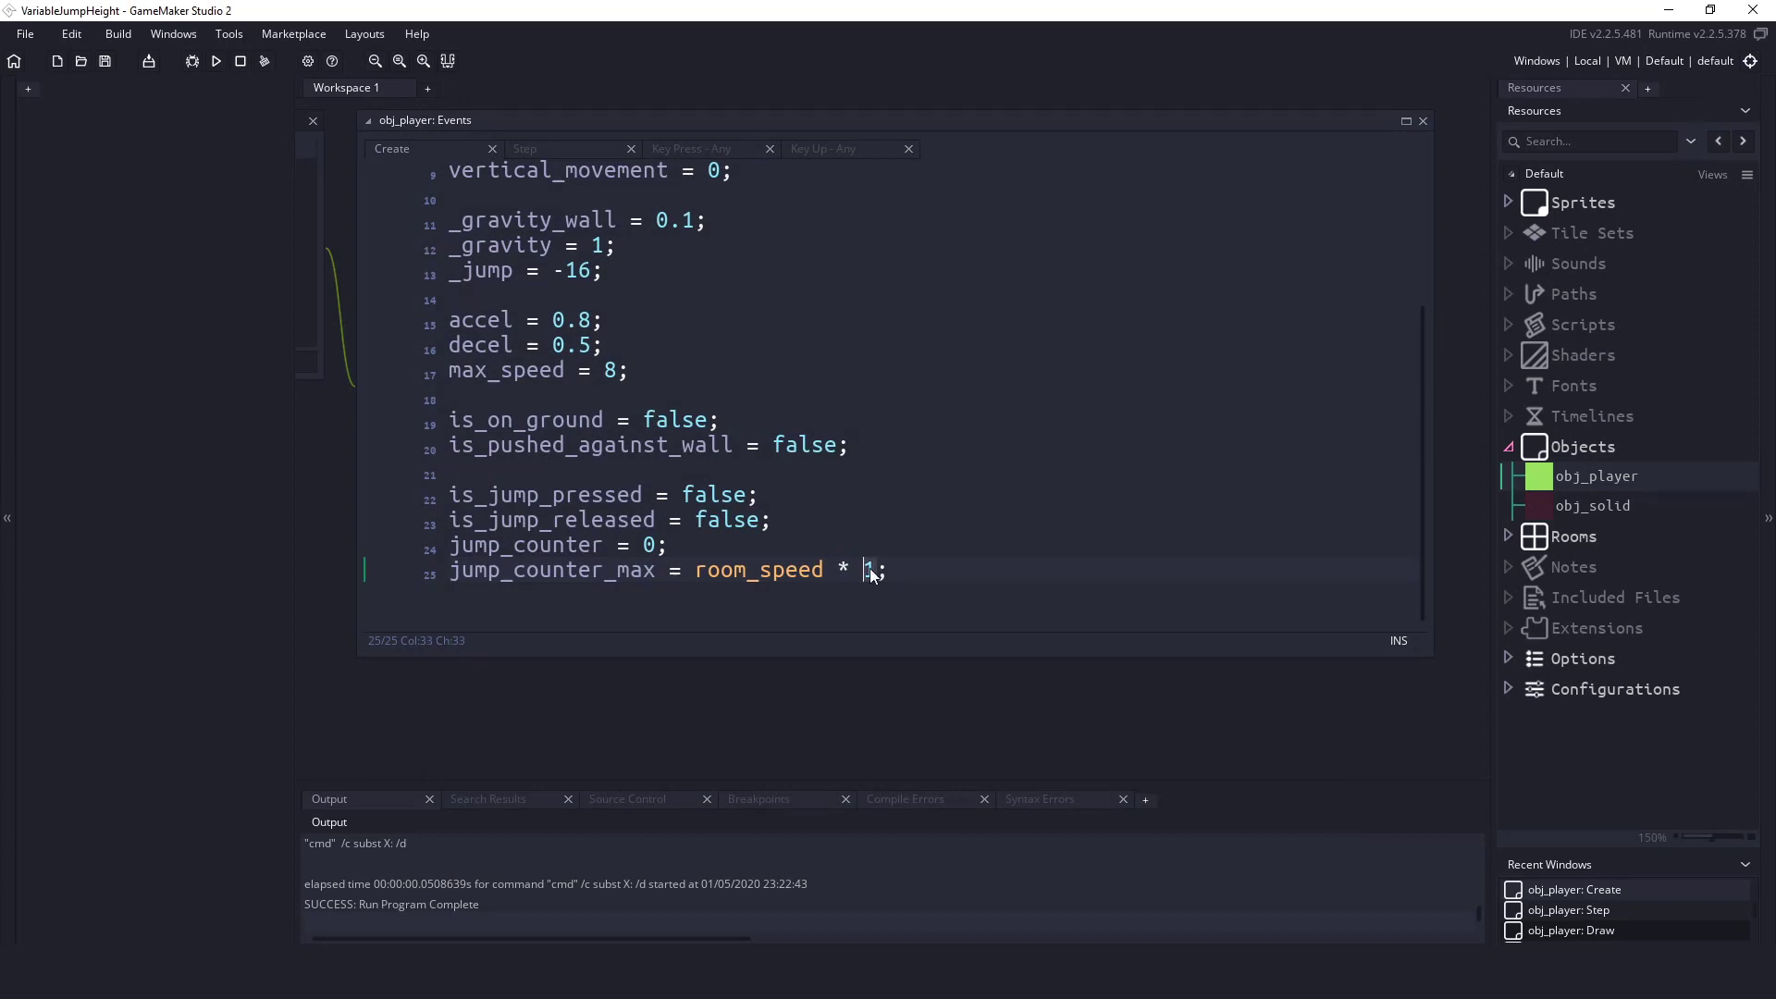
- Change the jump_counter_max multiplier from 1 to 0.1 and relaunch the game
type("0.1")
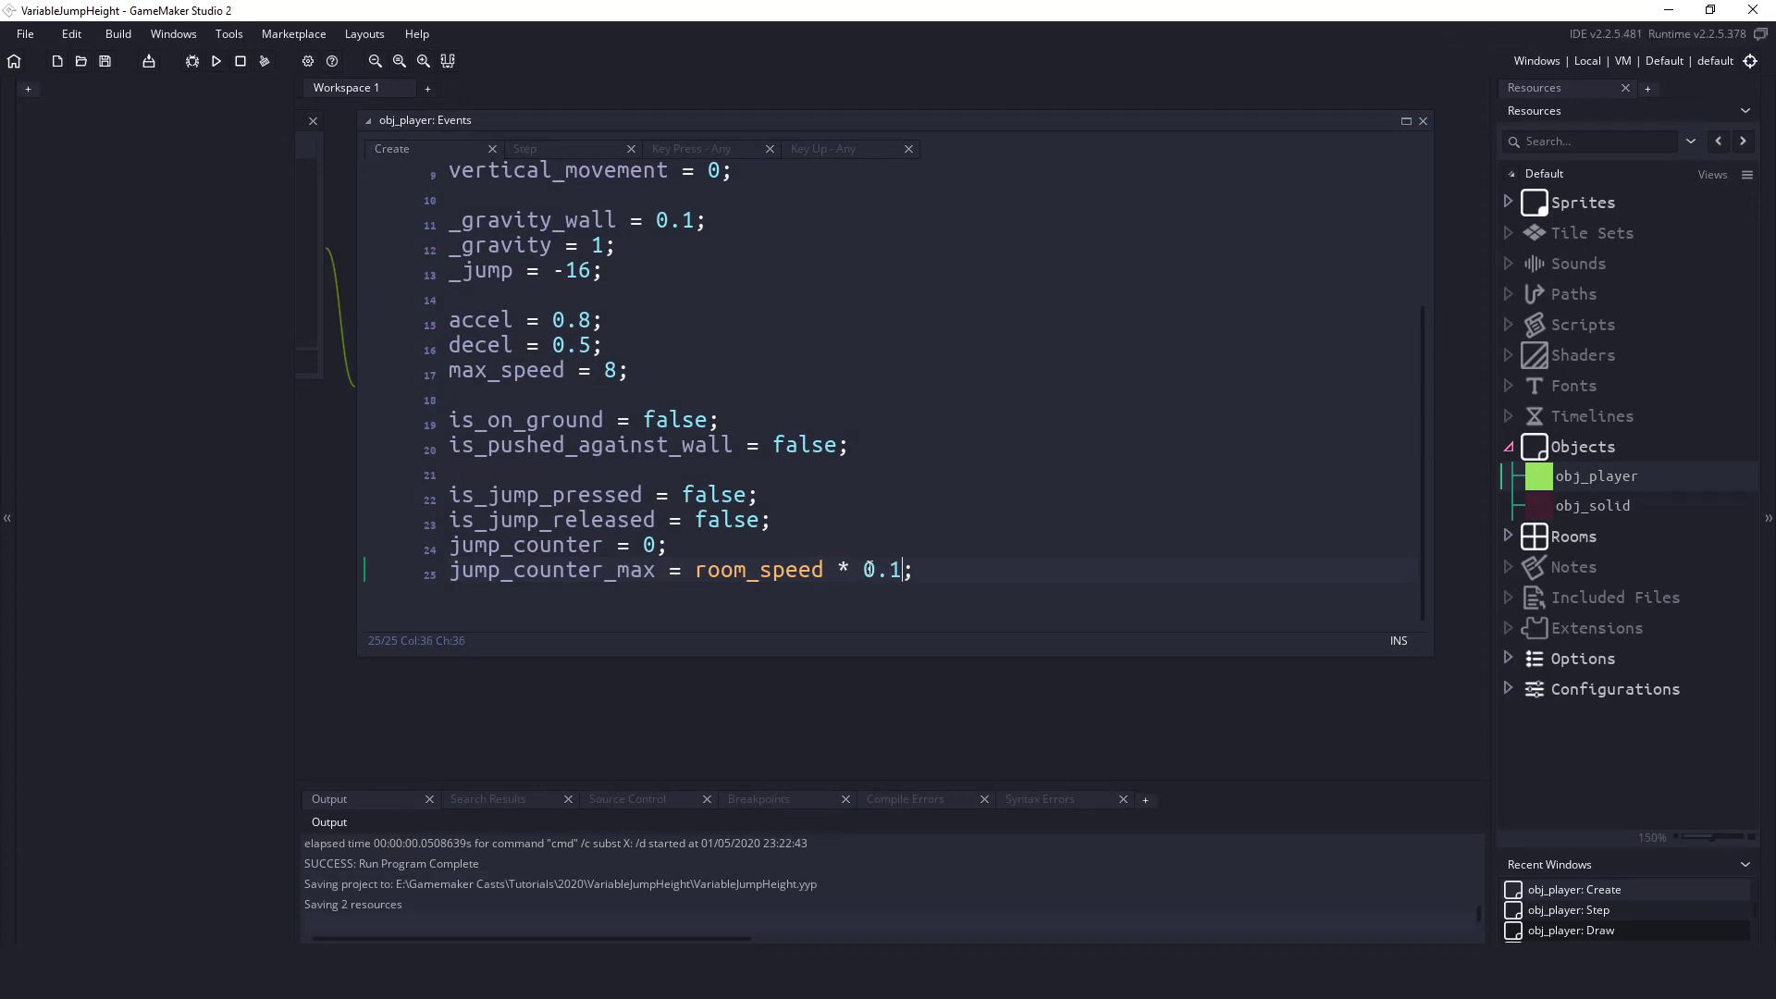
left_click(215, 61)
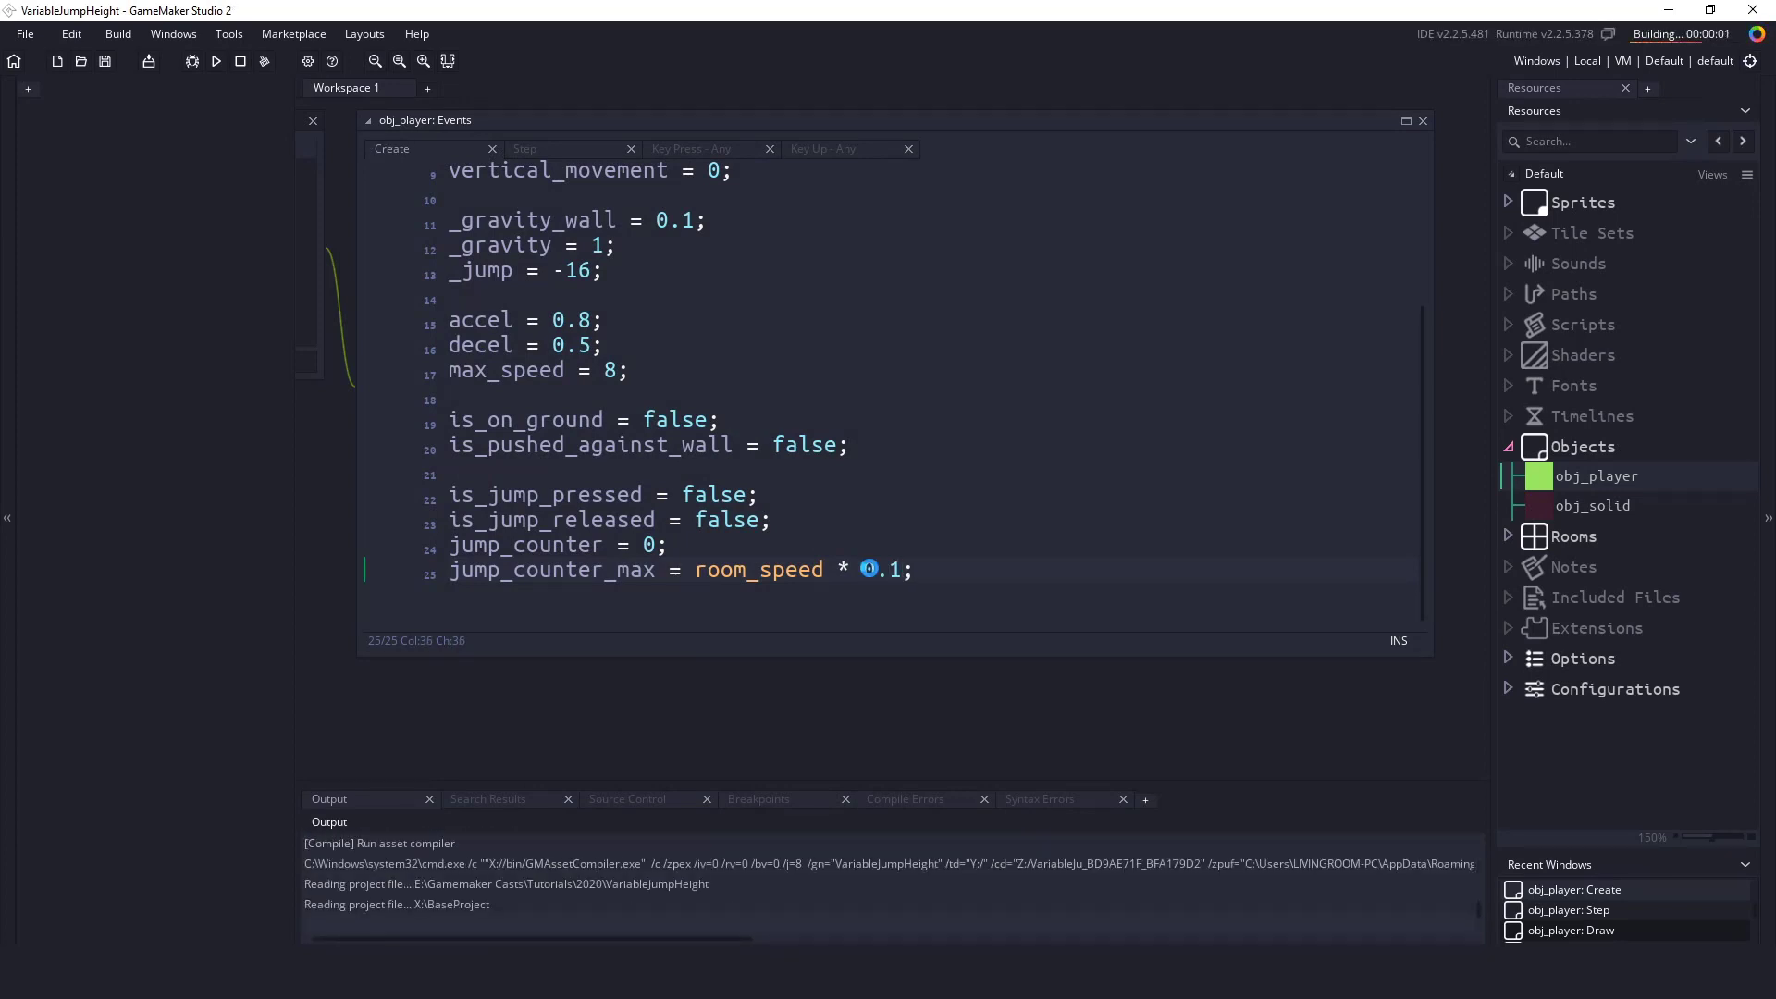
left_click(215, 61)
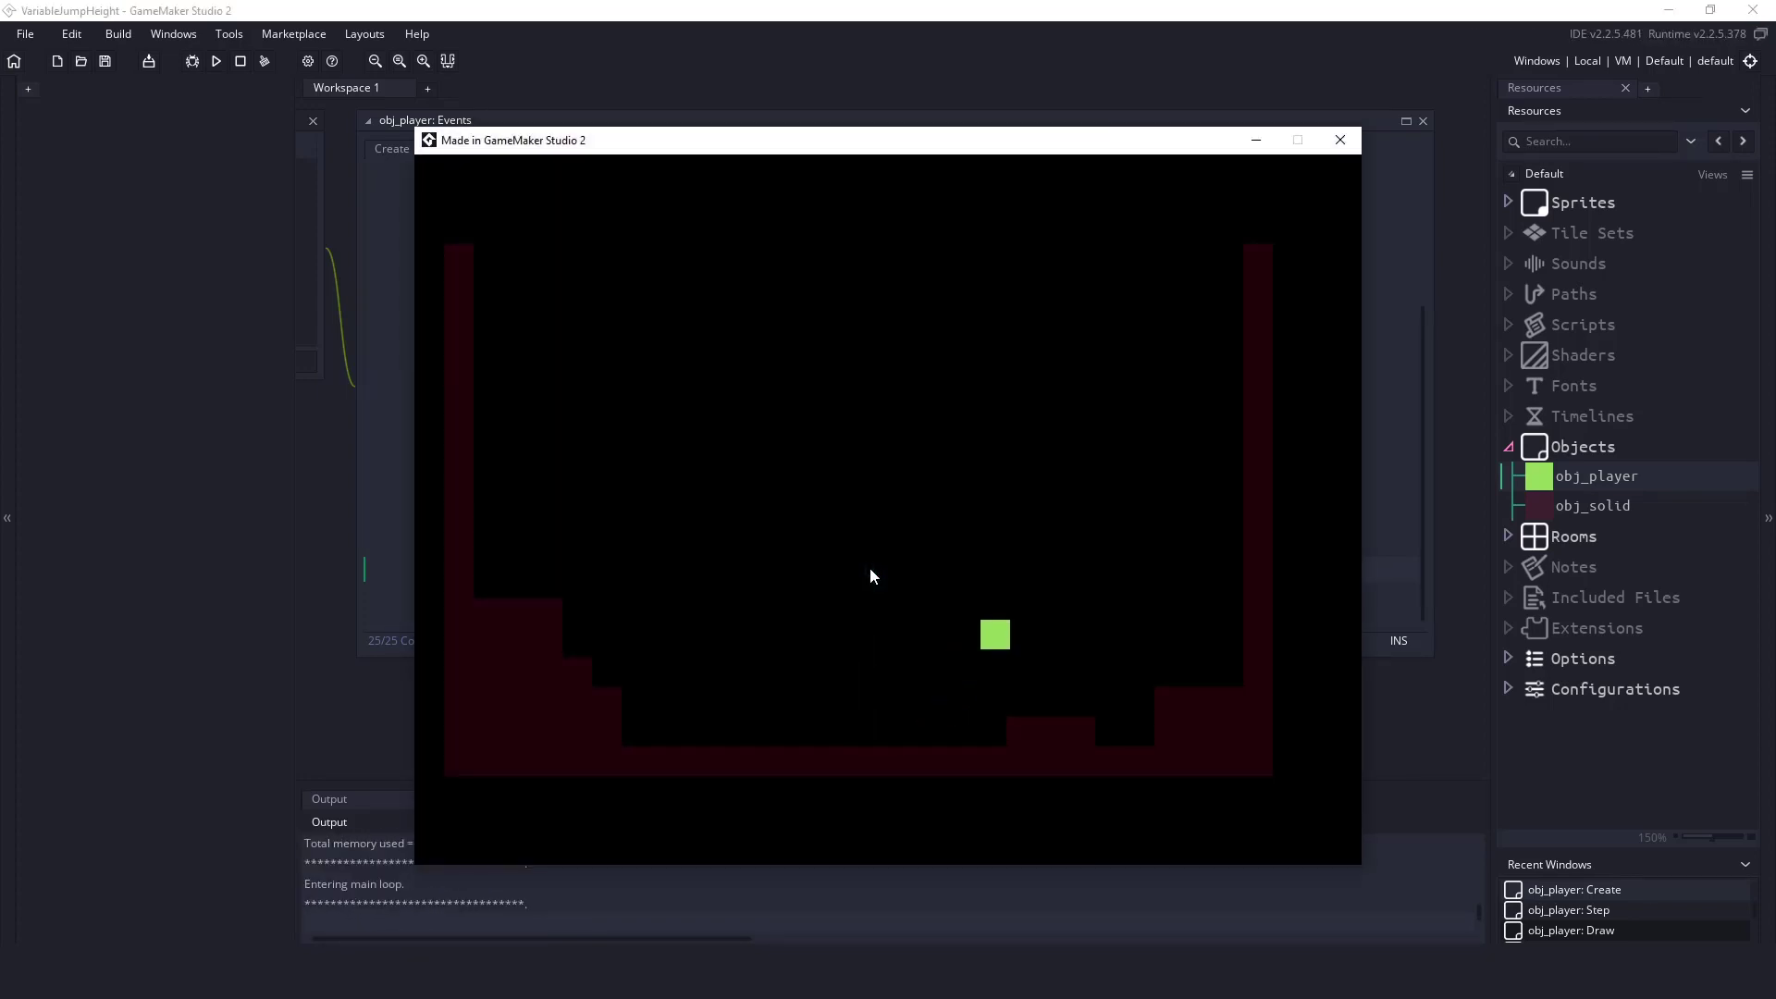